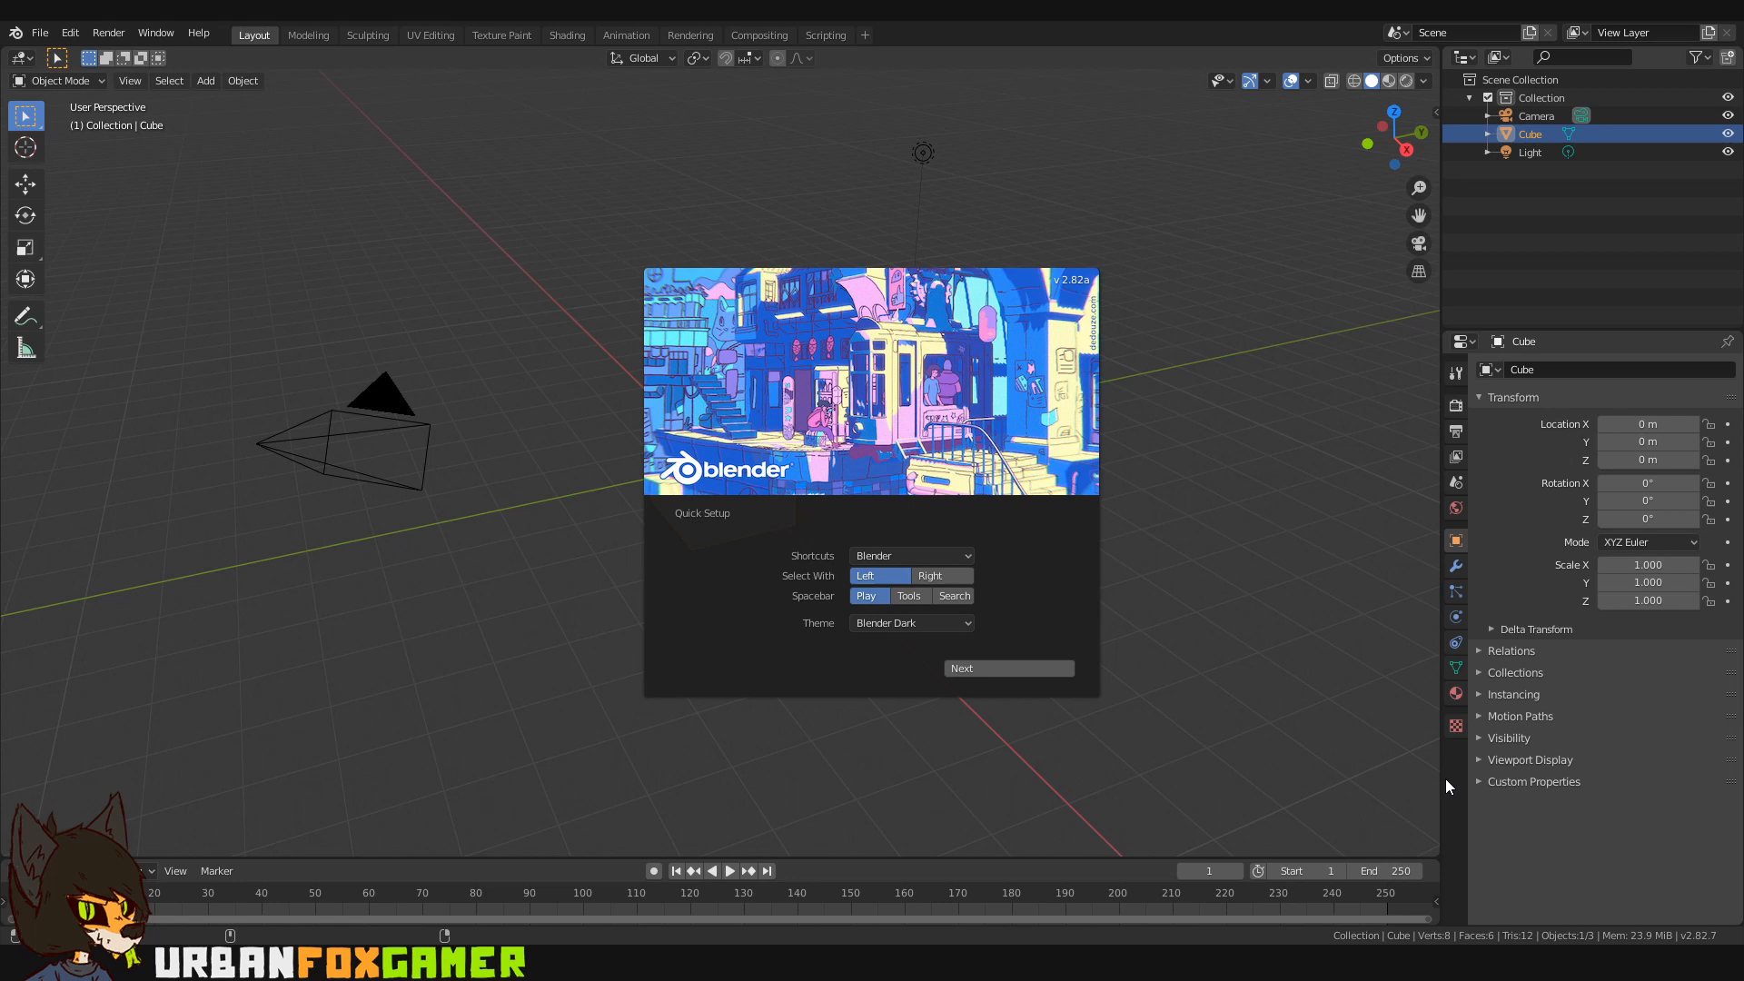
{"action": "mouse_move", "coordinate": [1232, 623]}
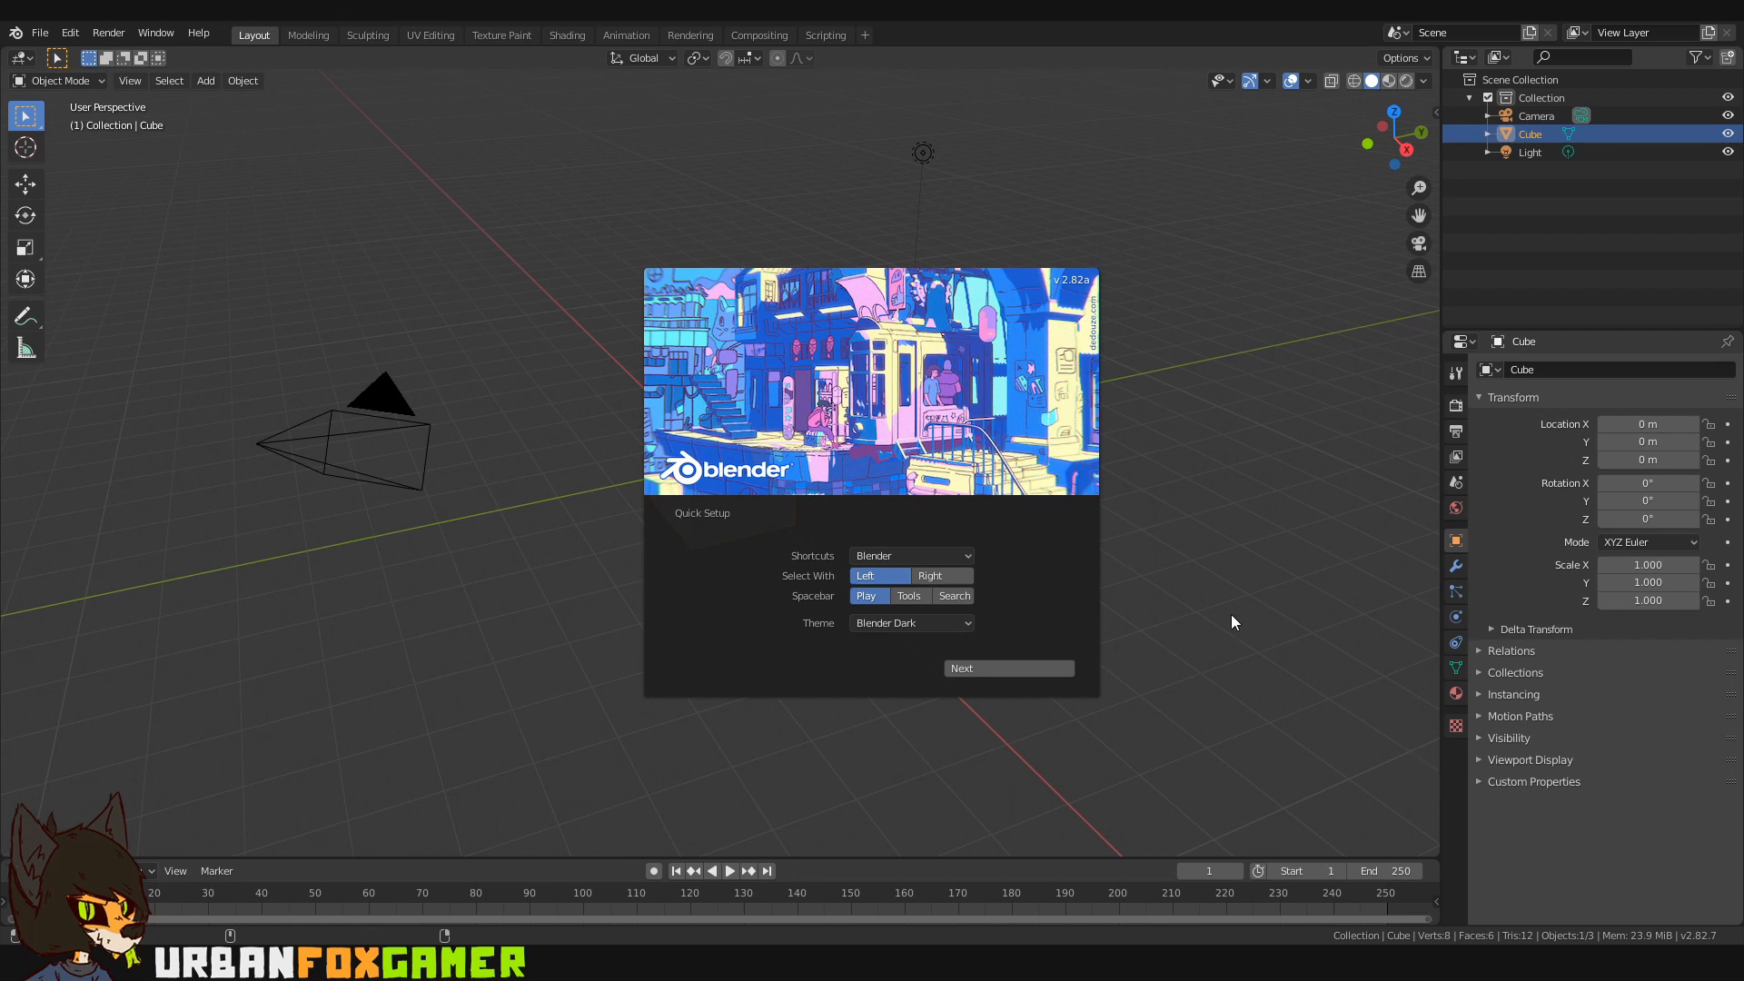
{"action": "mouse_move", "coordinate": [1198, 599]}
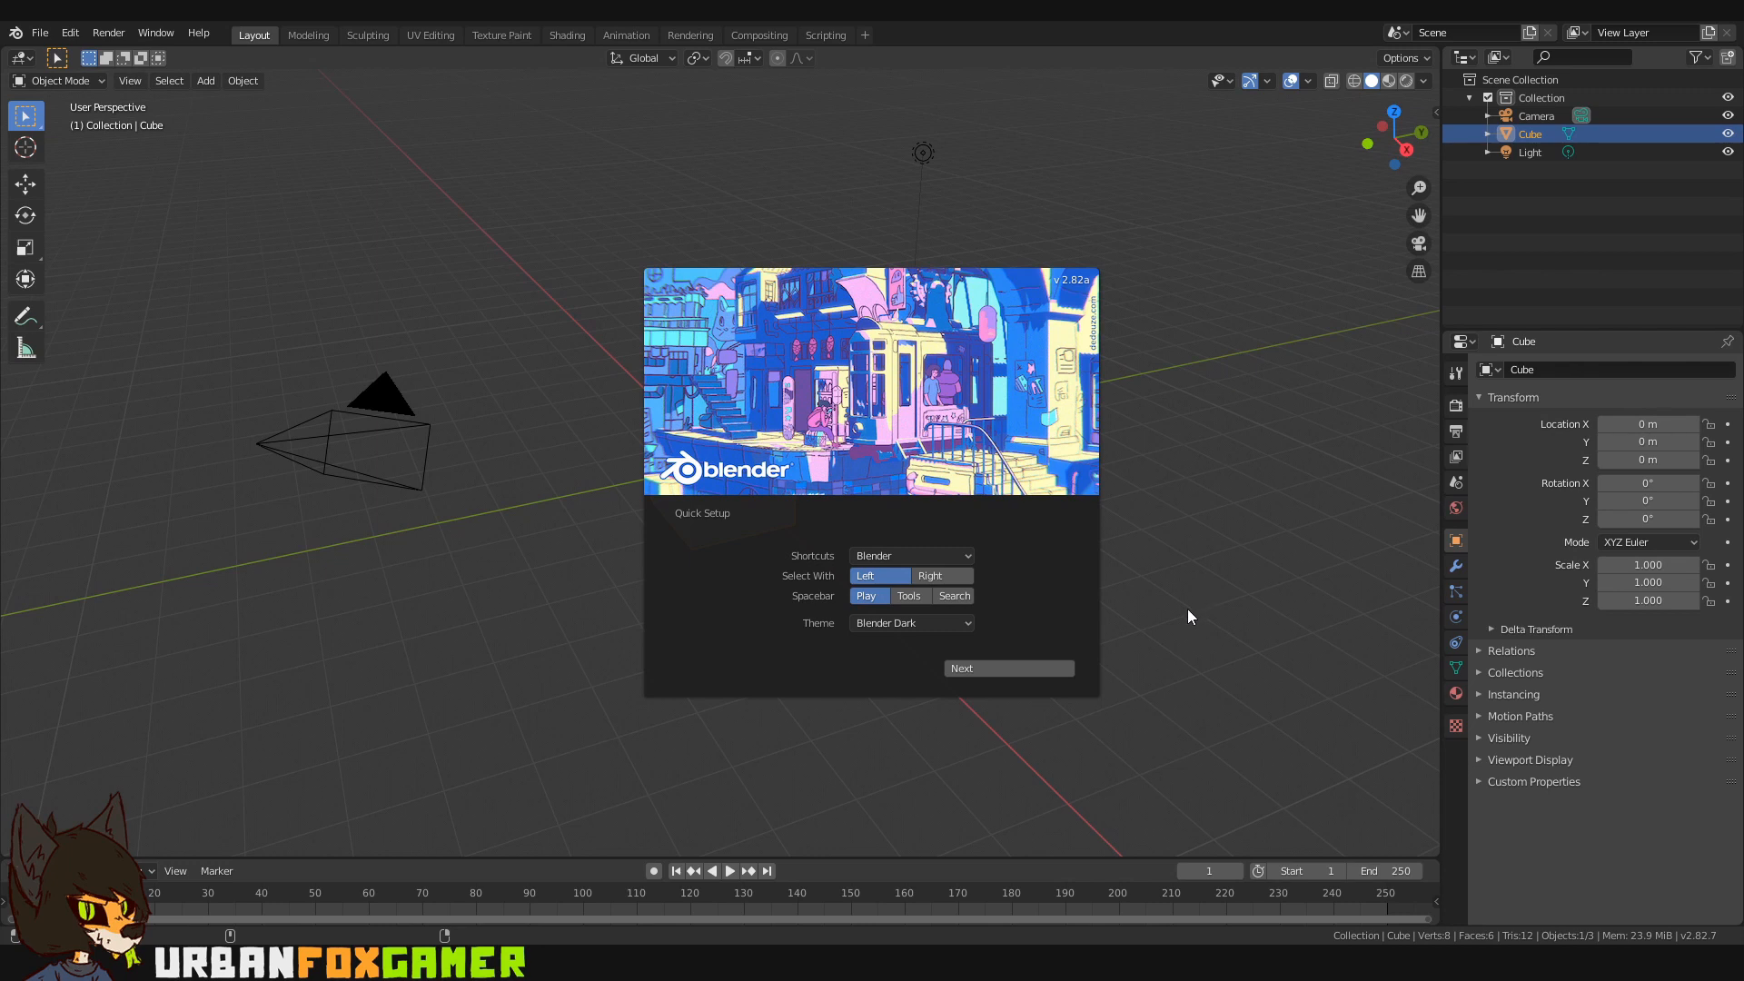
{"action": "mouse_move", "coordinate": [684, 563]}
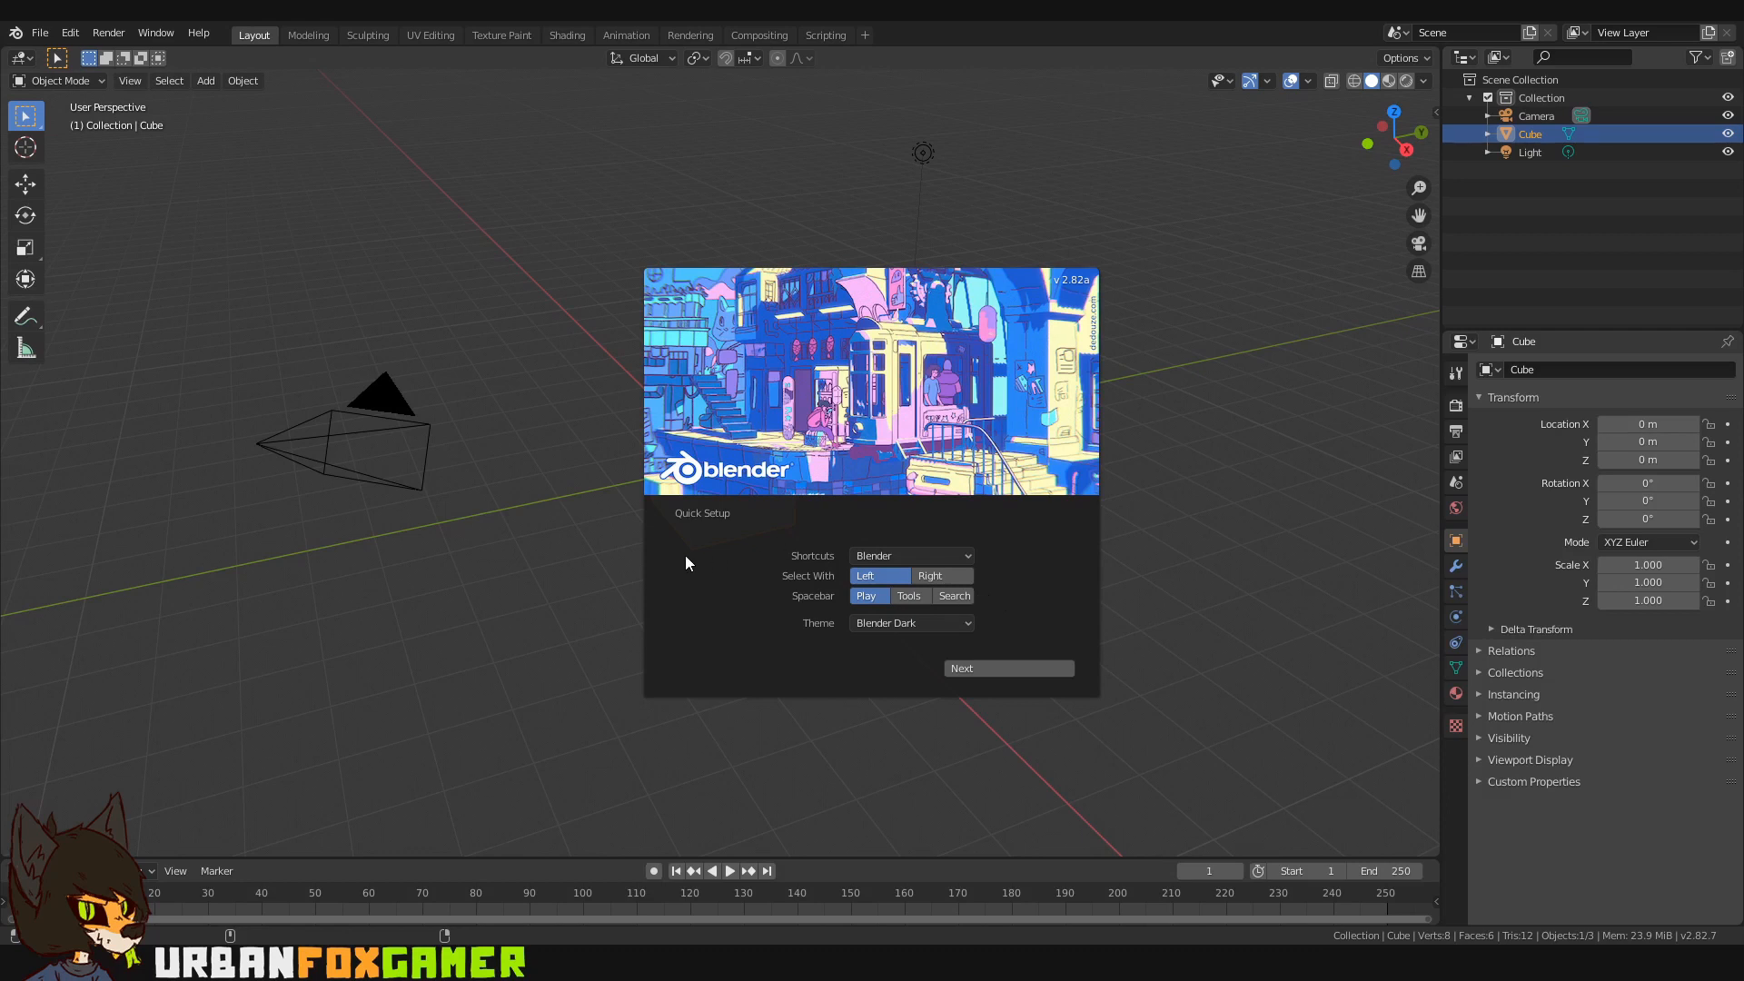
{"action": "mouse_move", "coordinate": [632, 189]}
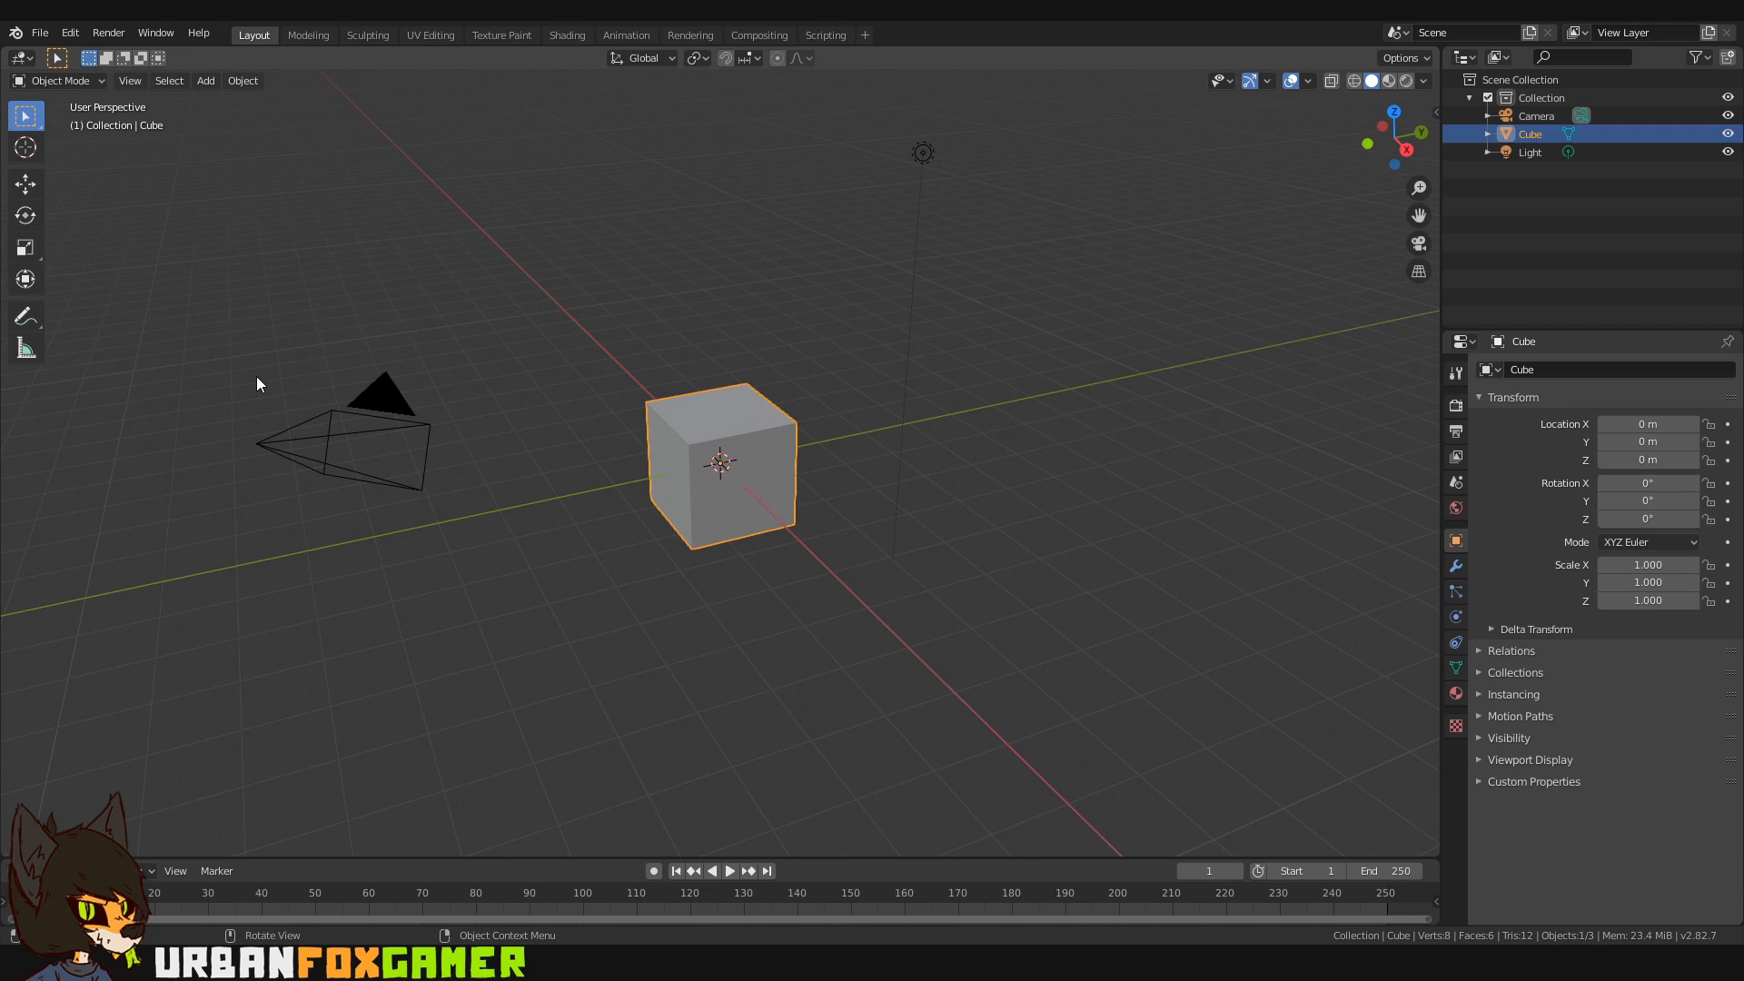
{"action": "mouse_move", "coordinate": [955, 115]}
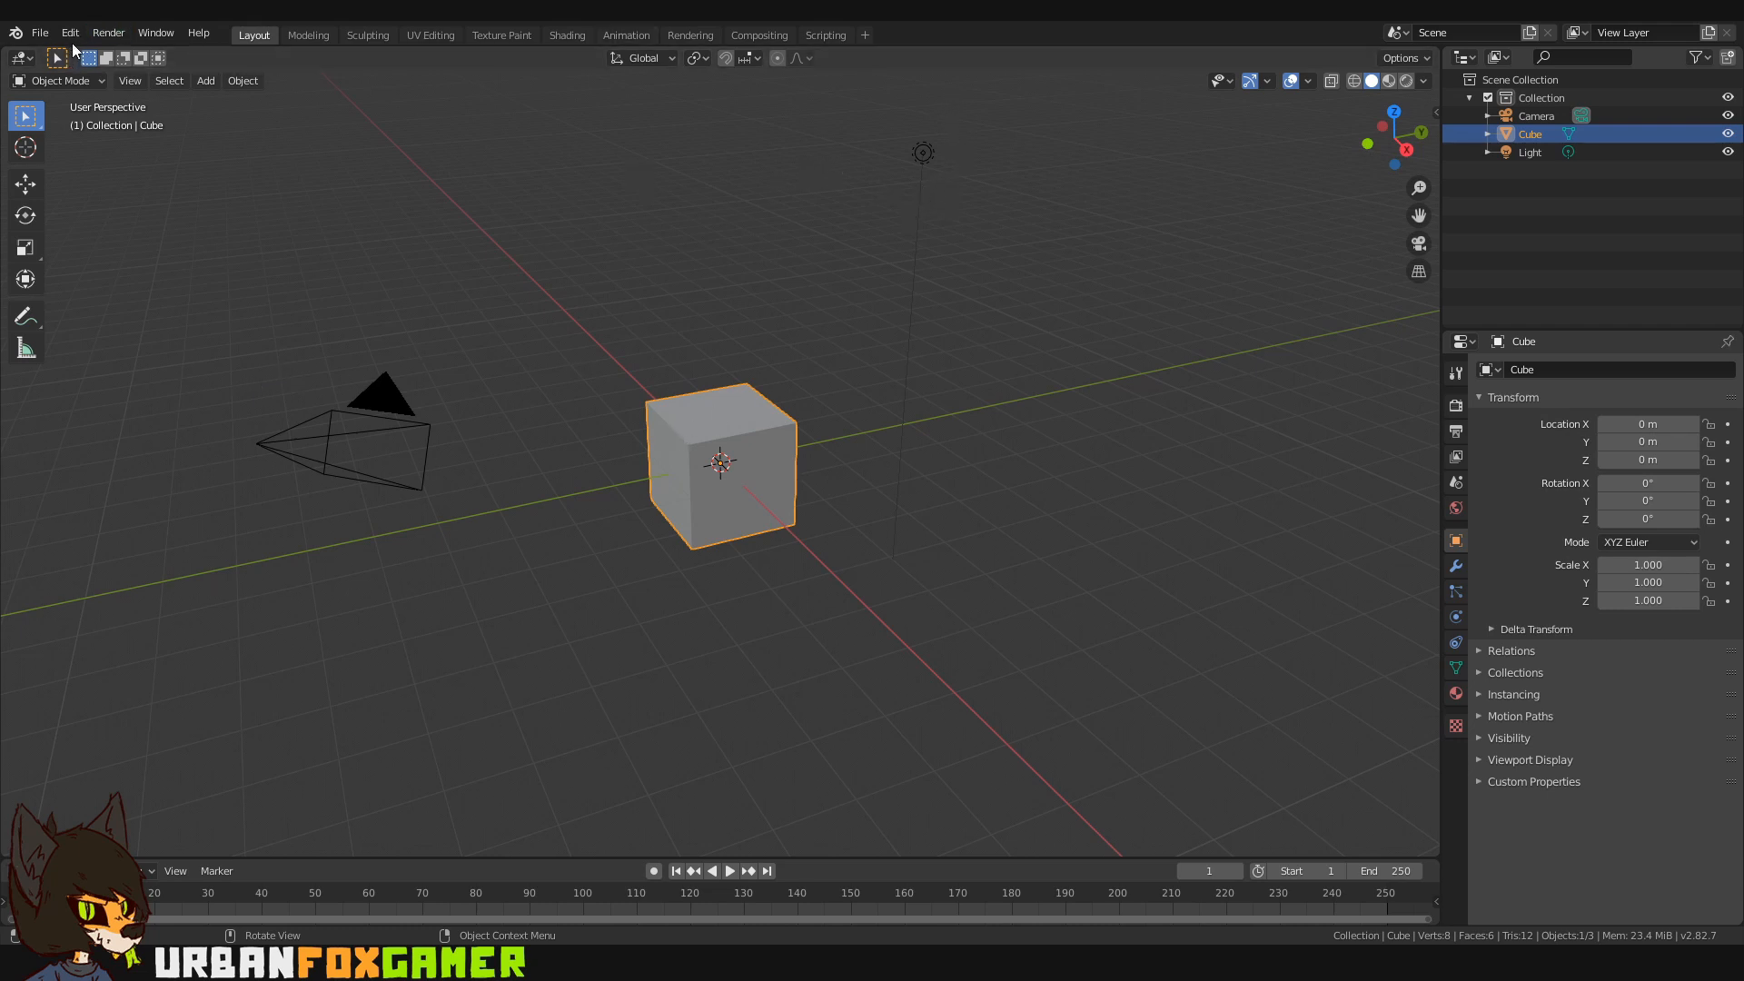
Step: Reach the Keymap section of Preferences and start importing a key configuration
{"action": "left_click", "coordinate": [69, 32]}
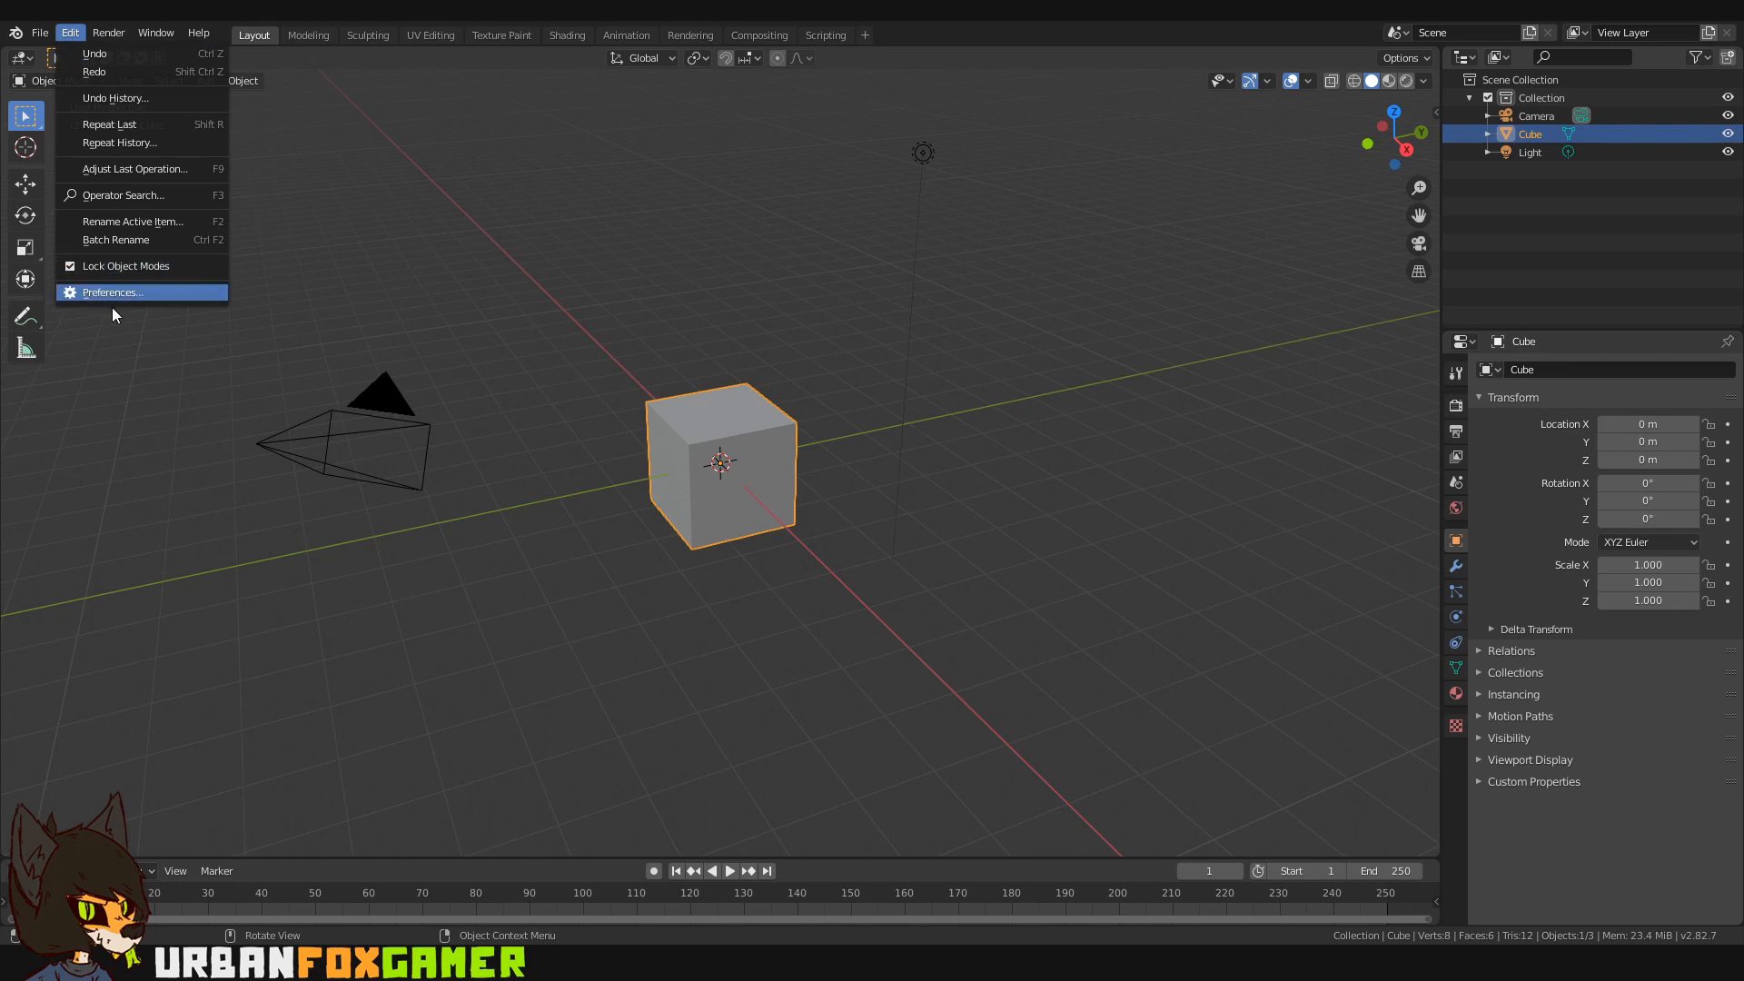
{"action": "left_click", "coordinate": [110, 291]}
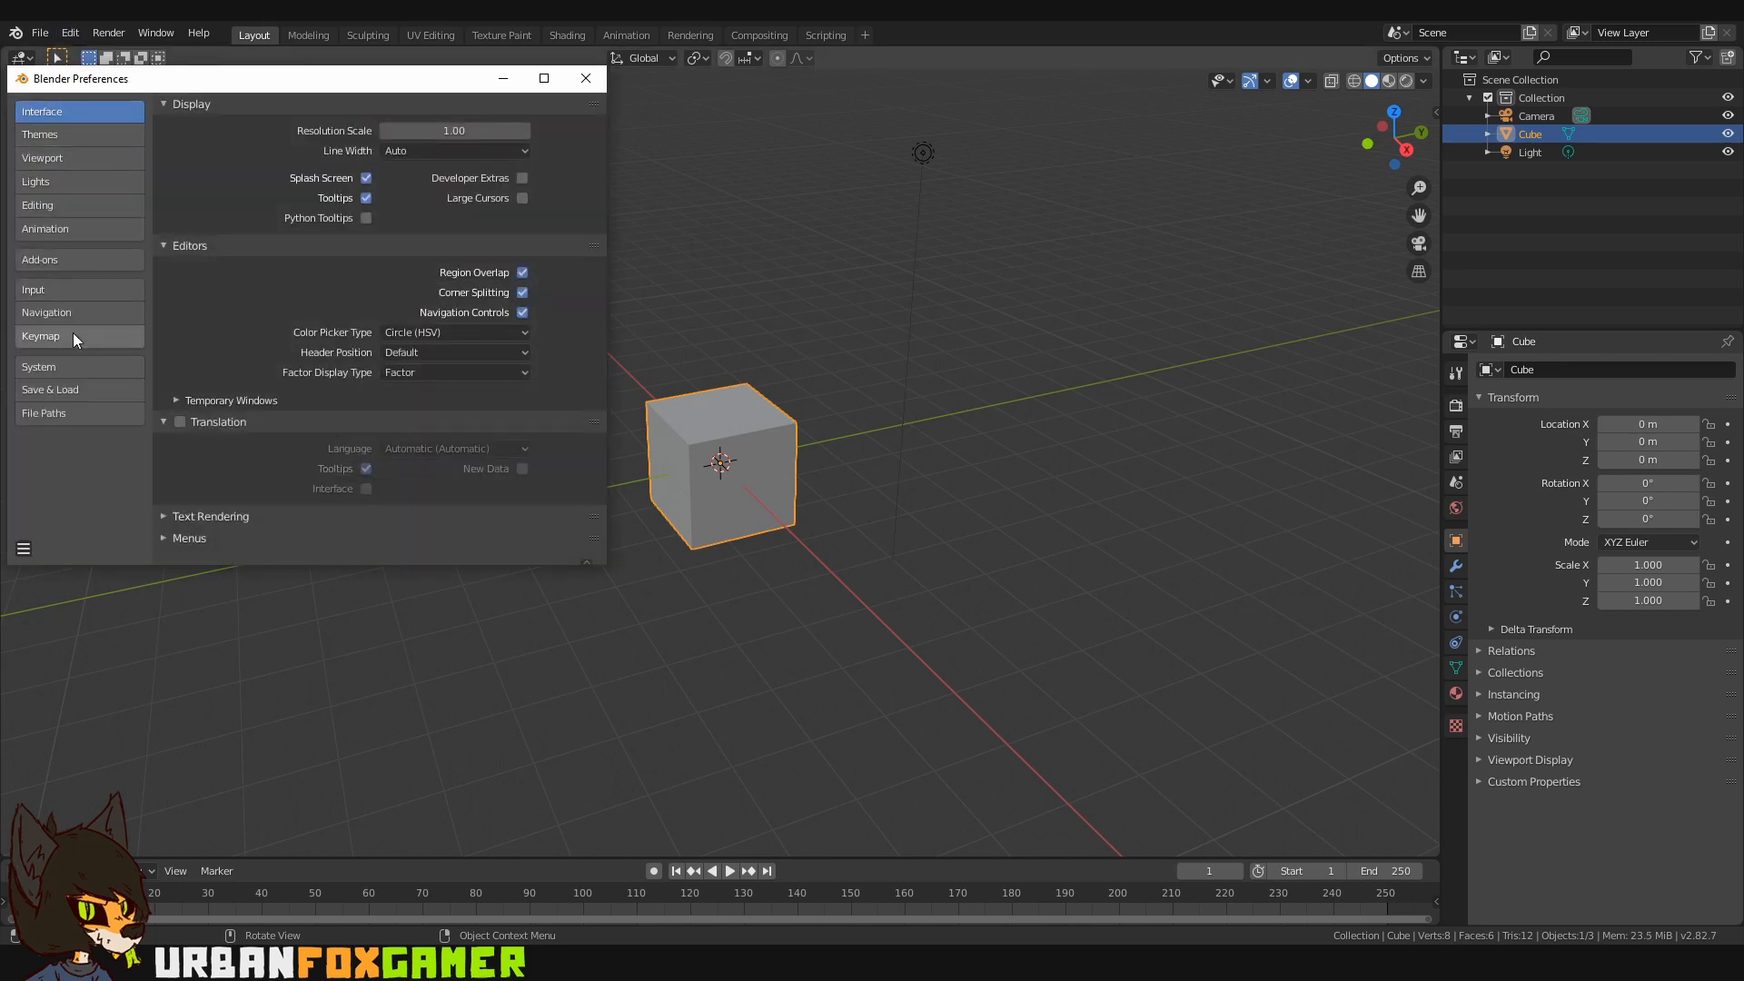
{"action": "left_click", "coordinate": [41, 336]}
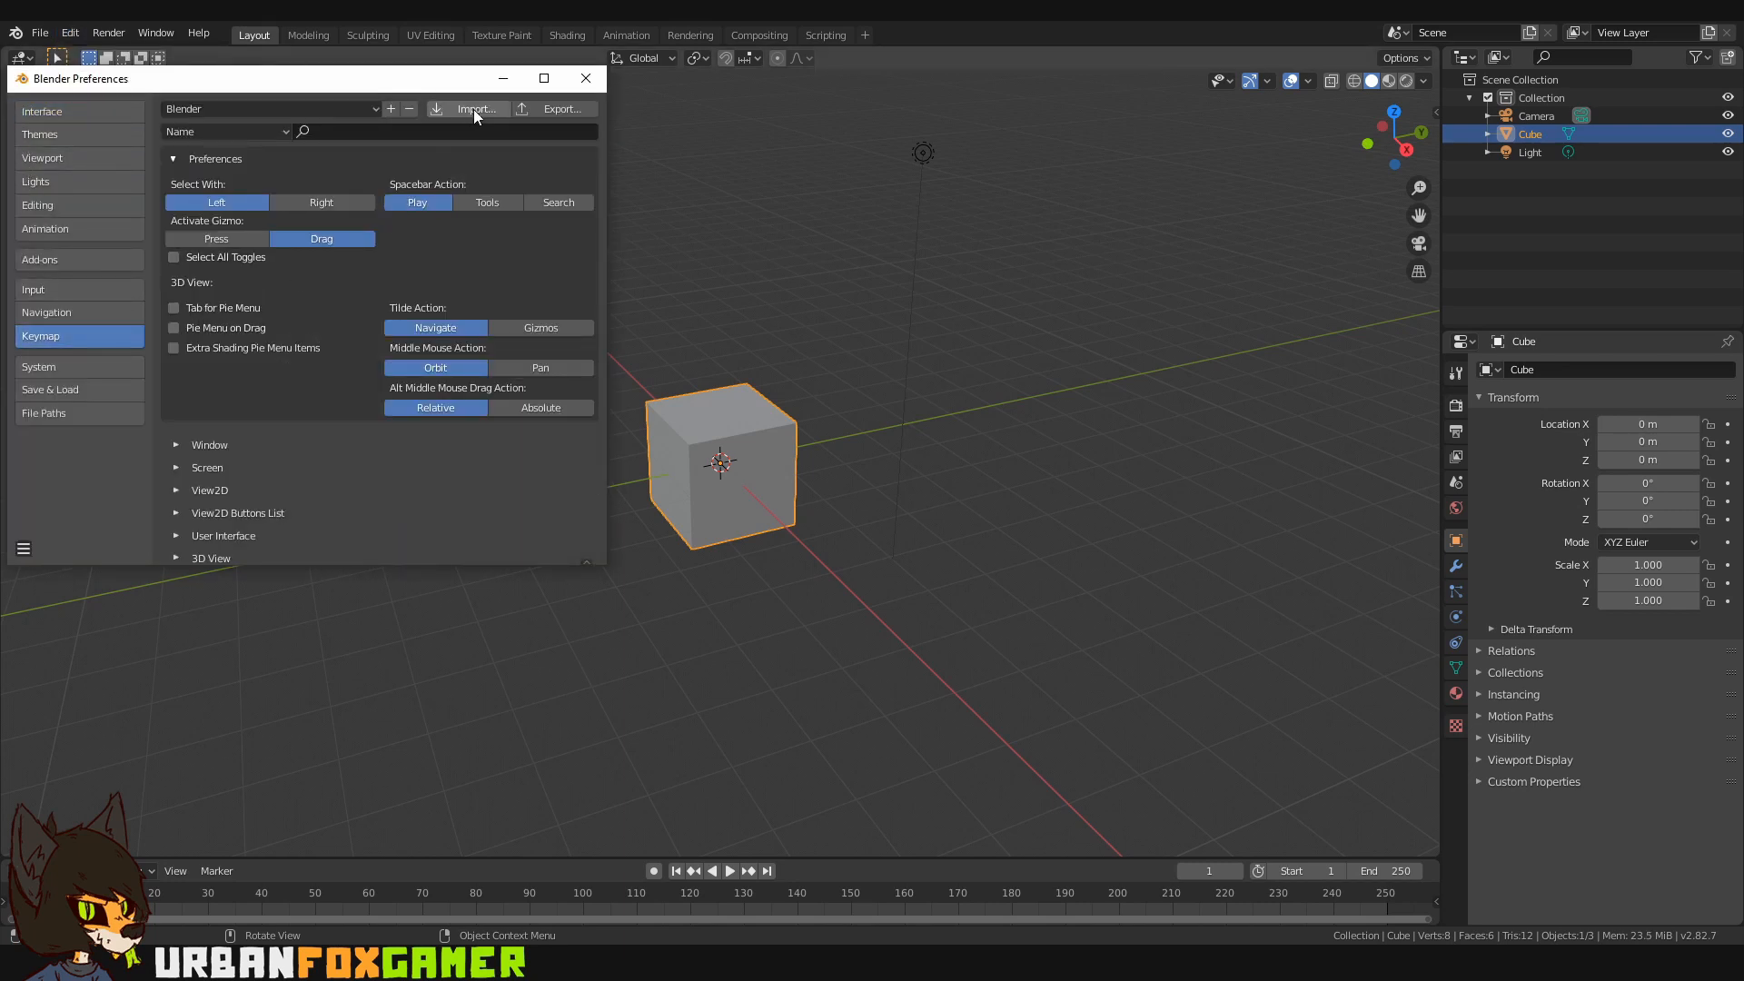
{"action": "left_click", "coordinate": [476, 108]}
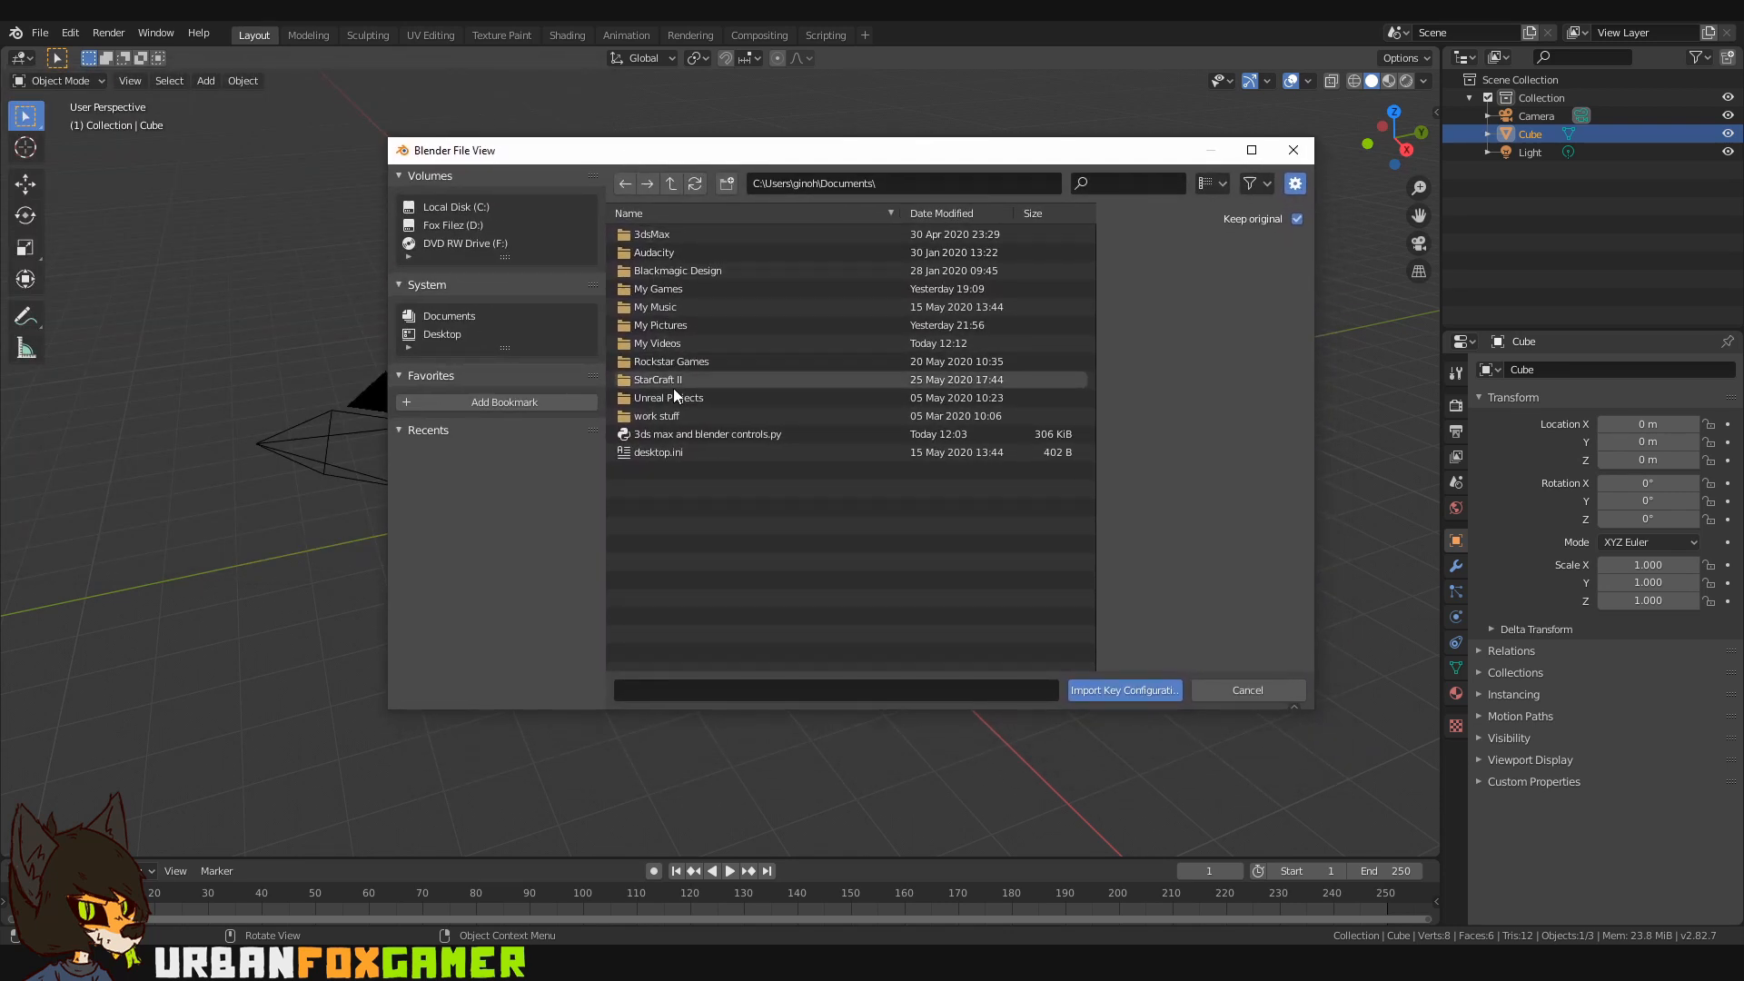
Step: Import '3ds max and blender controls.py' as the active keymap
{"action": "left_click", "coordinate": [707, 435]}
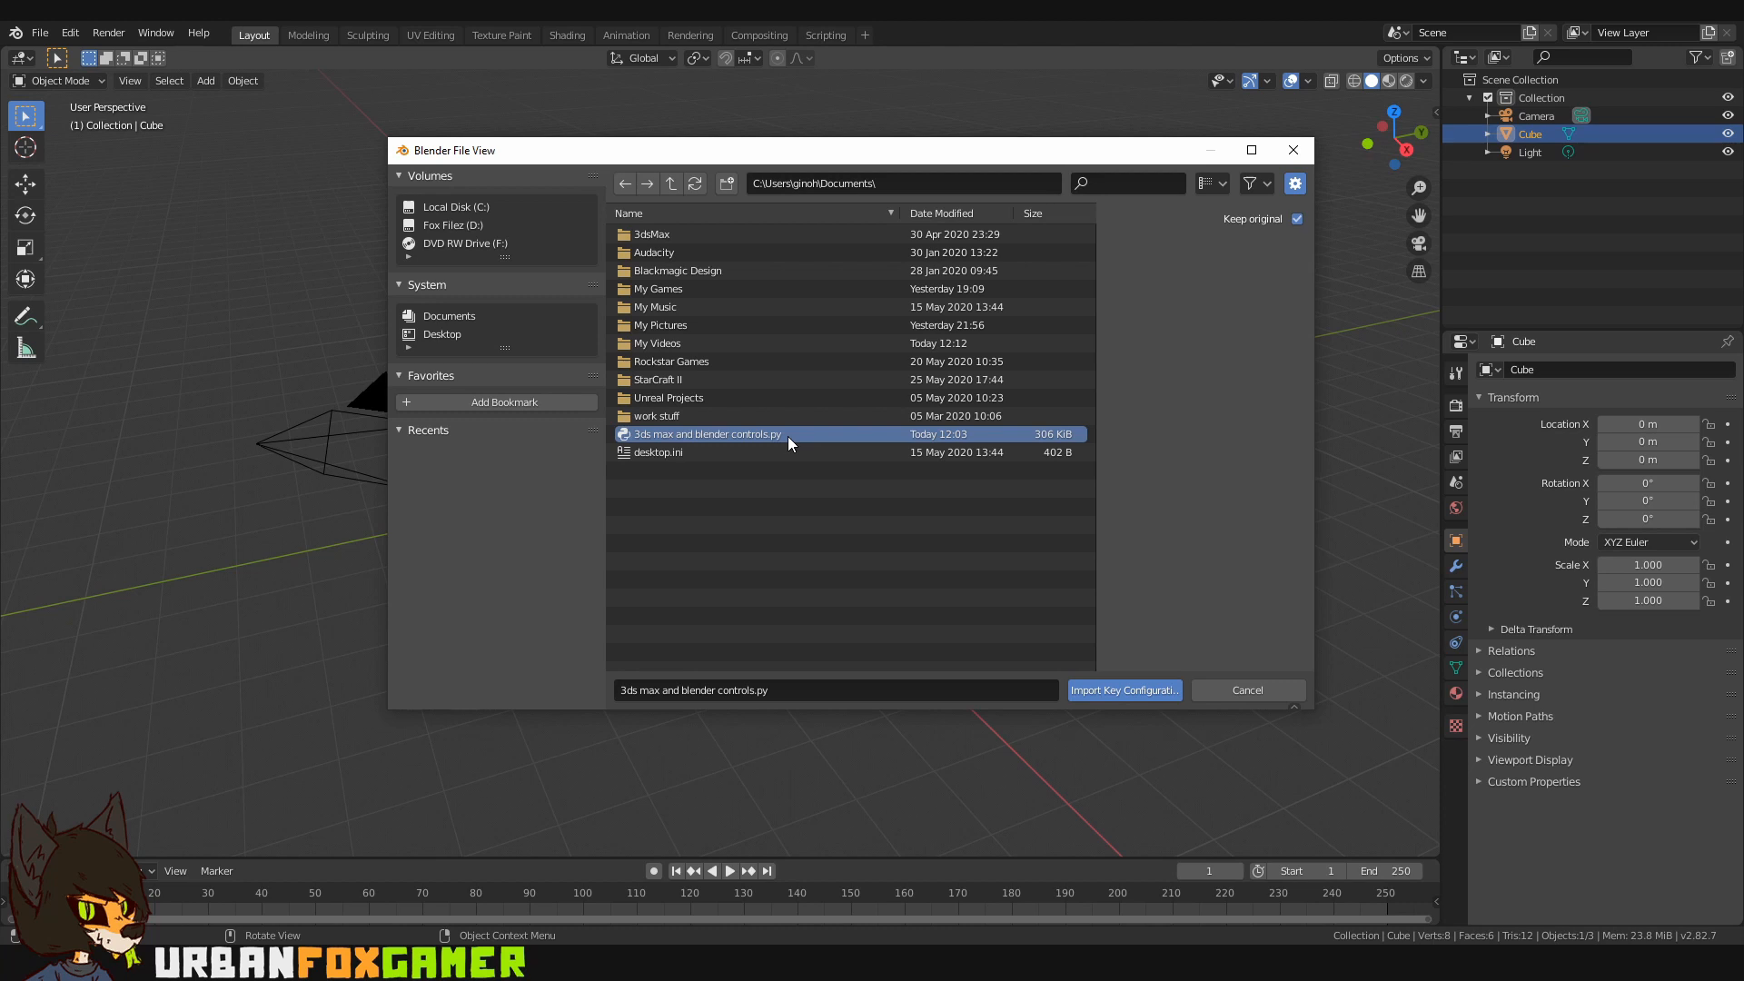
{"action": "mouse_move", "coordinate": [716, 469]}
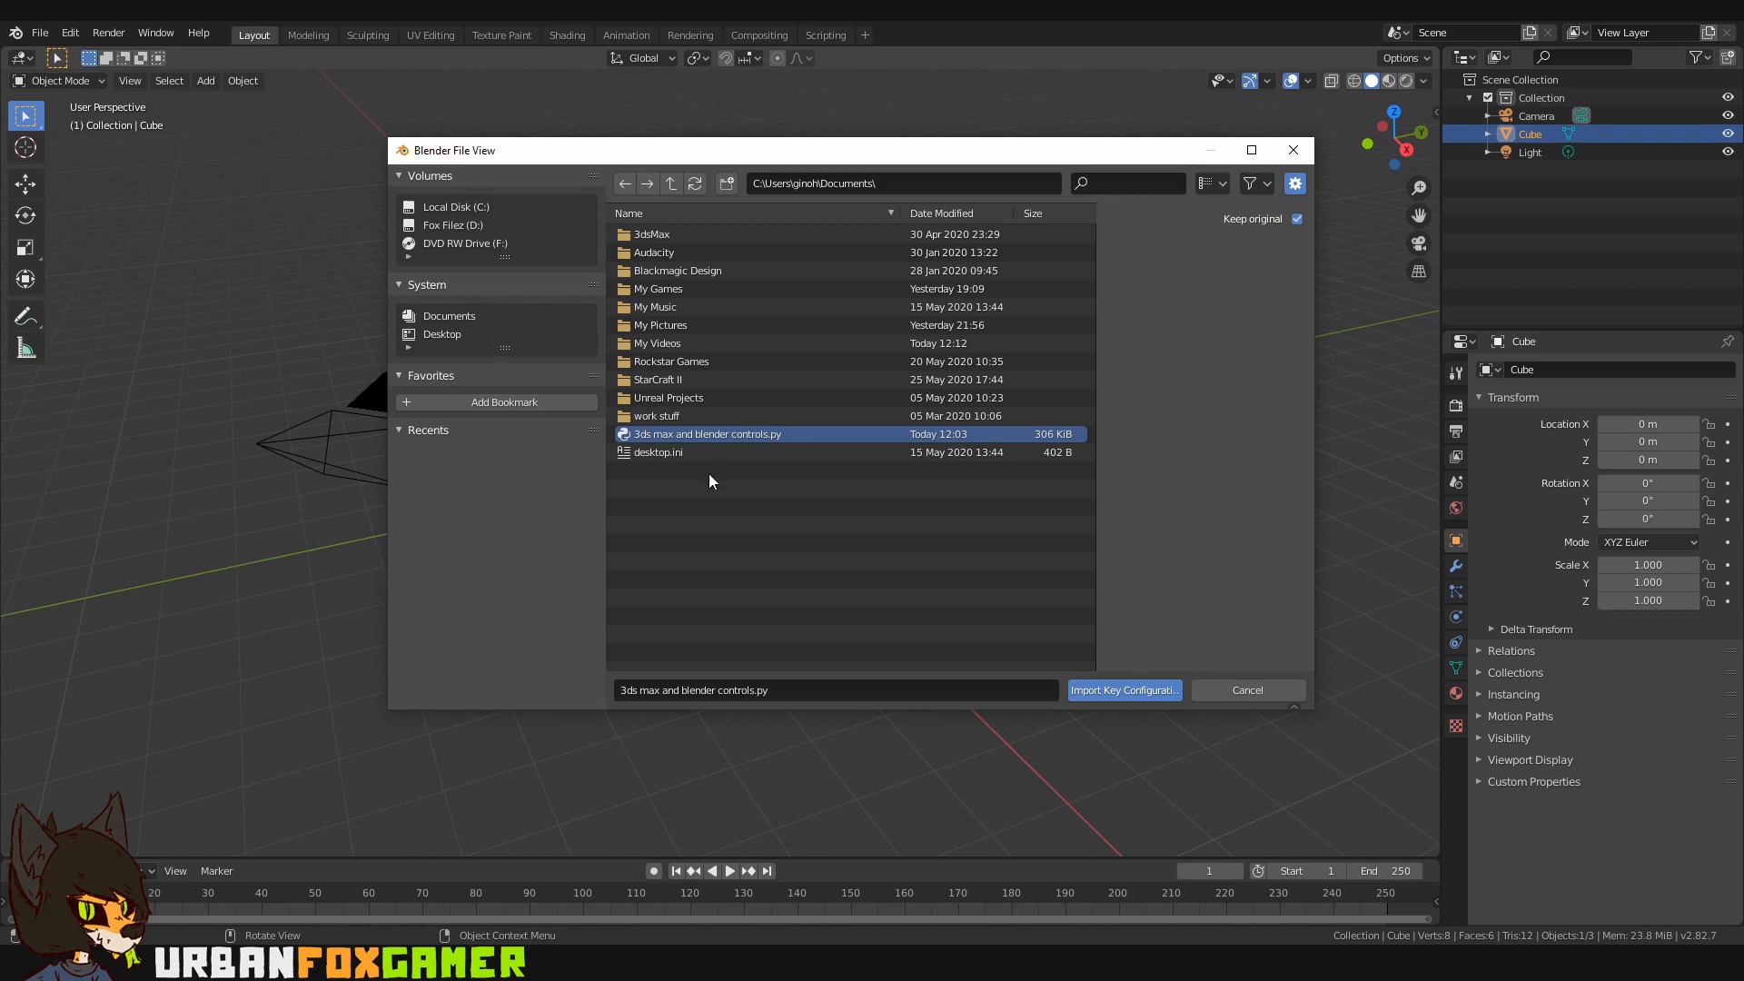
{"action": "mouse_move", "coordinate": [719, 460]}
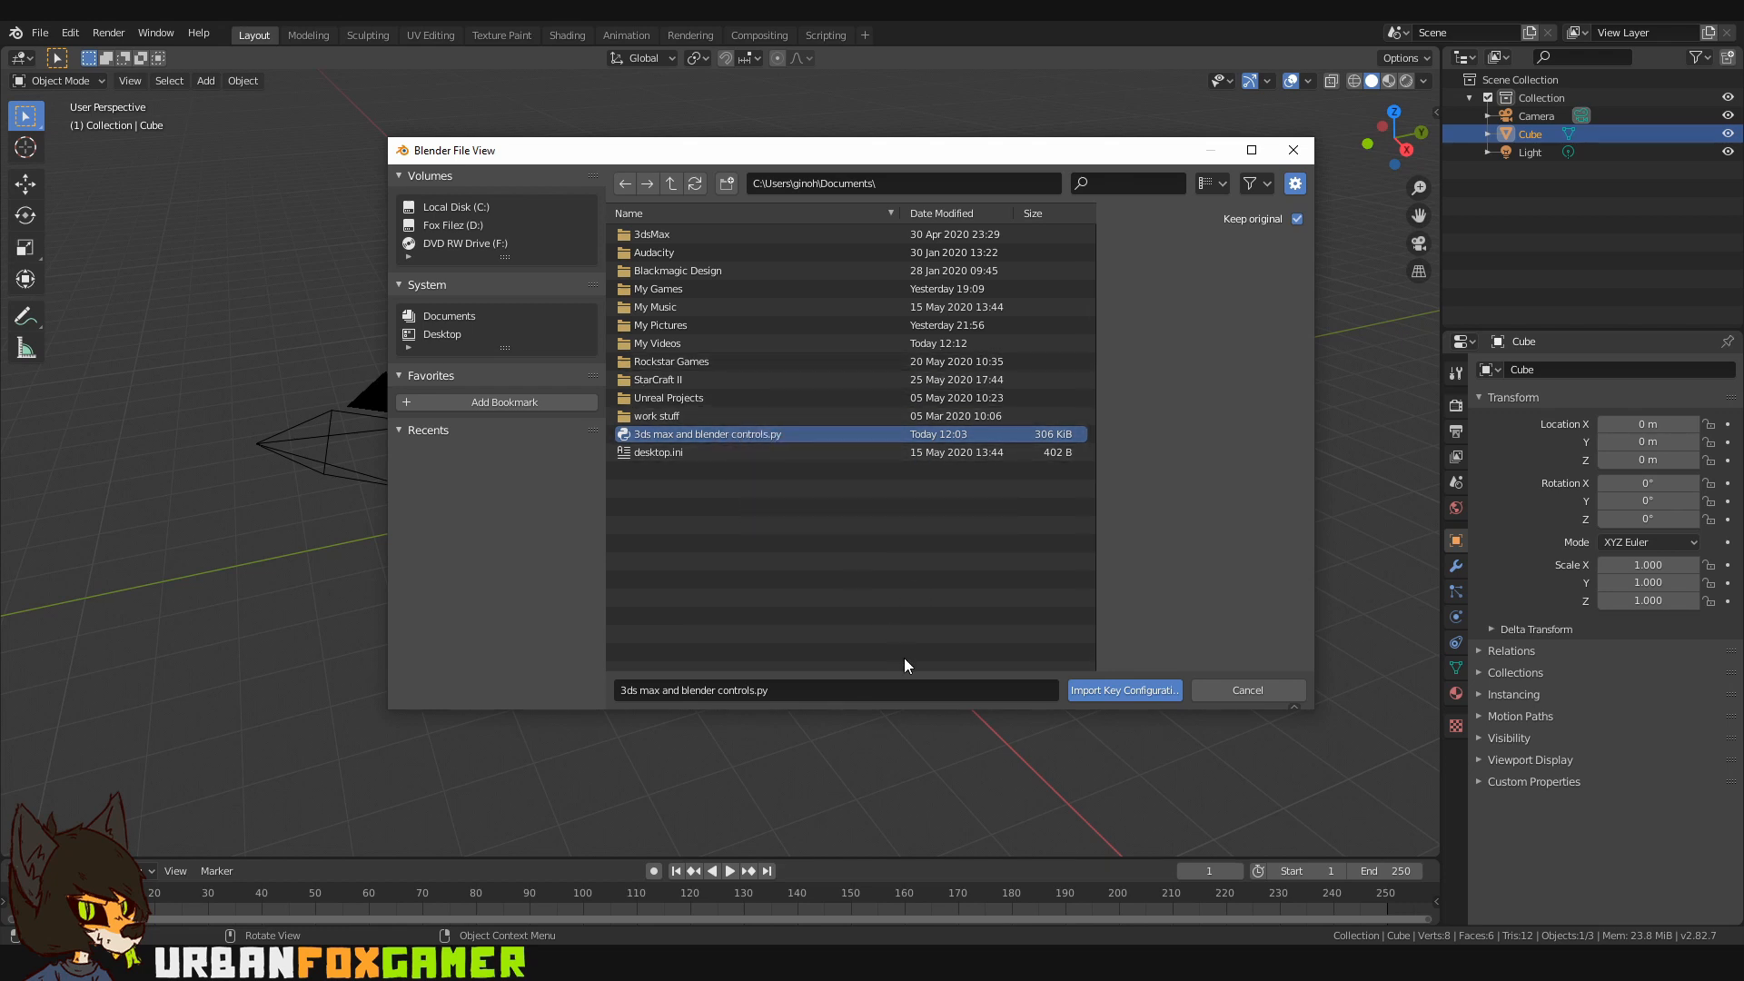
{"action": "mouse_move", "coordinate": [1124, 689]}
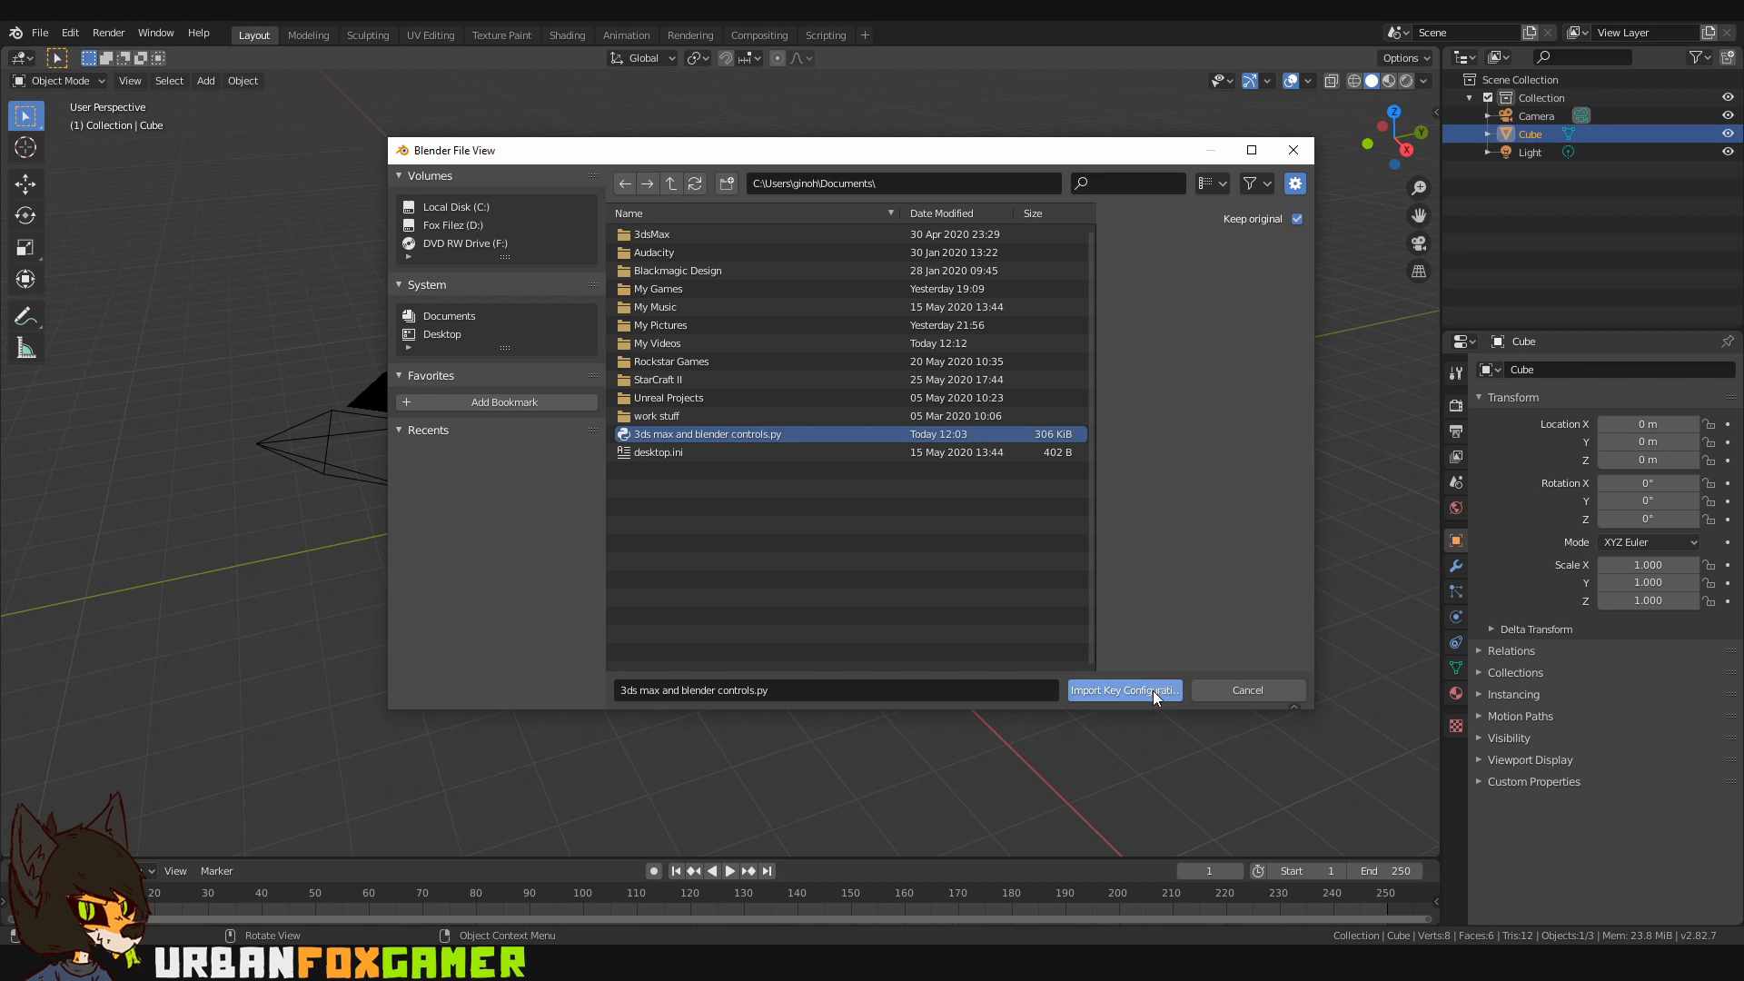
{"action": "left_click", "coordinate": [1123, 689]}
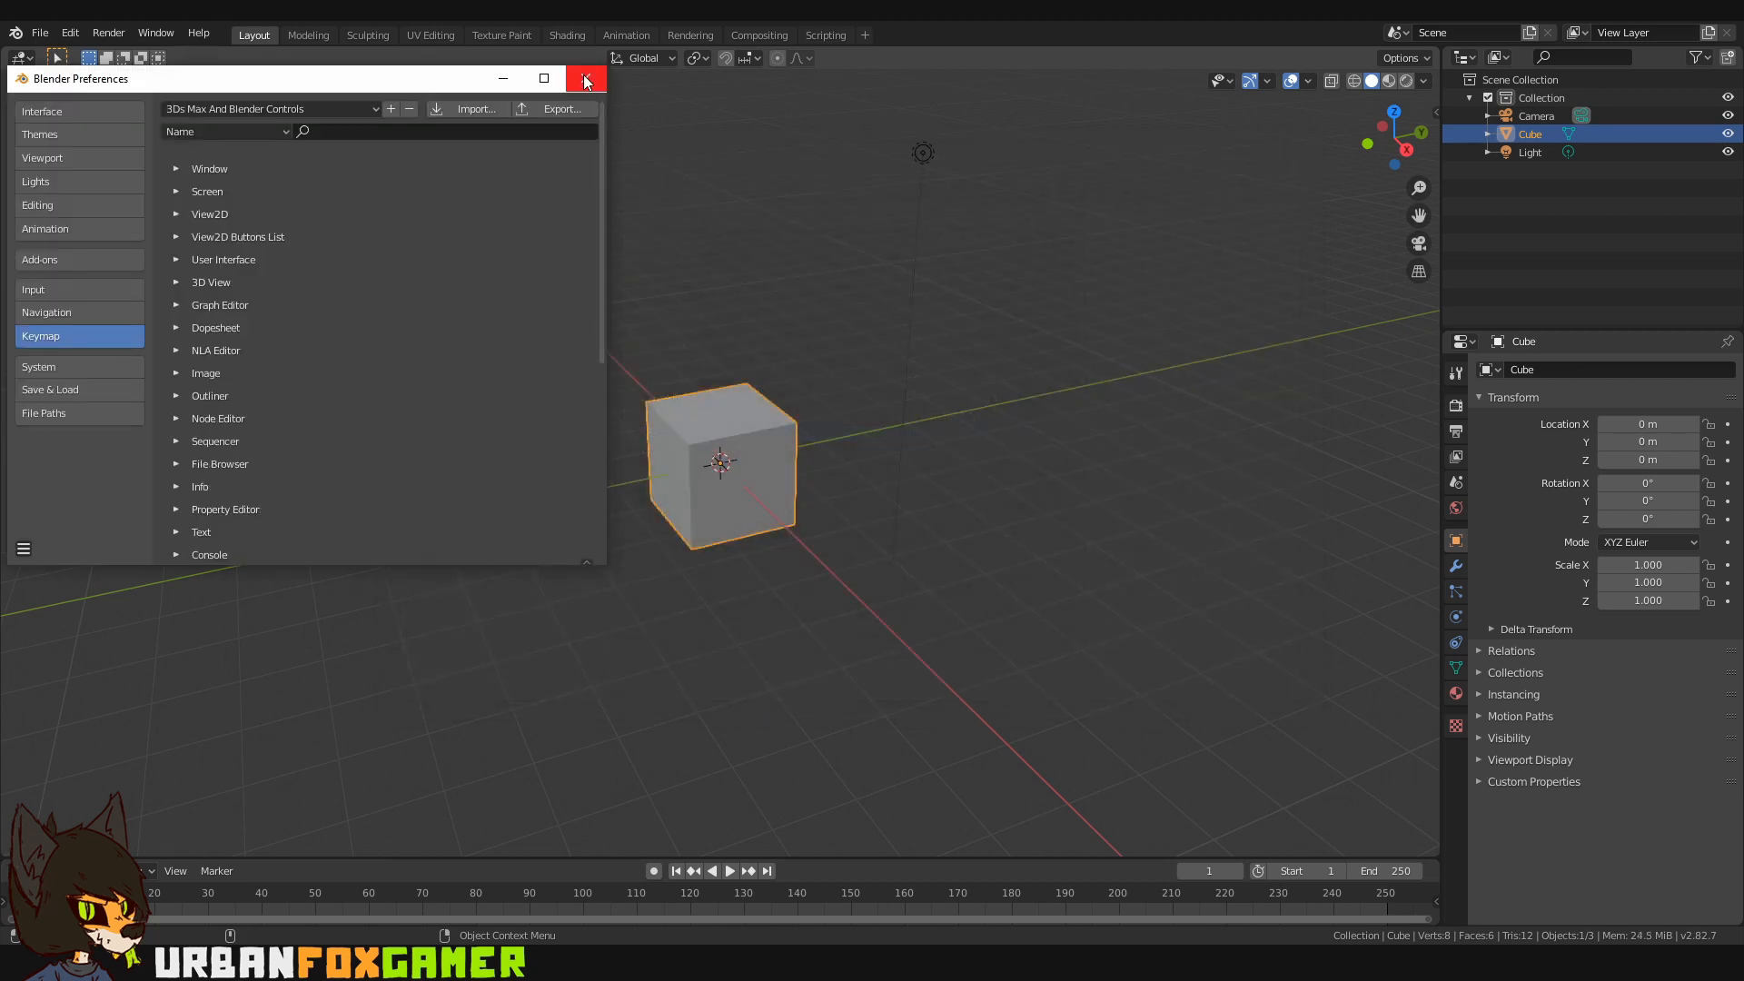
Step: Close the Preferences window to return to the default scene
{"action": "left_click", "coordinate": [586, 78]}
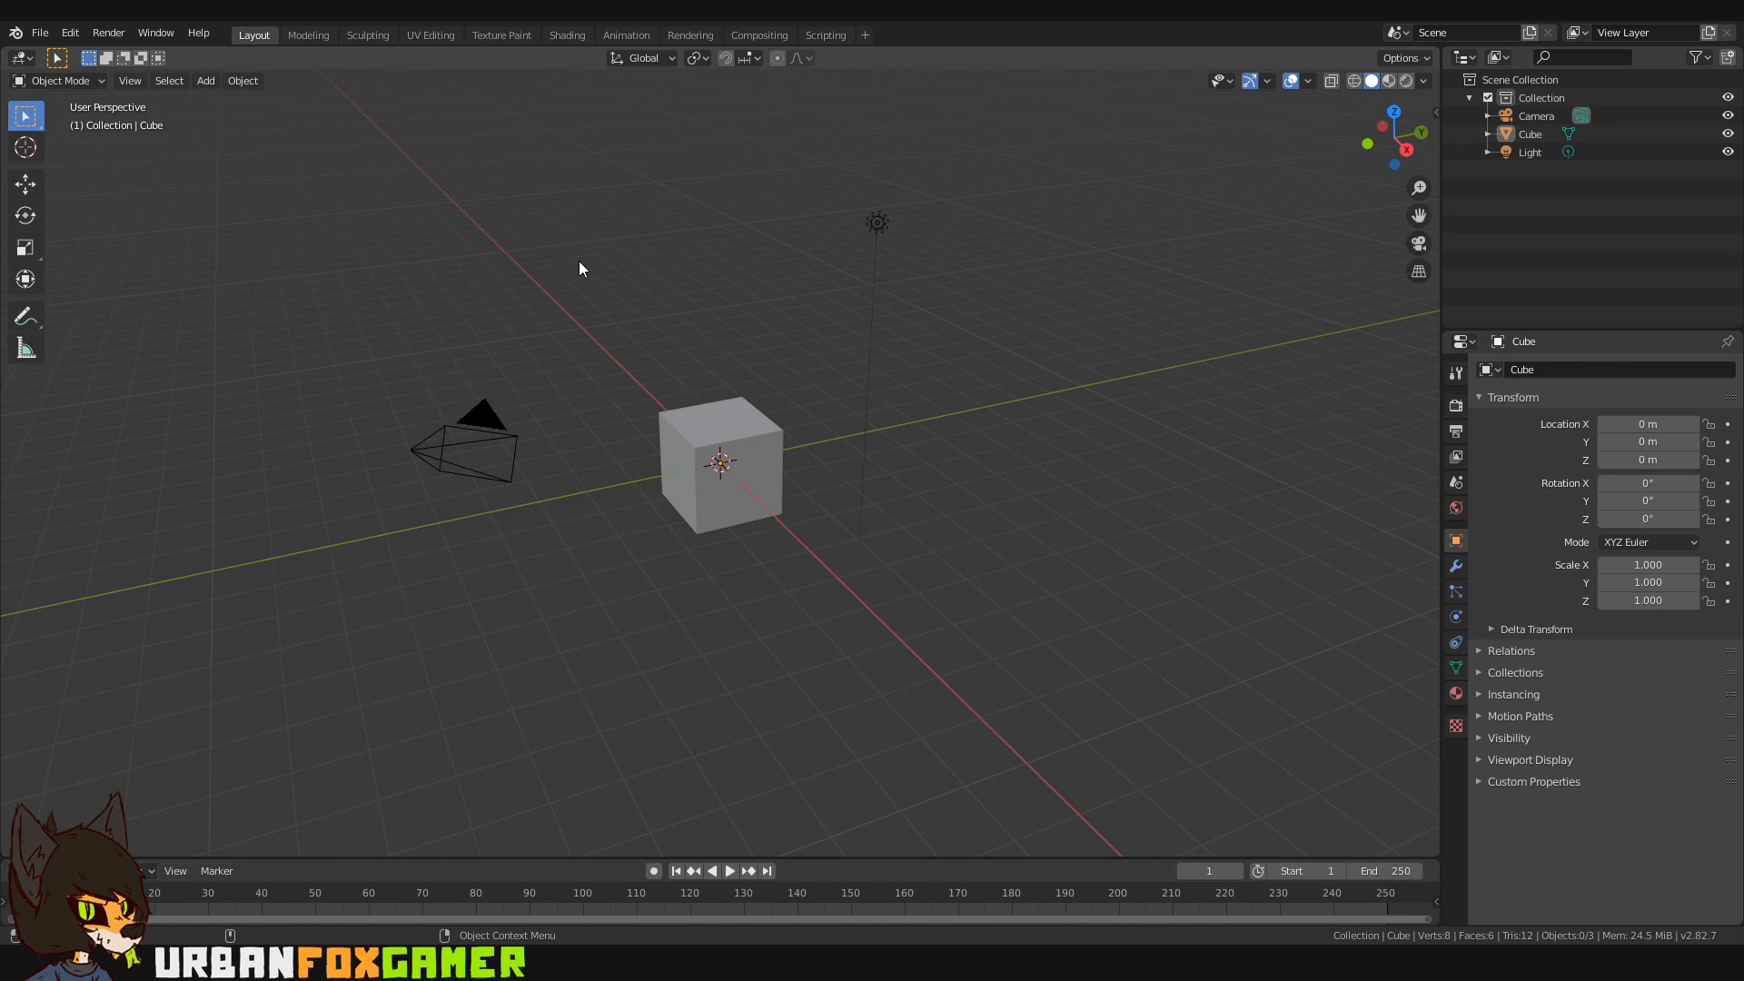
{"action": "mouse_move", "coordinate": [597, 383]}
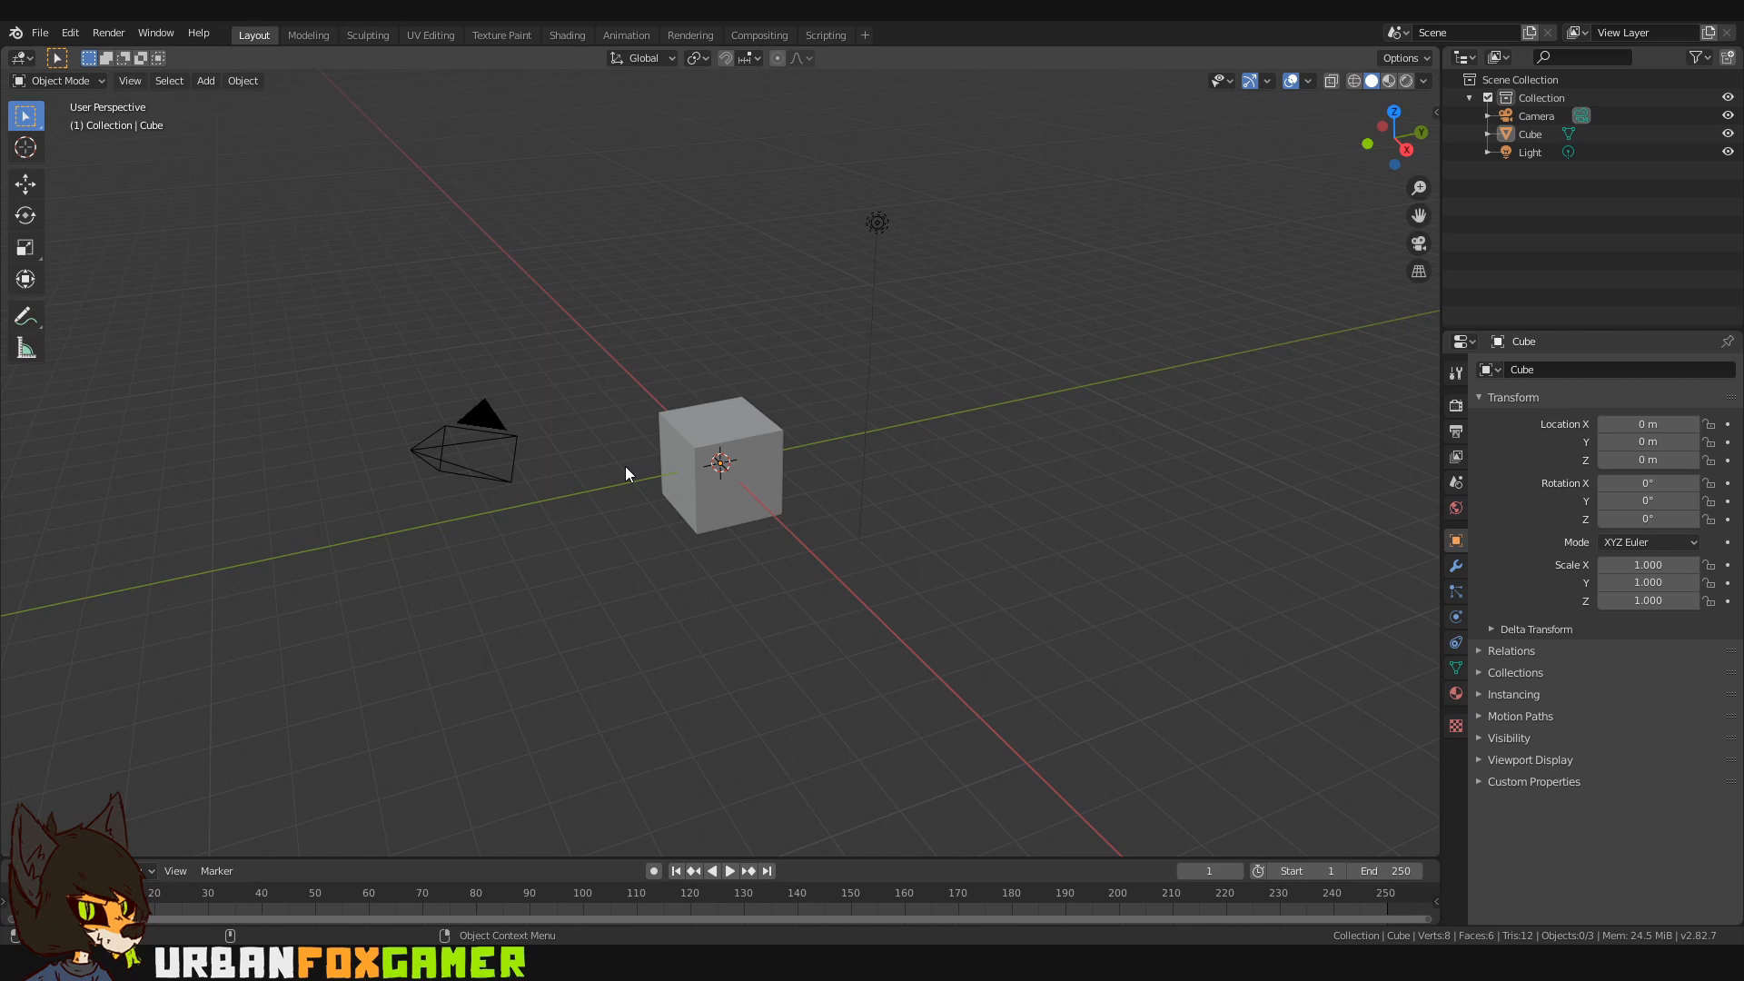
Step: Switch to quad view, render, then isolate the selected cube across the four views
{"action": "key", "text": "alt+w"}
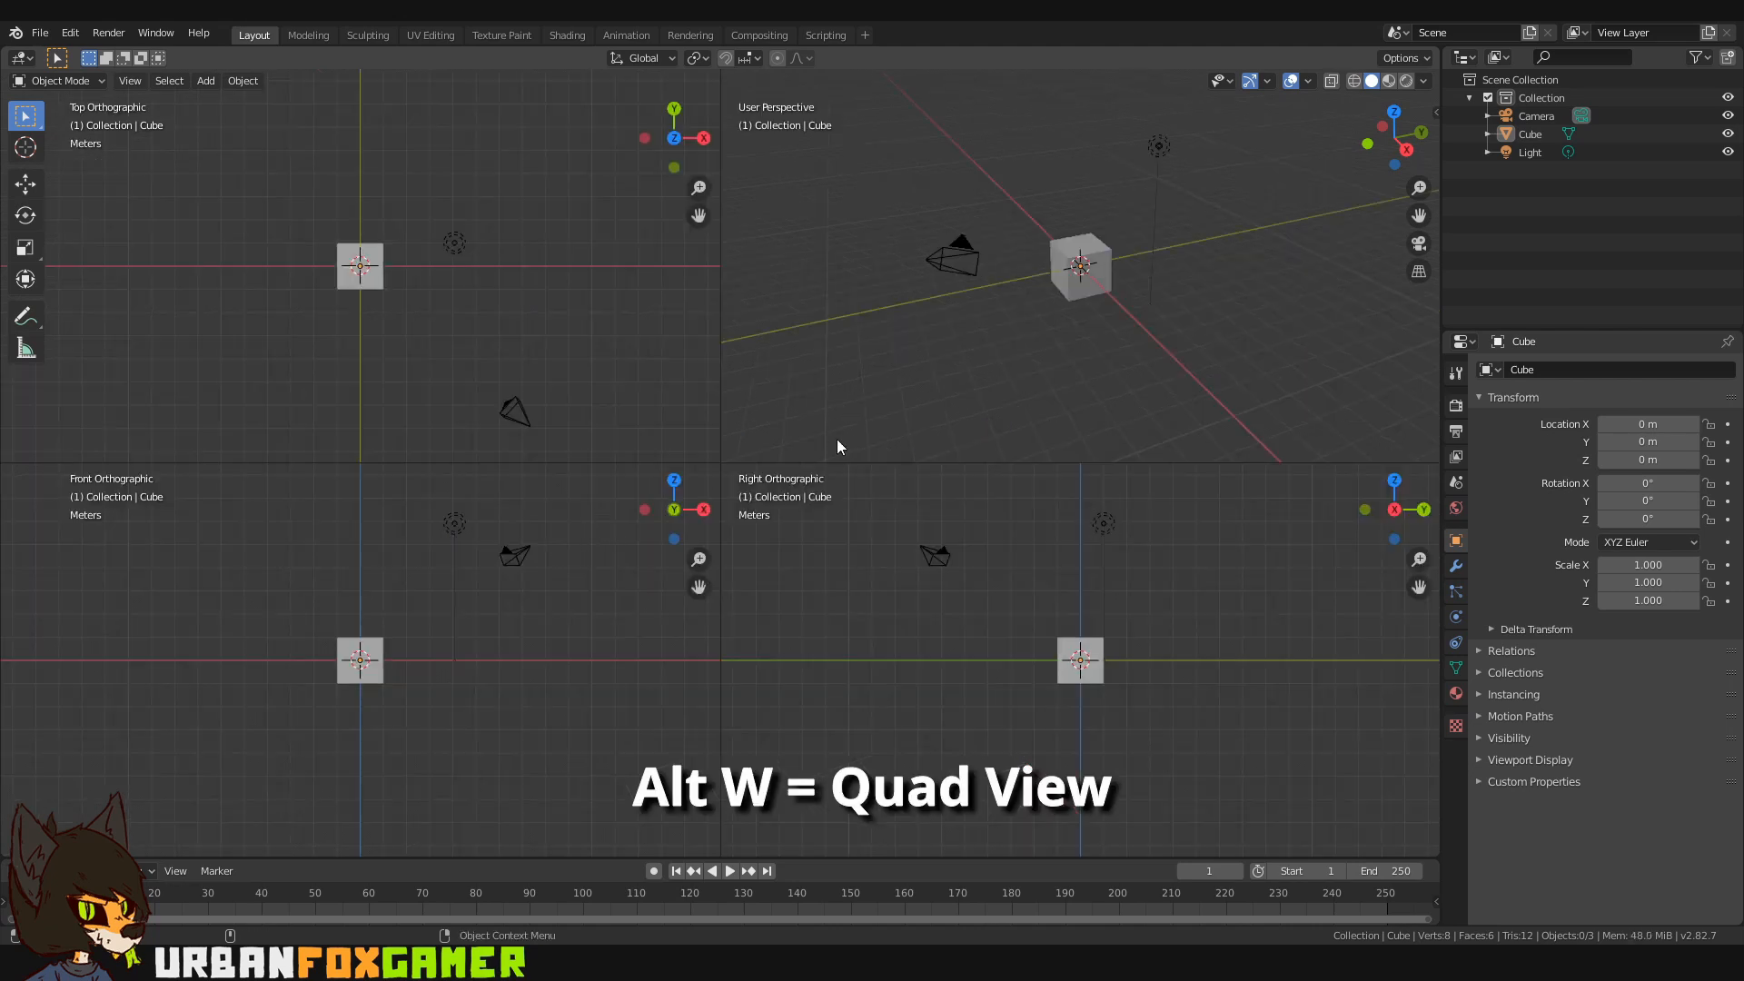
{"action": "mouse_move", "coordinate": [967, 643]}
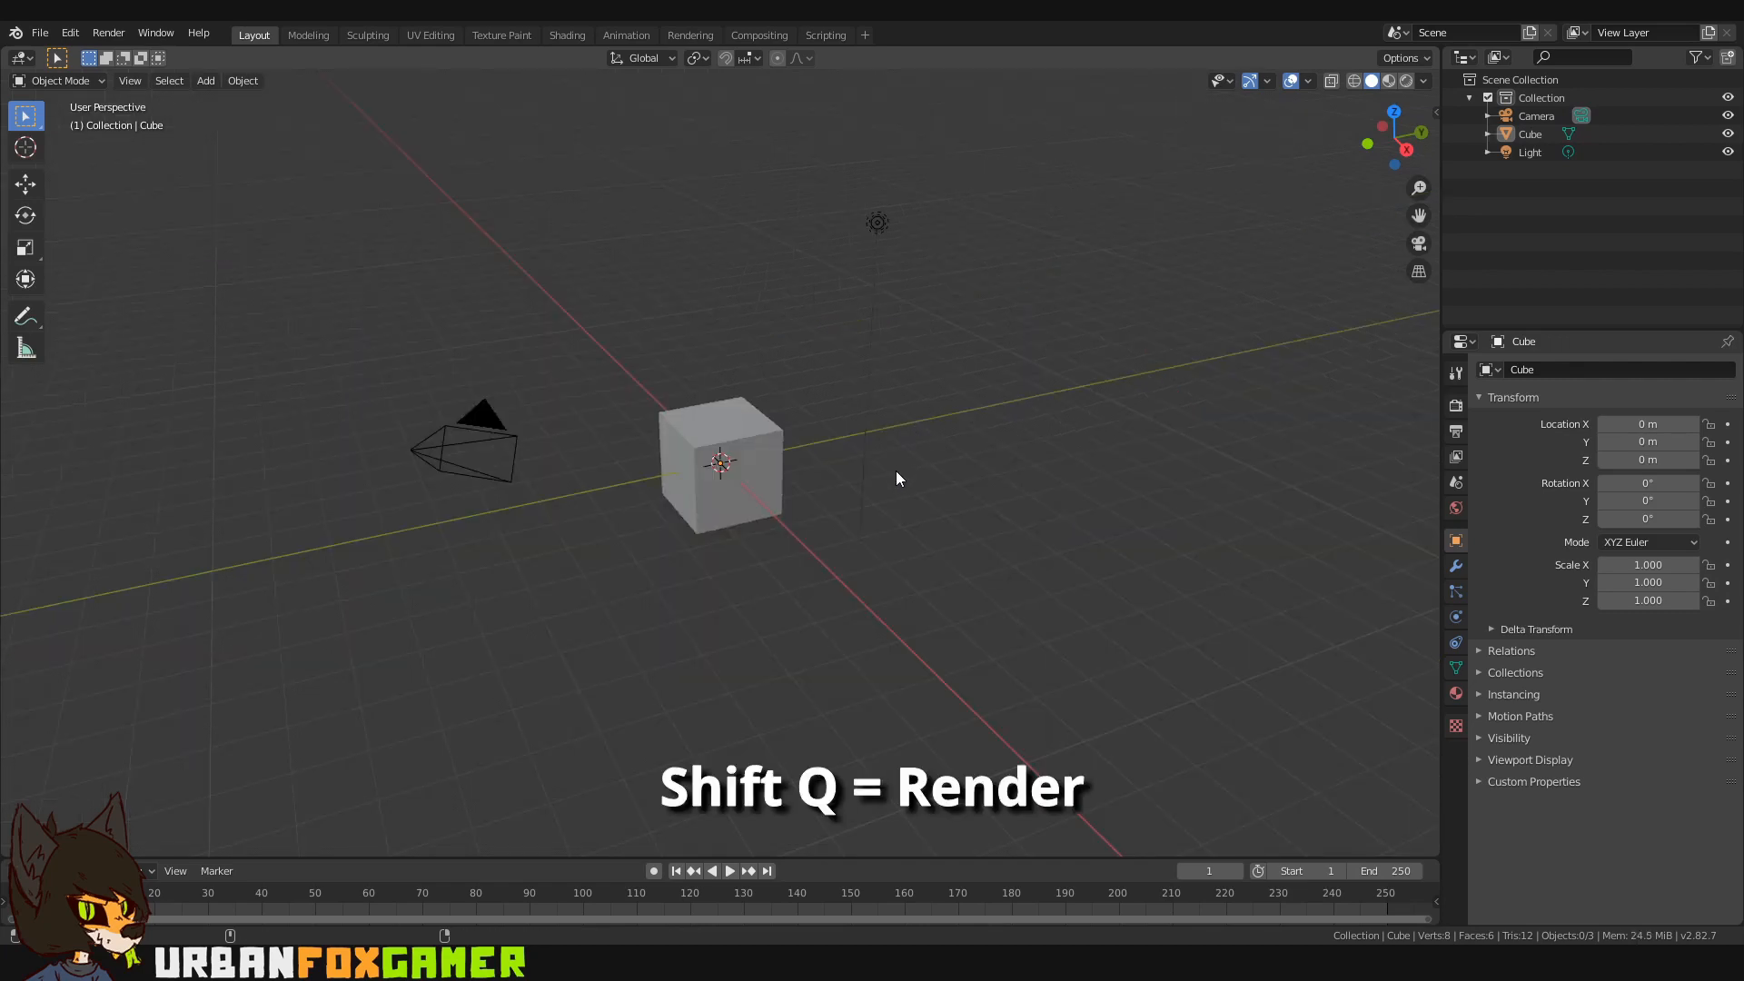
{"action": "key", "text": "shift+q"}
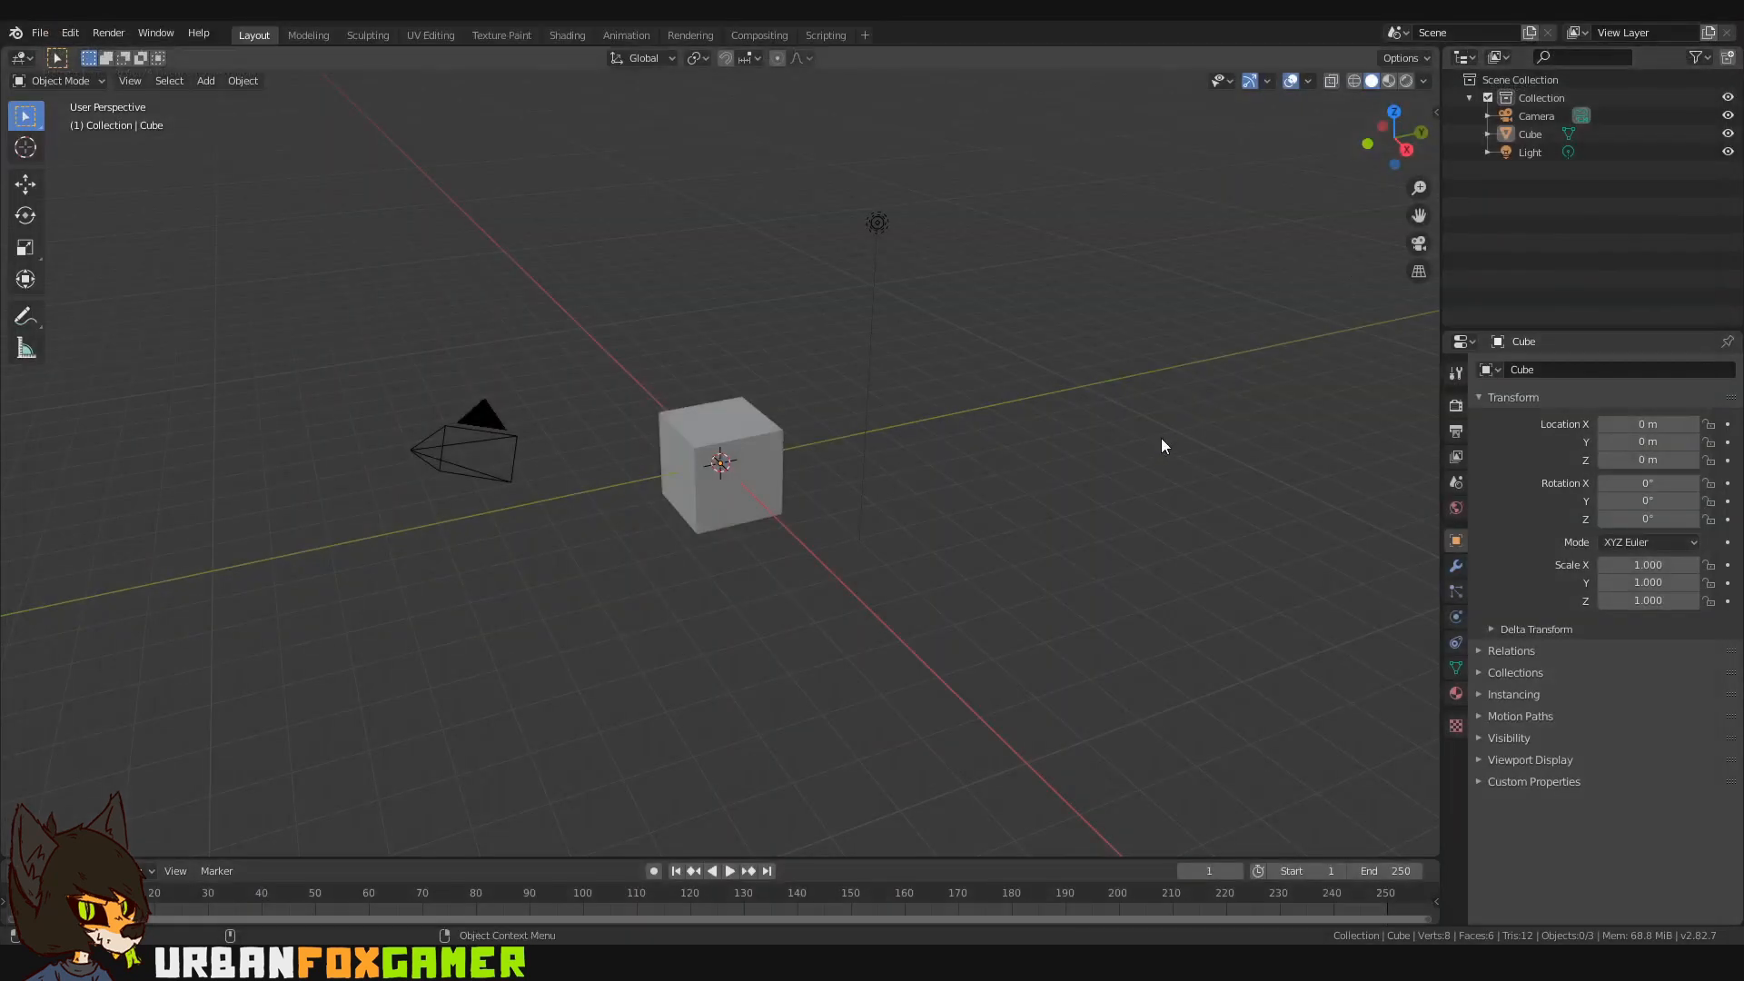
{"action": "left_click", "coordinate": [720, 463]}
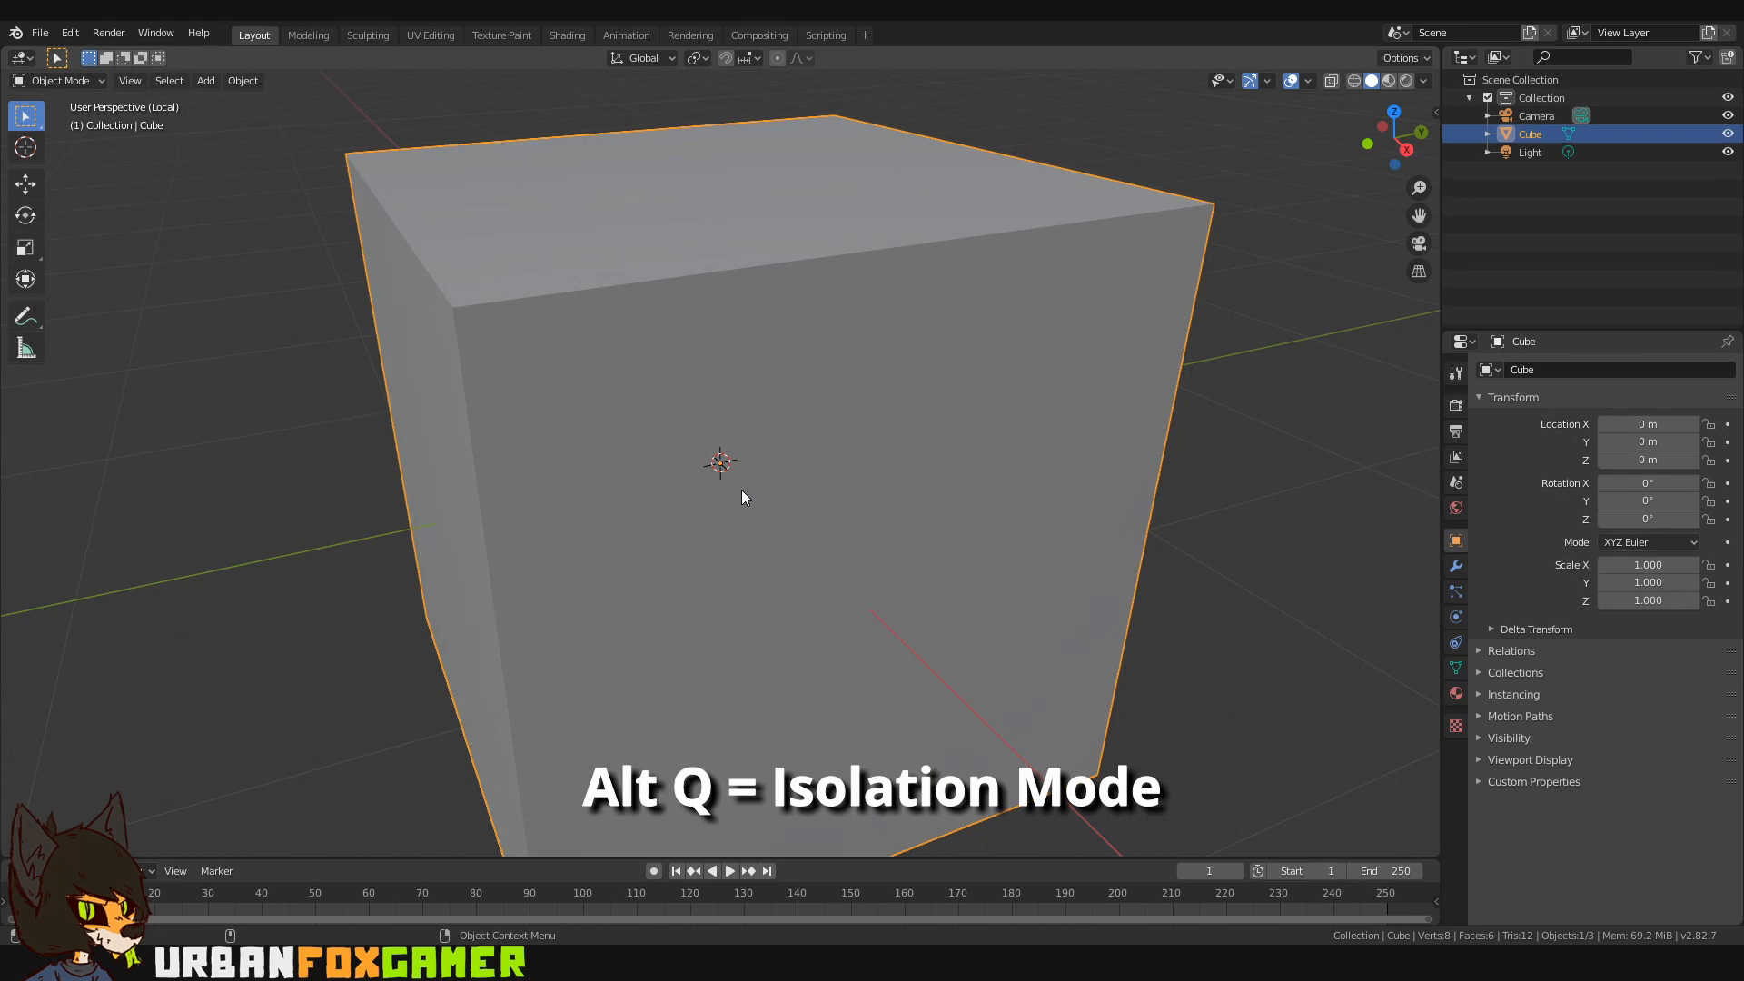
{"action": "key", "text": "ctrl+alt+q"}
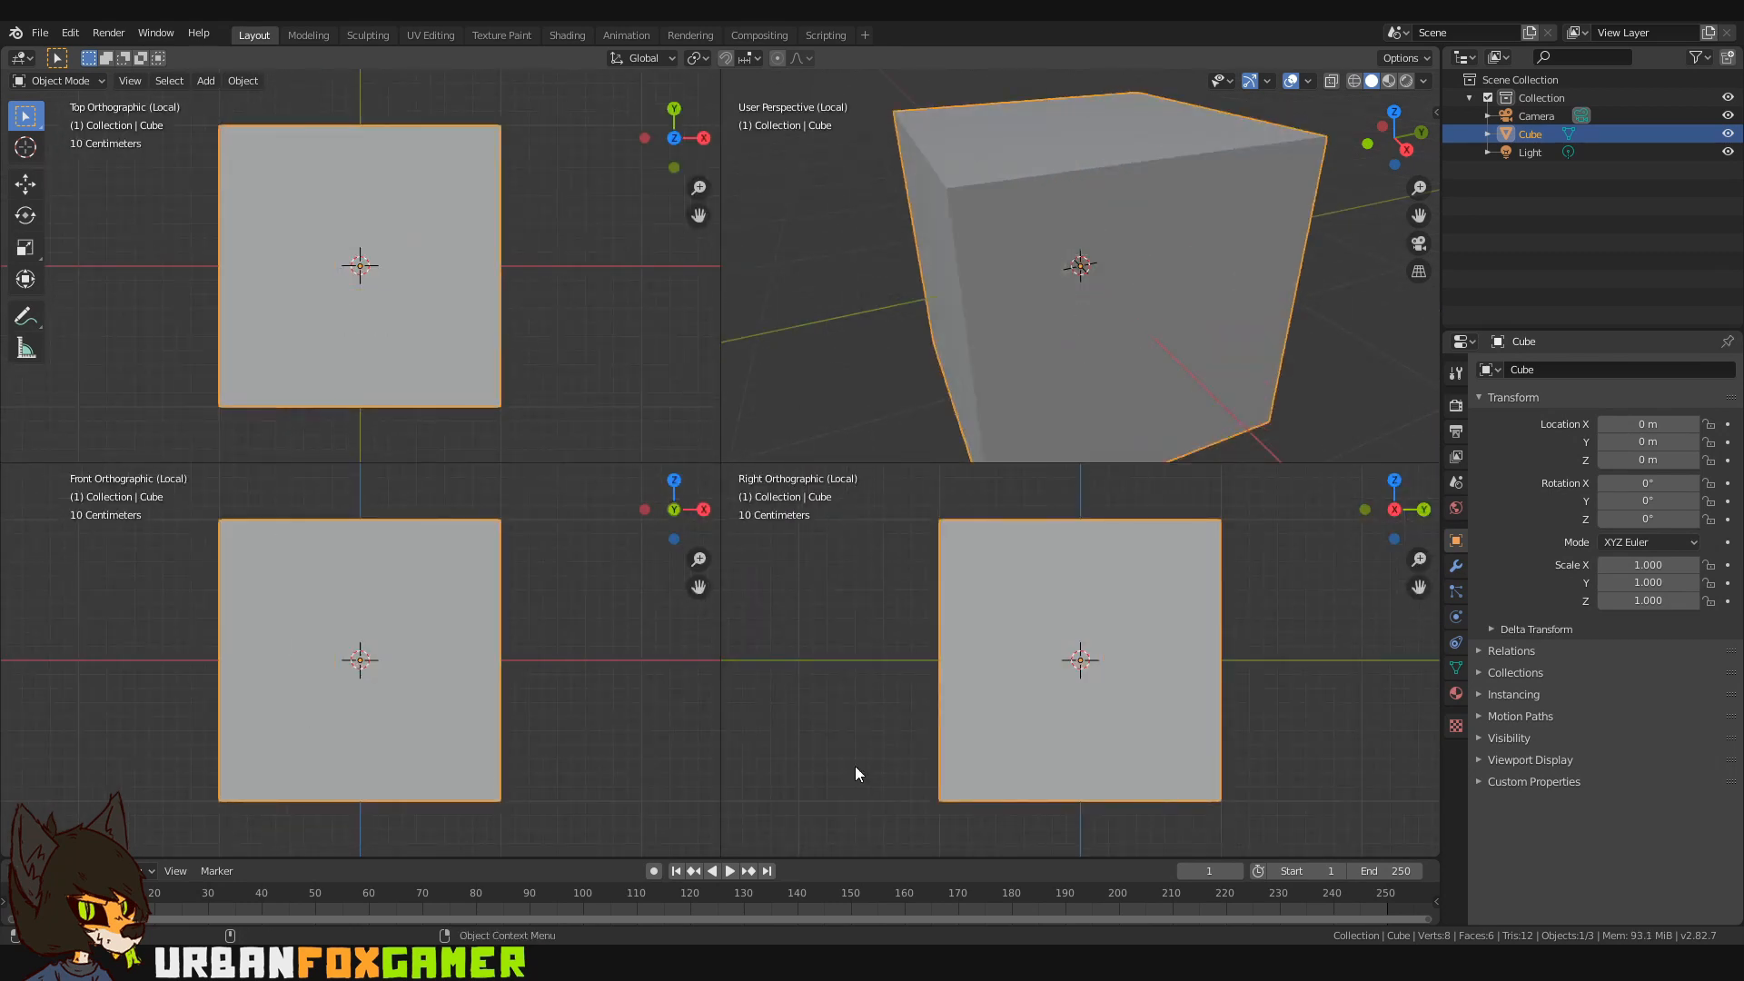
{"action": "mouse_move", "coordinate": [456, 369]}
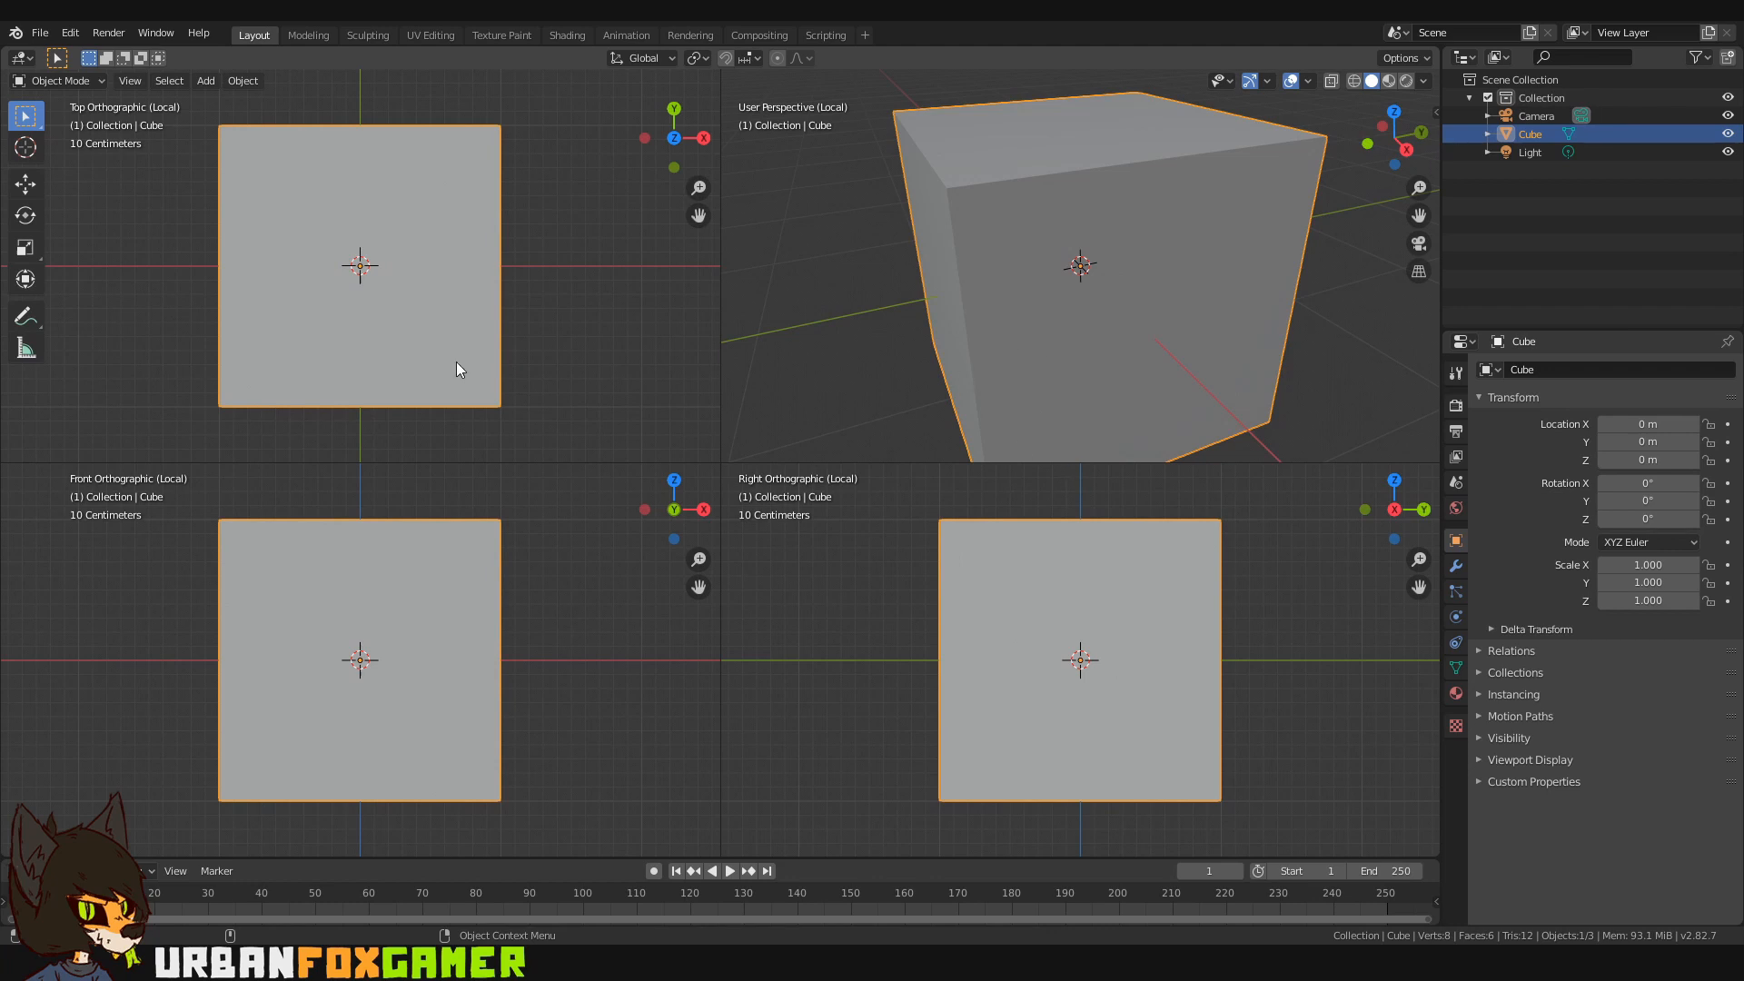
{"action": "mouse_move", "coordinate": [868, 407]}
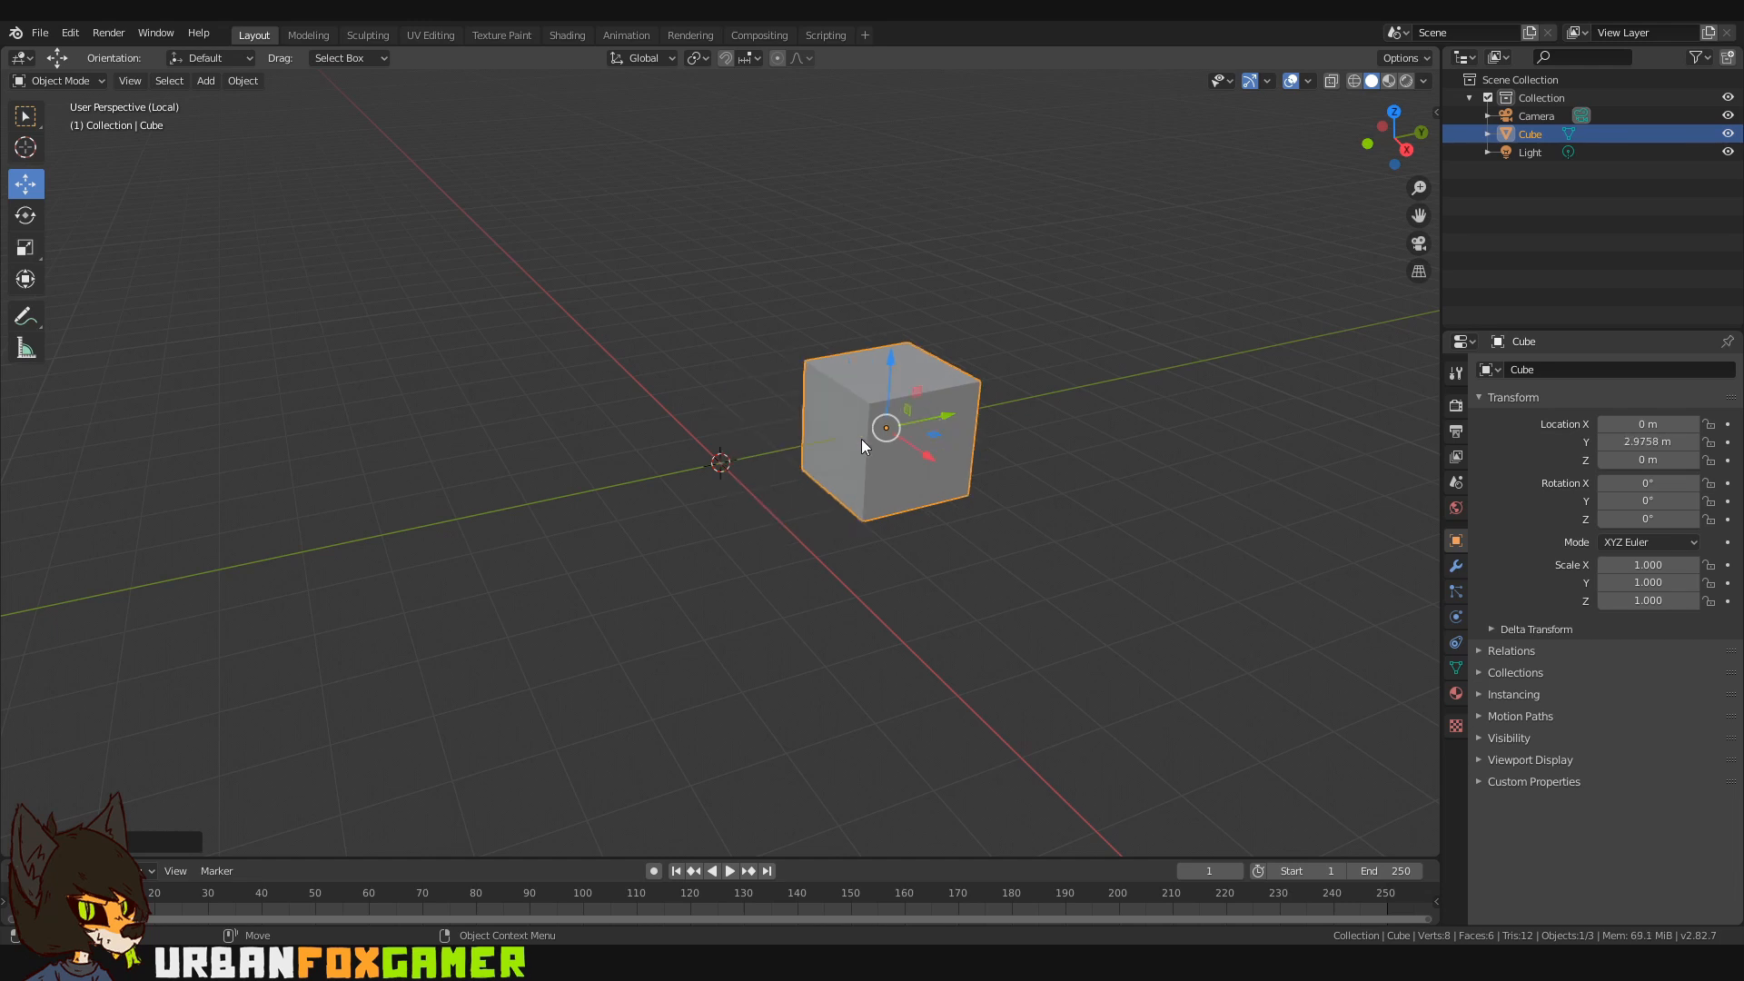
Step: Drag the cube along its green Y arrow to about 8.93 m and return to a single view
{"action": "left_click_drag", "start_coordinate": [887, 427], "coordinate": [1031, 397]}
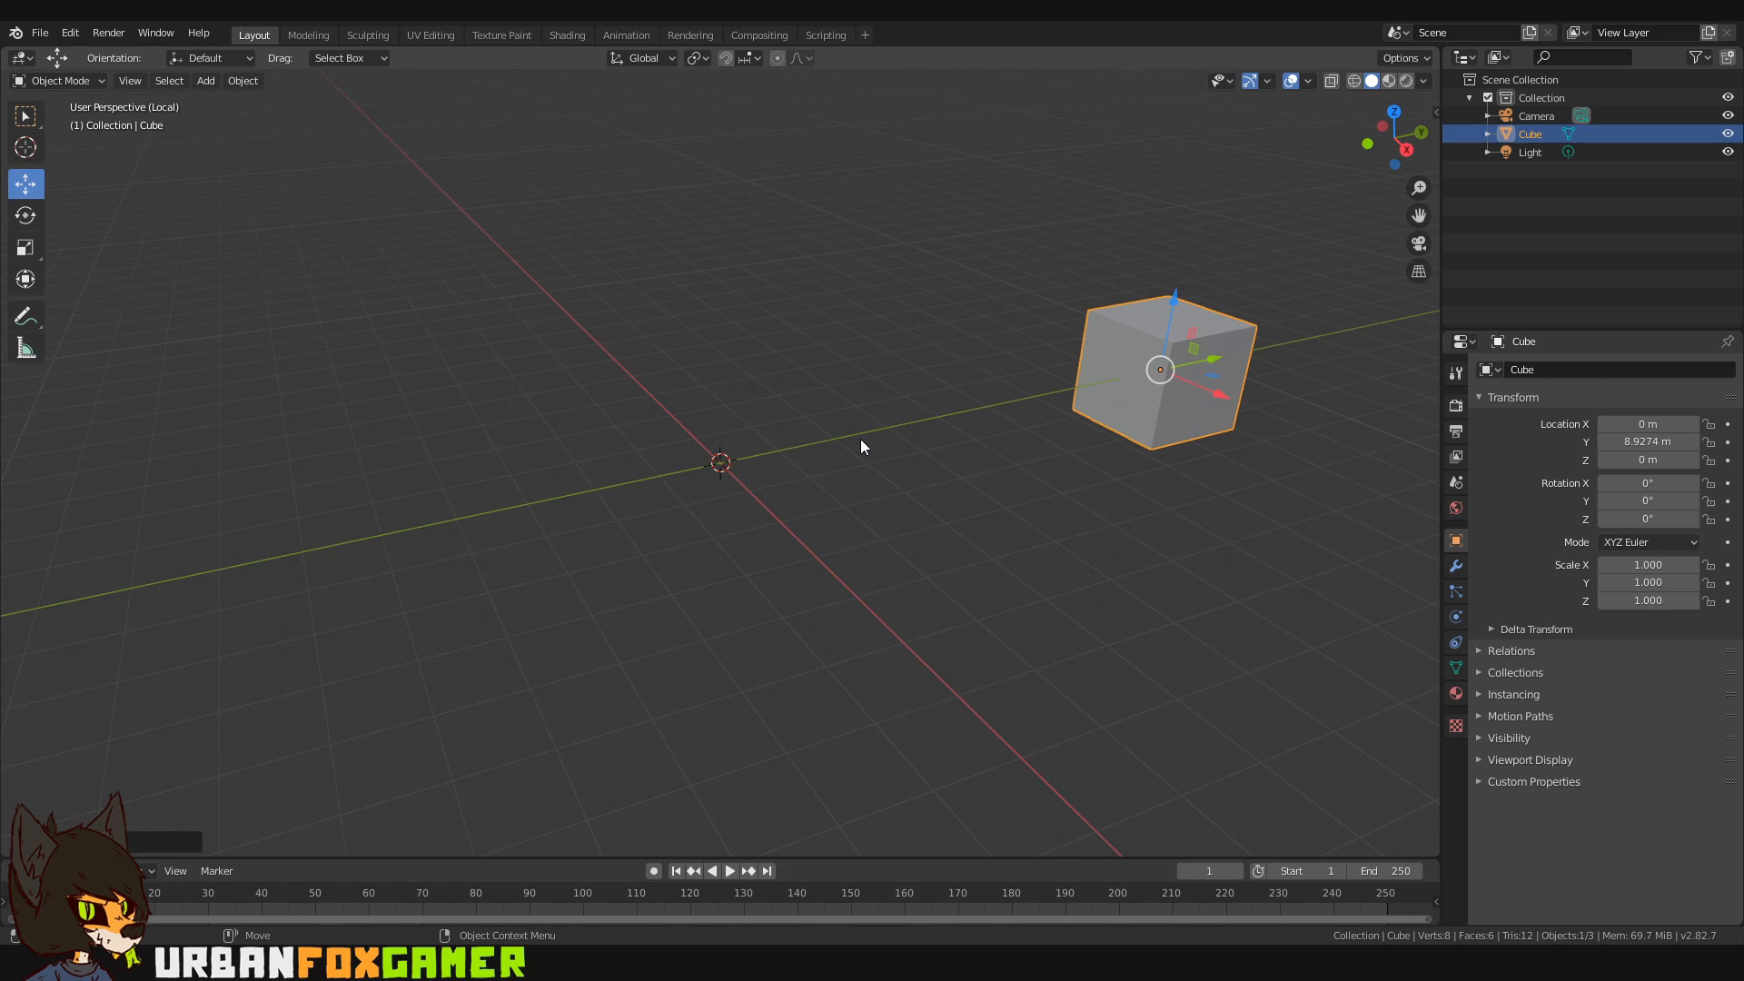
{"action": "mouse_move", "coordinate": [827, 479]}
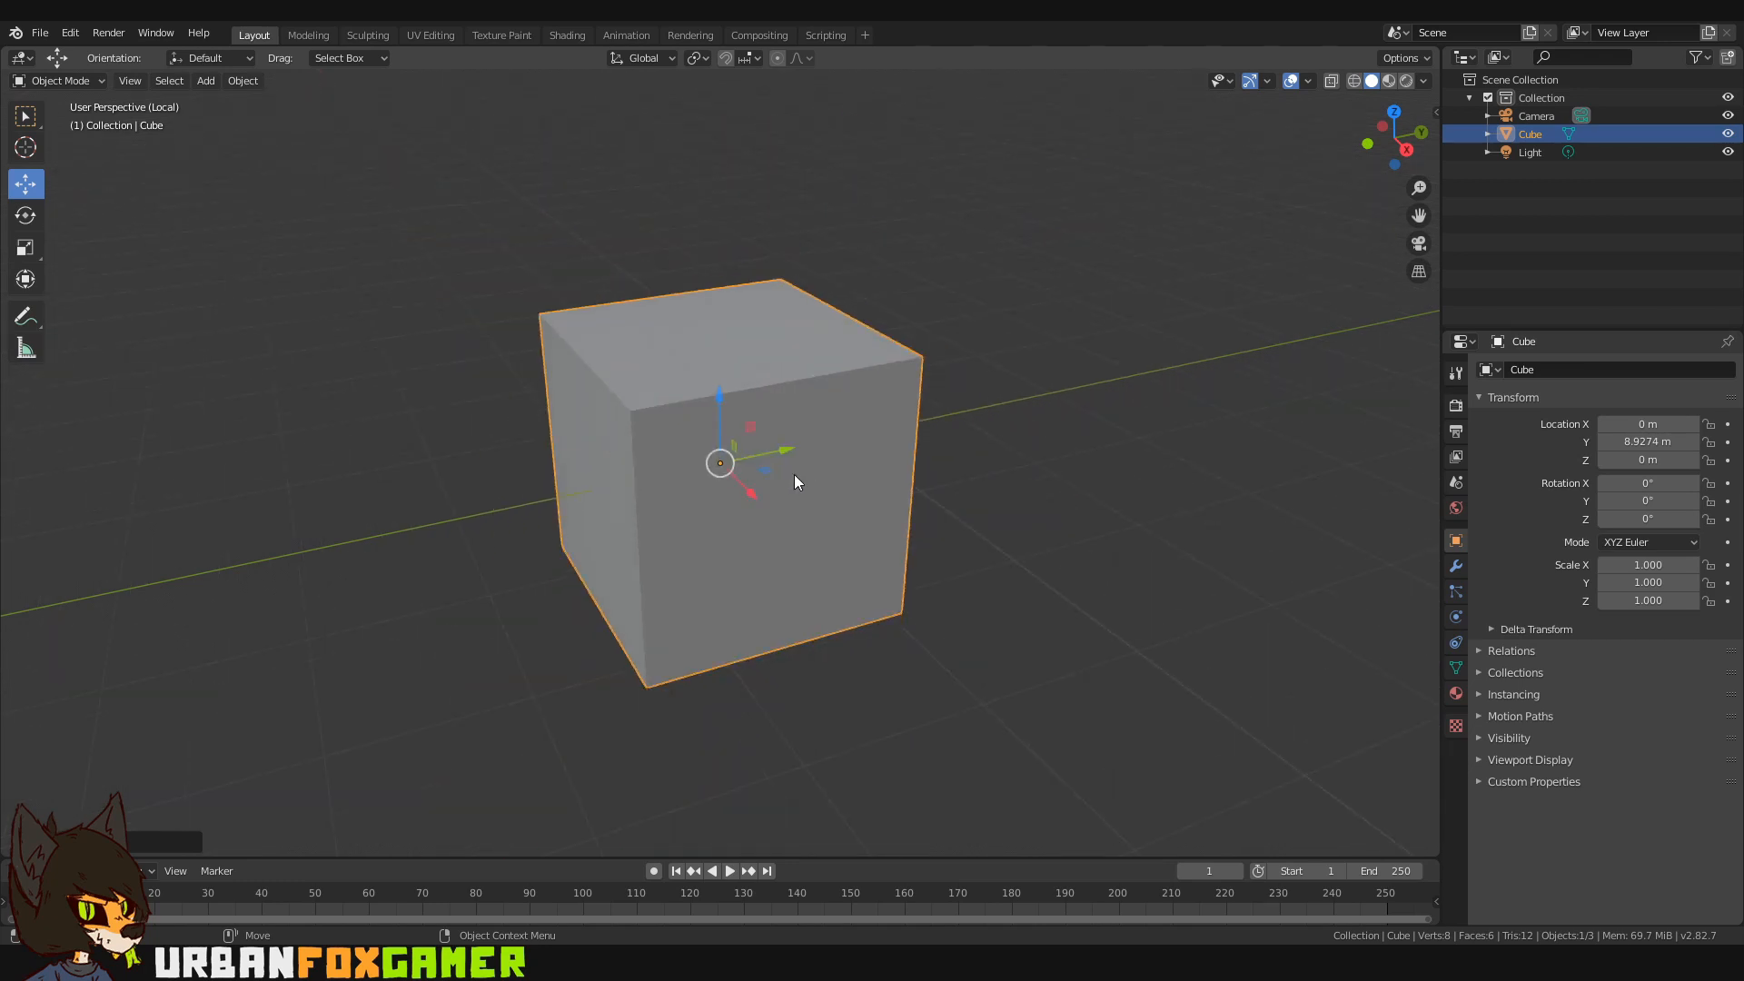
{"action": "key", "text": "u"}
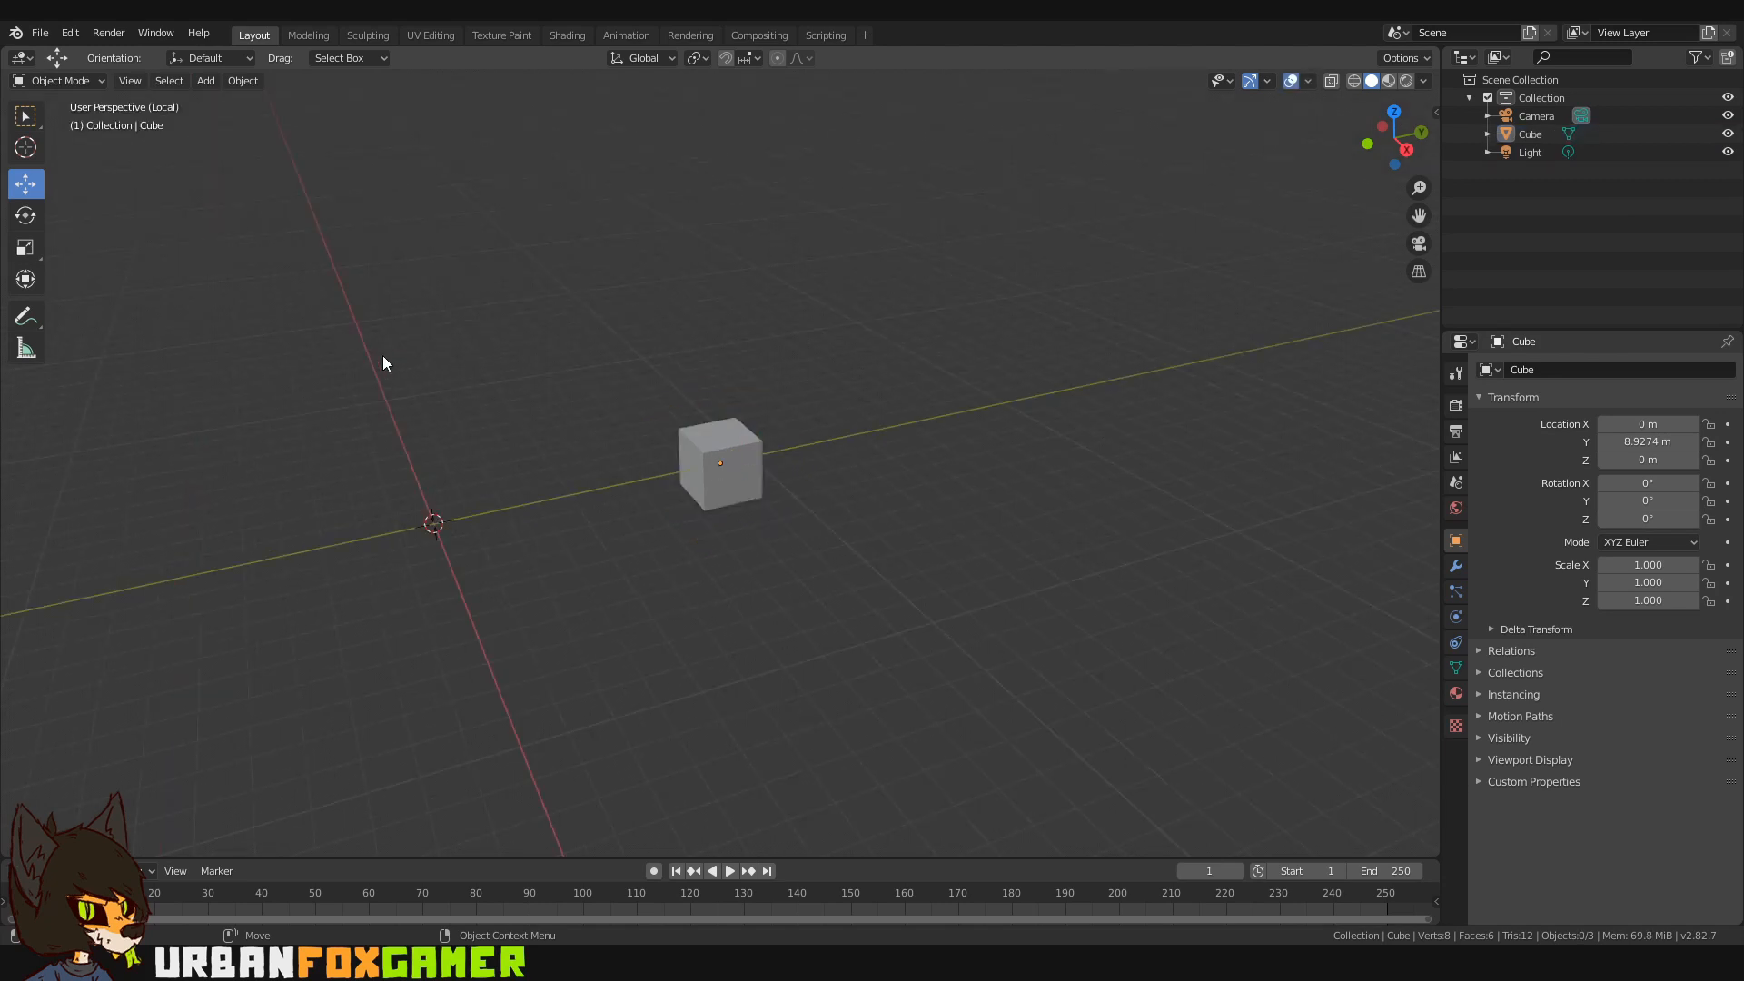
{"action": "key", "text": "shift+a"}
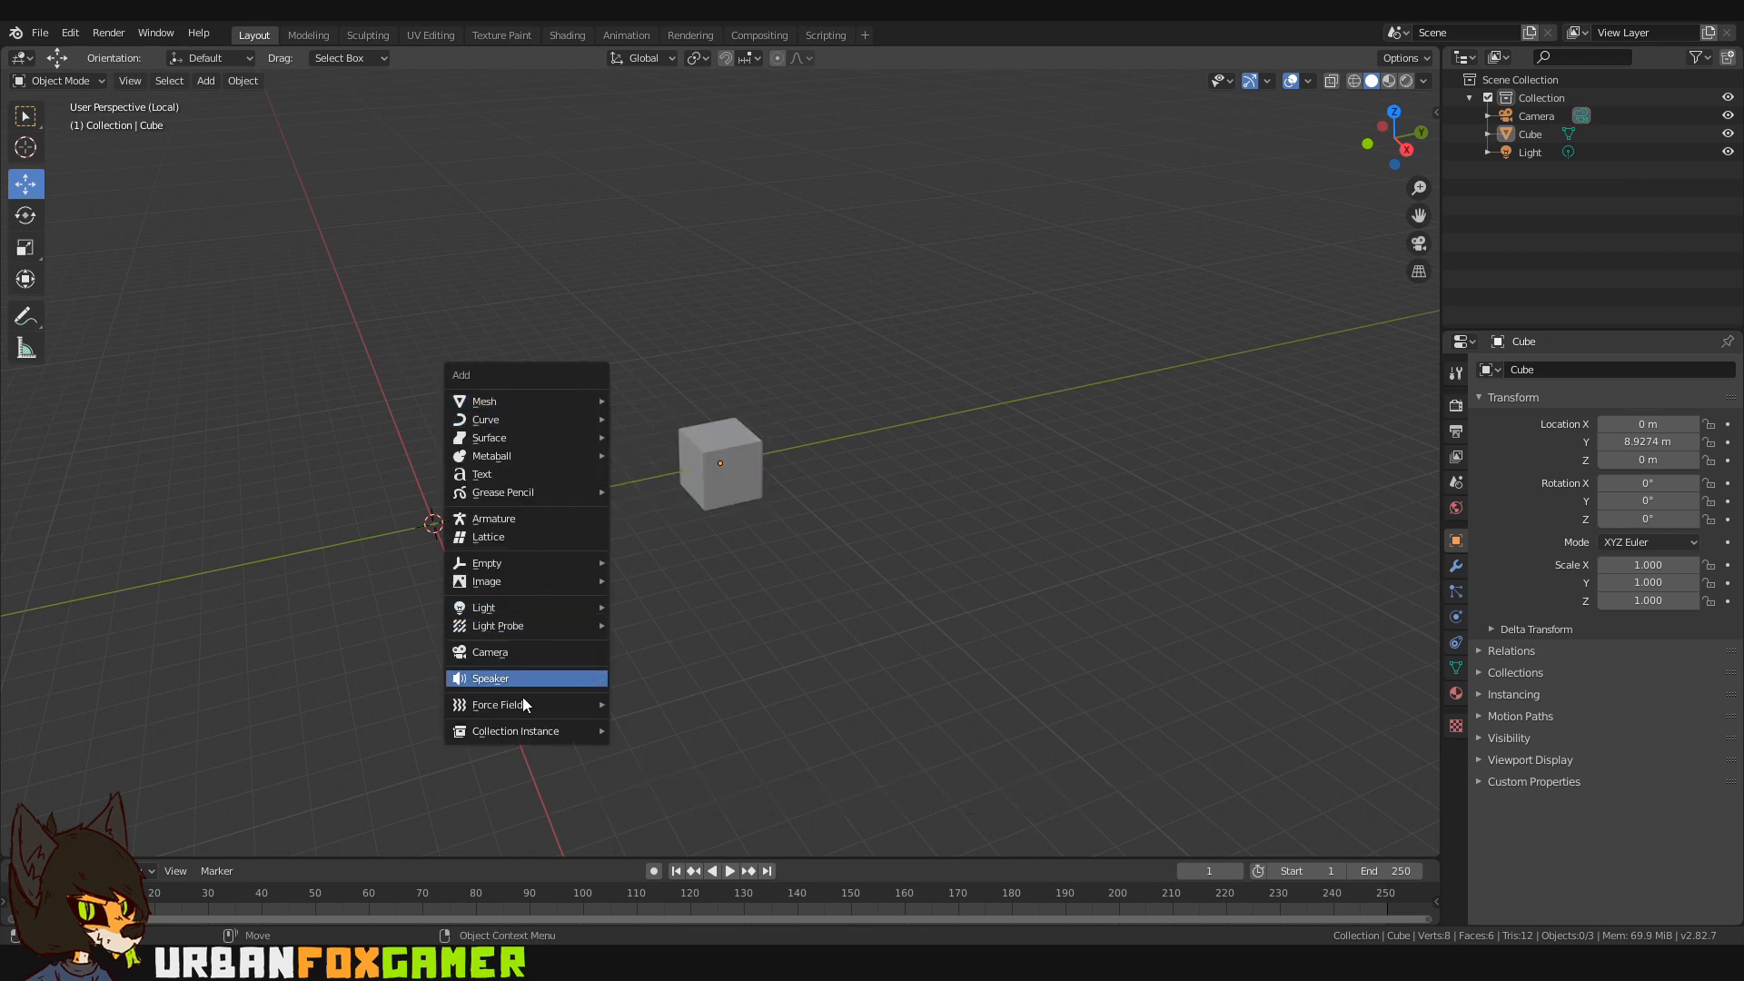
{"action": "key", "text": "shift+c"}
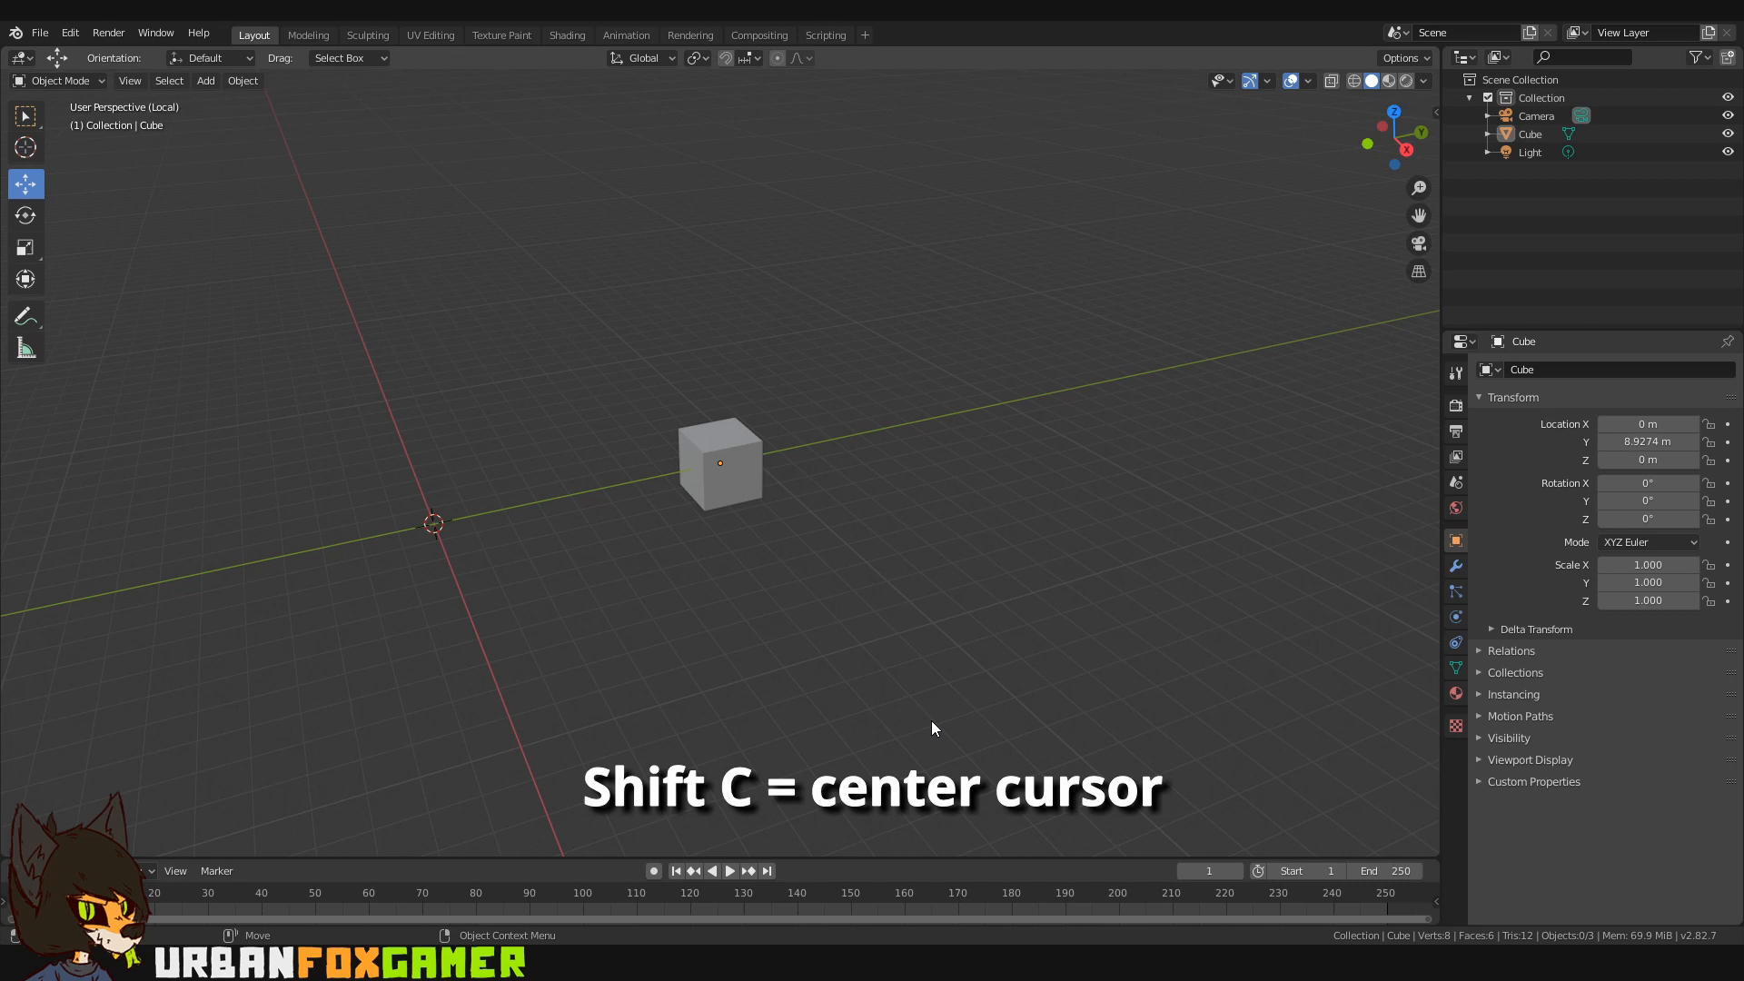
{"action": "left_click", "coordinate": [24, 147]}
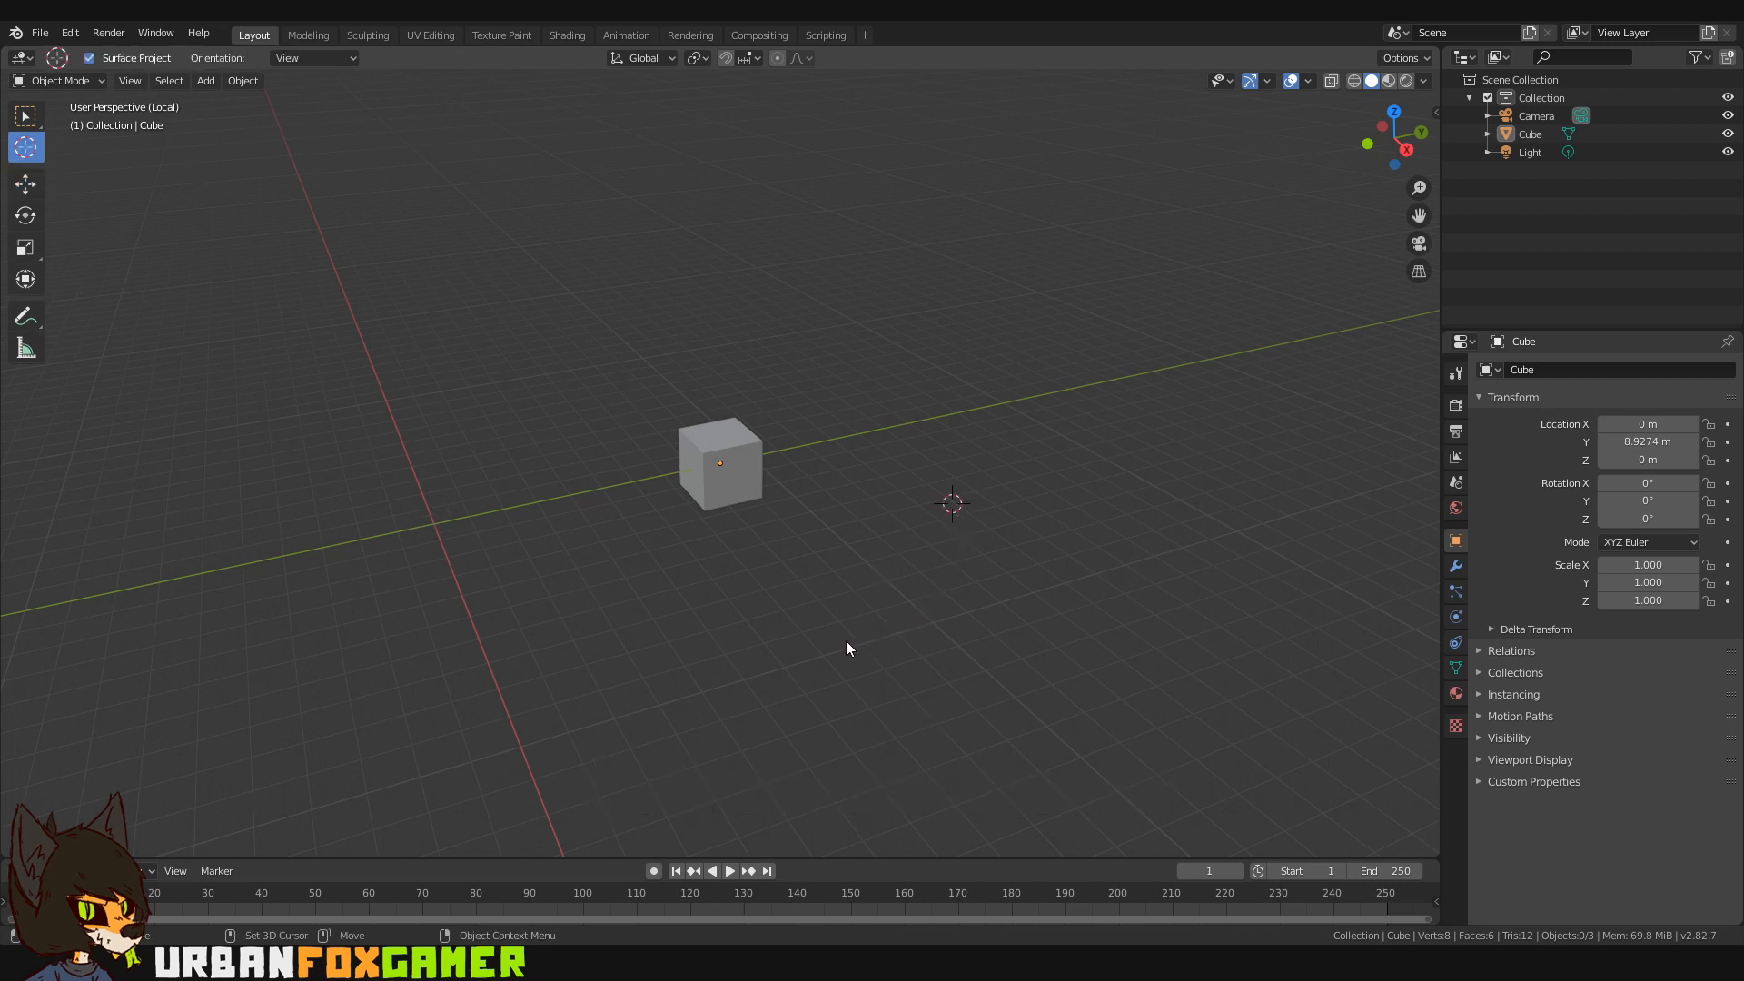
{"action": "mouse_move", "coordinate": [893, 565]}
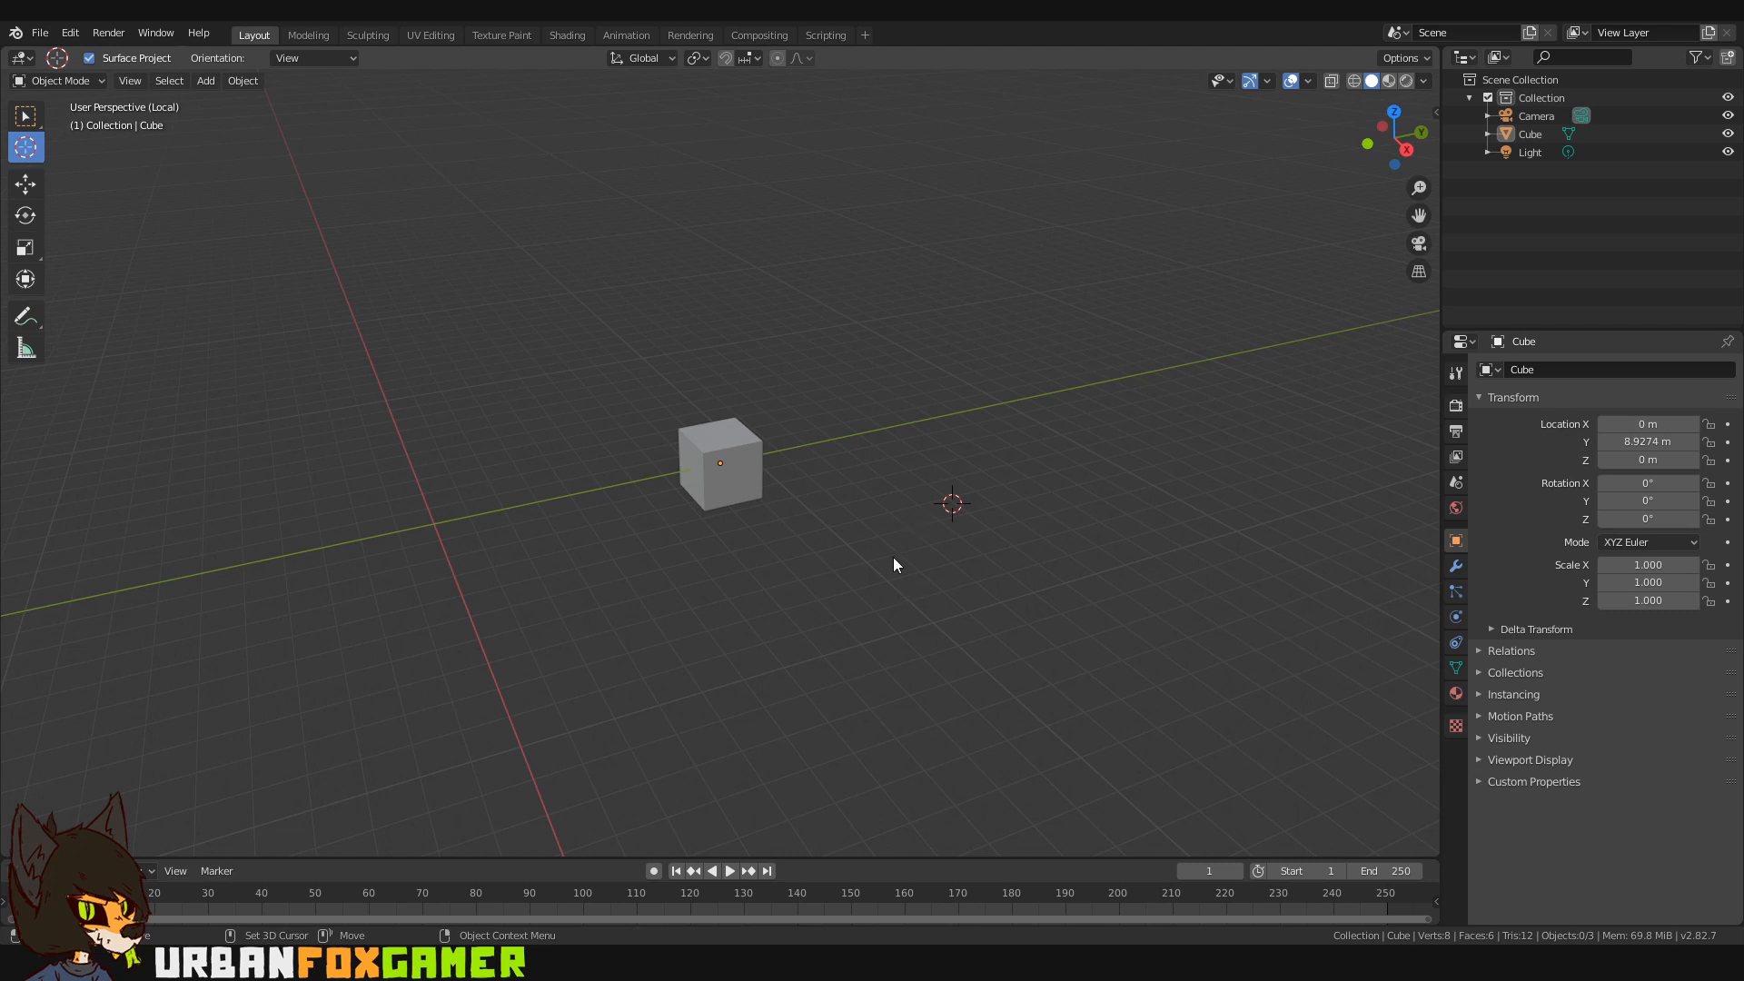
{"action": "mouse_move", "coordinate": [593, 487]}
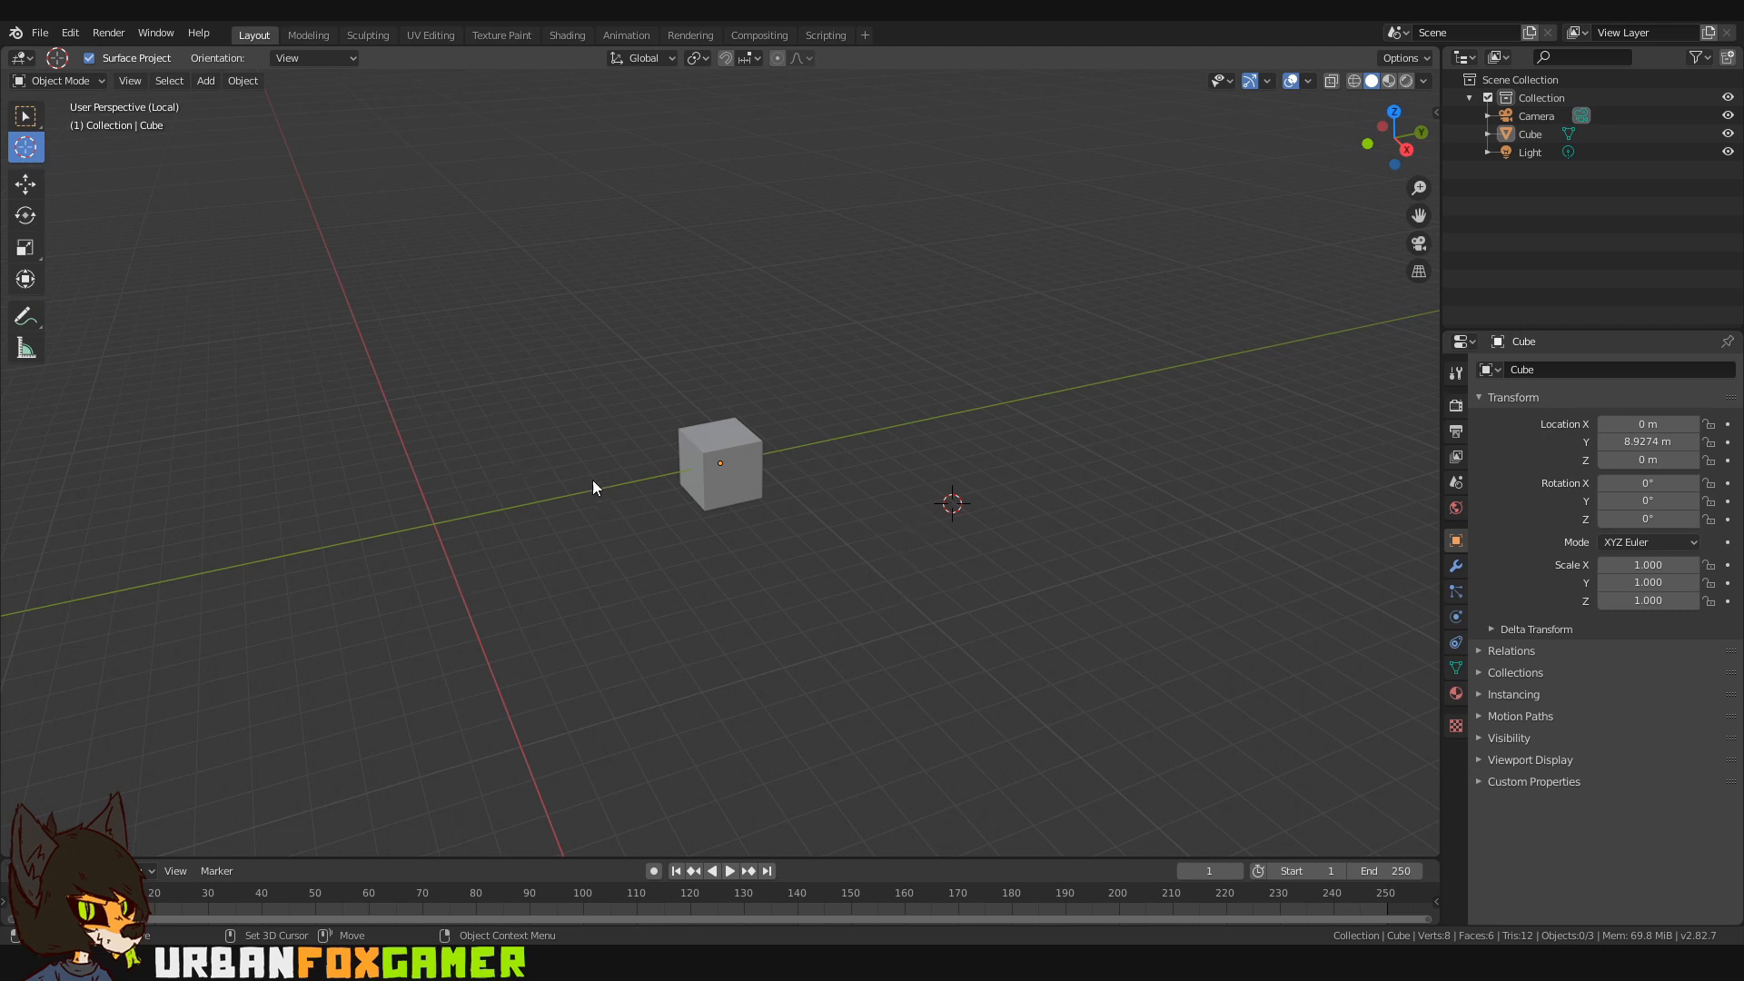
{"action": "mouse_move", "coordinate": [948, 492]}
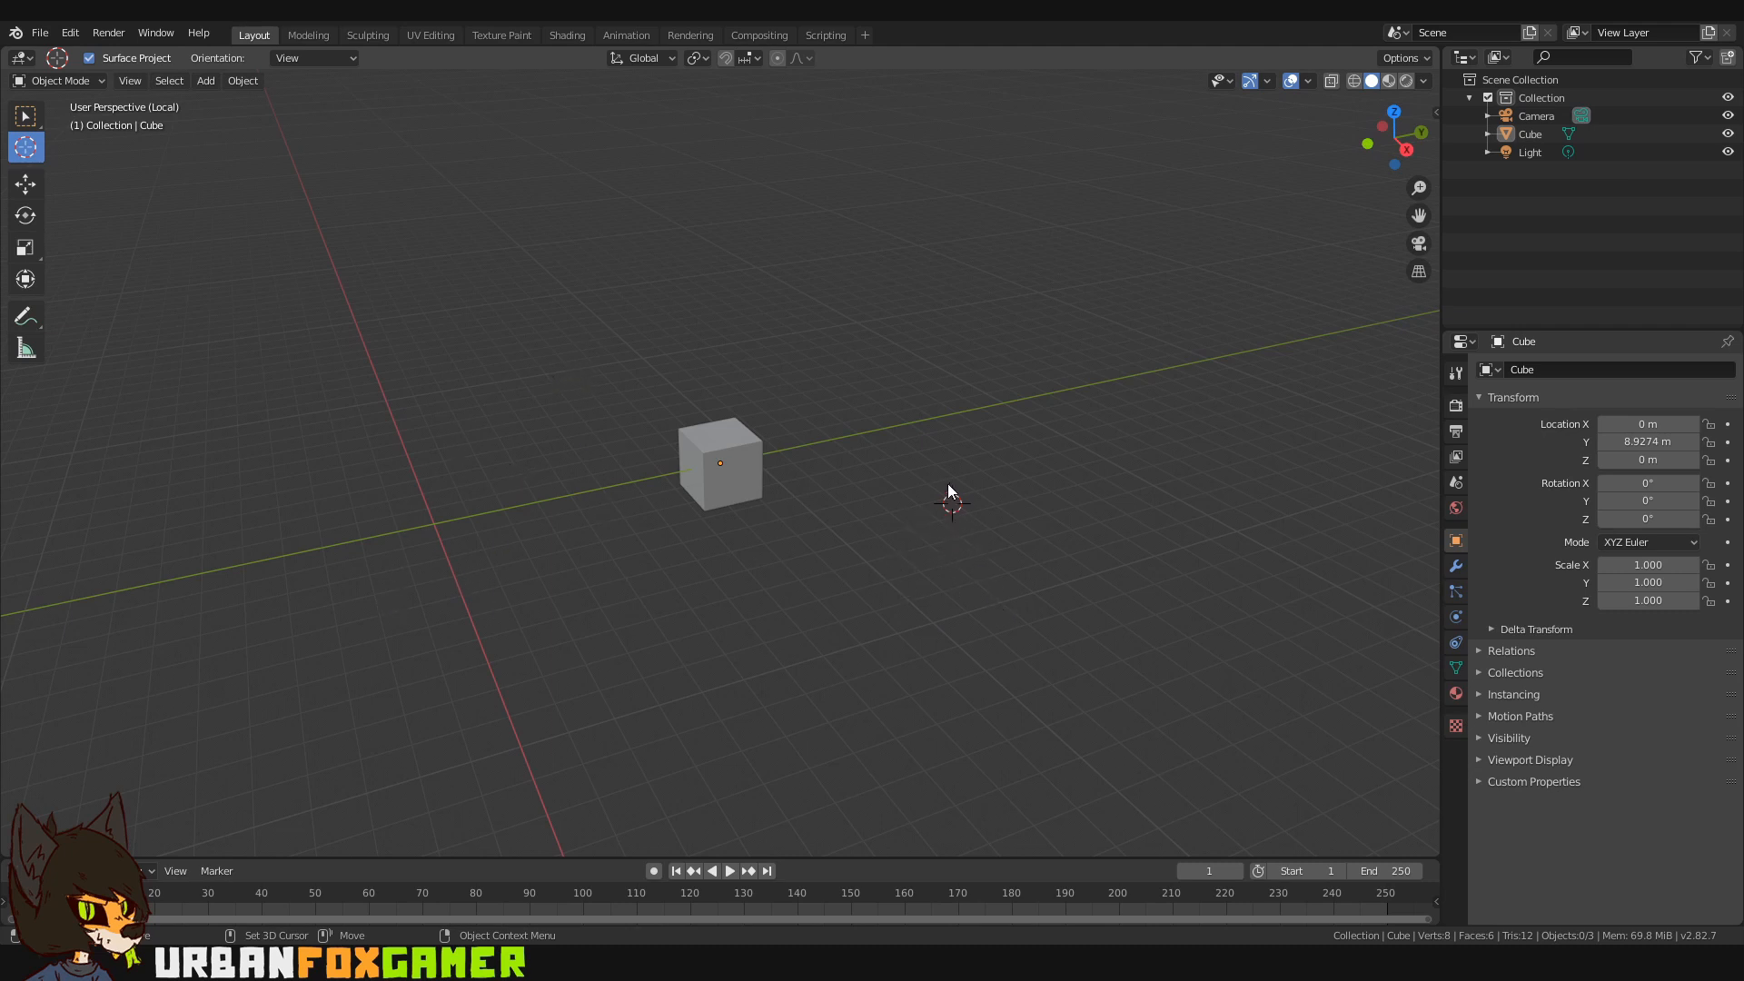
{"action": "mouse_move", "coordinate": [839, 628]}
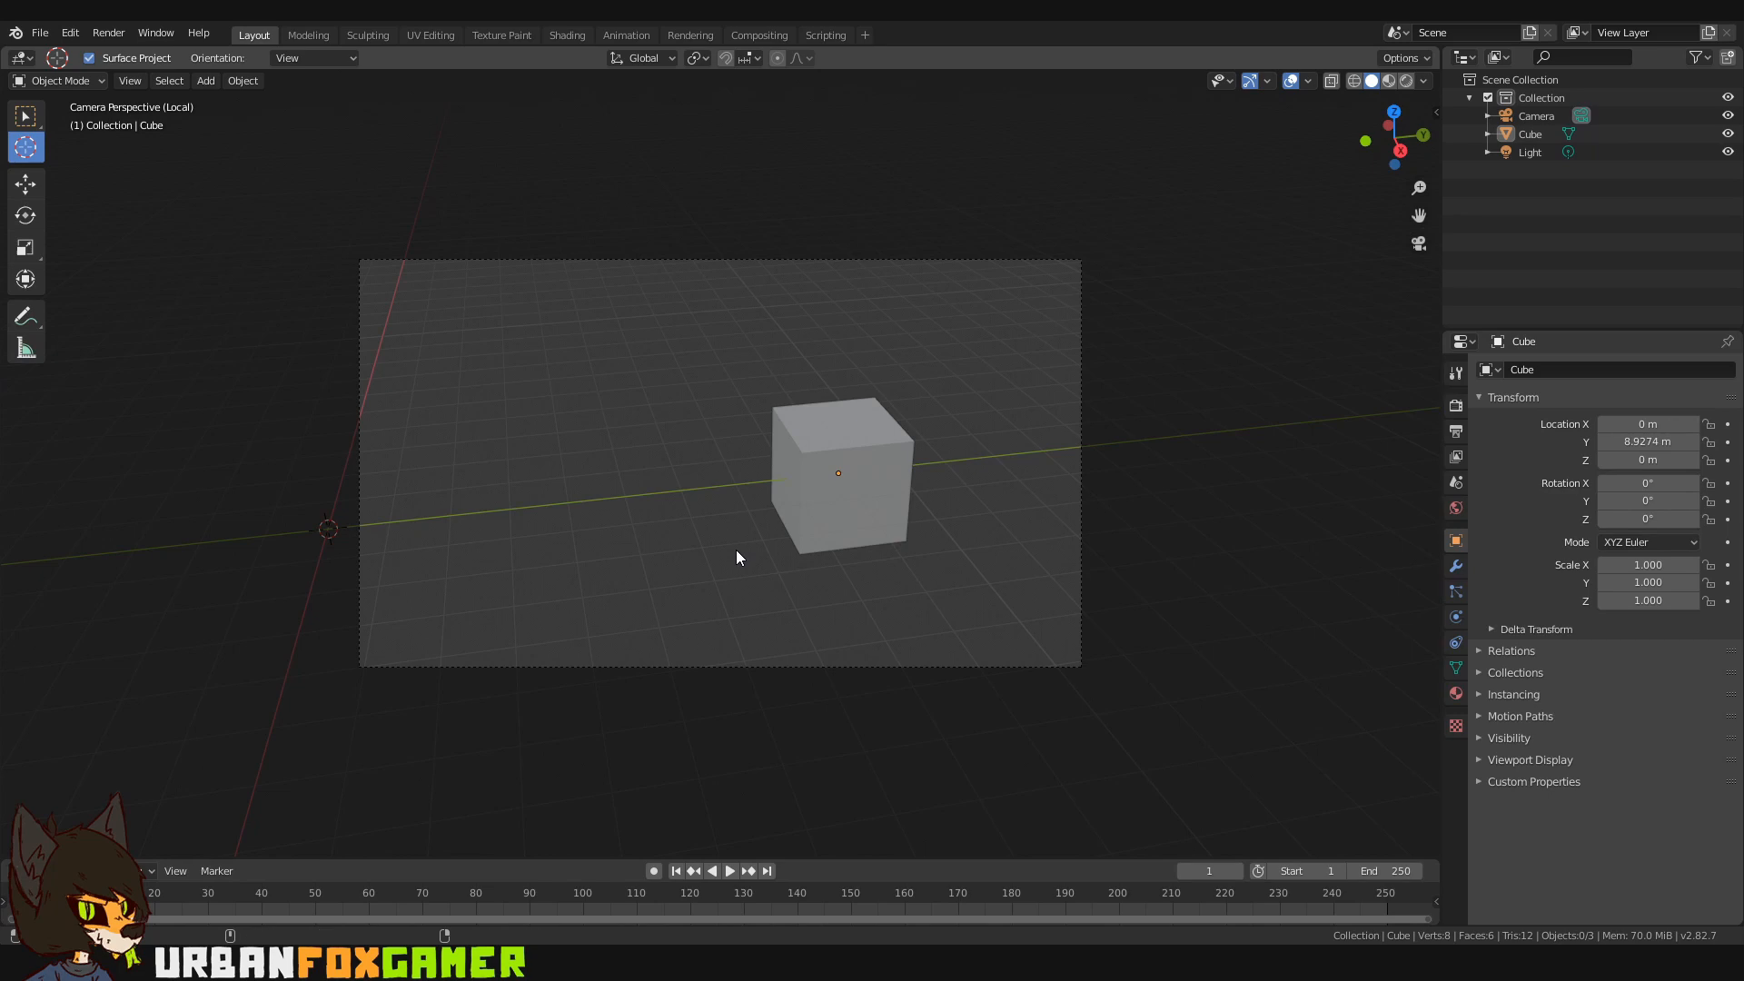
Step: Leave the camera view for free perspective and select the cube
{"action": "key", "text": "F12"}
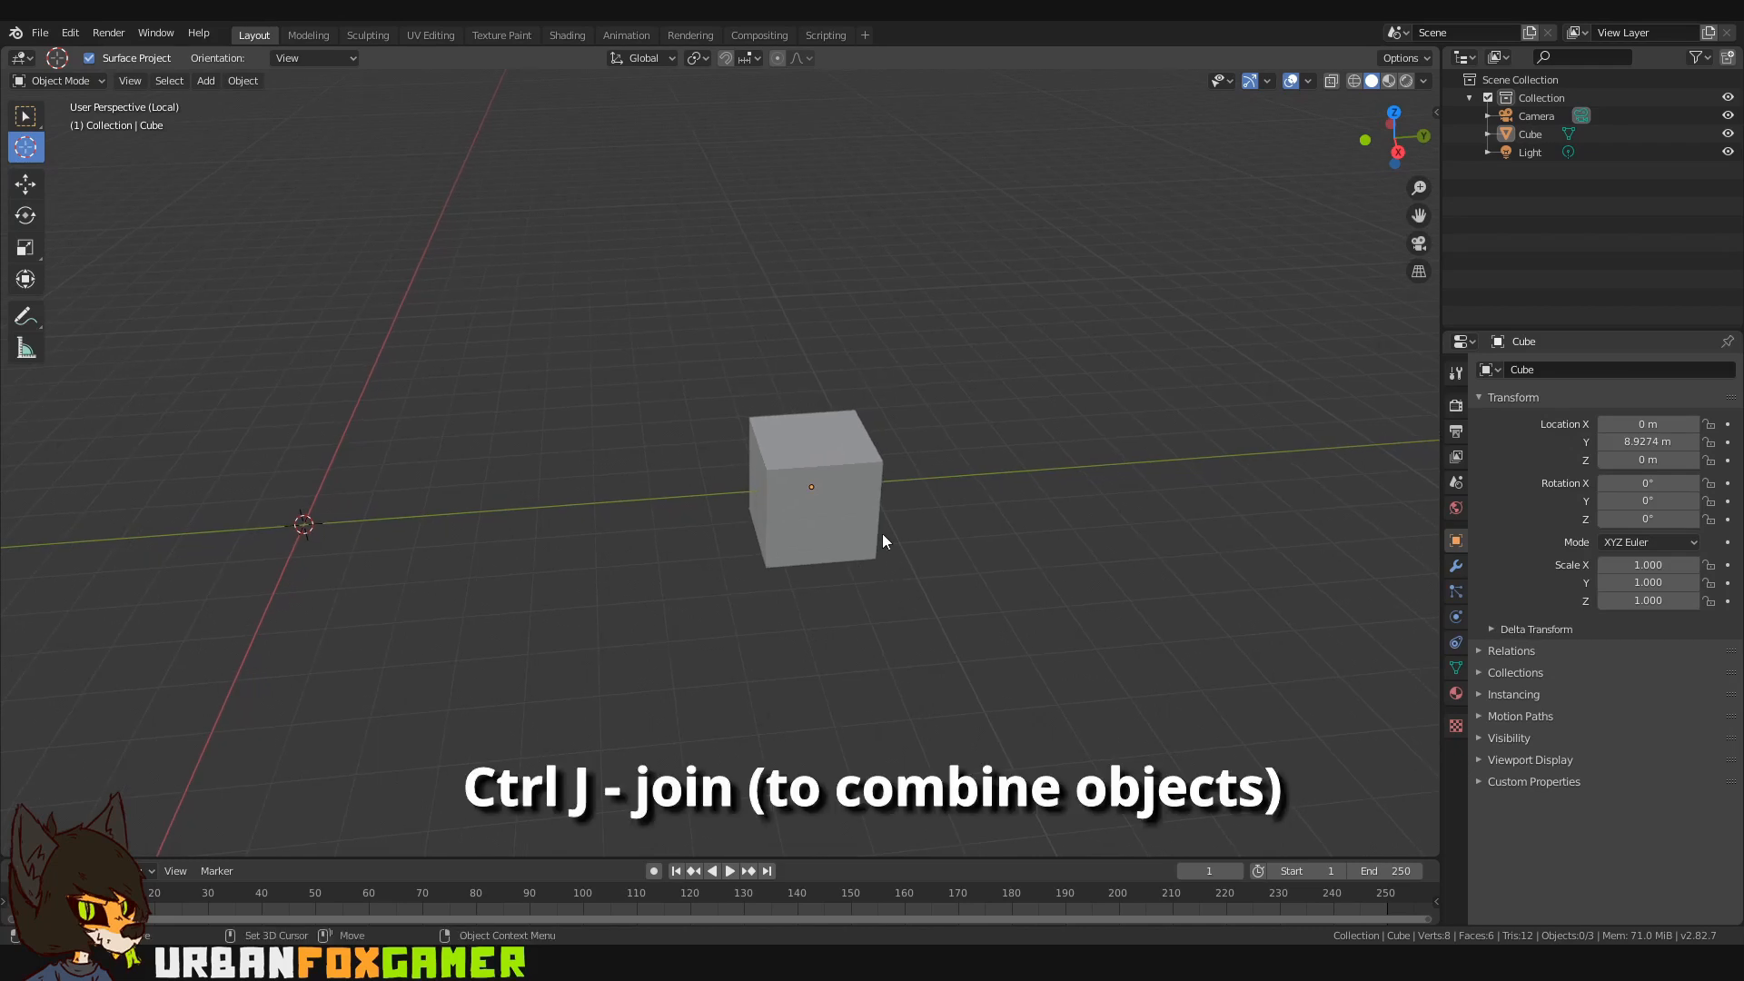
{"action": "left_click", "coordinate": [535, 608]}
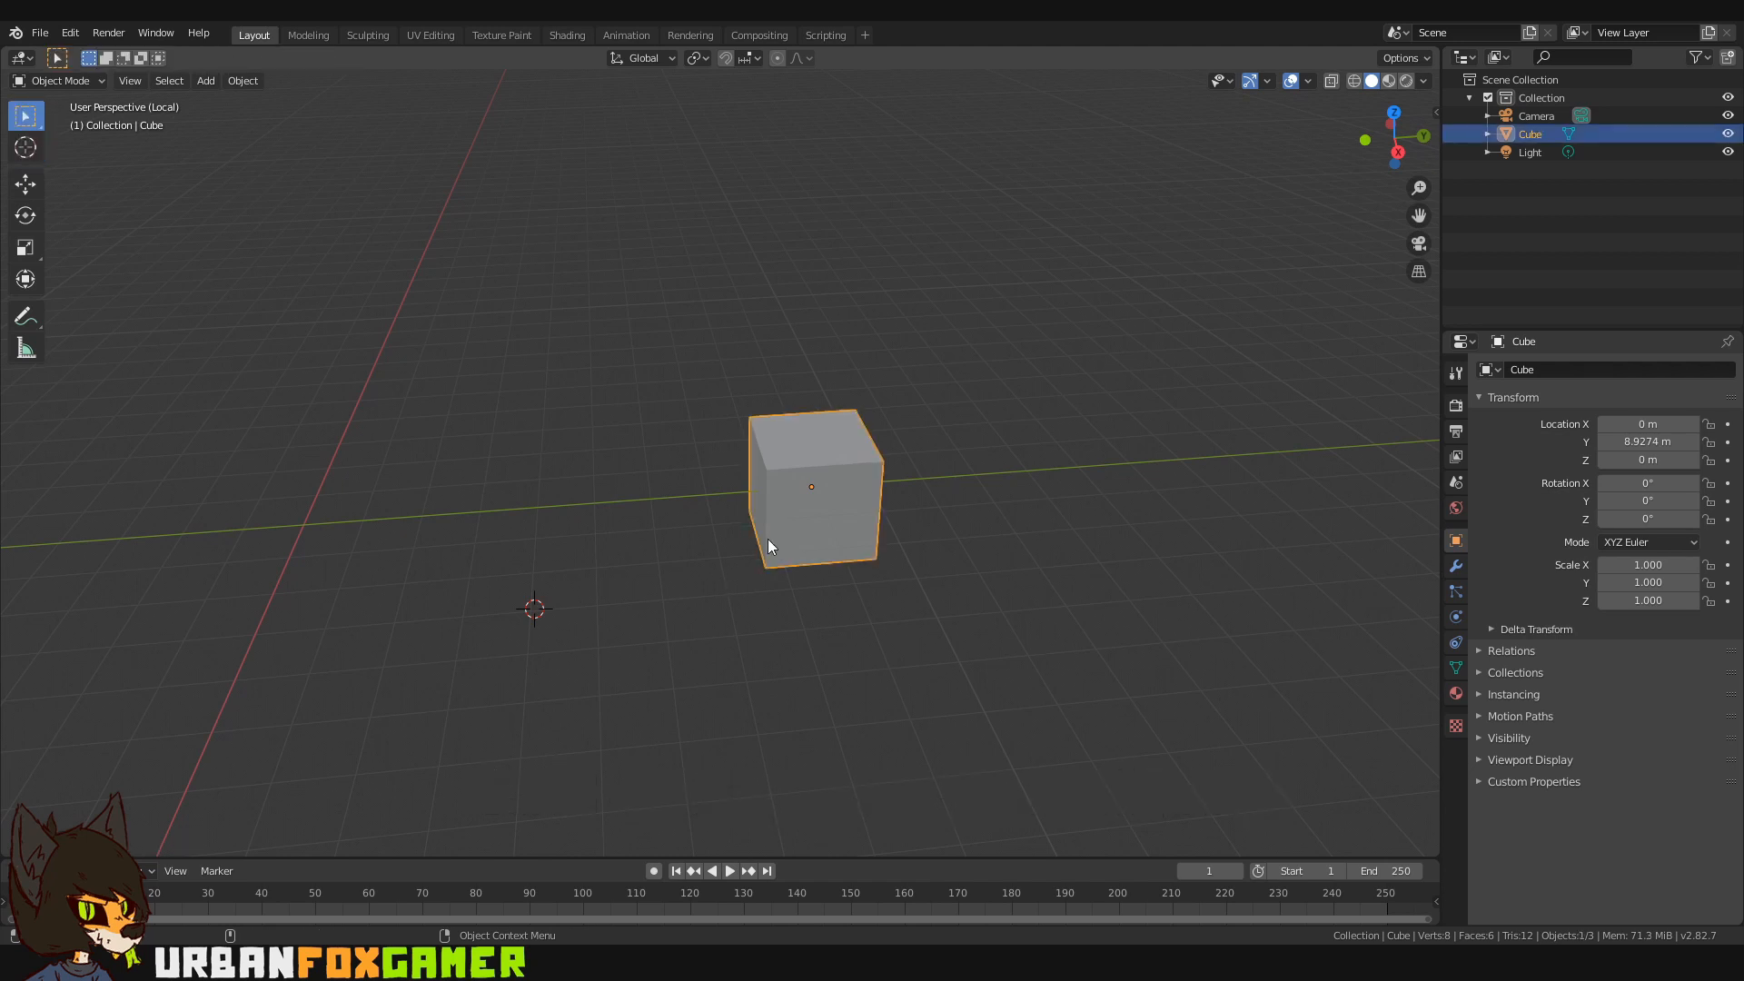
Step: Duplicate the cube with Ctrl+D and set the copy down beside the original
{"action": "left_click_drag", "start_coordinate": [812, 486], "coordinate": [723, 550]}
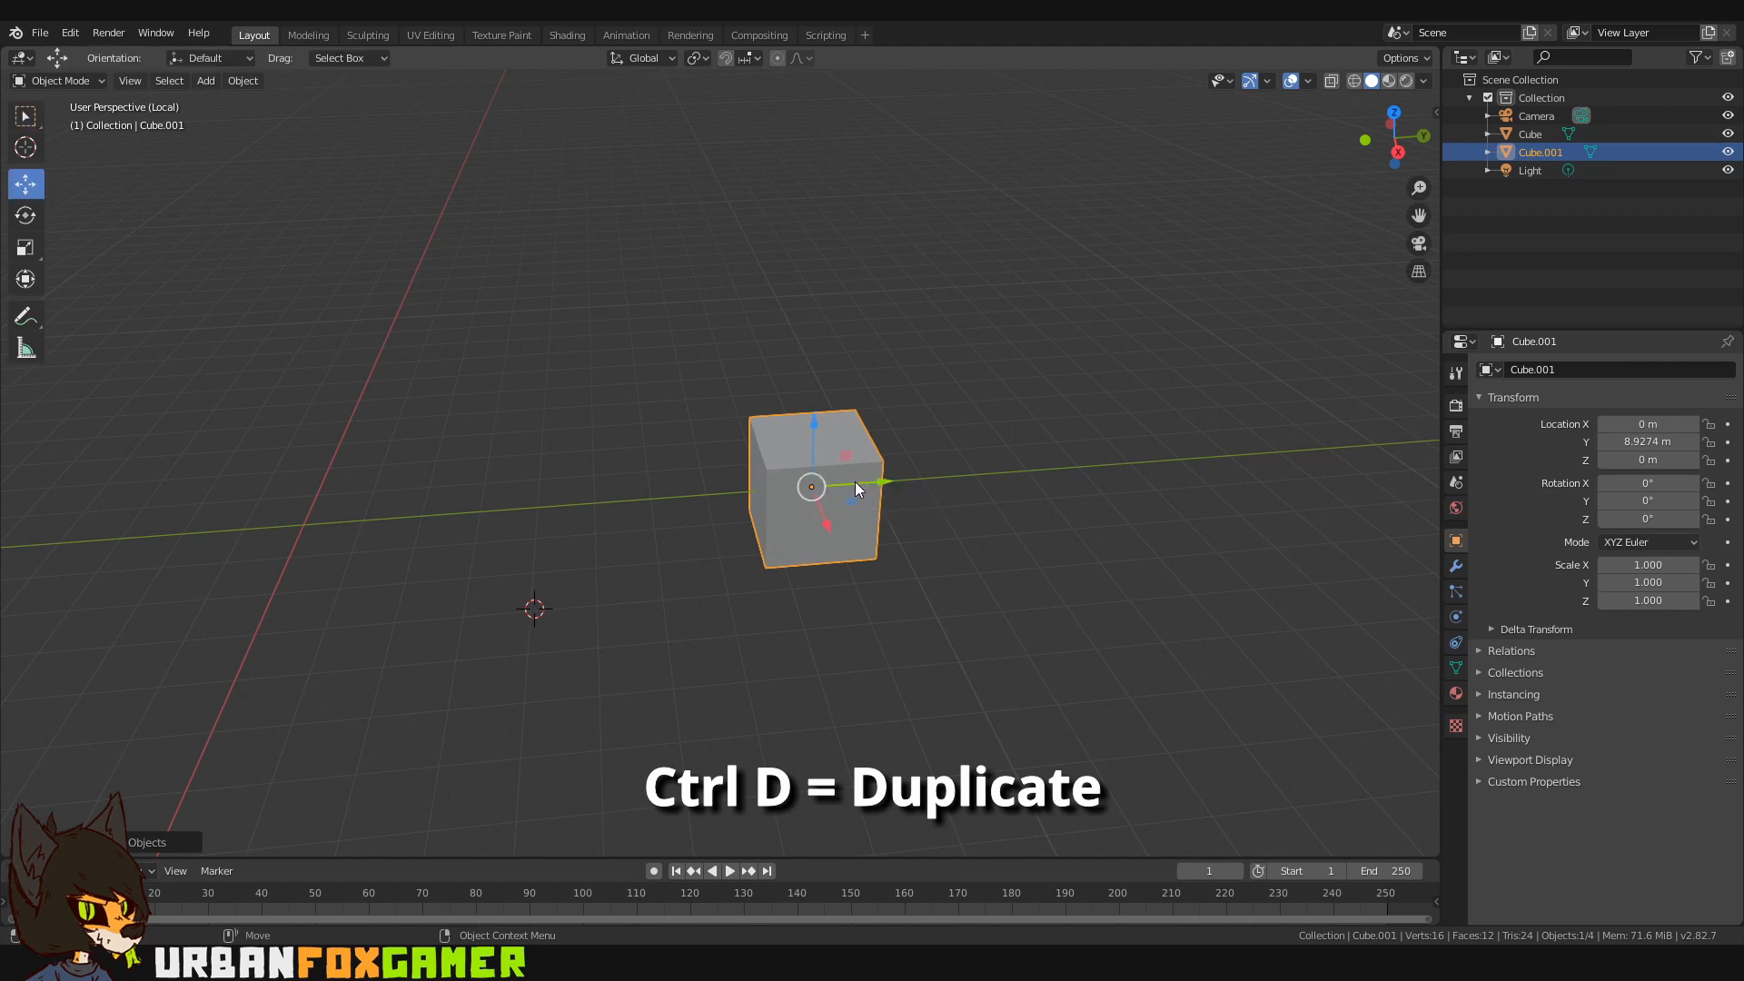
{"action": "key", "text": "ctrl+d"}
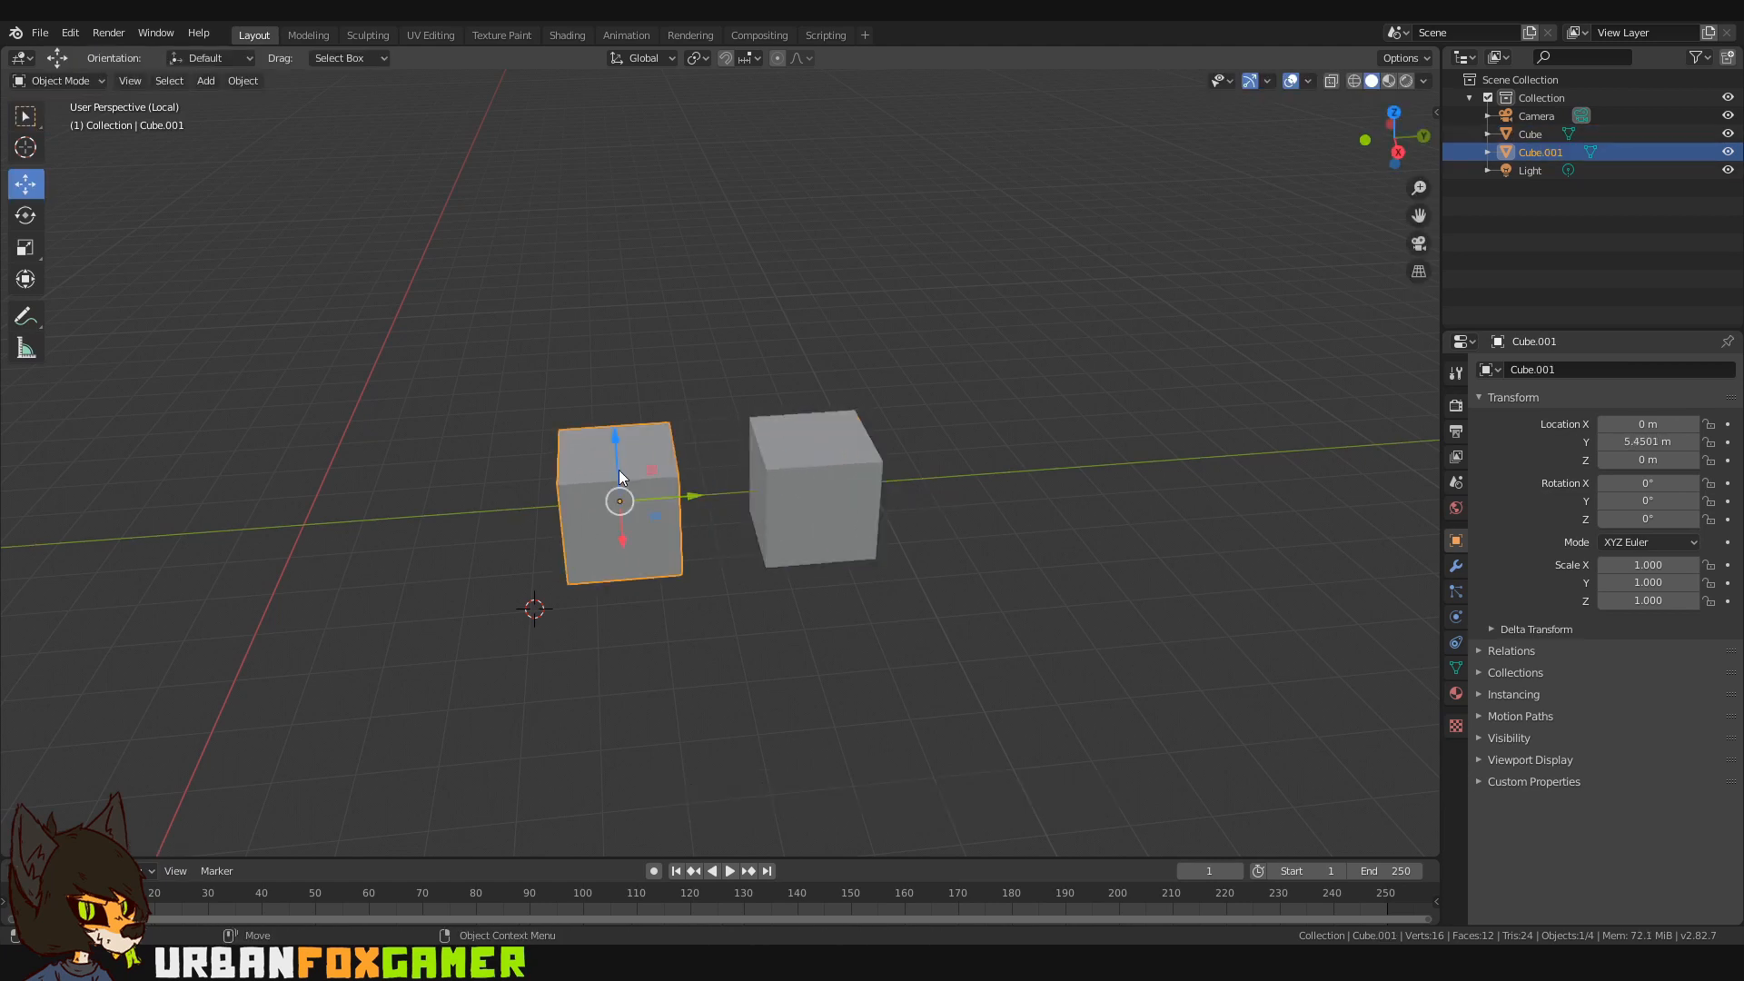
{"action": "left_click", "coordinate": [817, 486]}
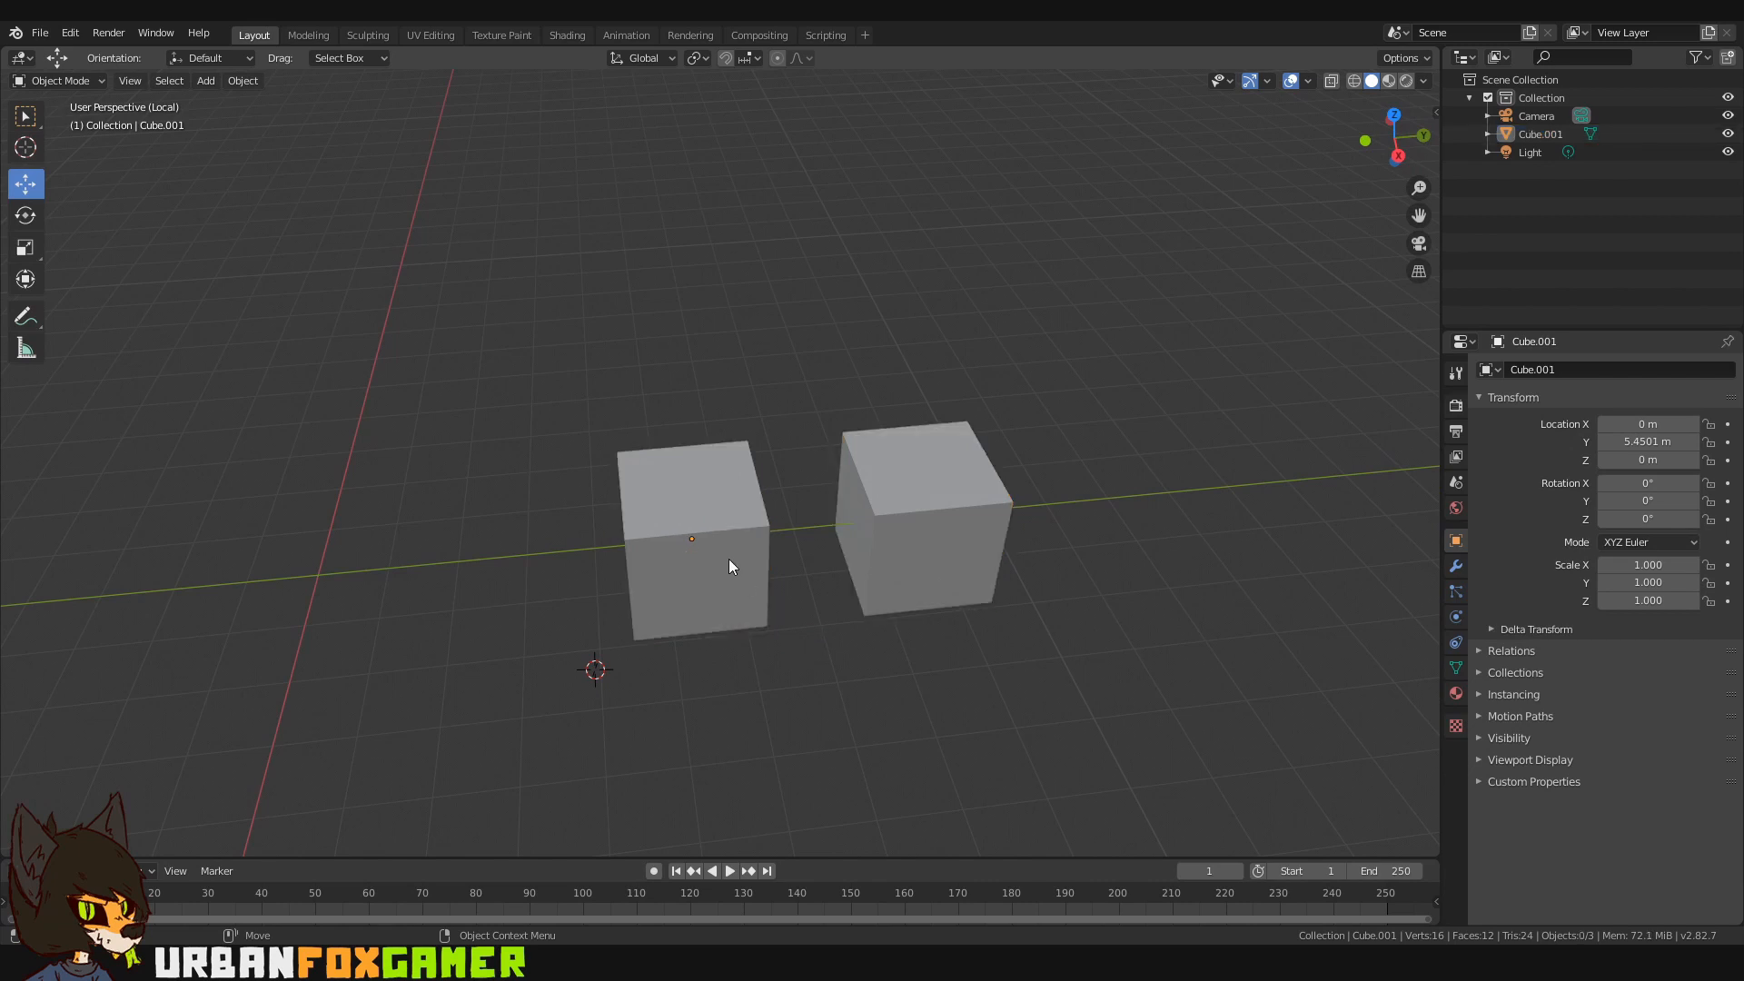
Step: Enter Edit Mode on the joined cubes and extrude the left cube's top face upward
{"action": "left_click", "coordinate": [689, 523]}
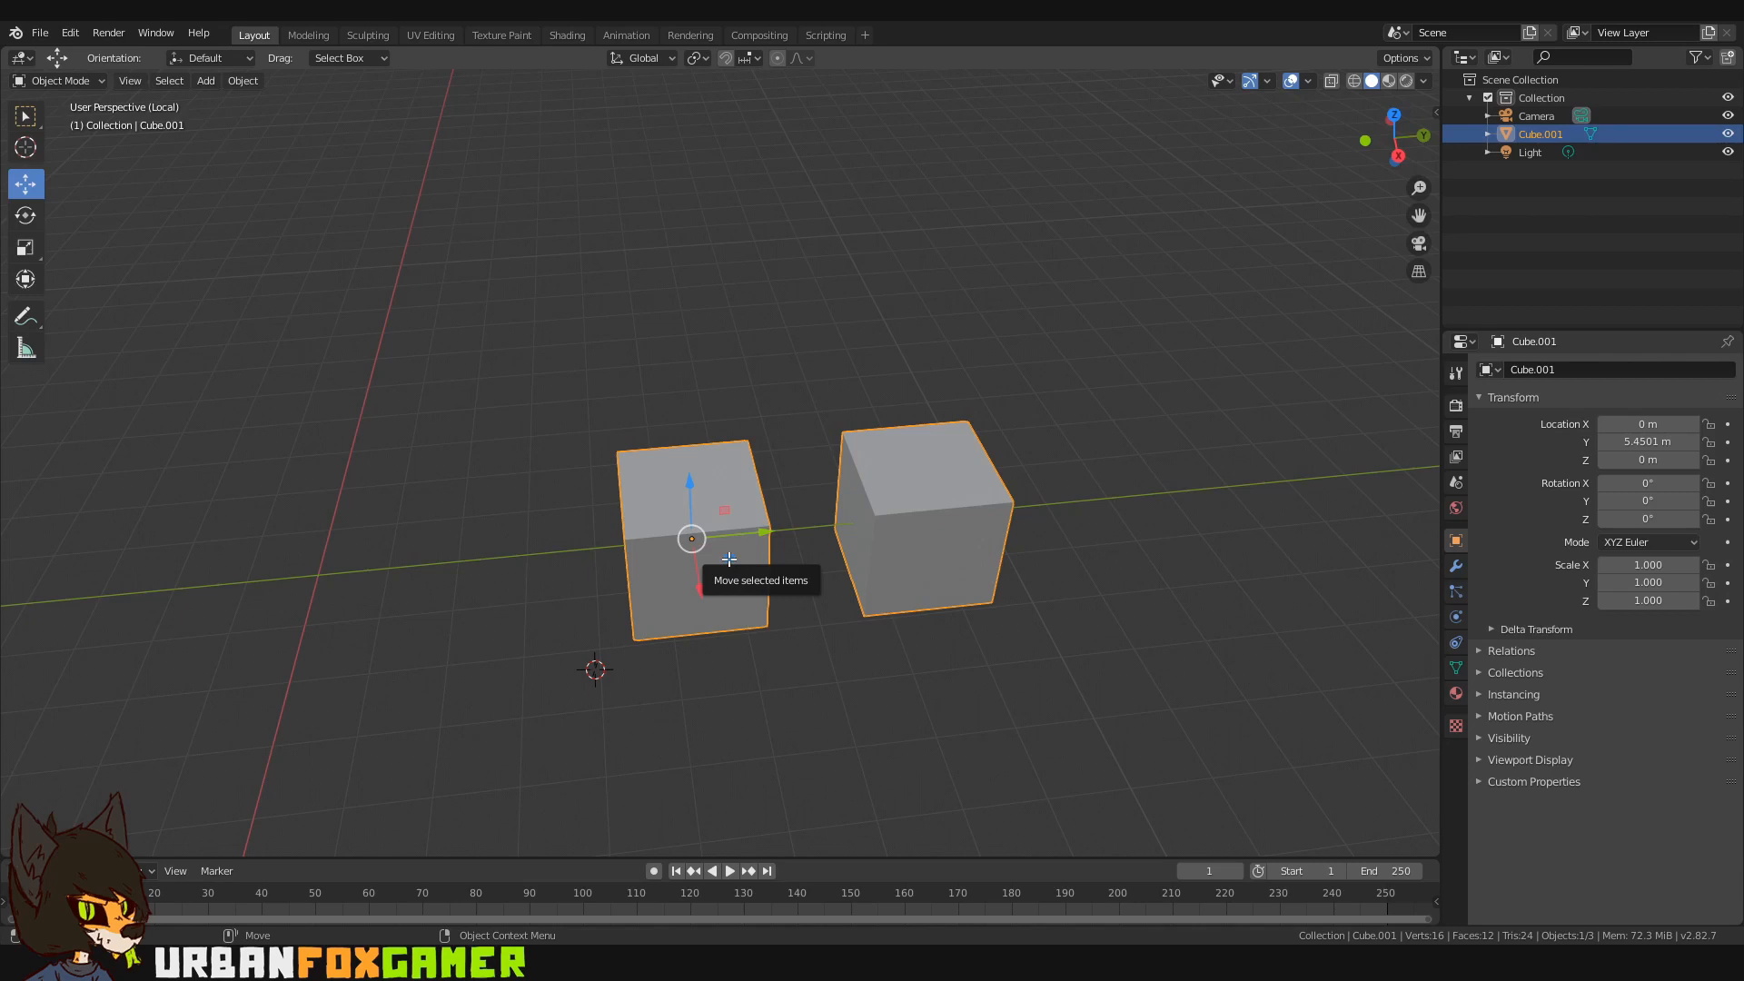
{"action": "key", "text": "Tab"}
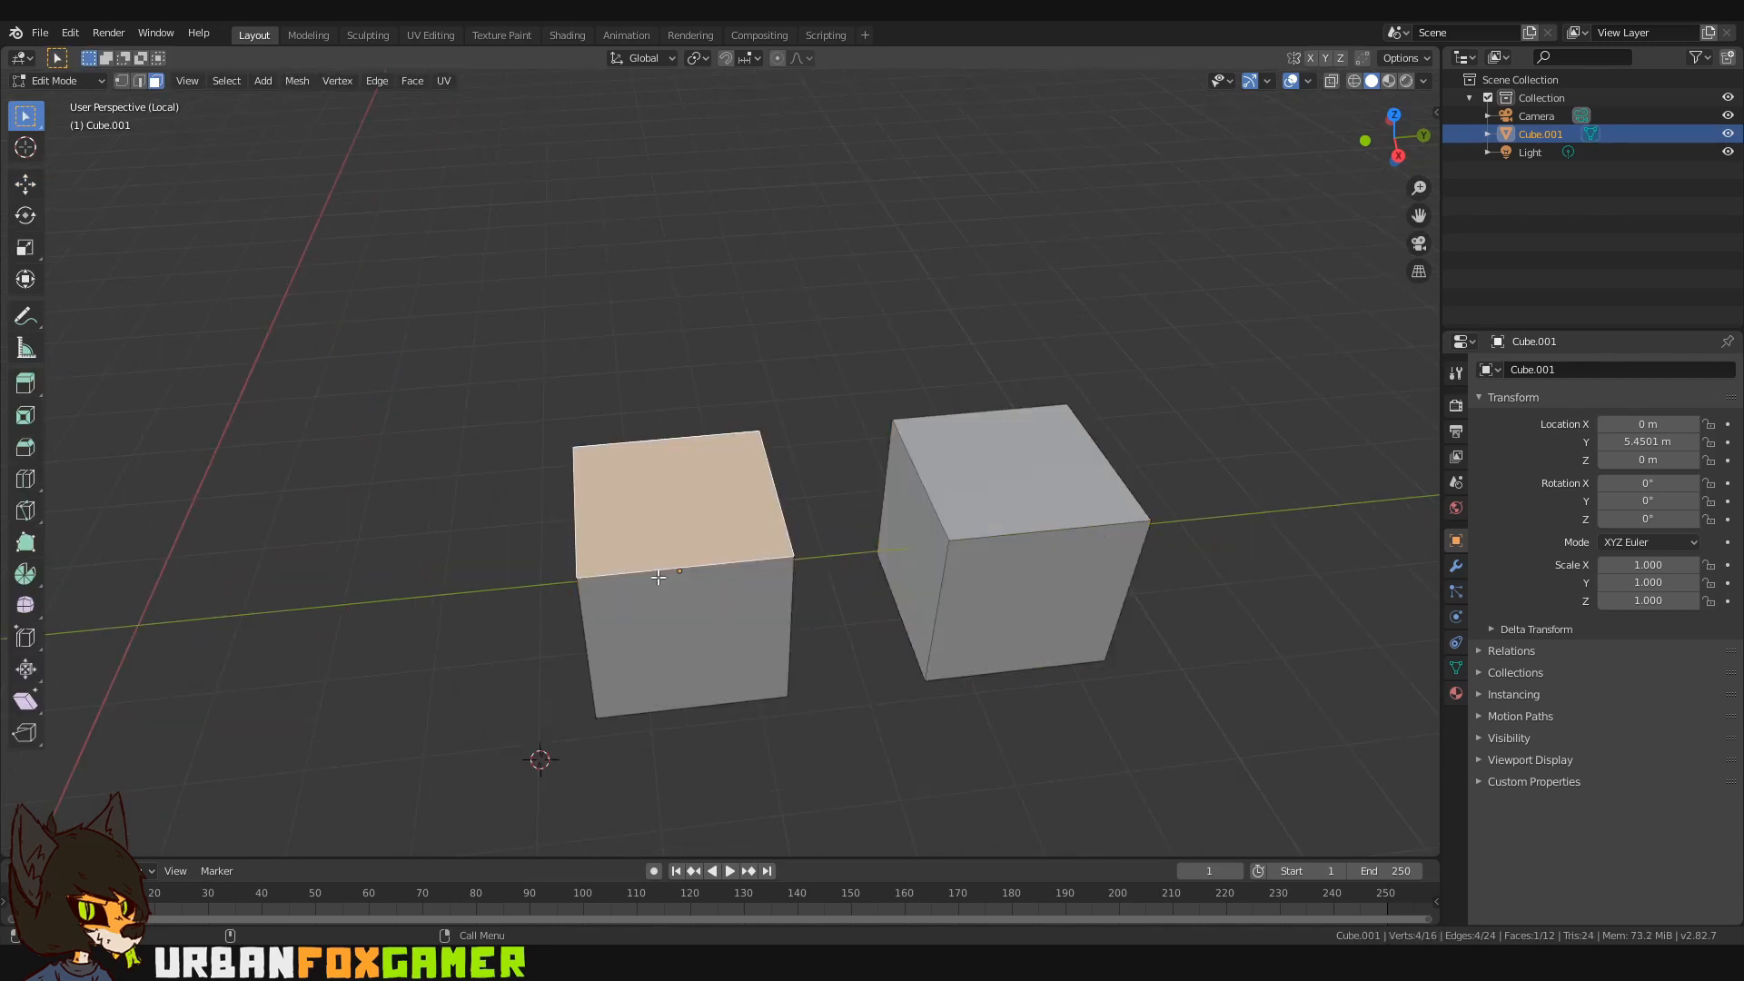
{"action": "key", "text": "shift+e"}
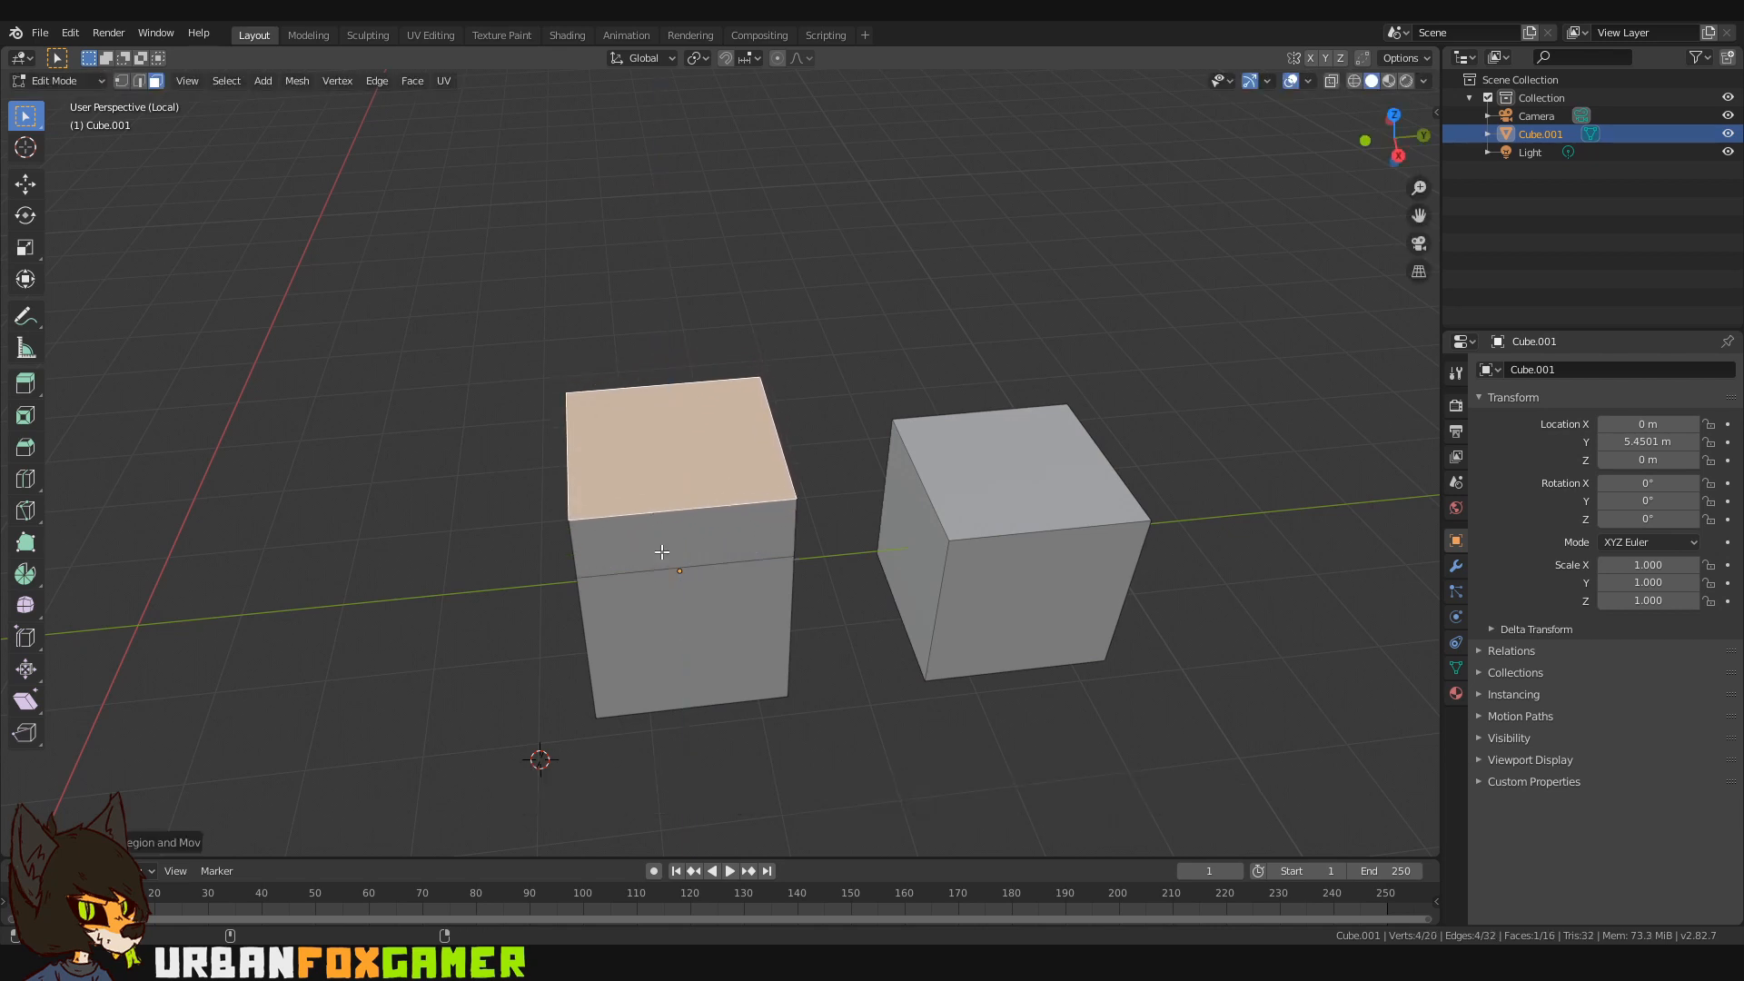
{"action": "key", "text": "ctrl+e"}
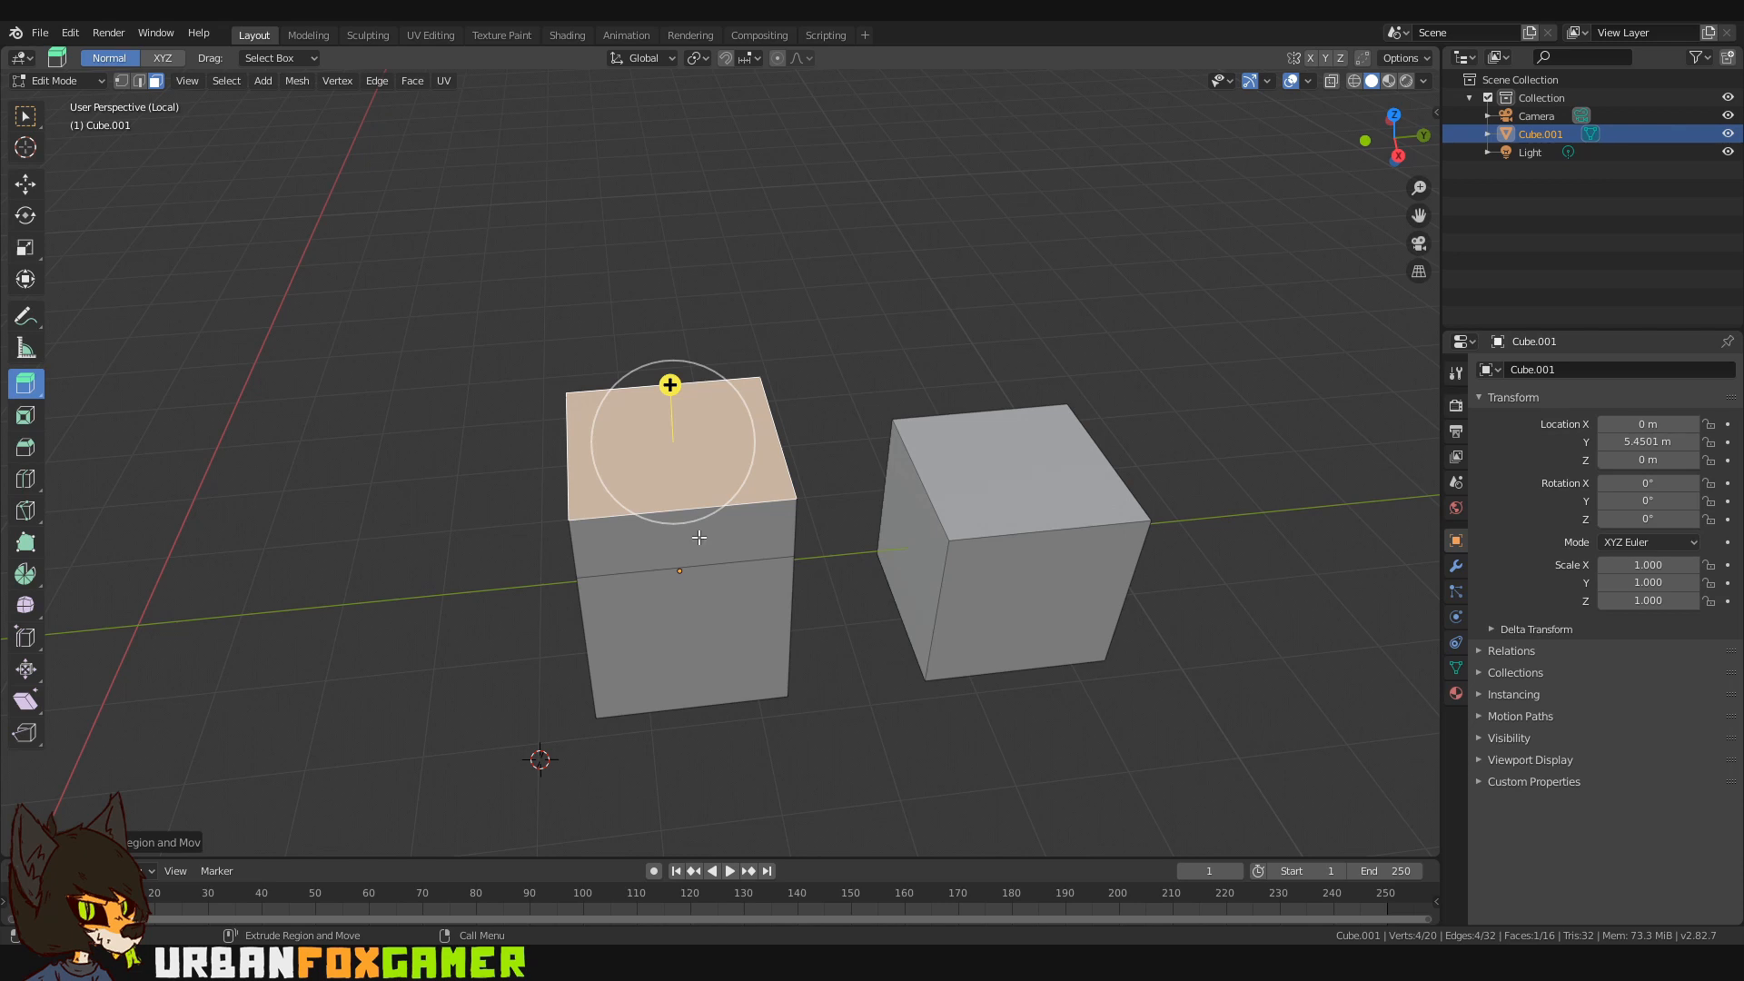
{"action": "mouse_move", "coordinate": [619, 626]}
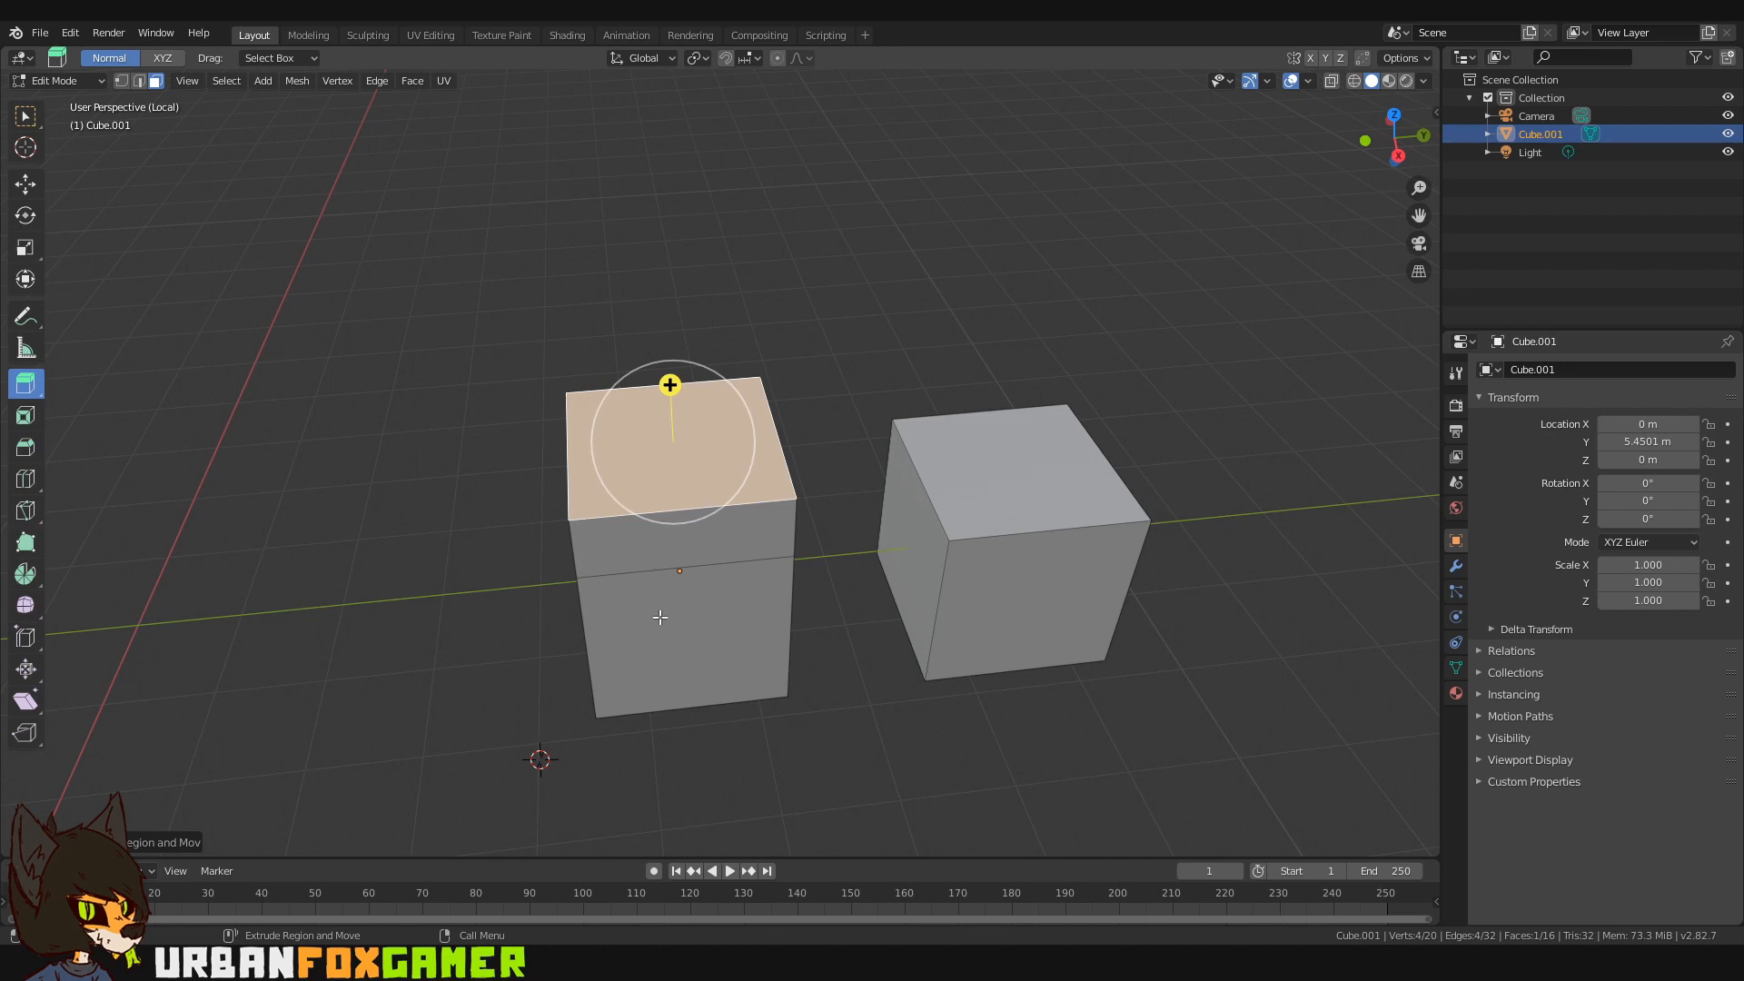
Step: Inset the left cube's front face to form a framed panel
{"action": "left_click_drag", "start_coordinate": [669, 385], "coordinate": [696, 694]}
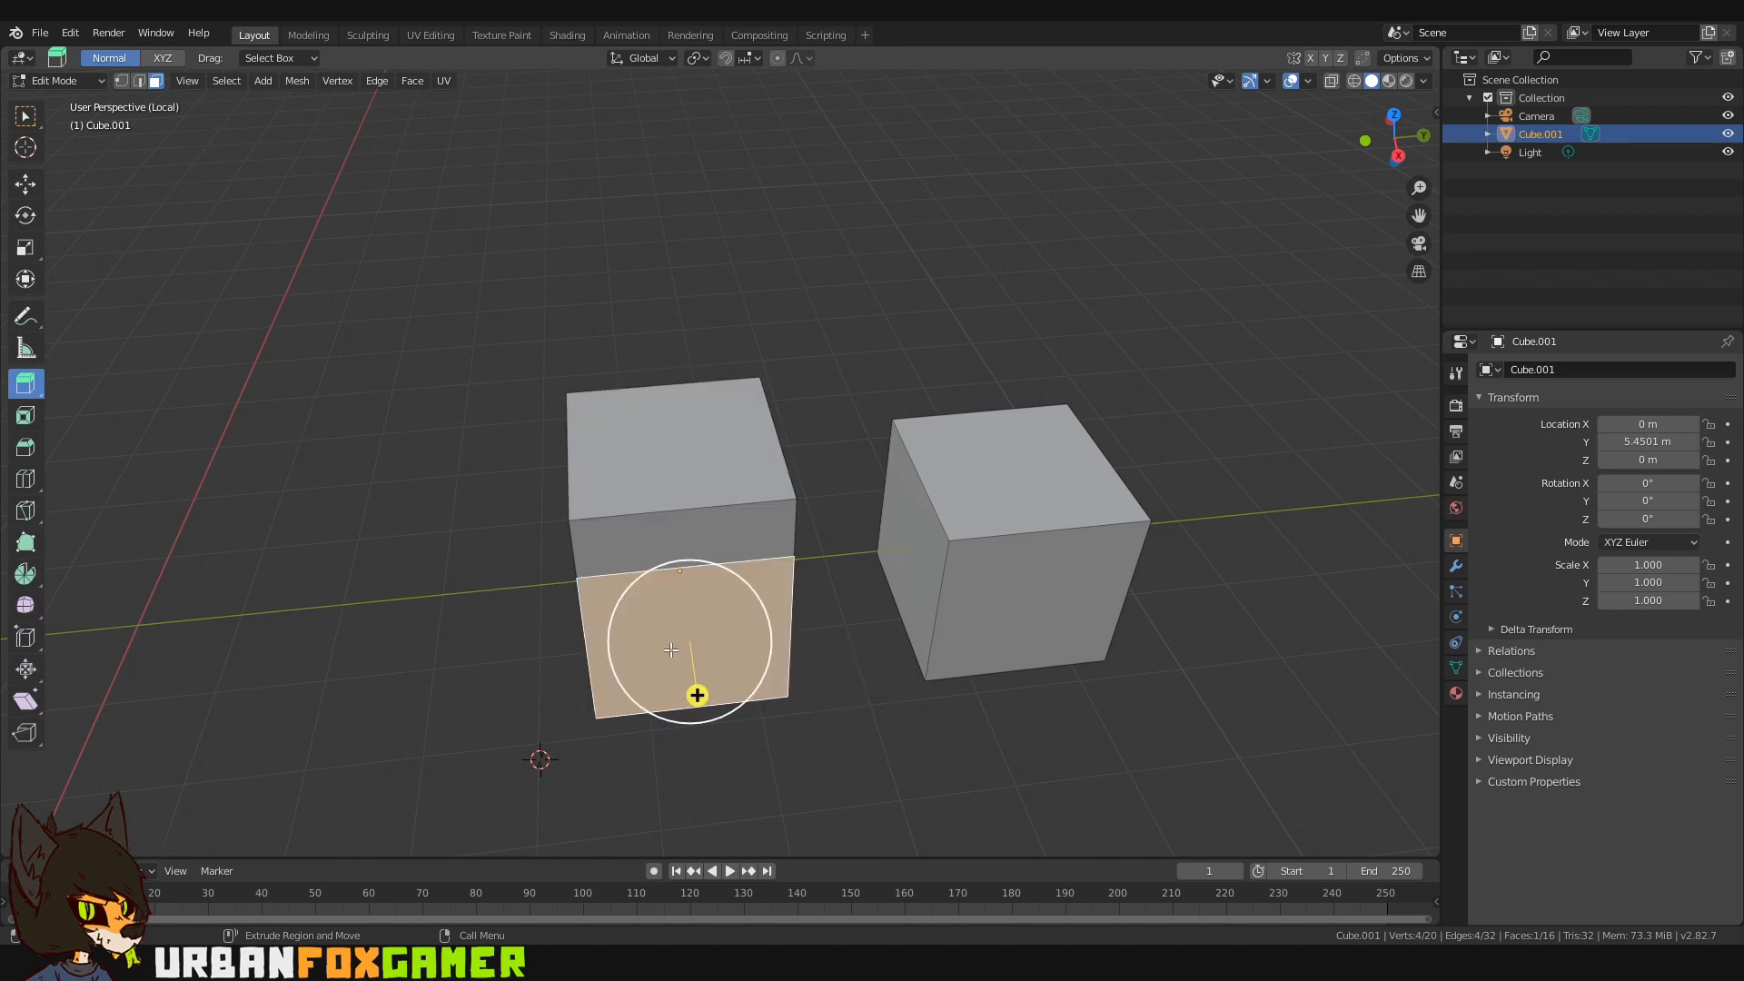
{"action": "key", "text": "shift+i"}
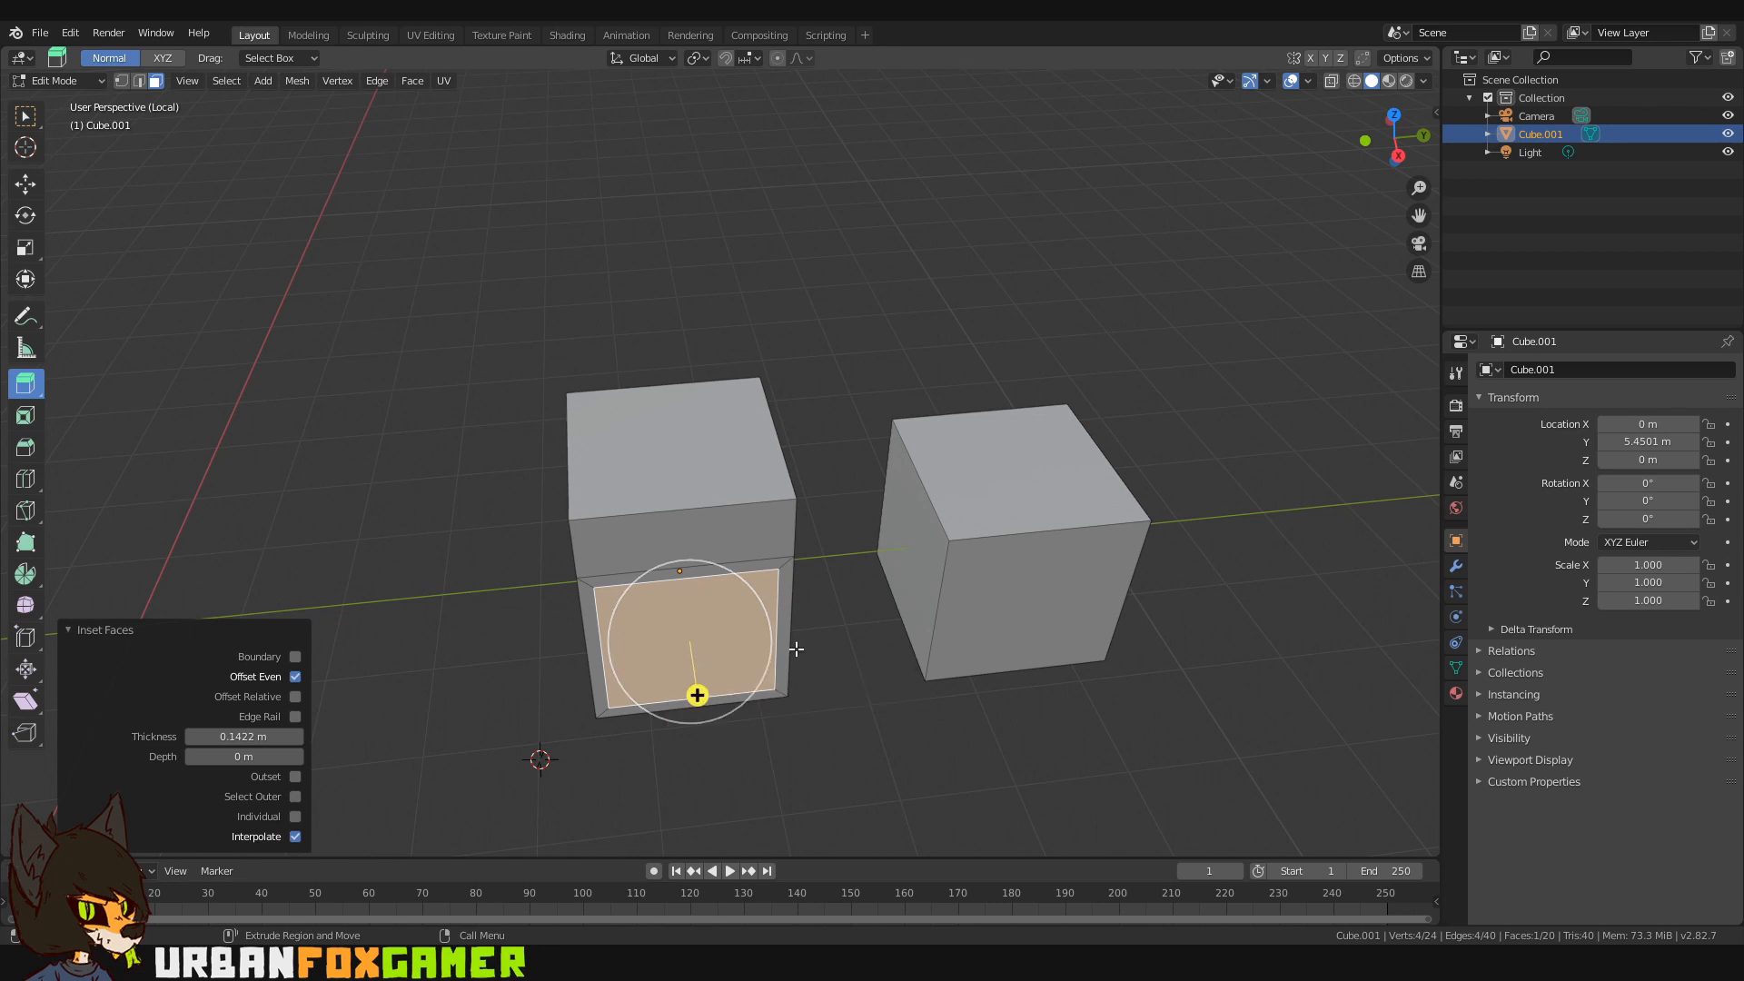
{"action": "scroll", "scroll_direction": "down", "scroll_amount": 3}
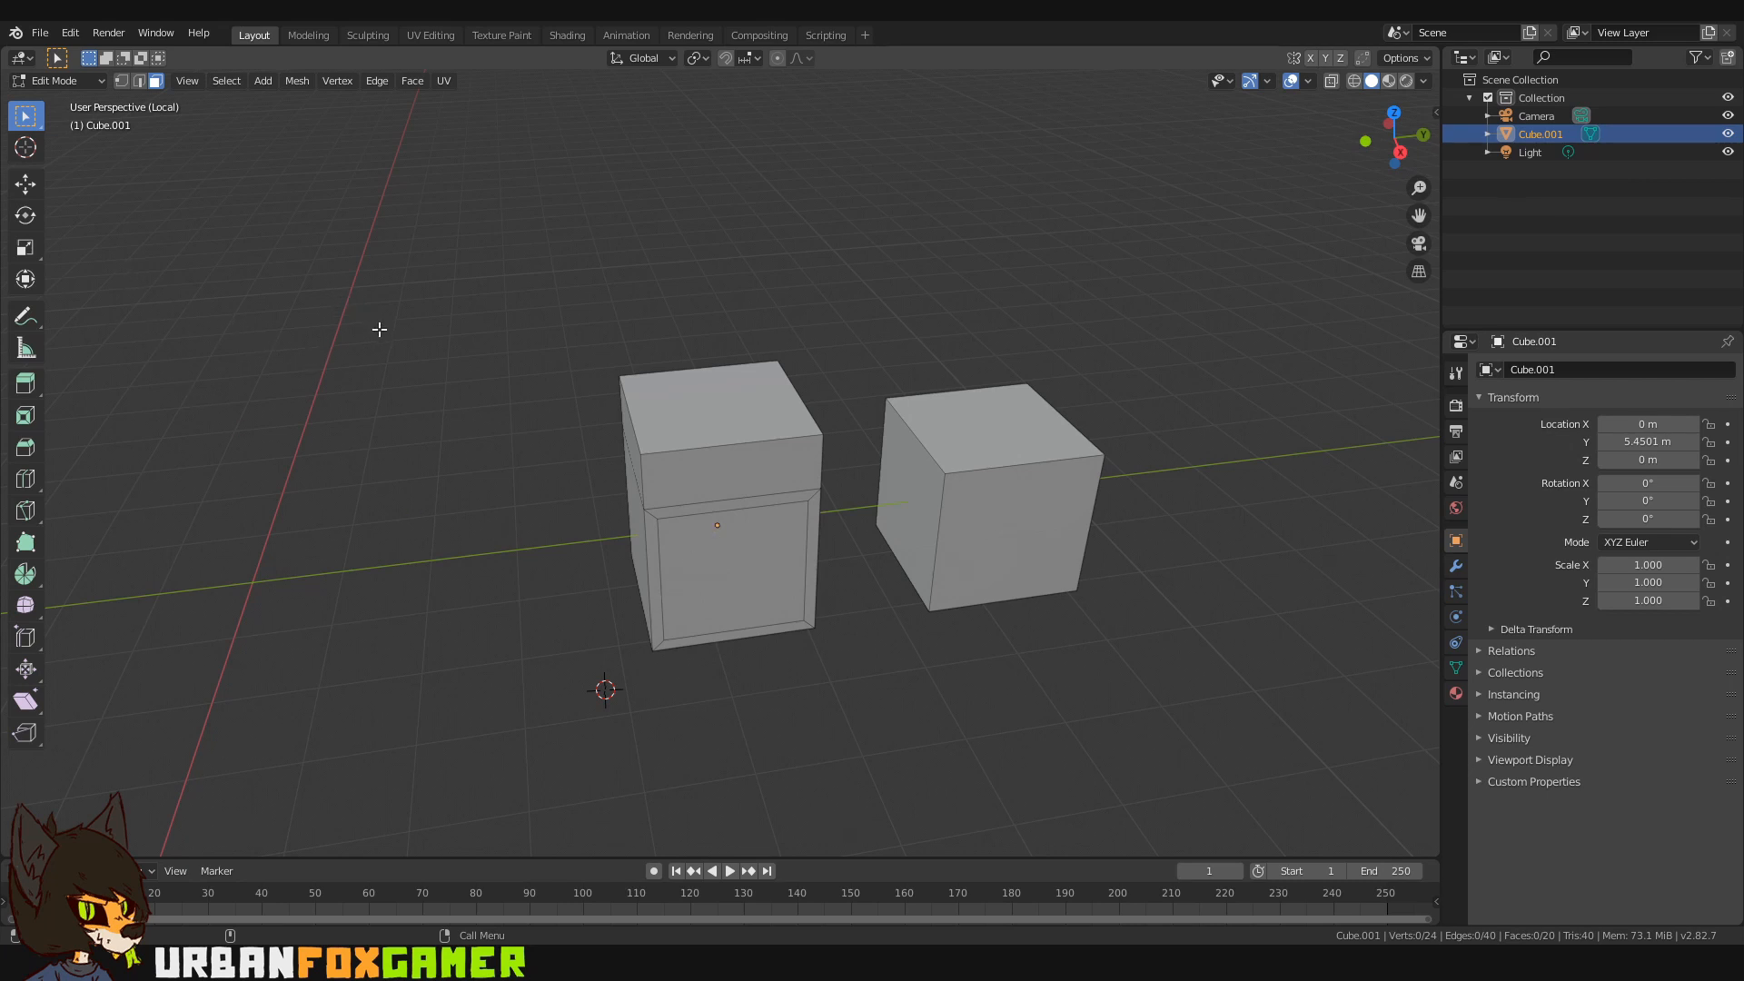
{"action": "mouse_move", "coordinate": [374, 417]}
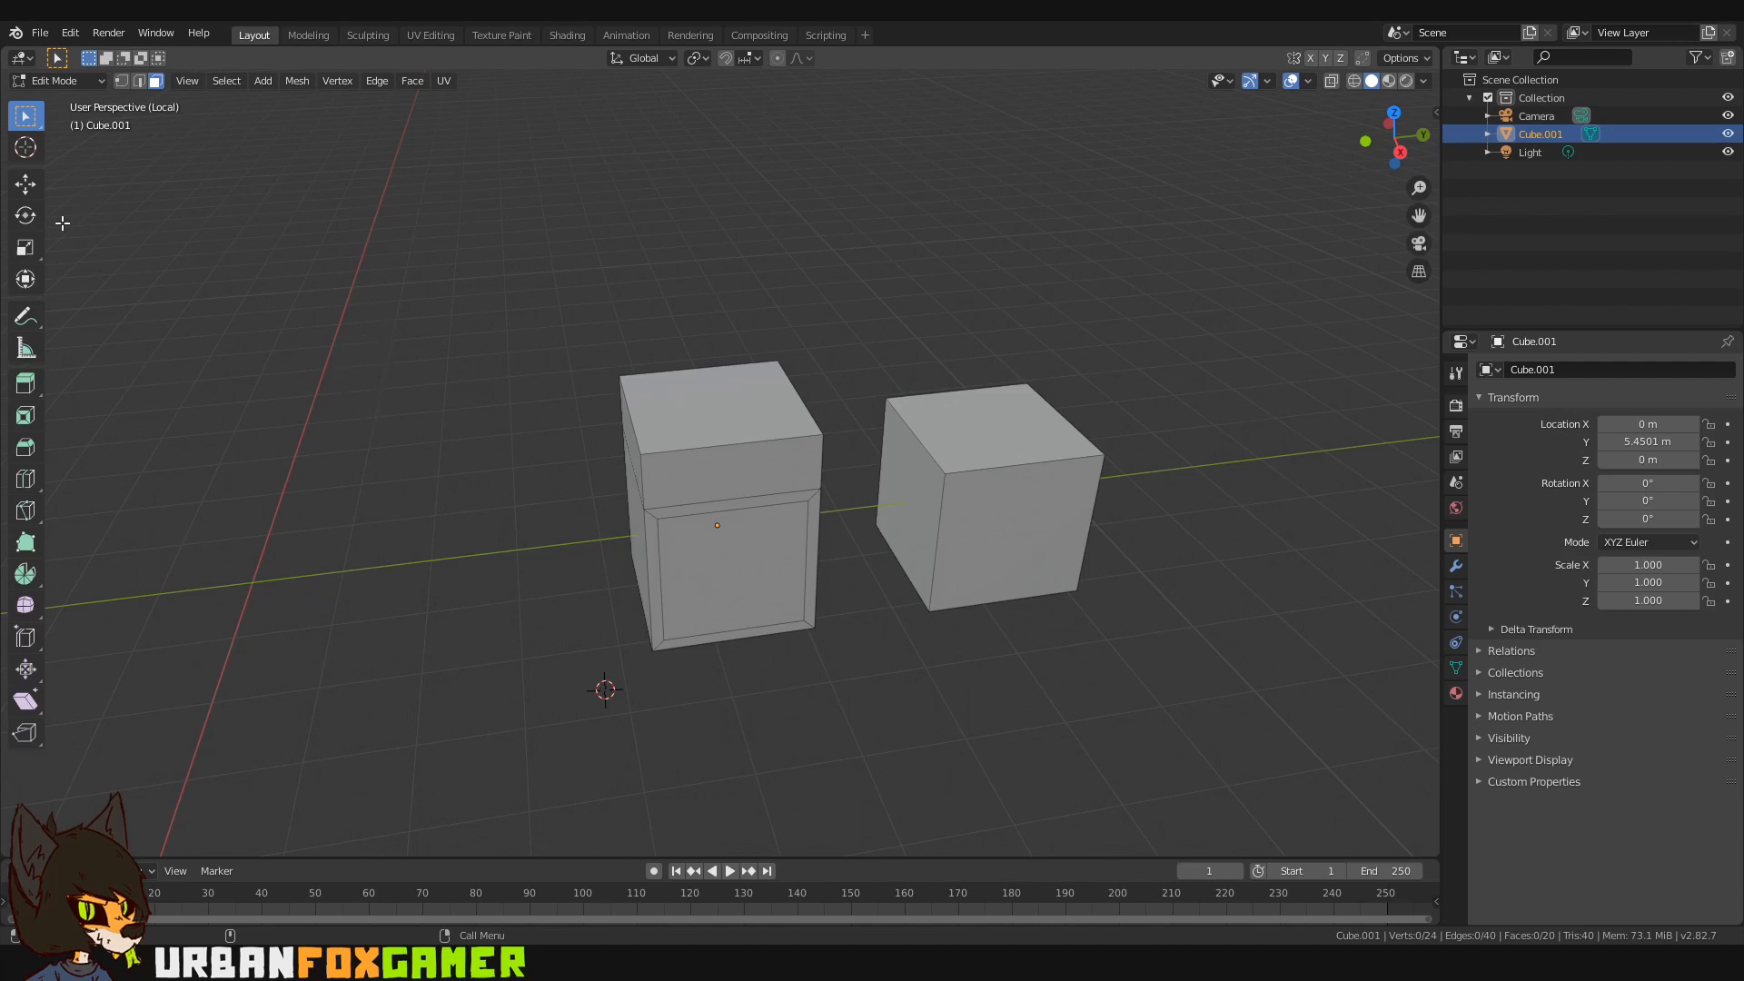
Step: Filter the keymap by key binding Q and switch off Cycle for Object Mode Set Tool By Name
{"action": "left_click", "coordinate": [69, 33]}
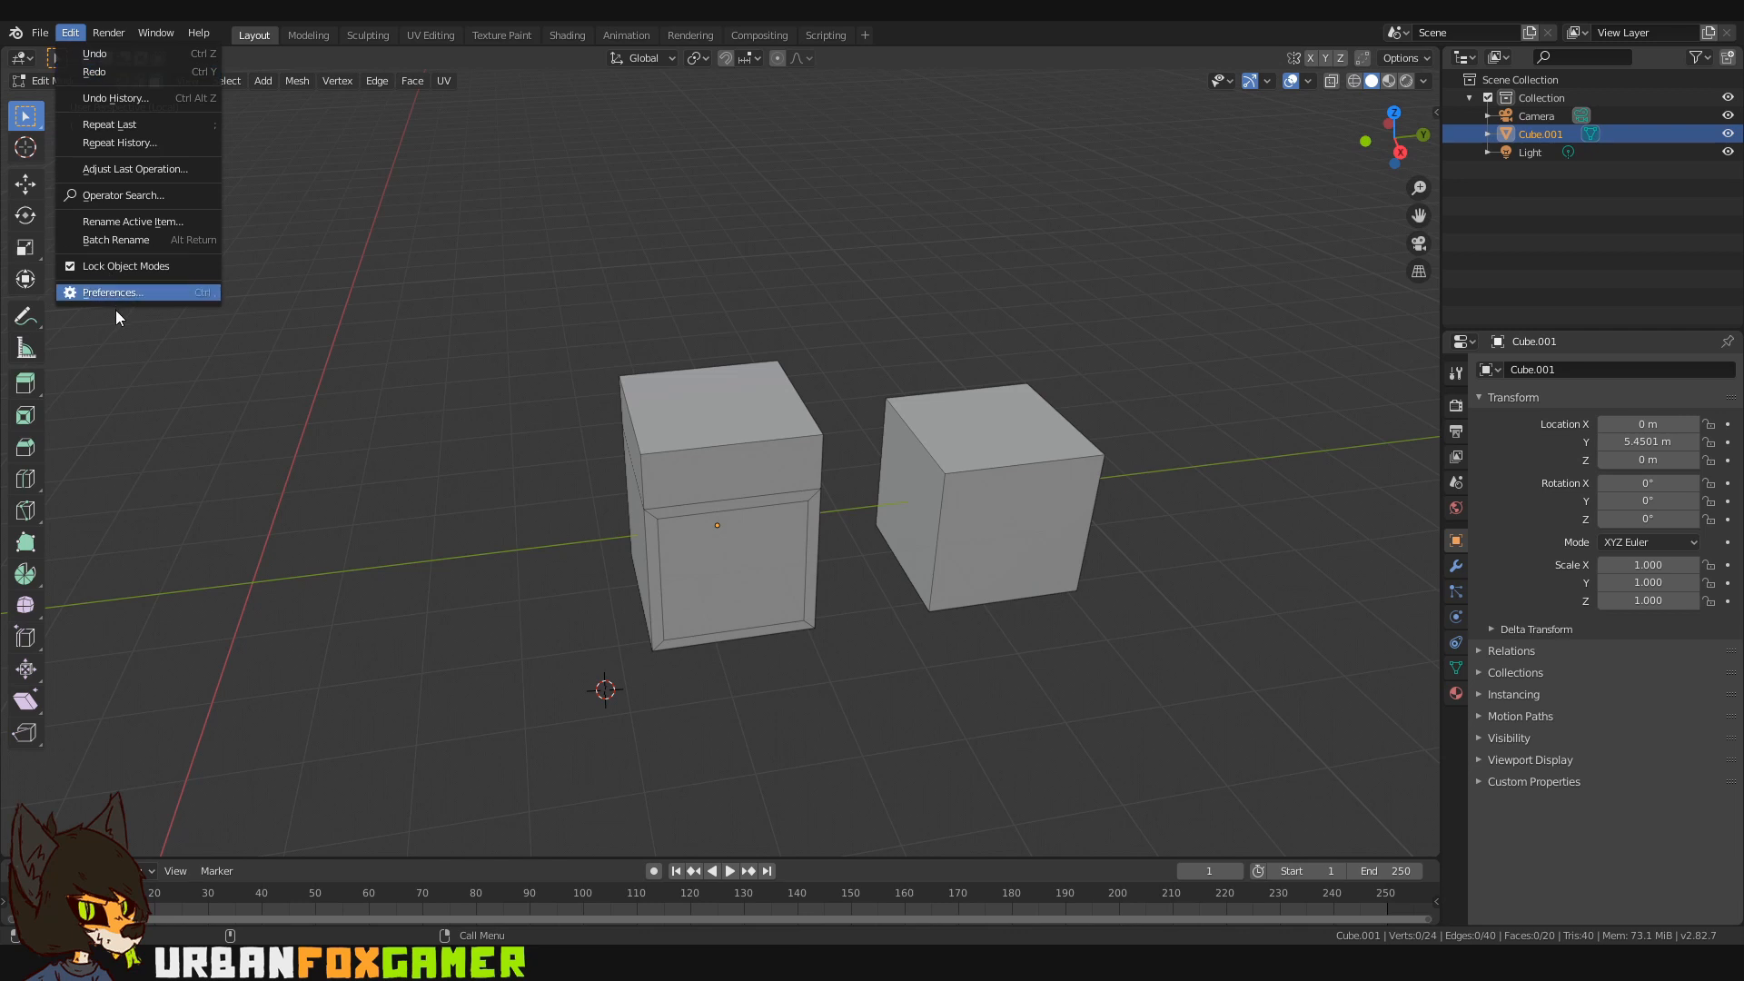
{"action": "left_click", "coordinate": [111, 292]}
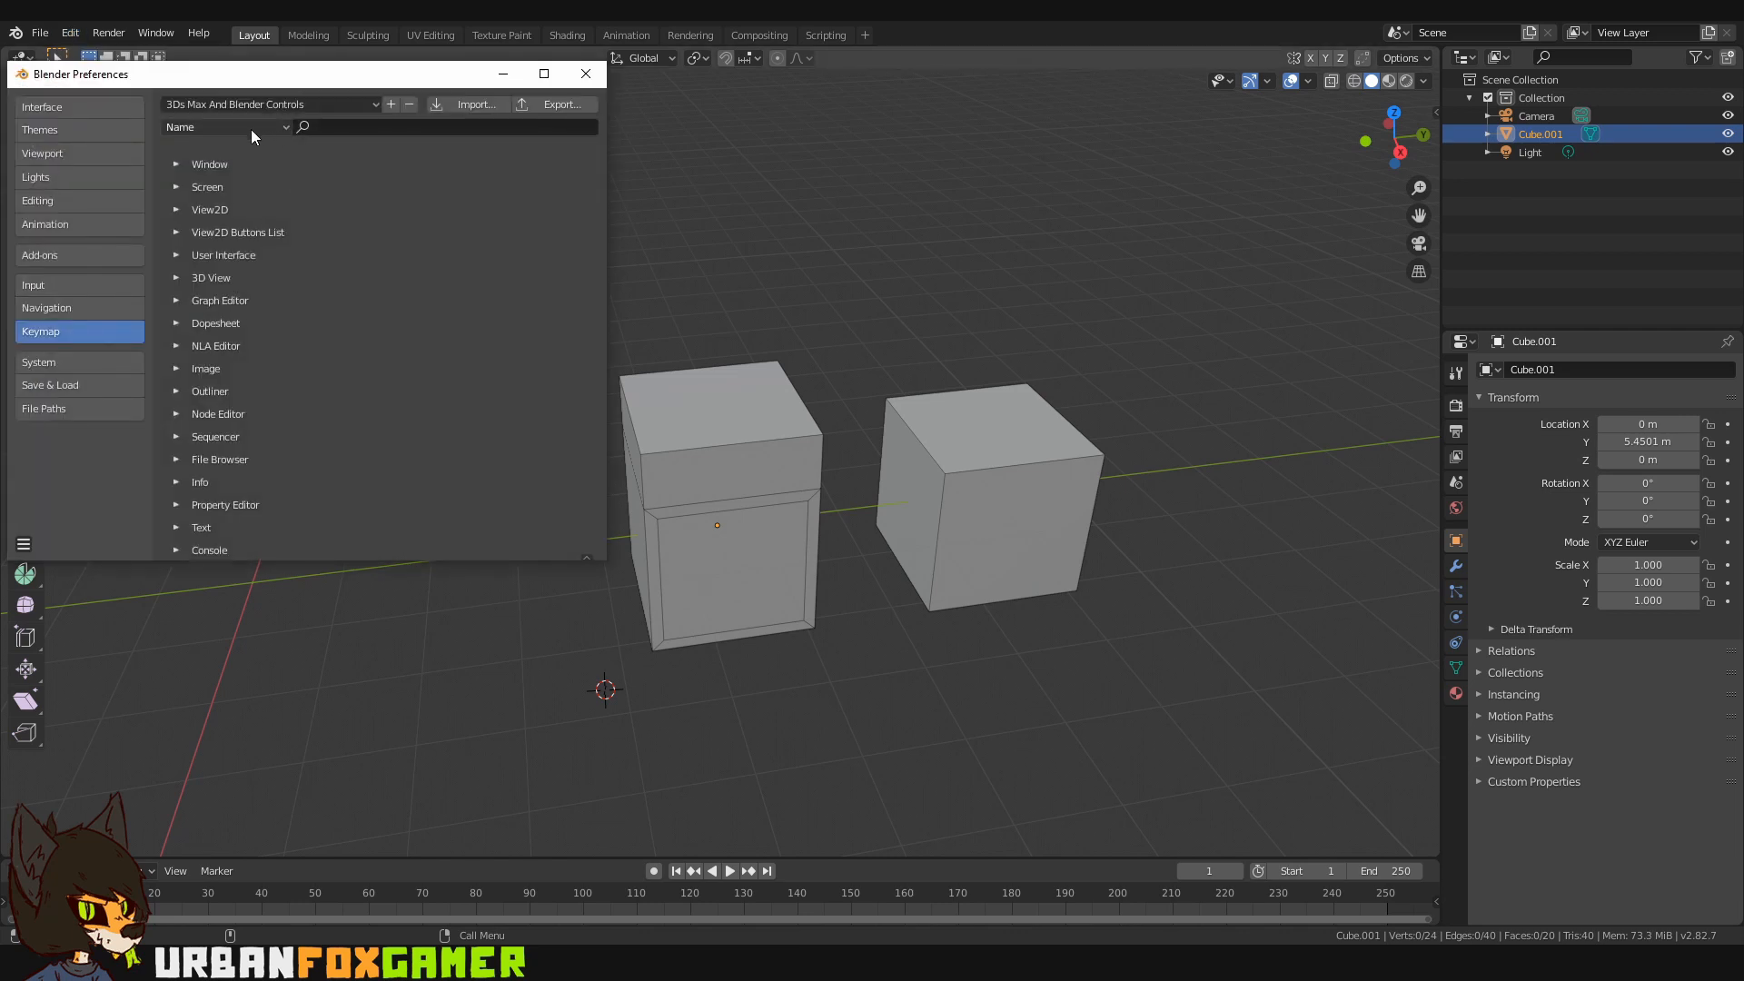
{"action": "left_click", "coordinate": [222, 126]}
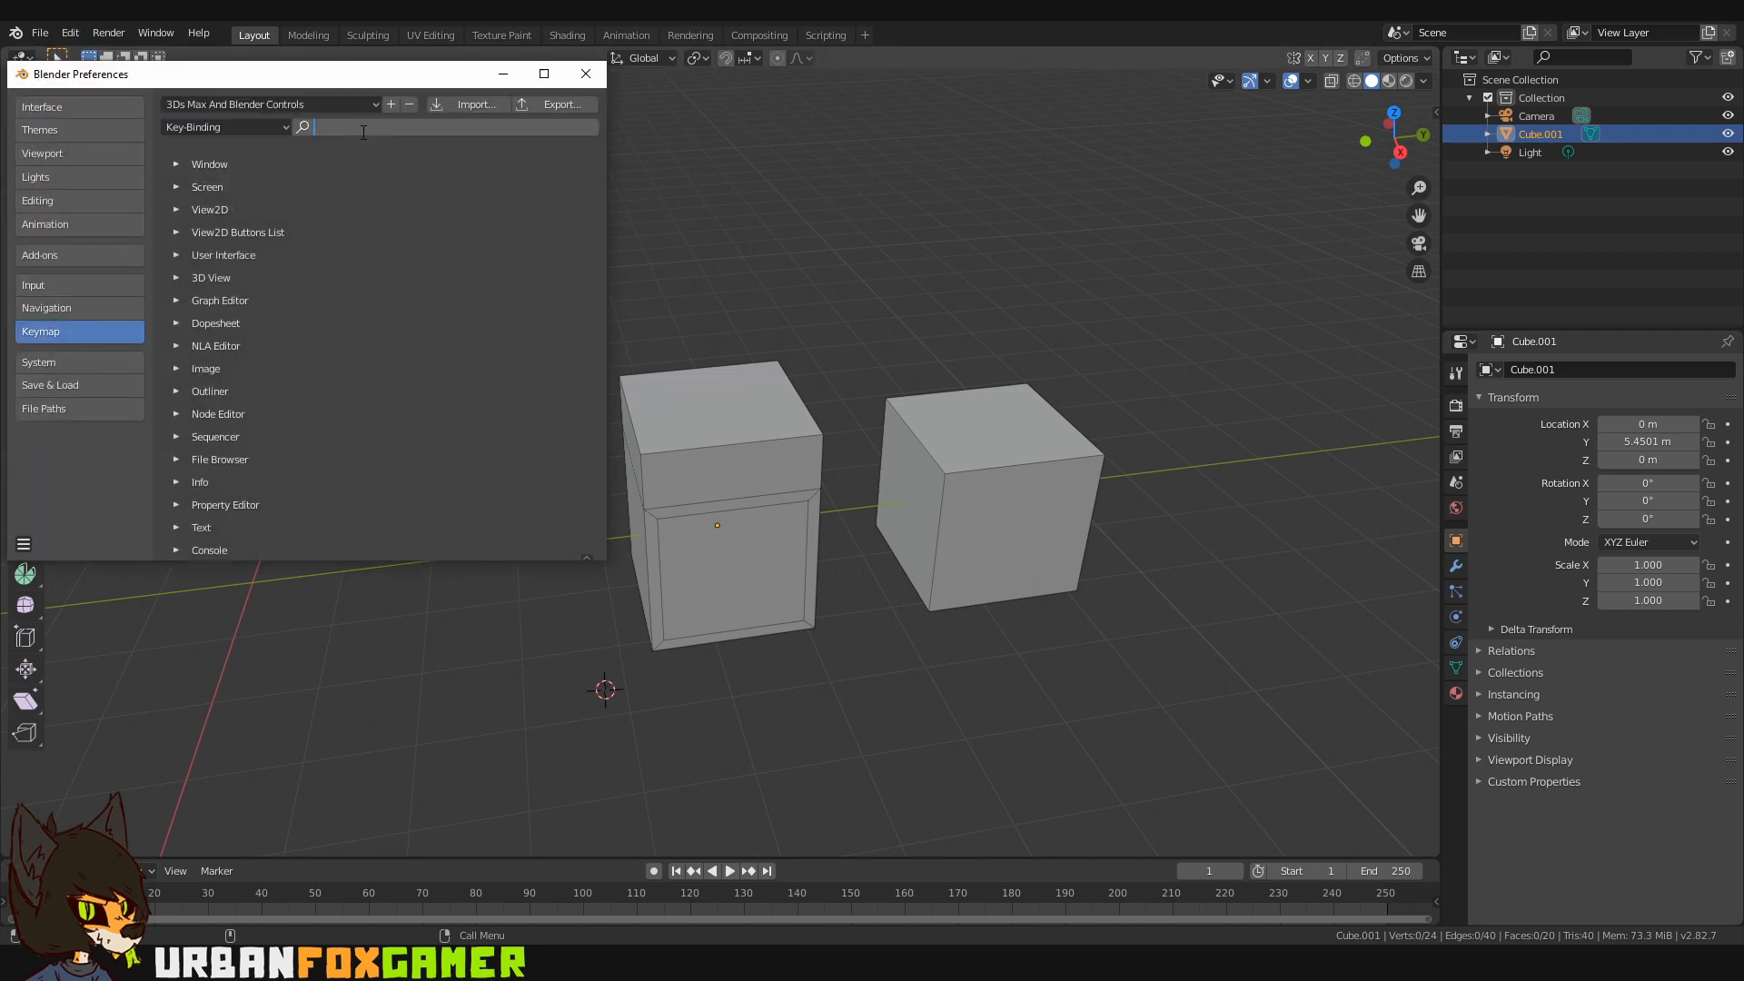
{"action": "type", "text": "q"}
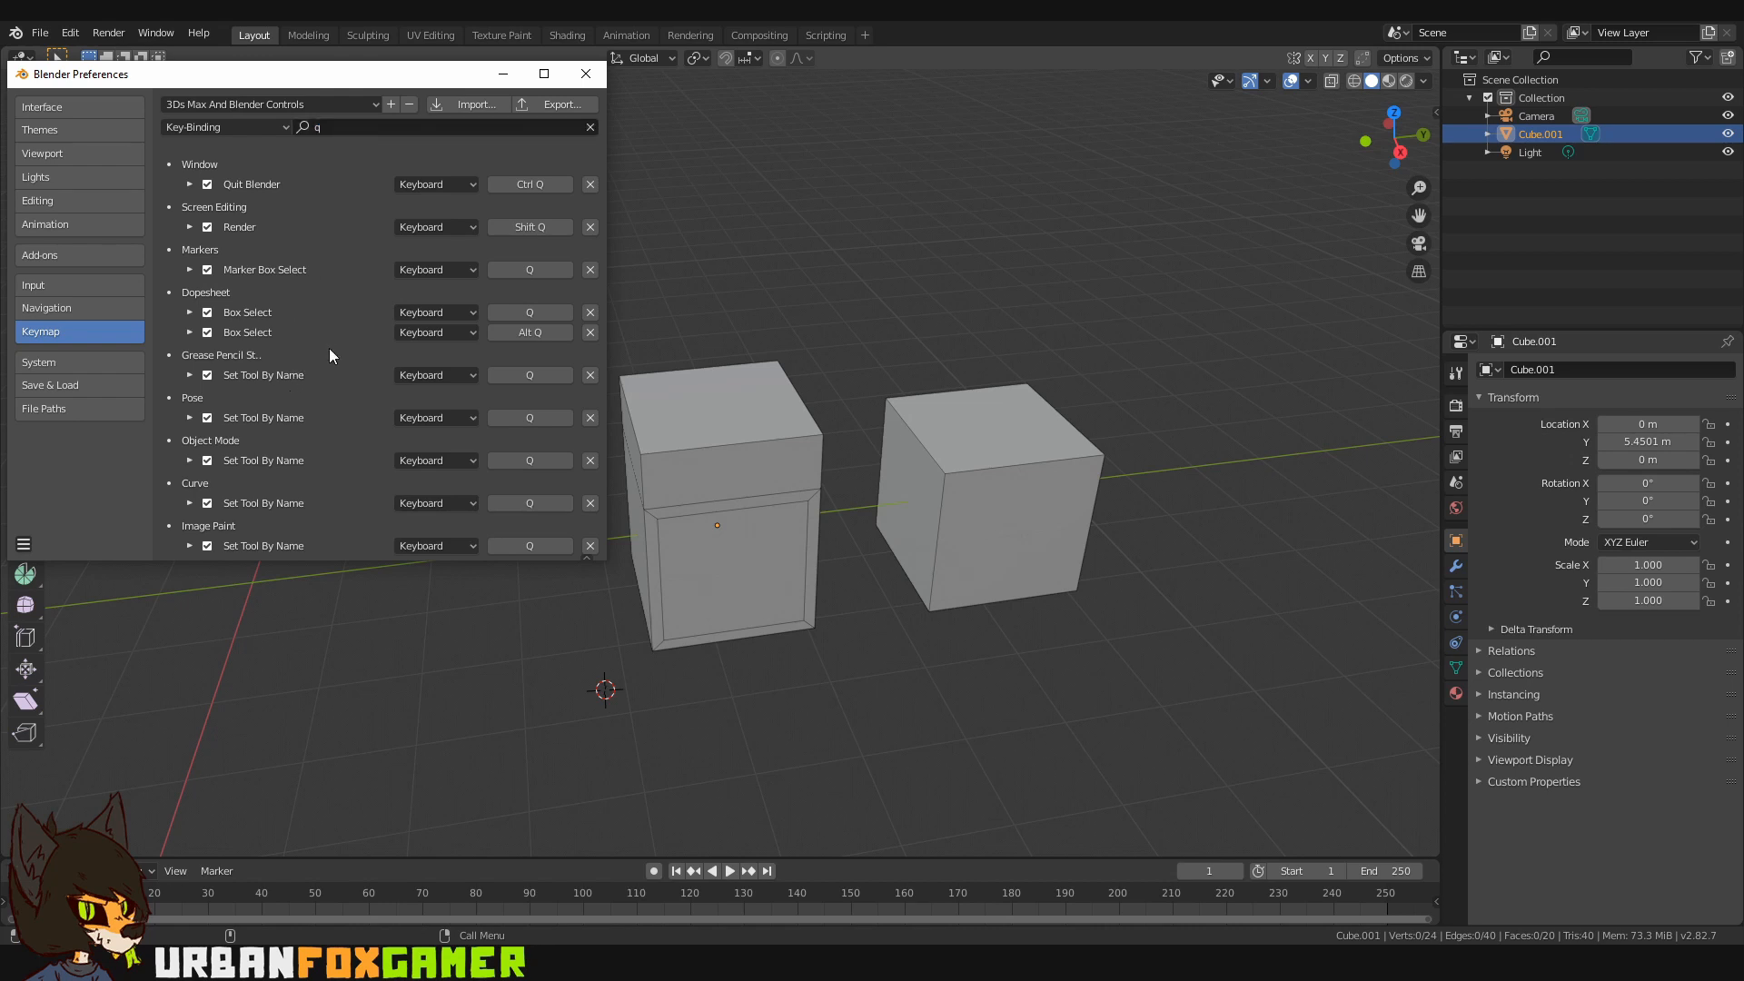
{"action": "scroll", "scroll_direction": "down", "scroll_amount": 3}
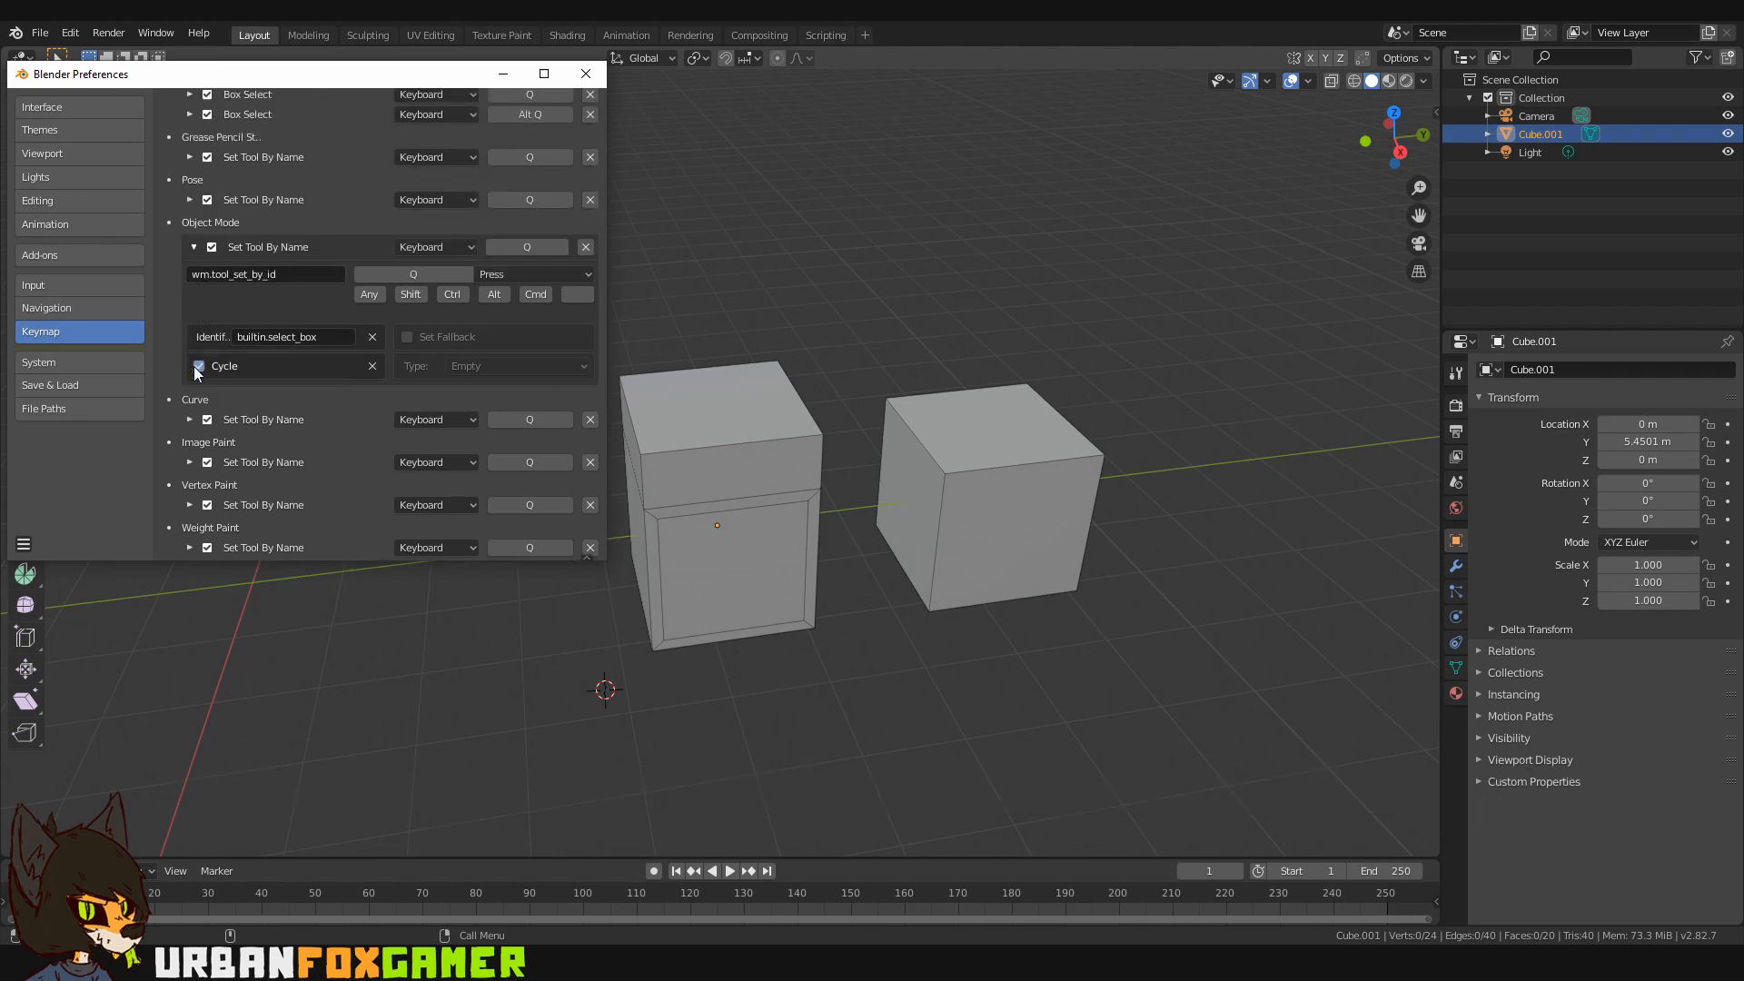
{"action": "left_click", "coordinate": [197, 366]}
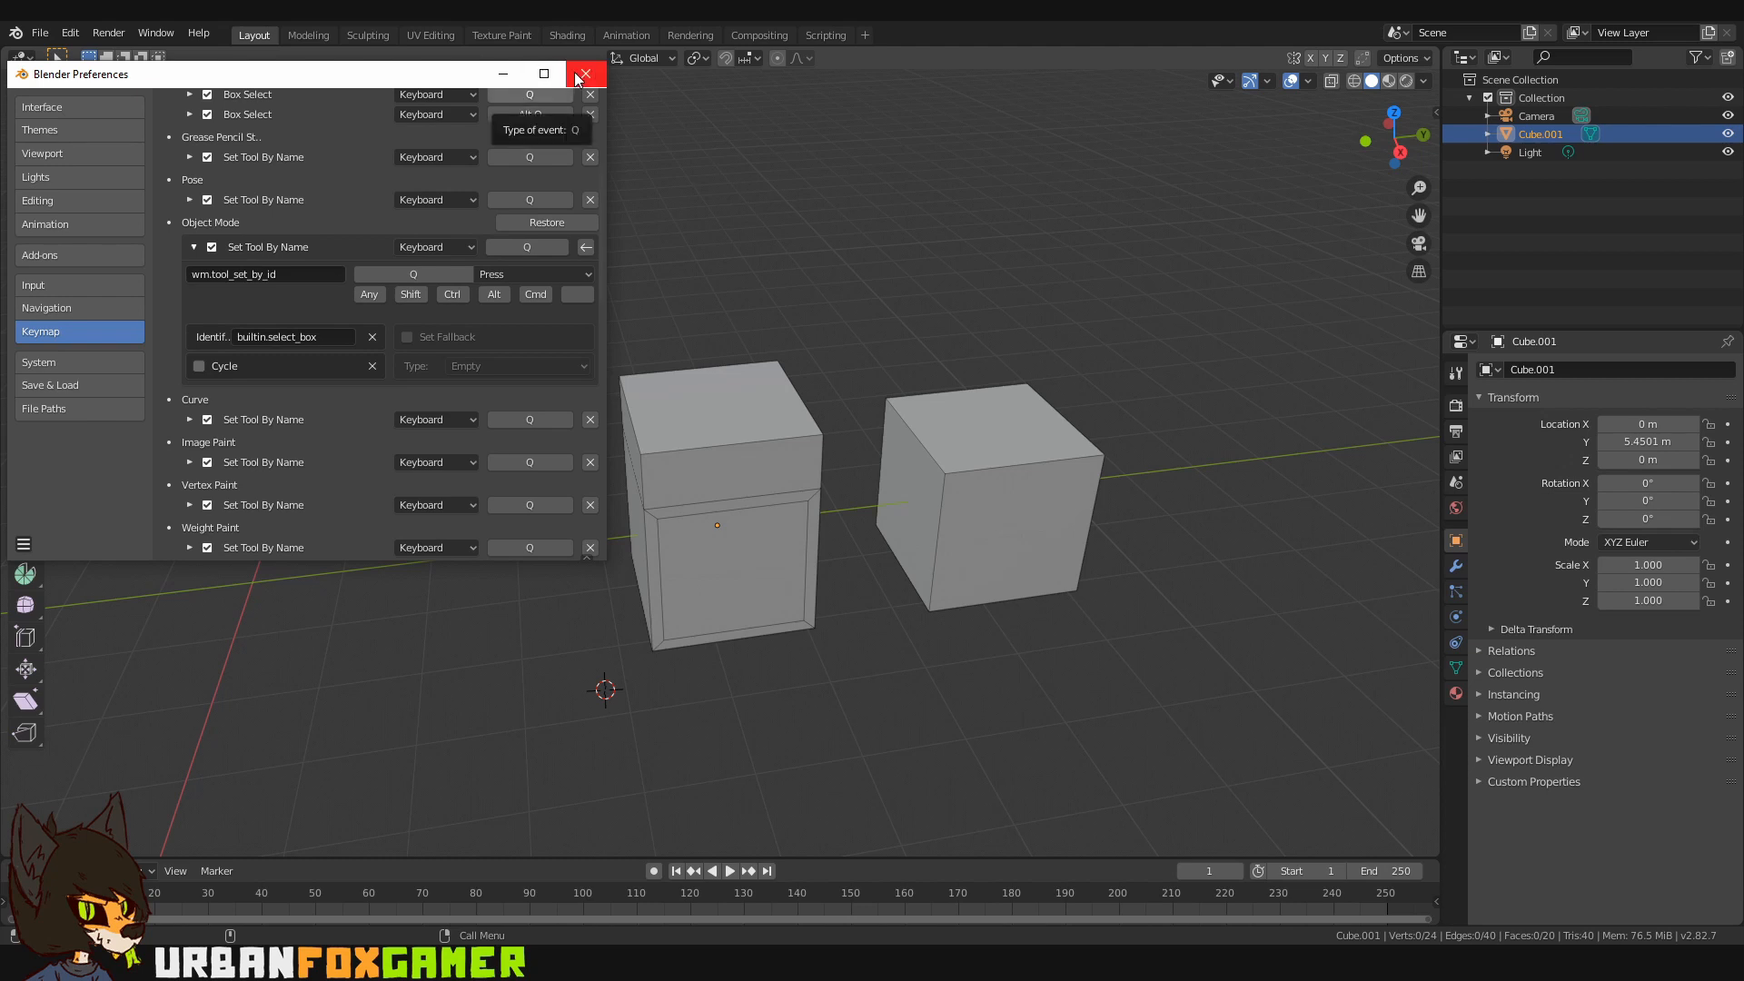
Step: Close Preferences and start a fresh default scene, discarding unsaved changes
{"action": "left_click", "coordinate": [586, 74]}
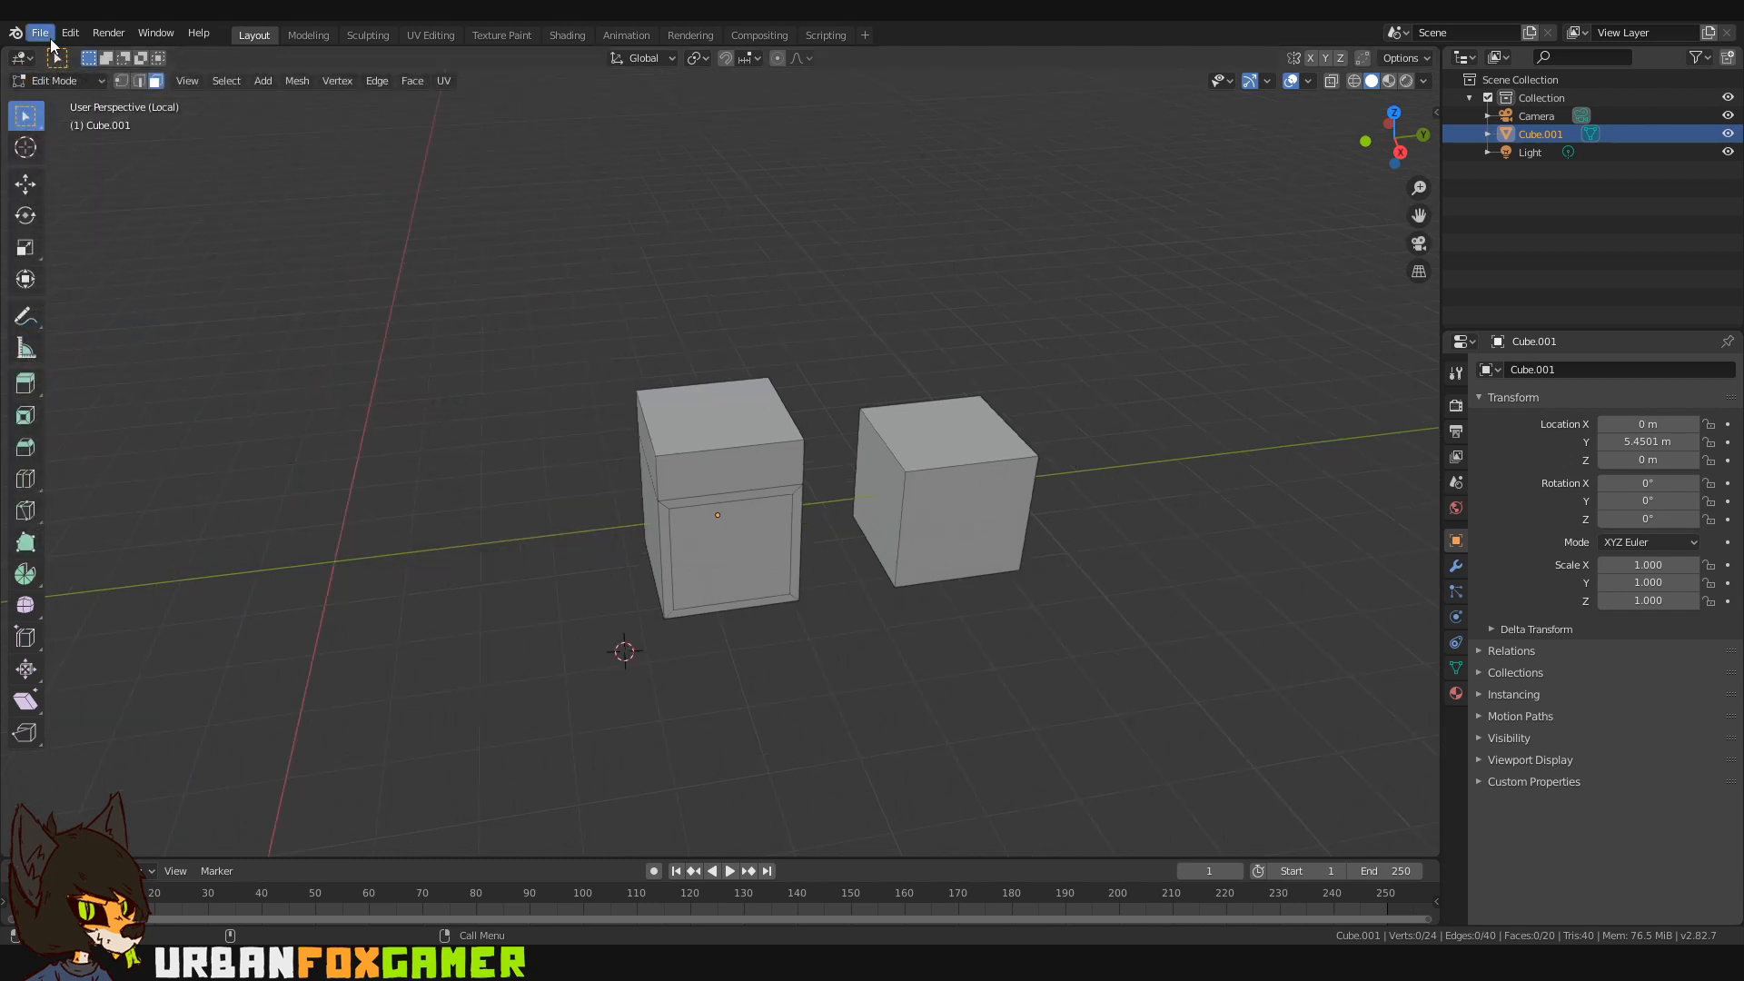
{"action": "left_click", "coordinate": [39, 33]}
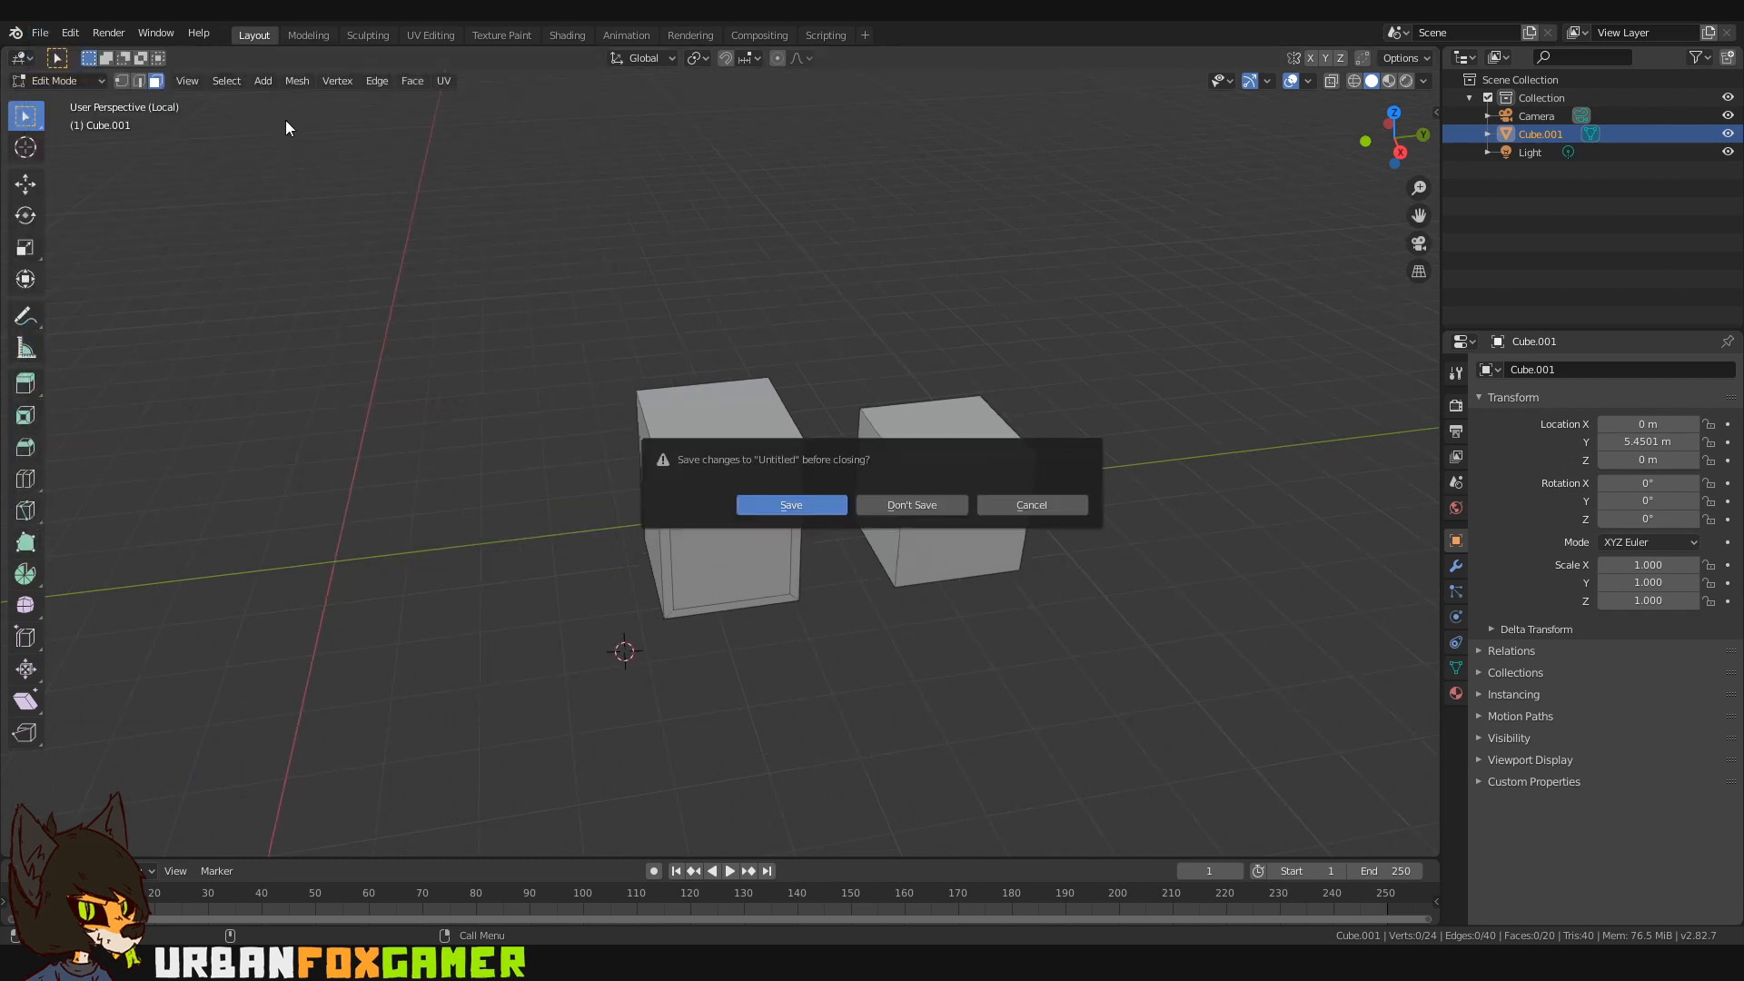
{"action": "left_click", "coordinate": [910, 504]}
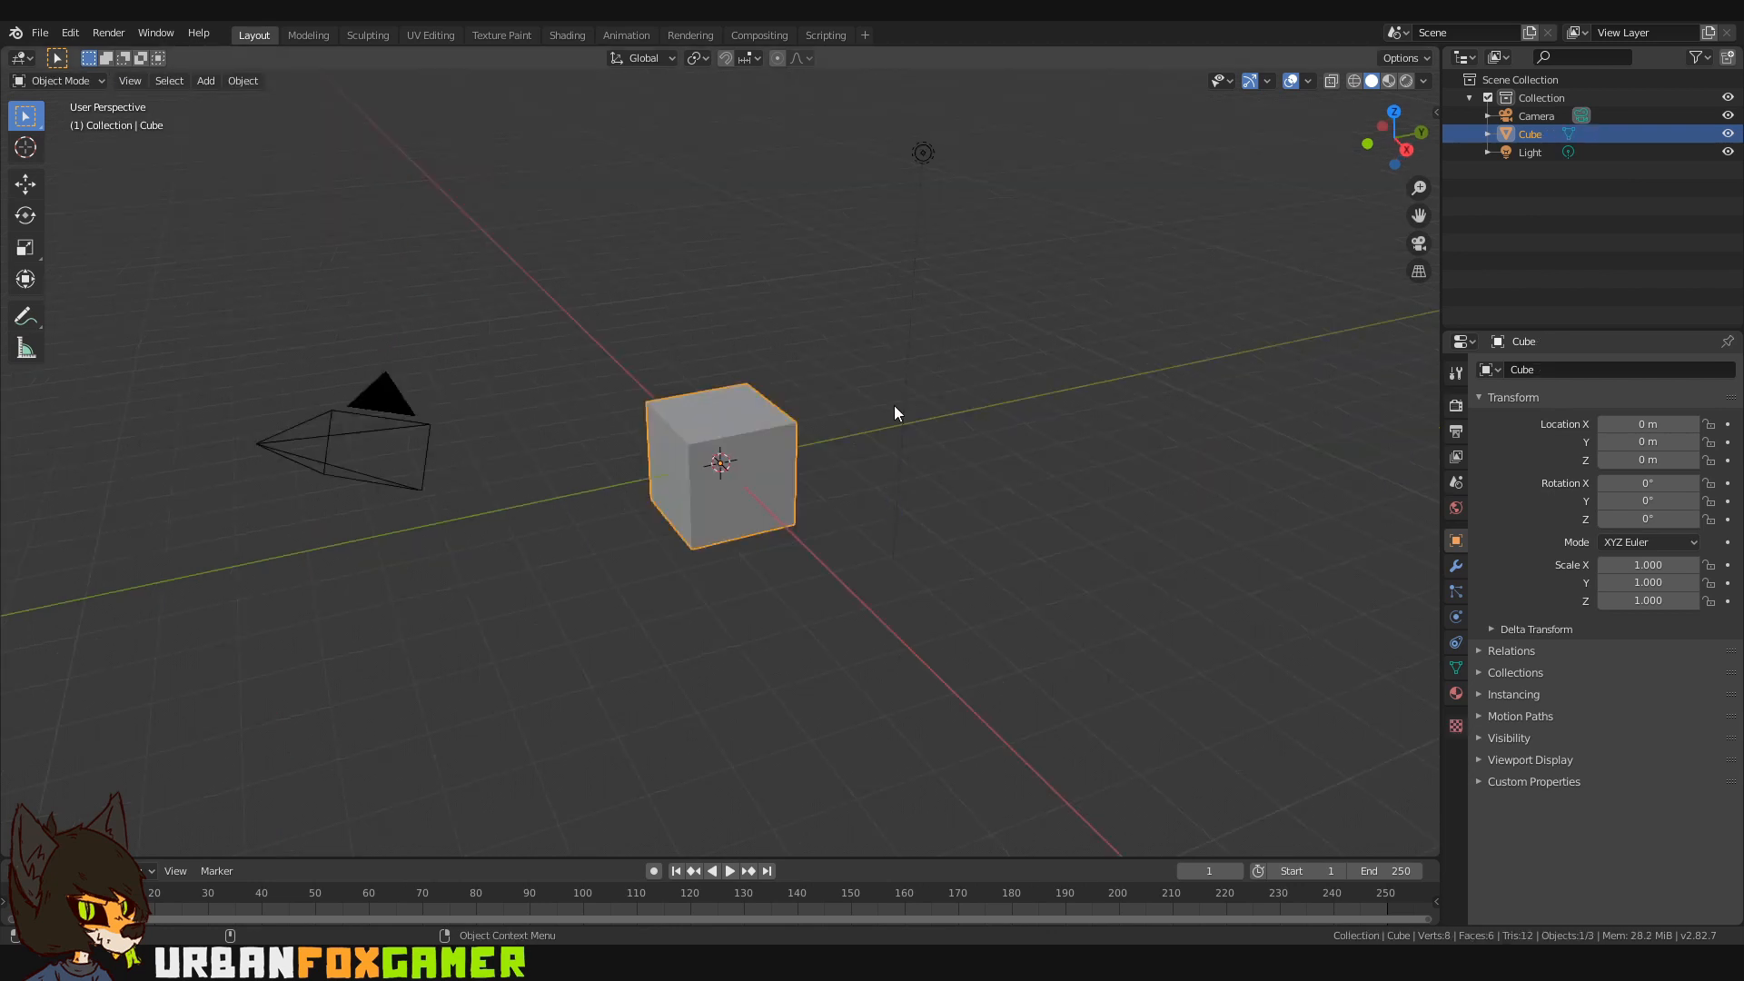
{"action": "mouse_move", "coordinate": [749, 348]}
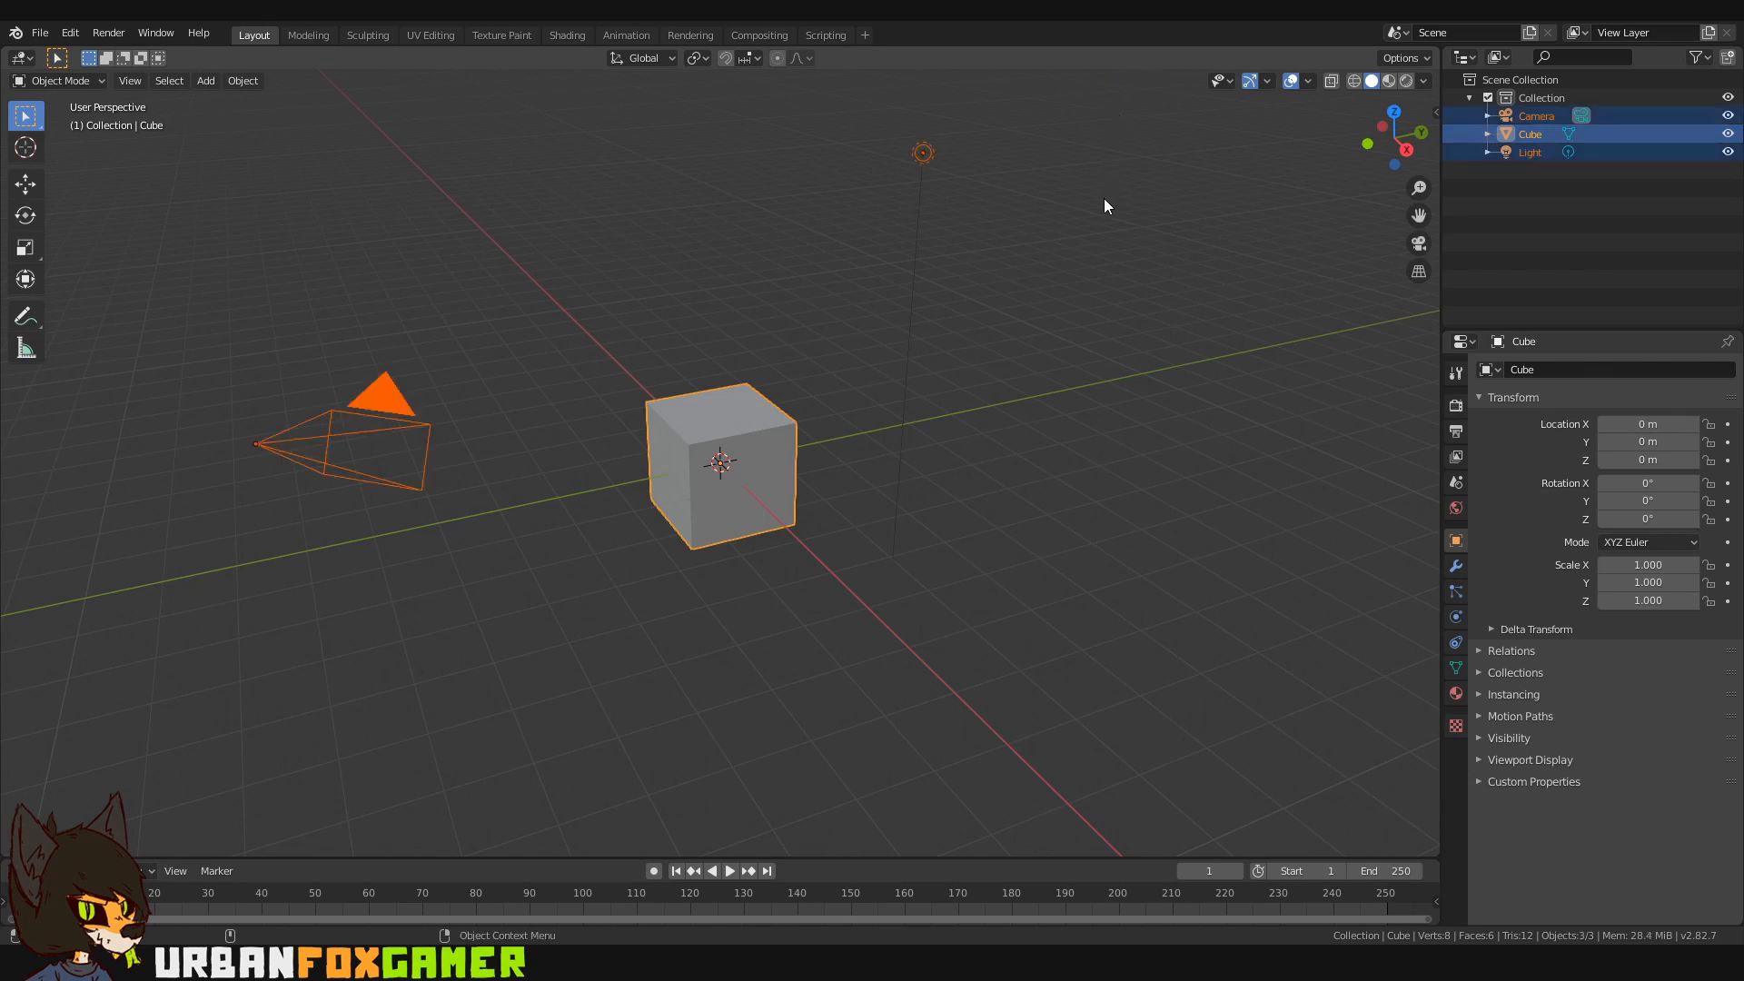
Step: Save the empty scene as the startup file and dismiss the save-changes prompt
{"action": "left_click", "coordinate": [39, 33]}
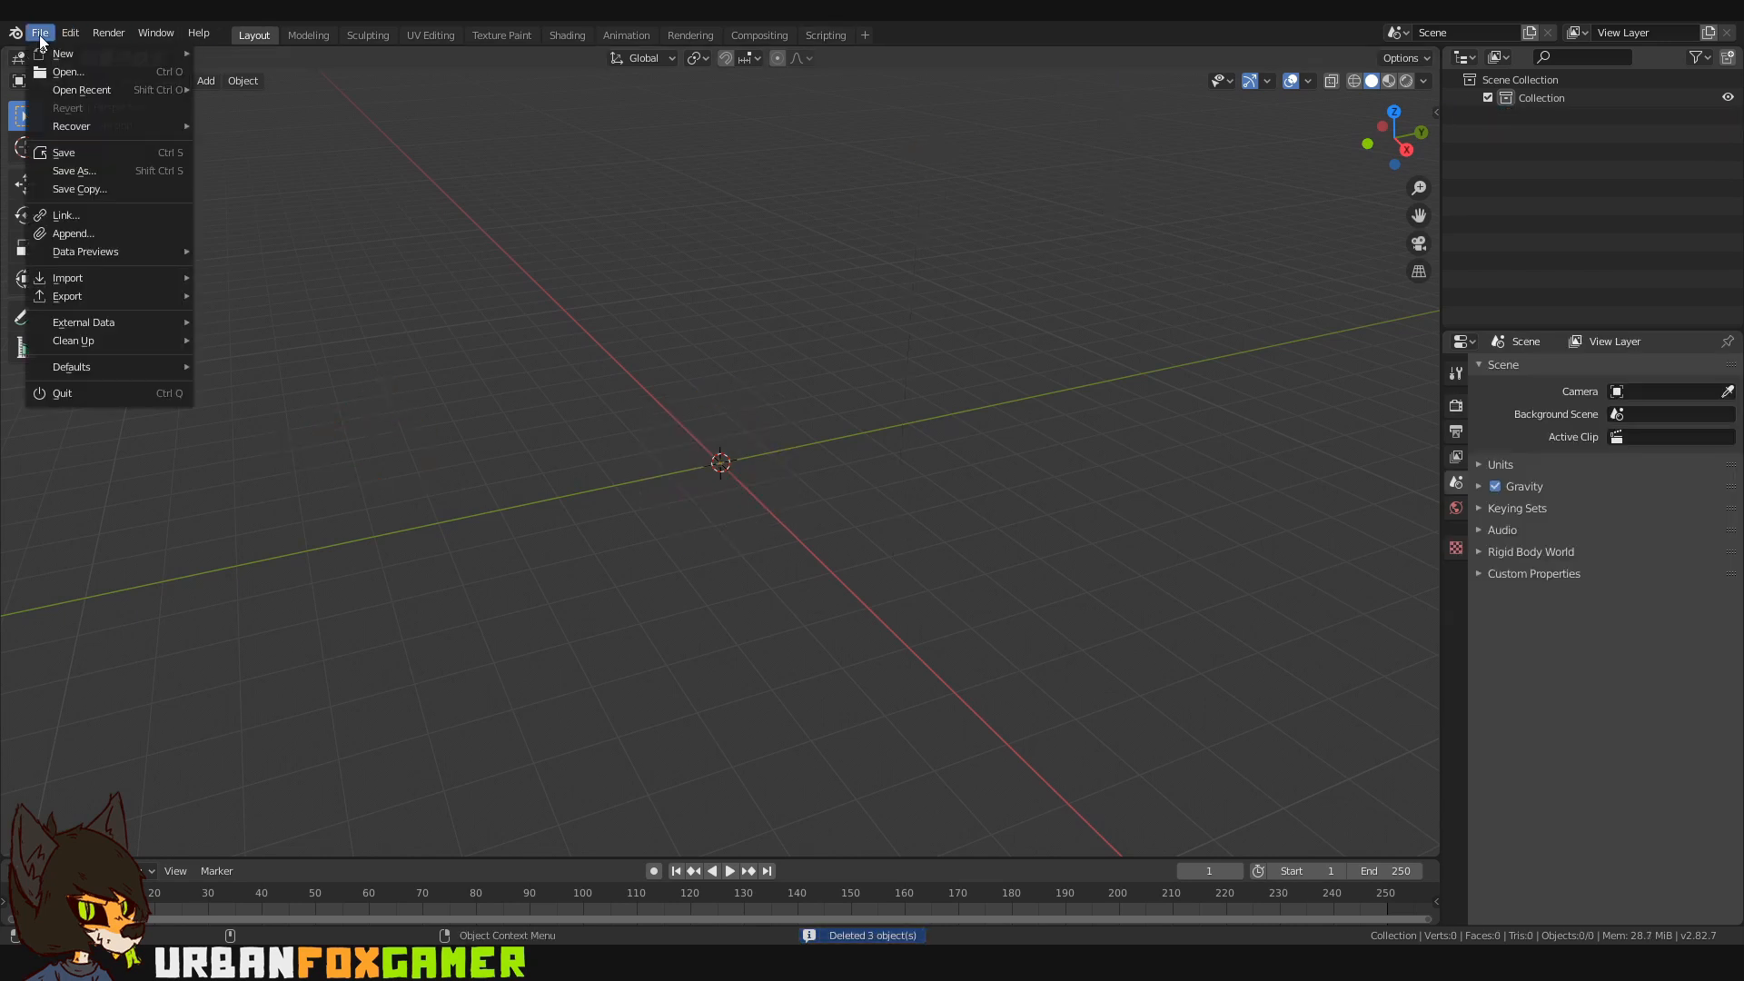
{"action": "mouse_move", "coordinate": [71, 366]}
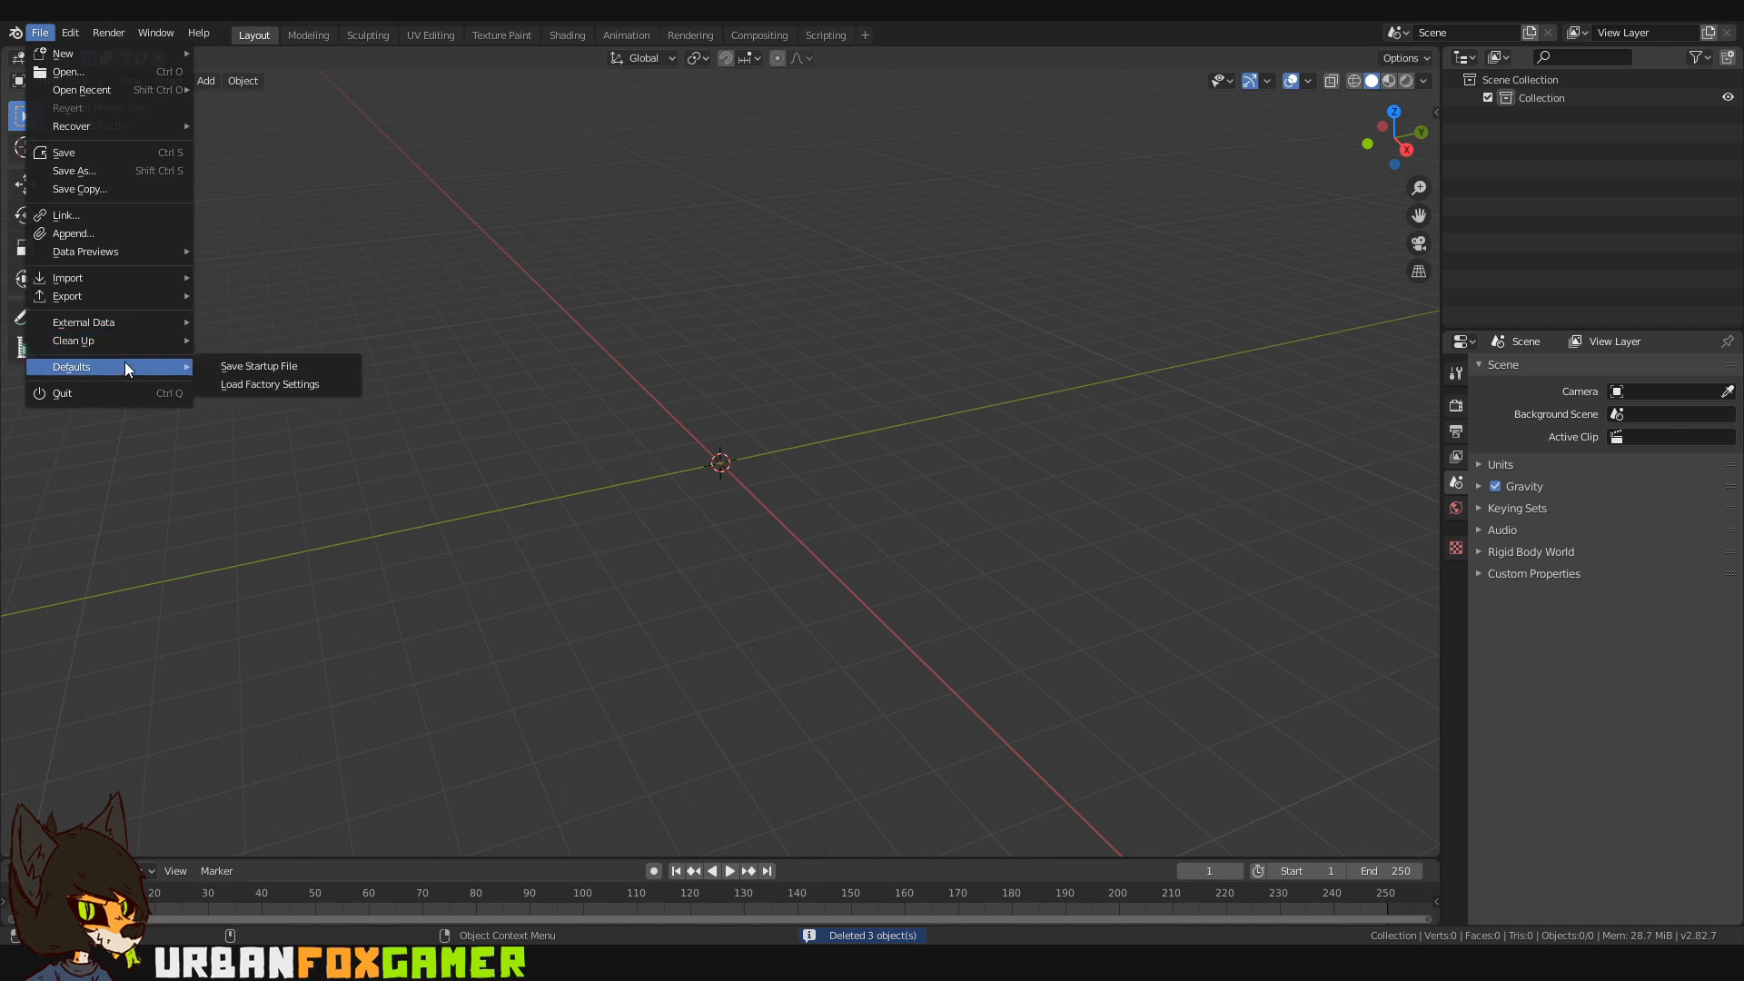
{"action": "left_click", "coordinate": [257, 365]}
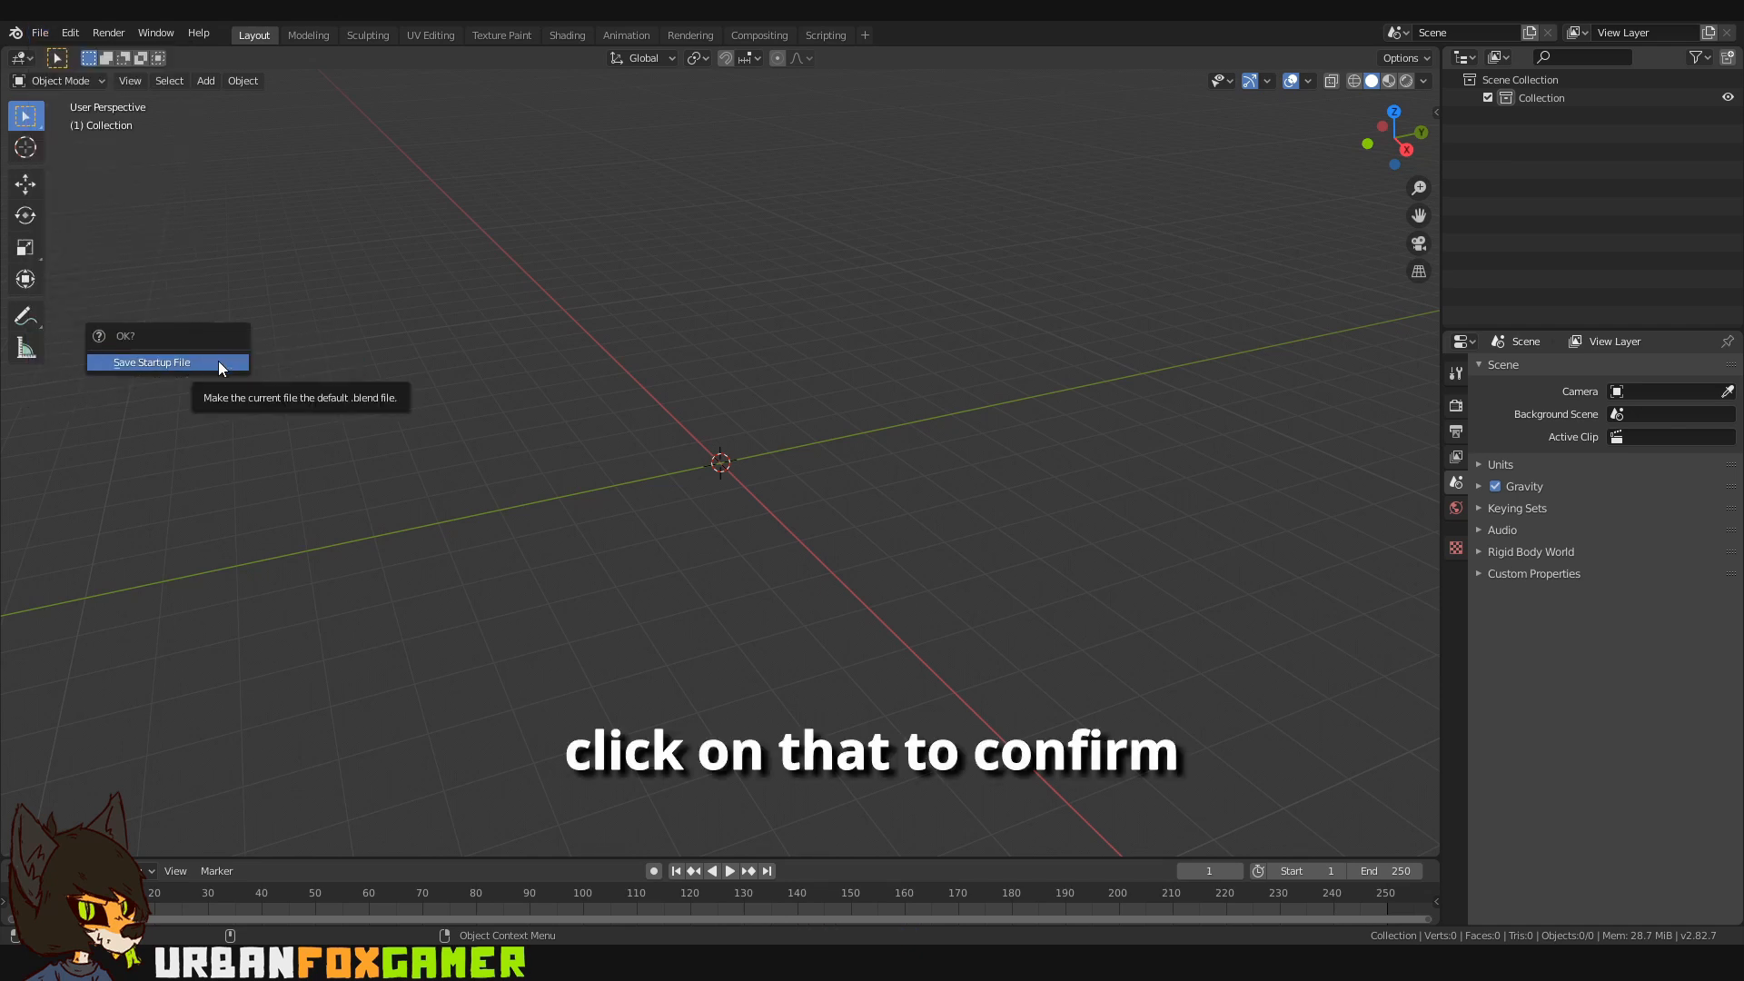
{"action": "left_click", "coordinate": [150, 361]}
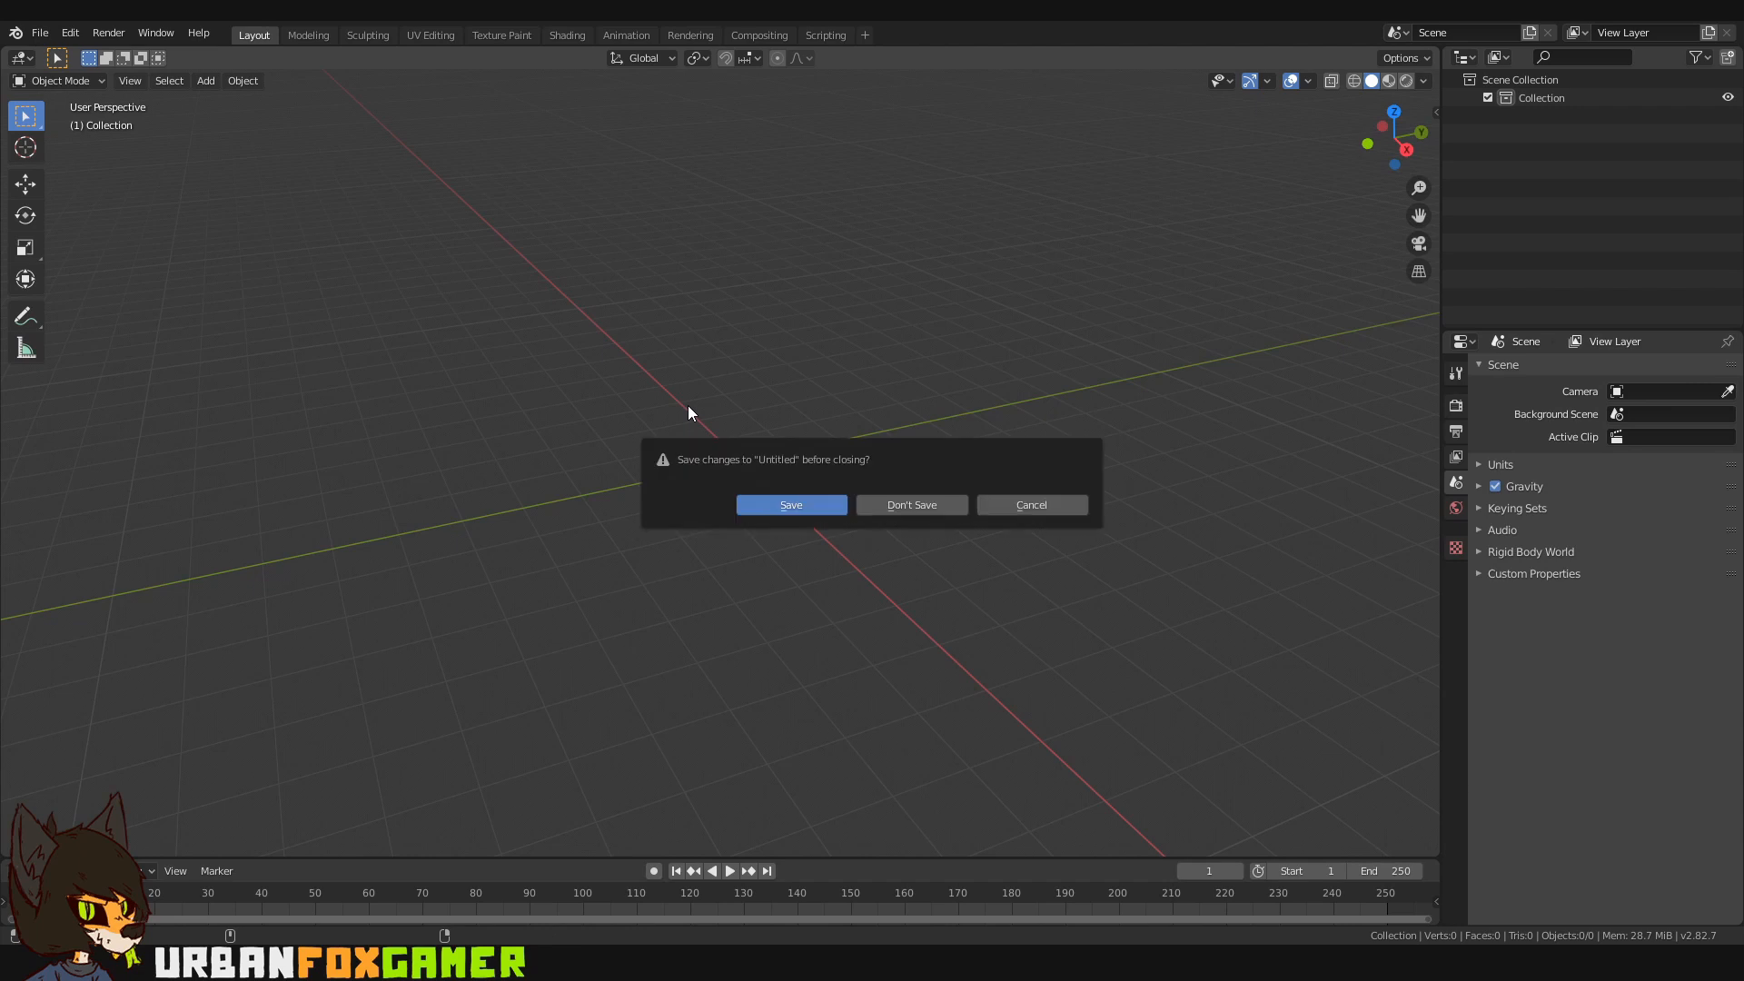
{"action": "left_click", "coordinate": [910, 504]}
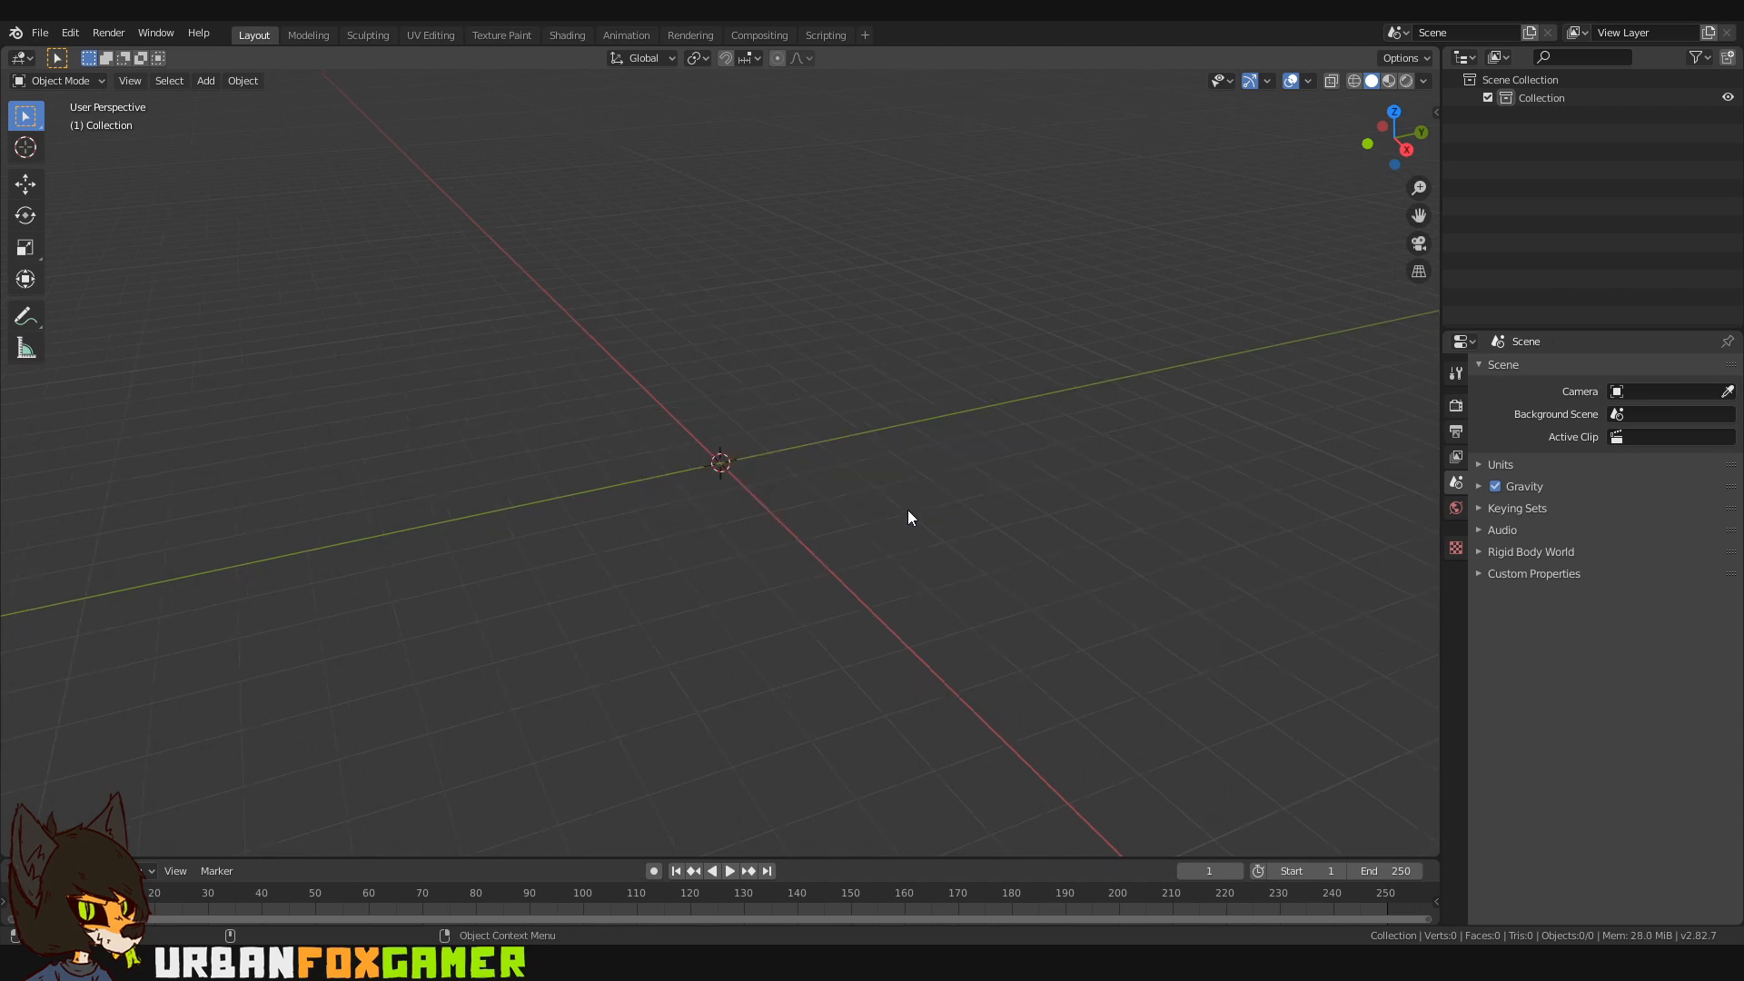
{"action": "mouse_move", "coordinate": [659, 494]}
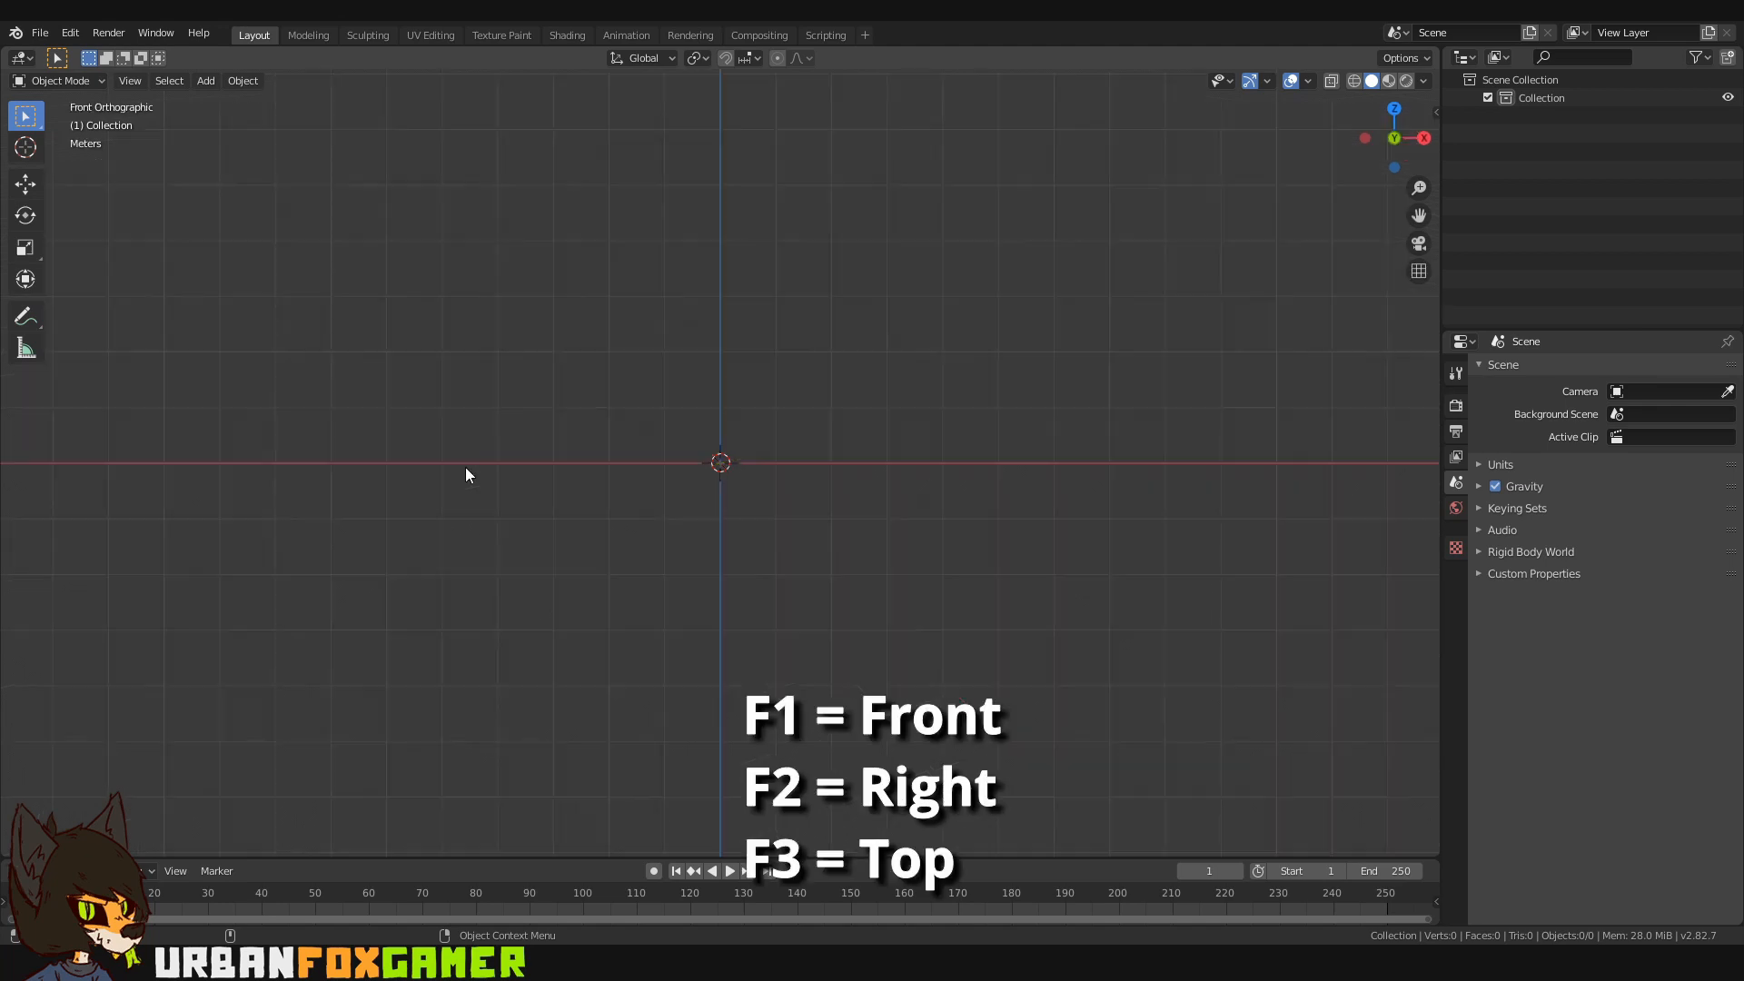
{"action": "key", "text": "f3"}
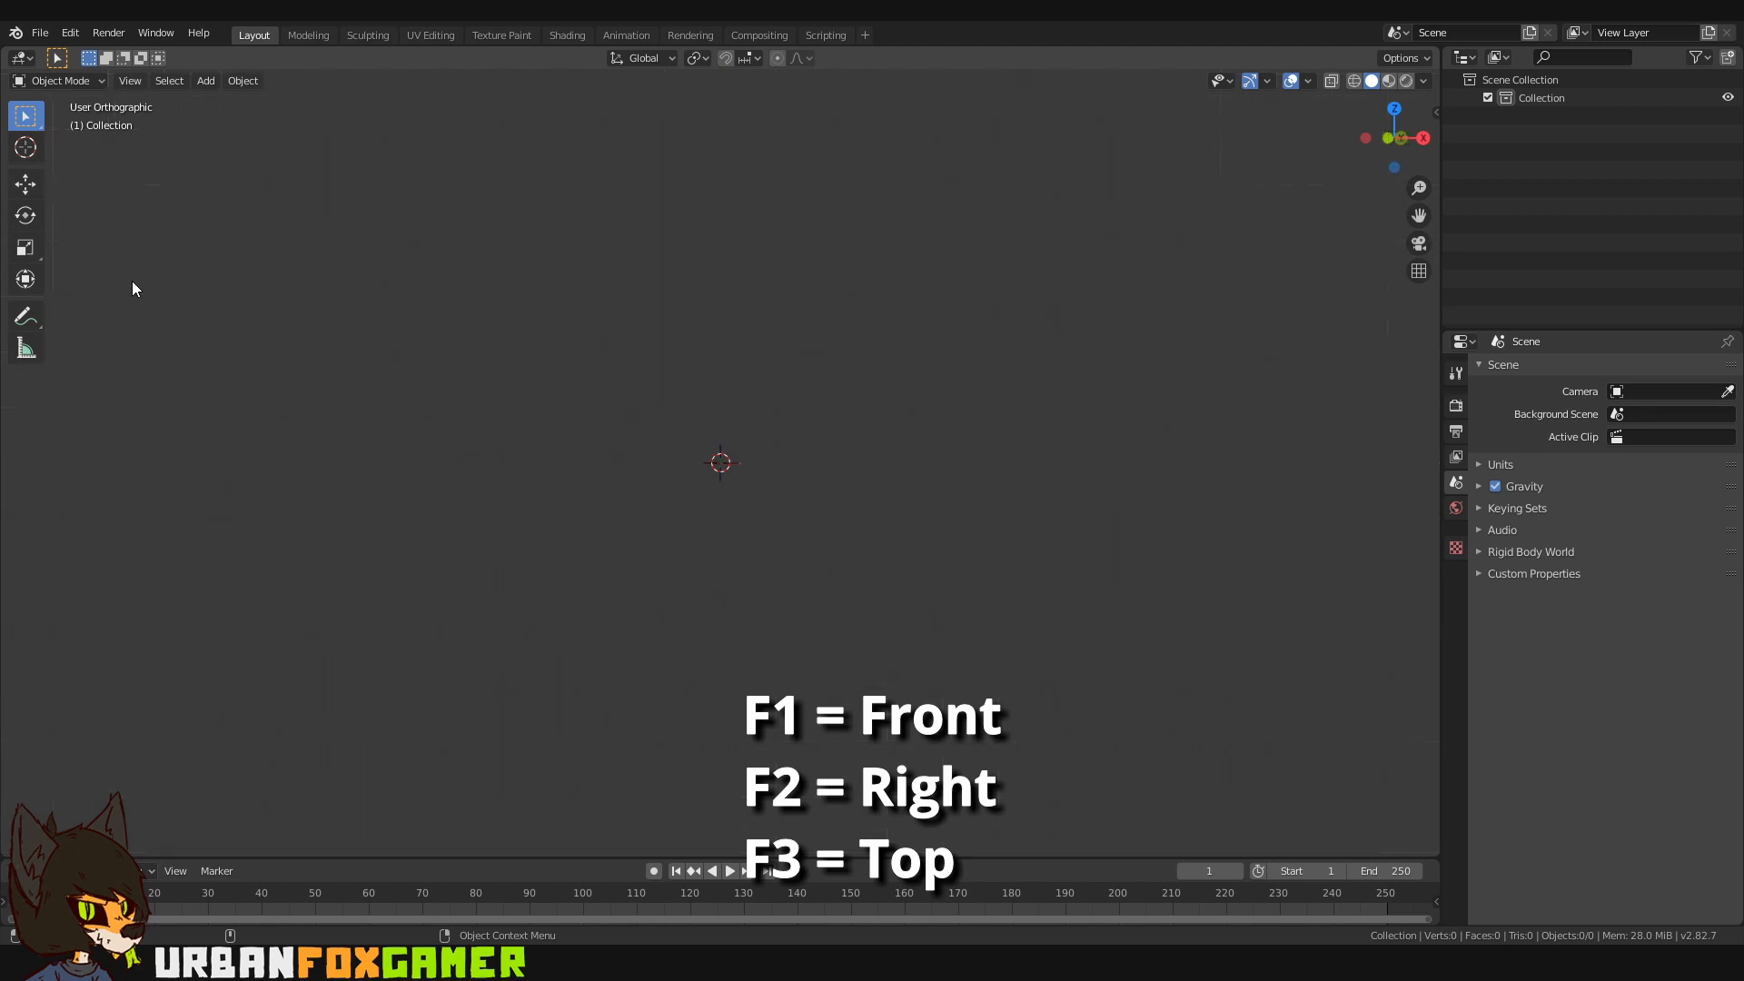
{"action": "key", "text": "F3"}
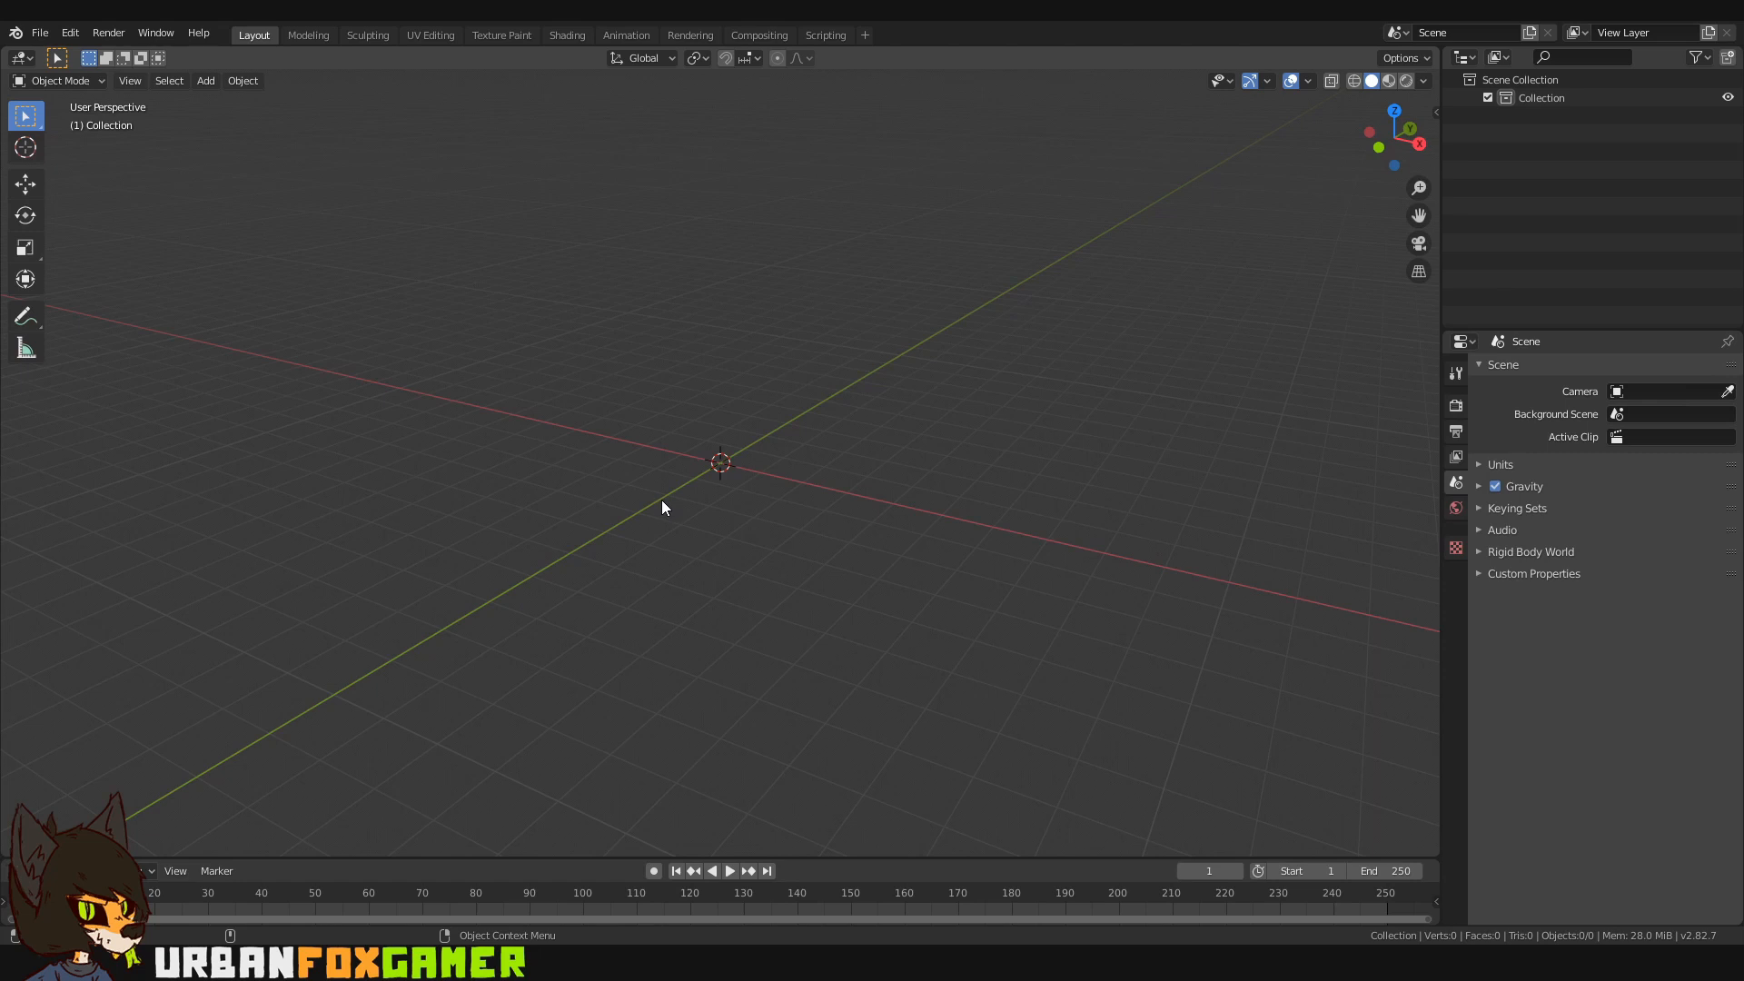
{"action": "mouse_move", "coordinate": [662, 502]}
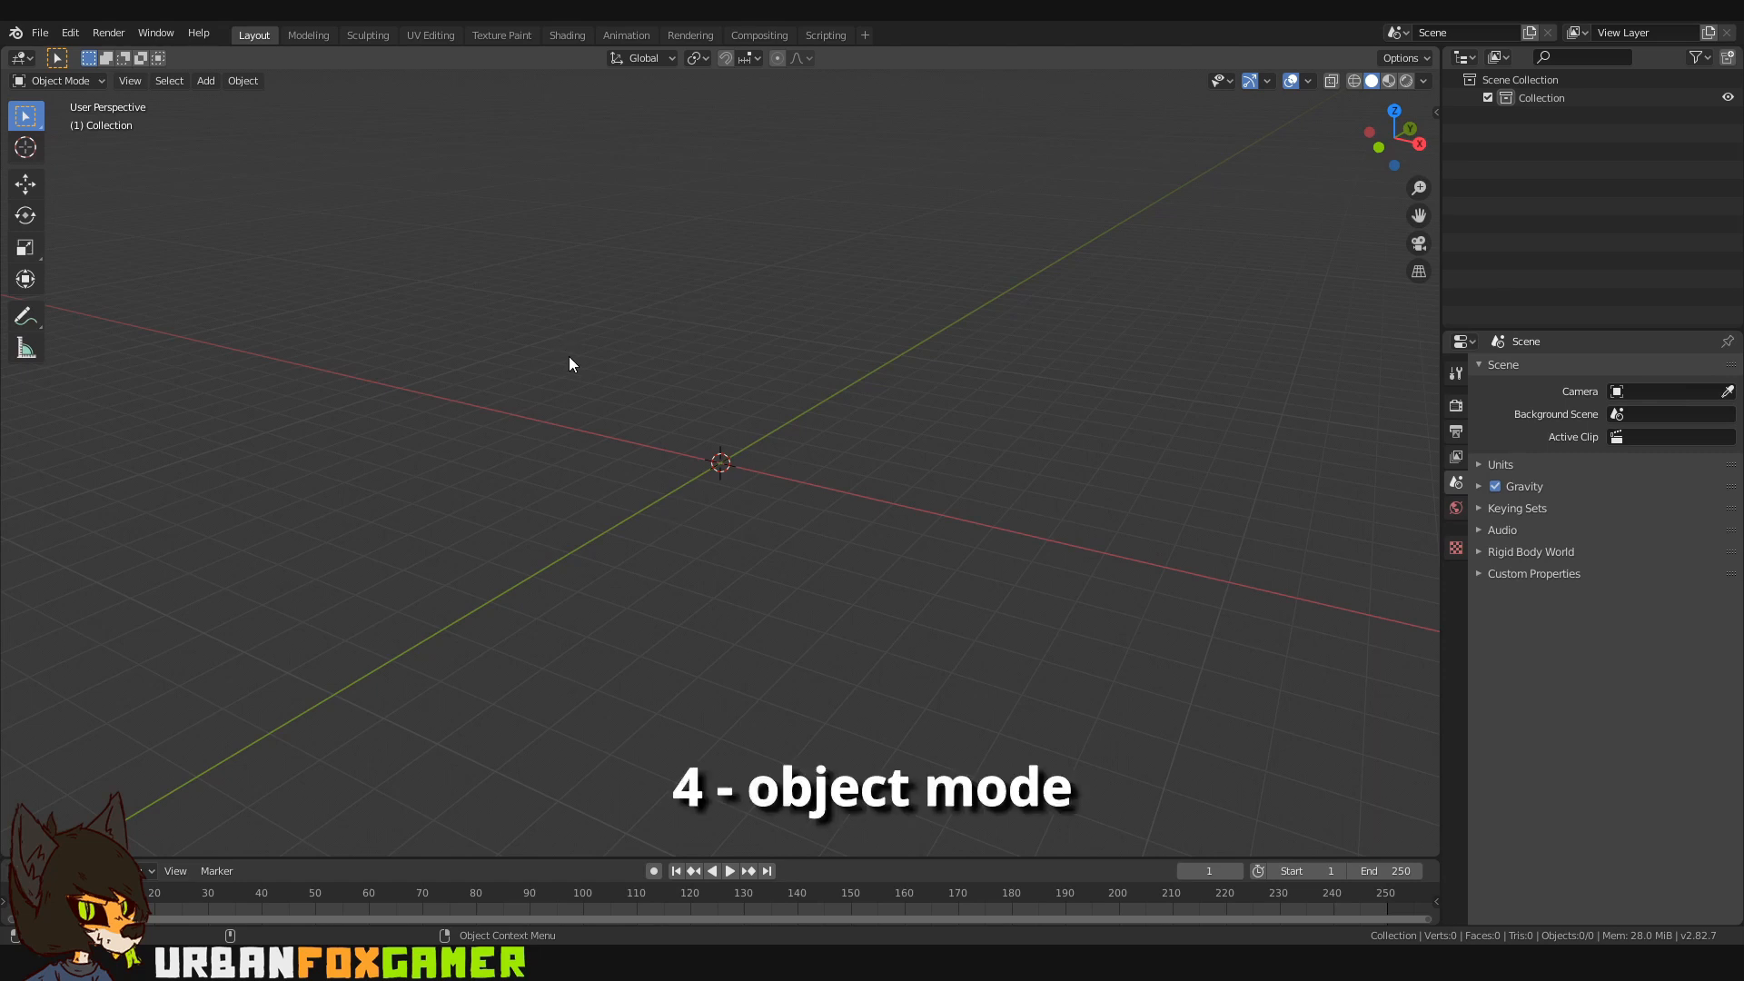
{"action": "mouse_move", "coordinate": [700, 505]}
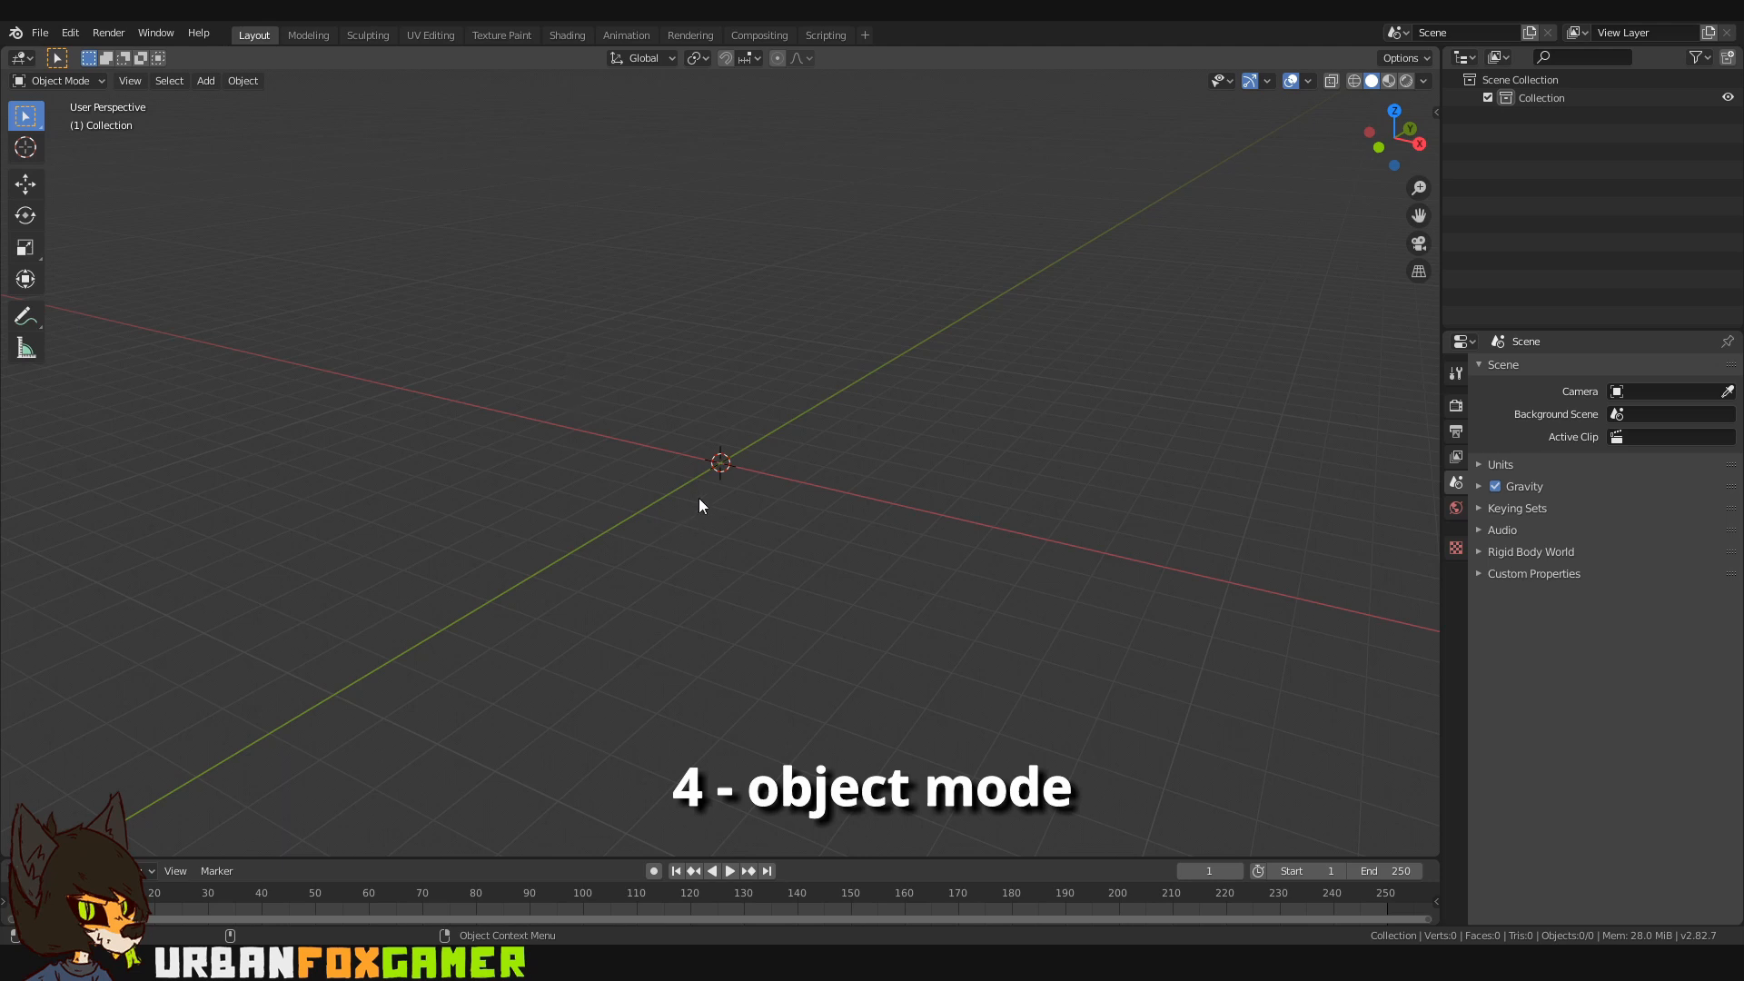
{"action": "mouse_move", "coordinate": [509, 536]}
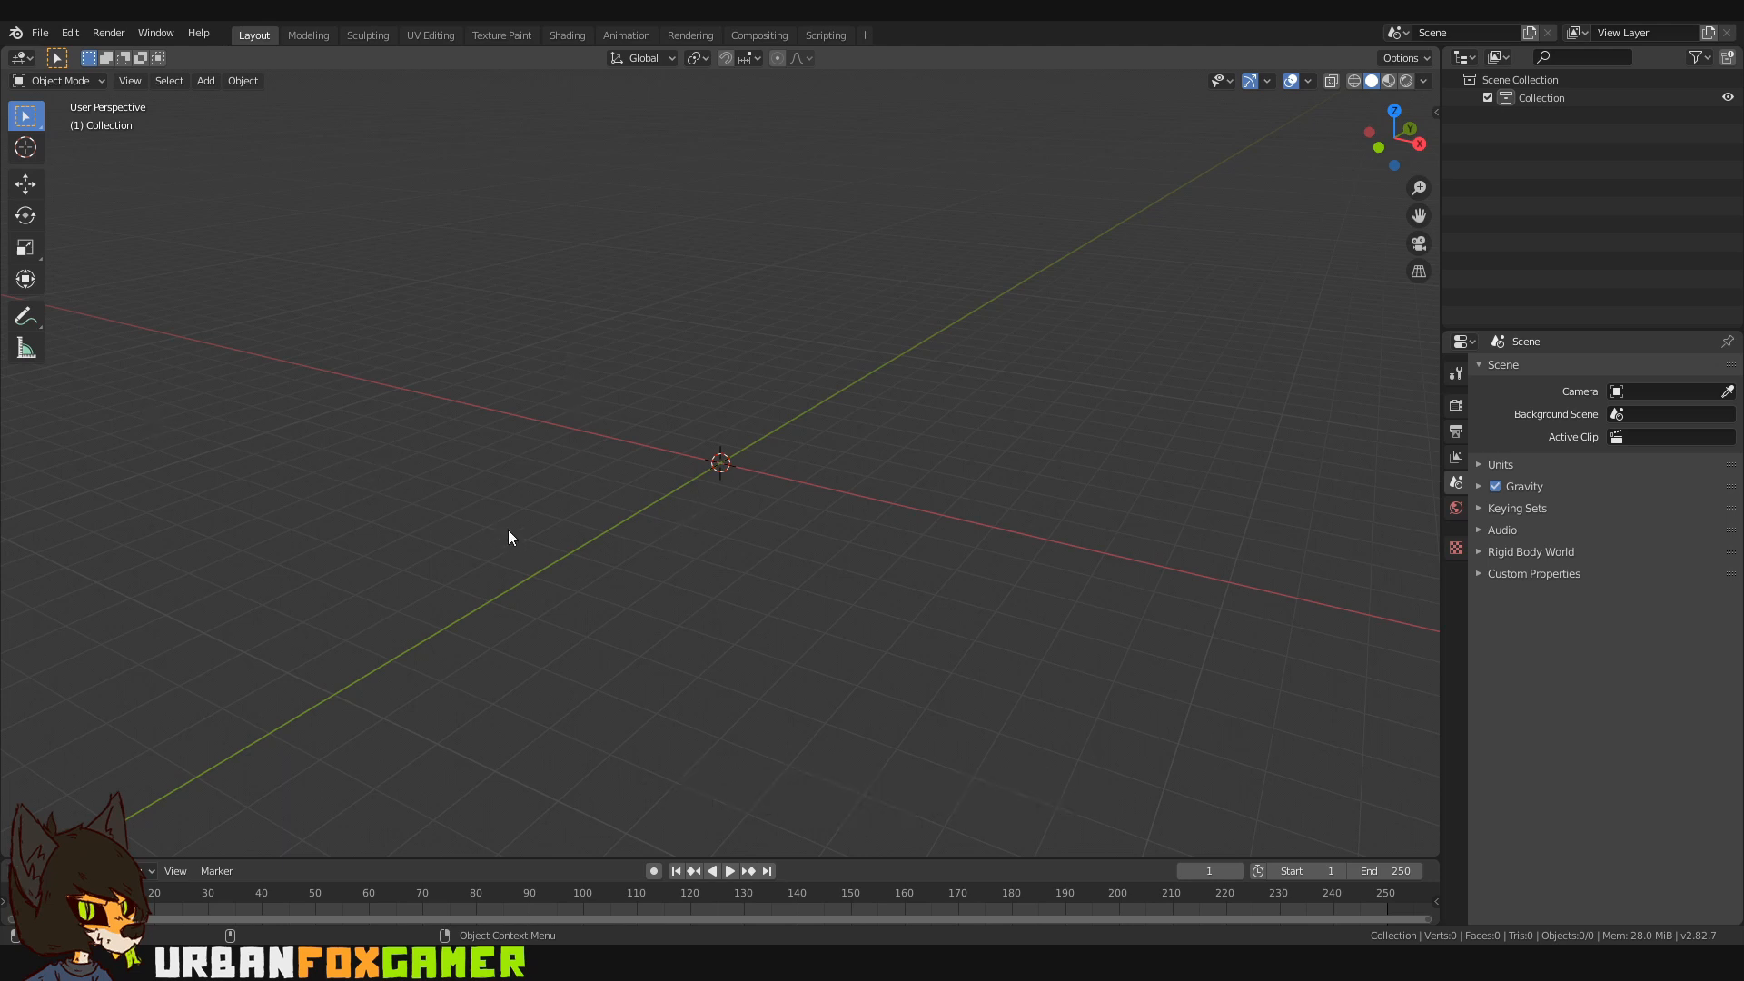
Step: Add a cube and a UV sphere to the scene from the Add > Mesh list
{"action": "left_click", "coordinate": [205, 80]}
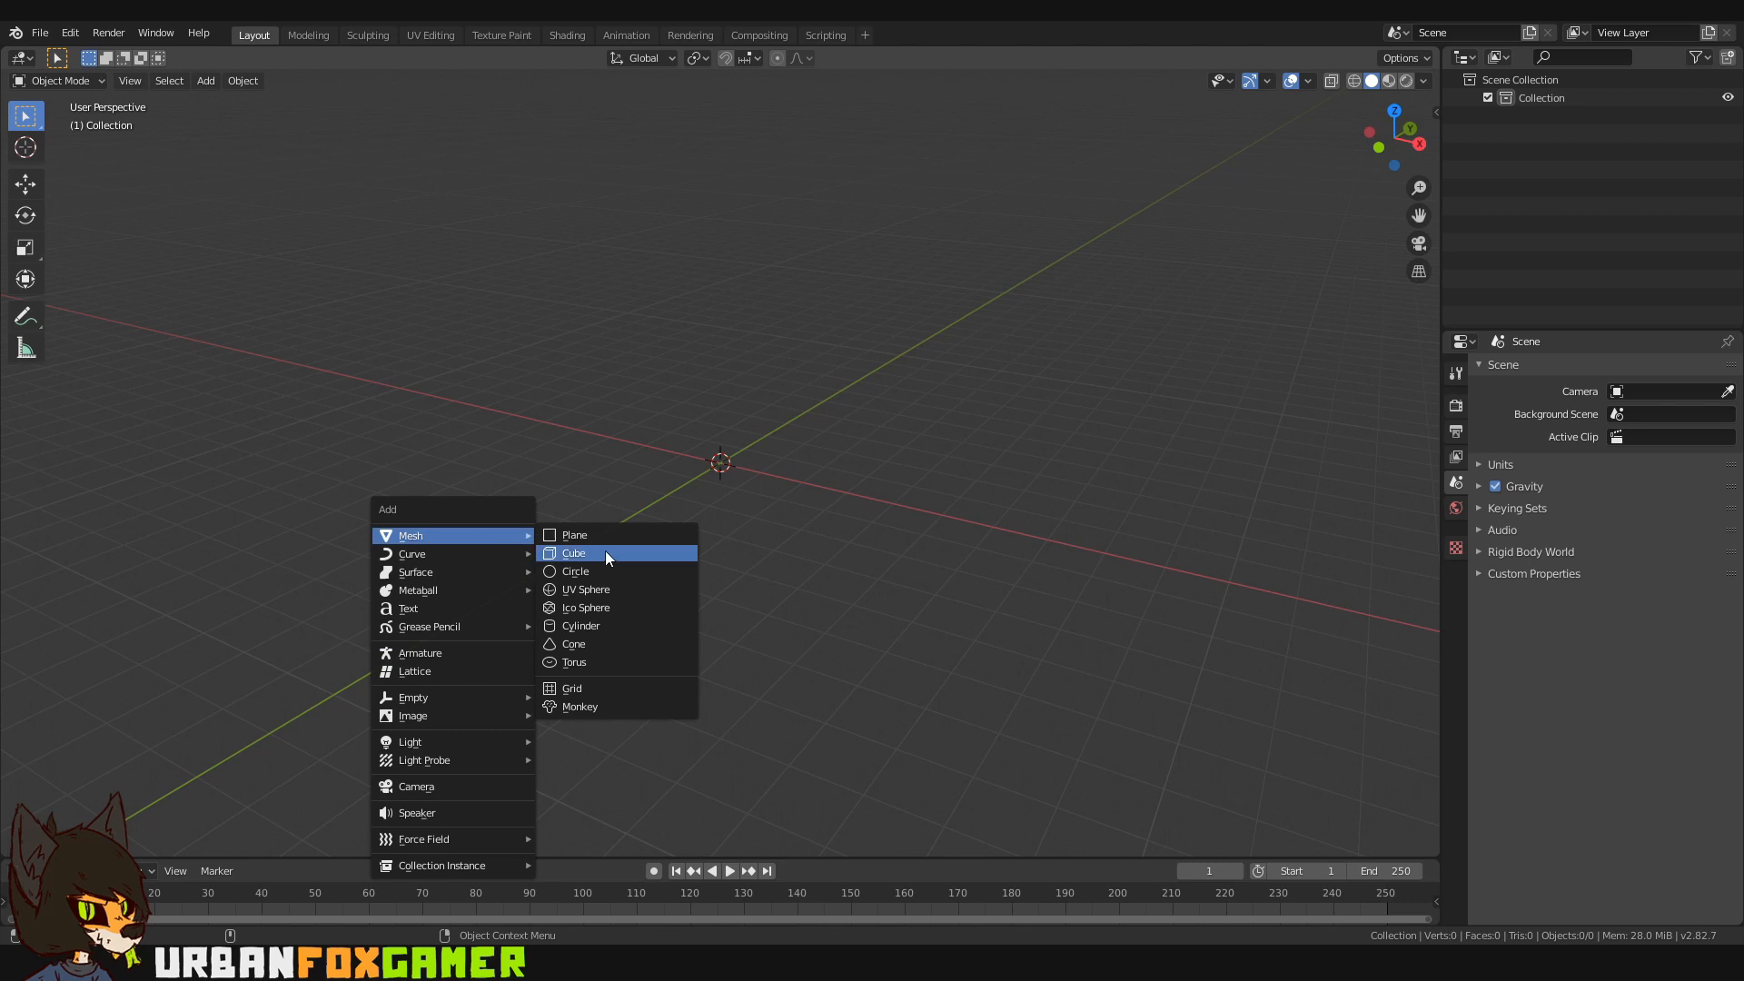
{"action": "left_click", "coordinate": [574, 553]}
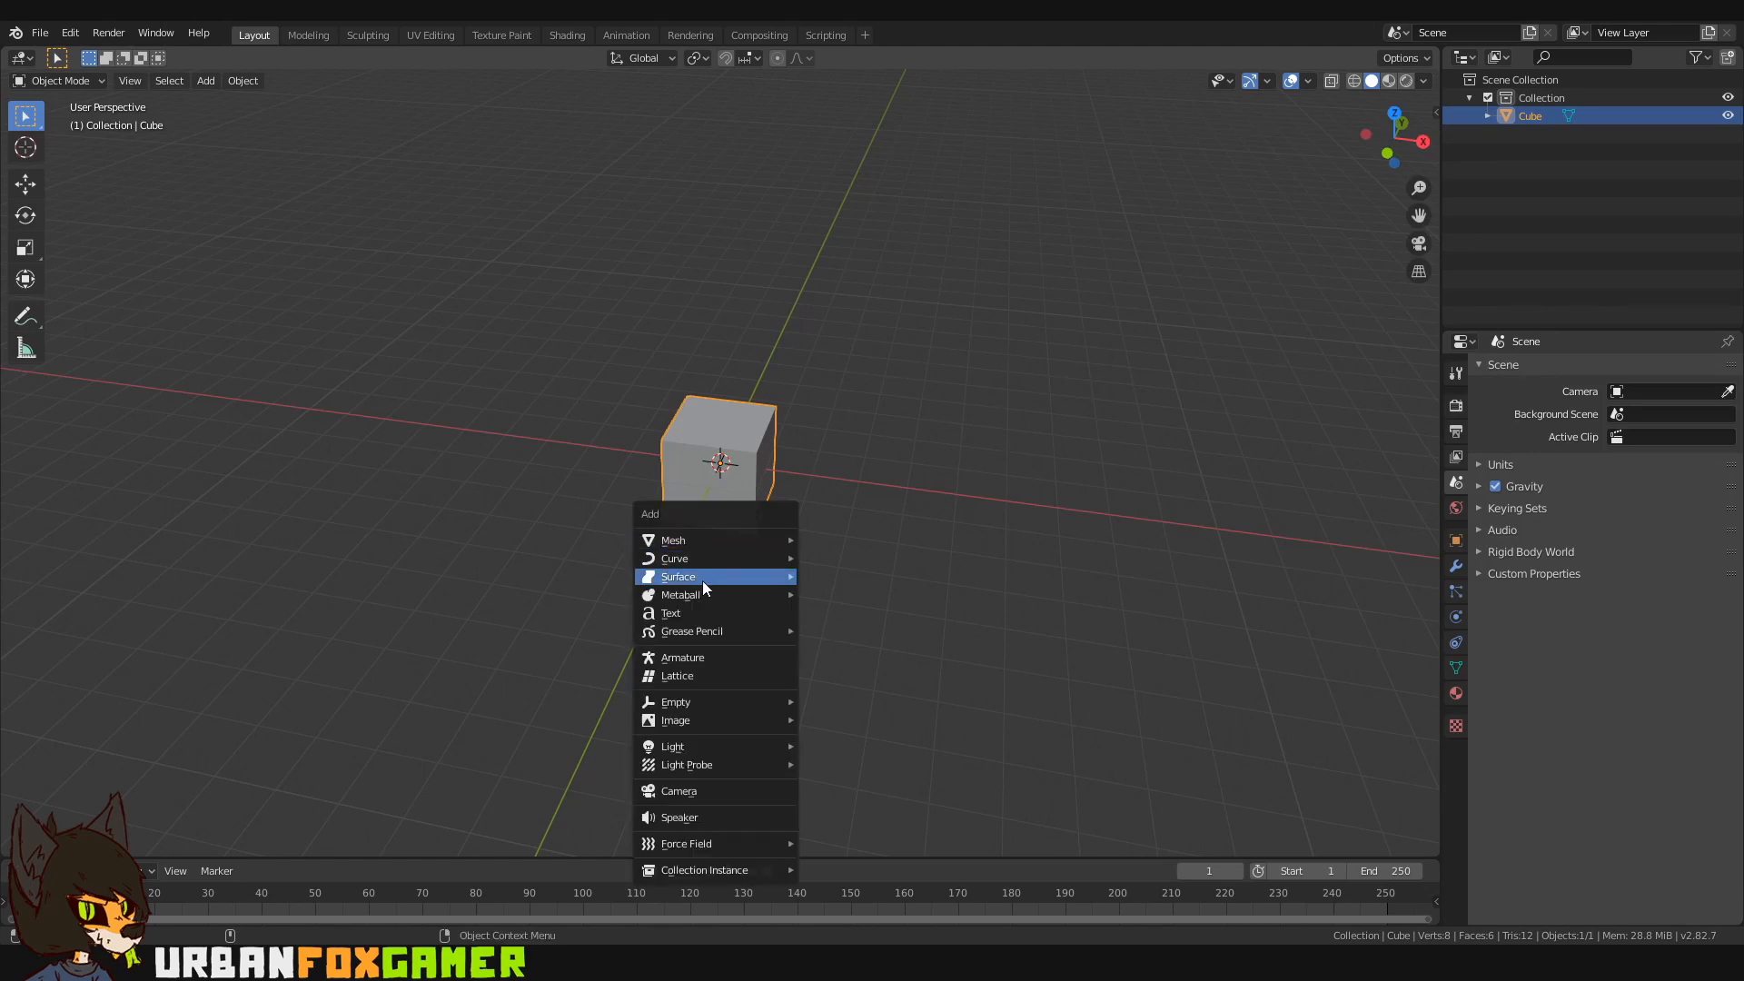
{"action": "mouse_move", "coordinate": [673, 539]}
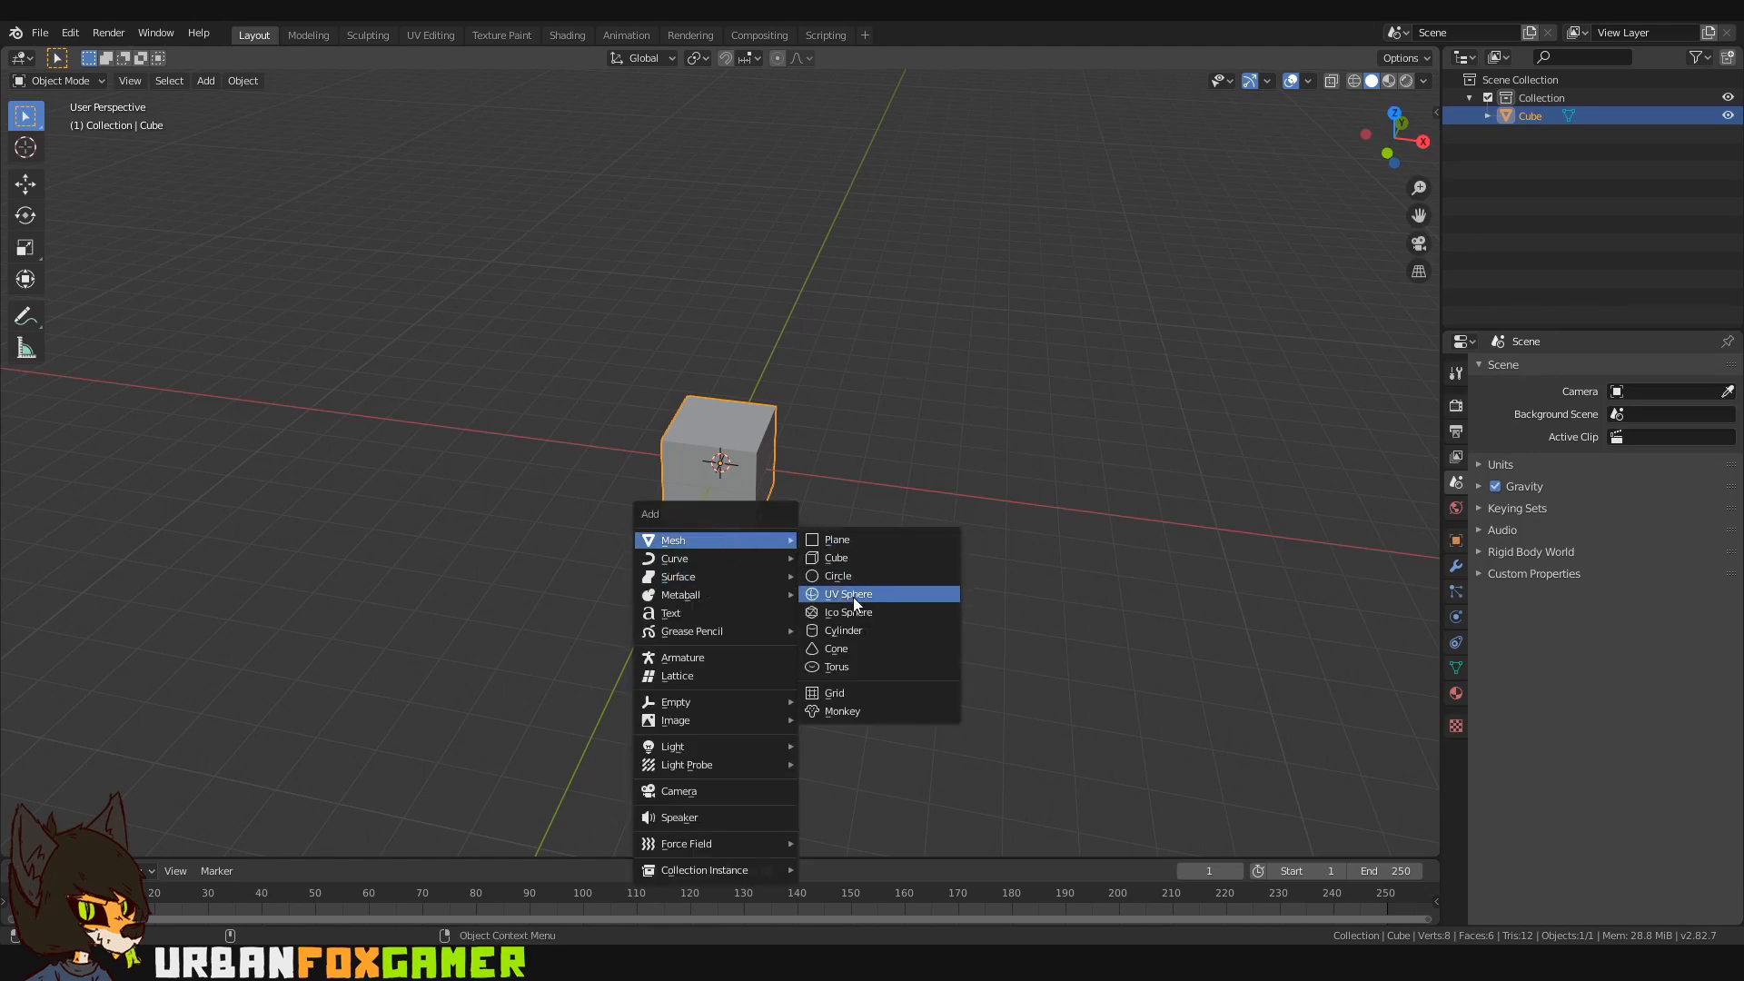
{"action": "left_click", "coordinate": [847, 593]}
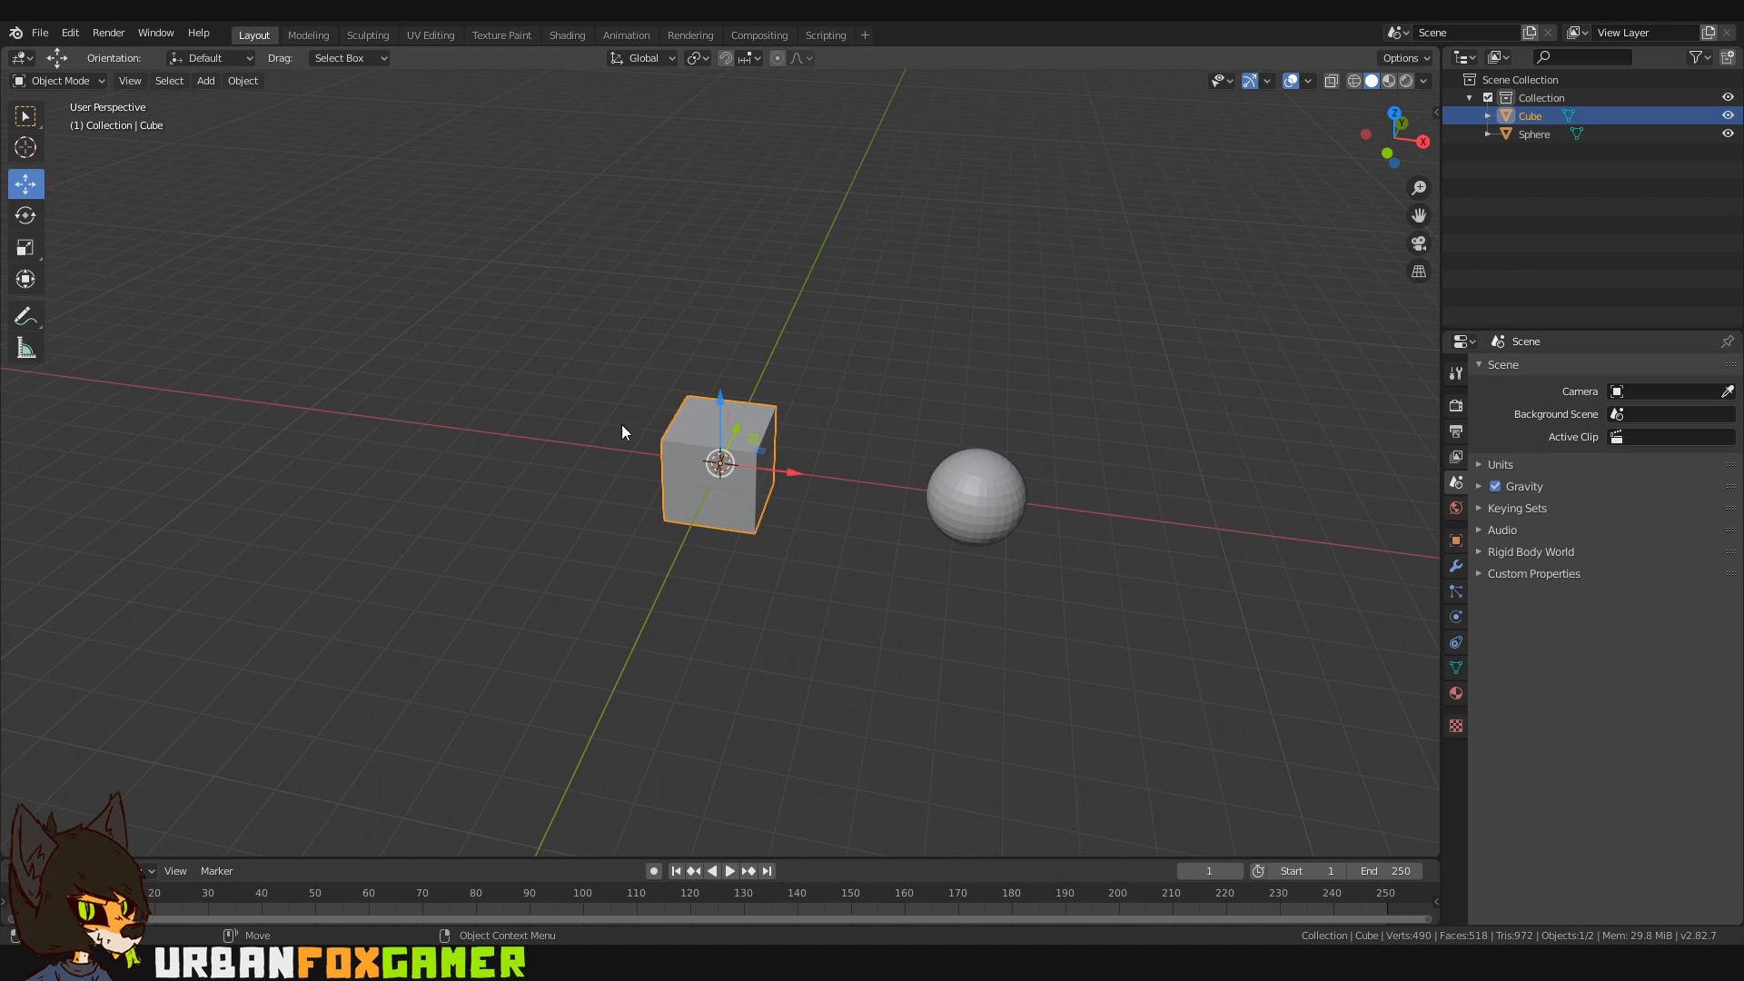
Step: Enter Edit Mode on the cube and drag a top corner to slant its top
{"action": "key", "text": "Tab"}
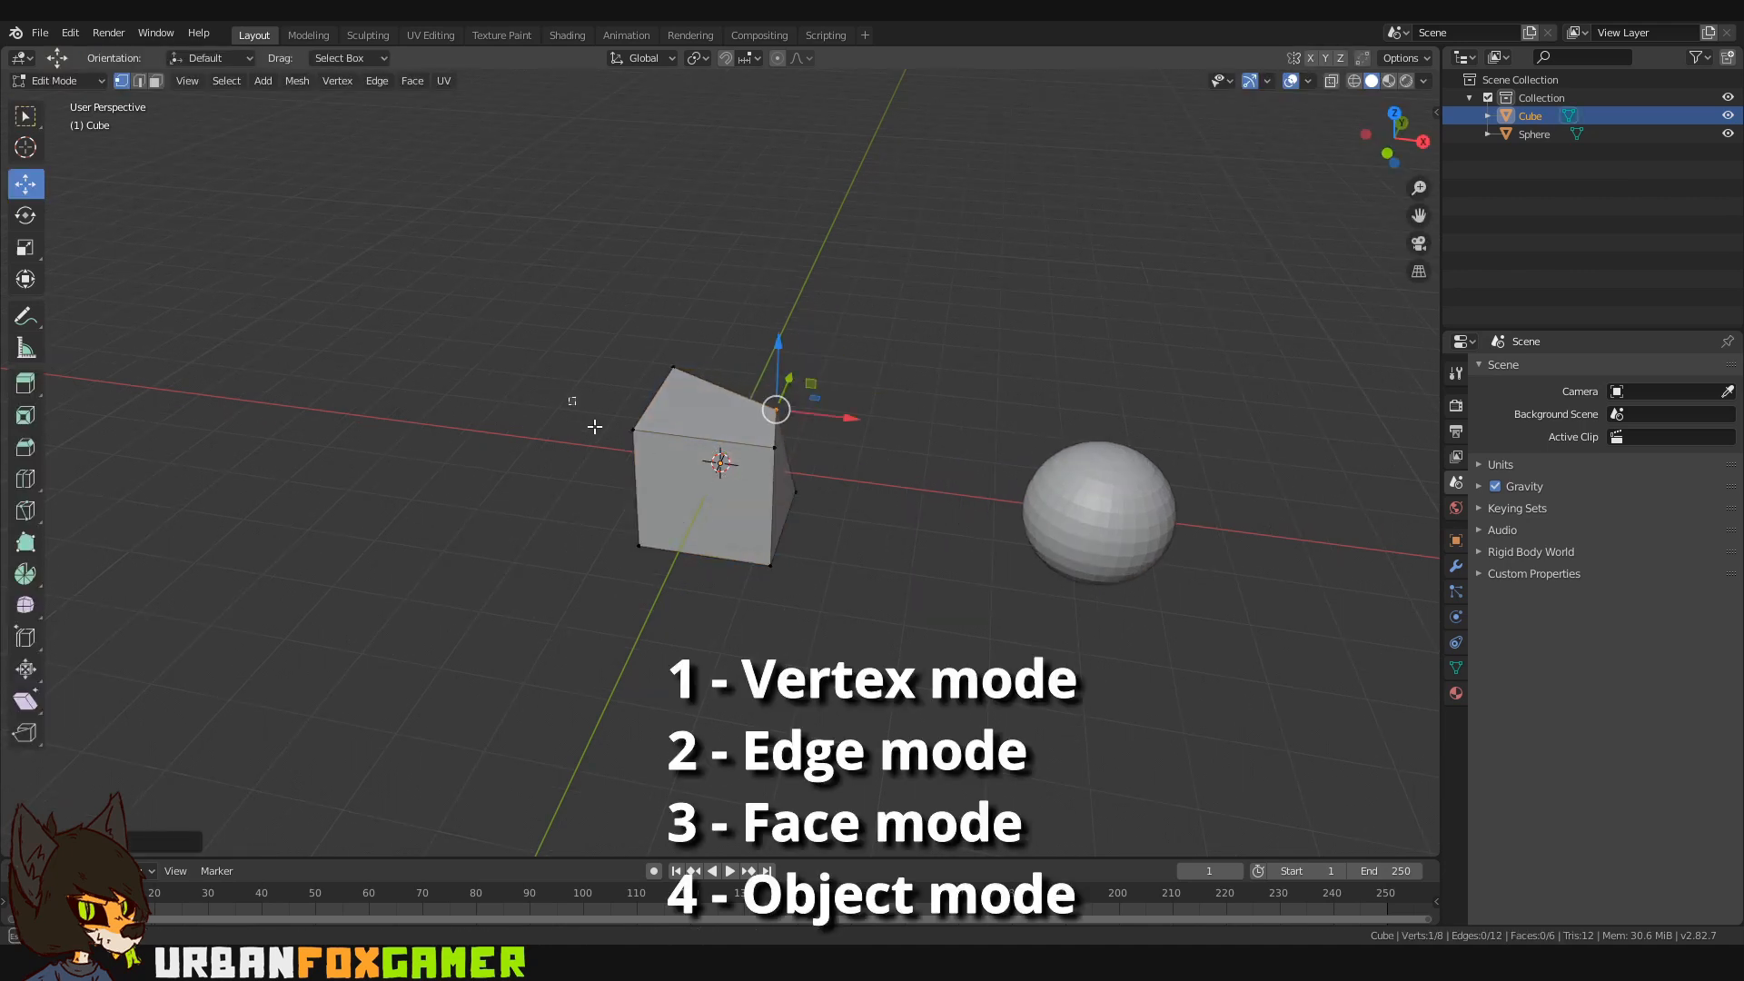
{"action": "left_click_drag", "start_coordinate": [775, 408], "coordinate": [625, 371]}
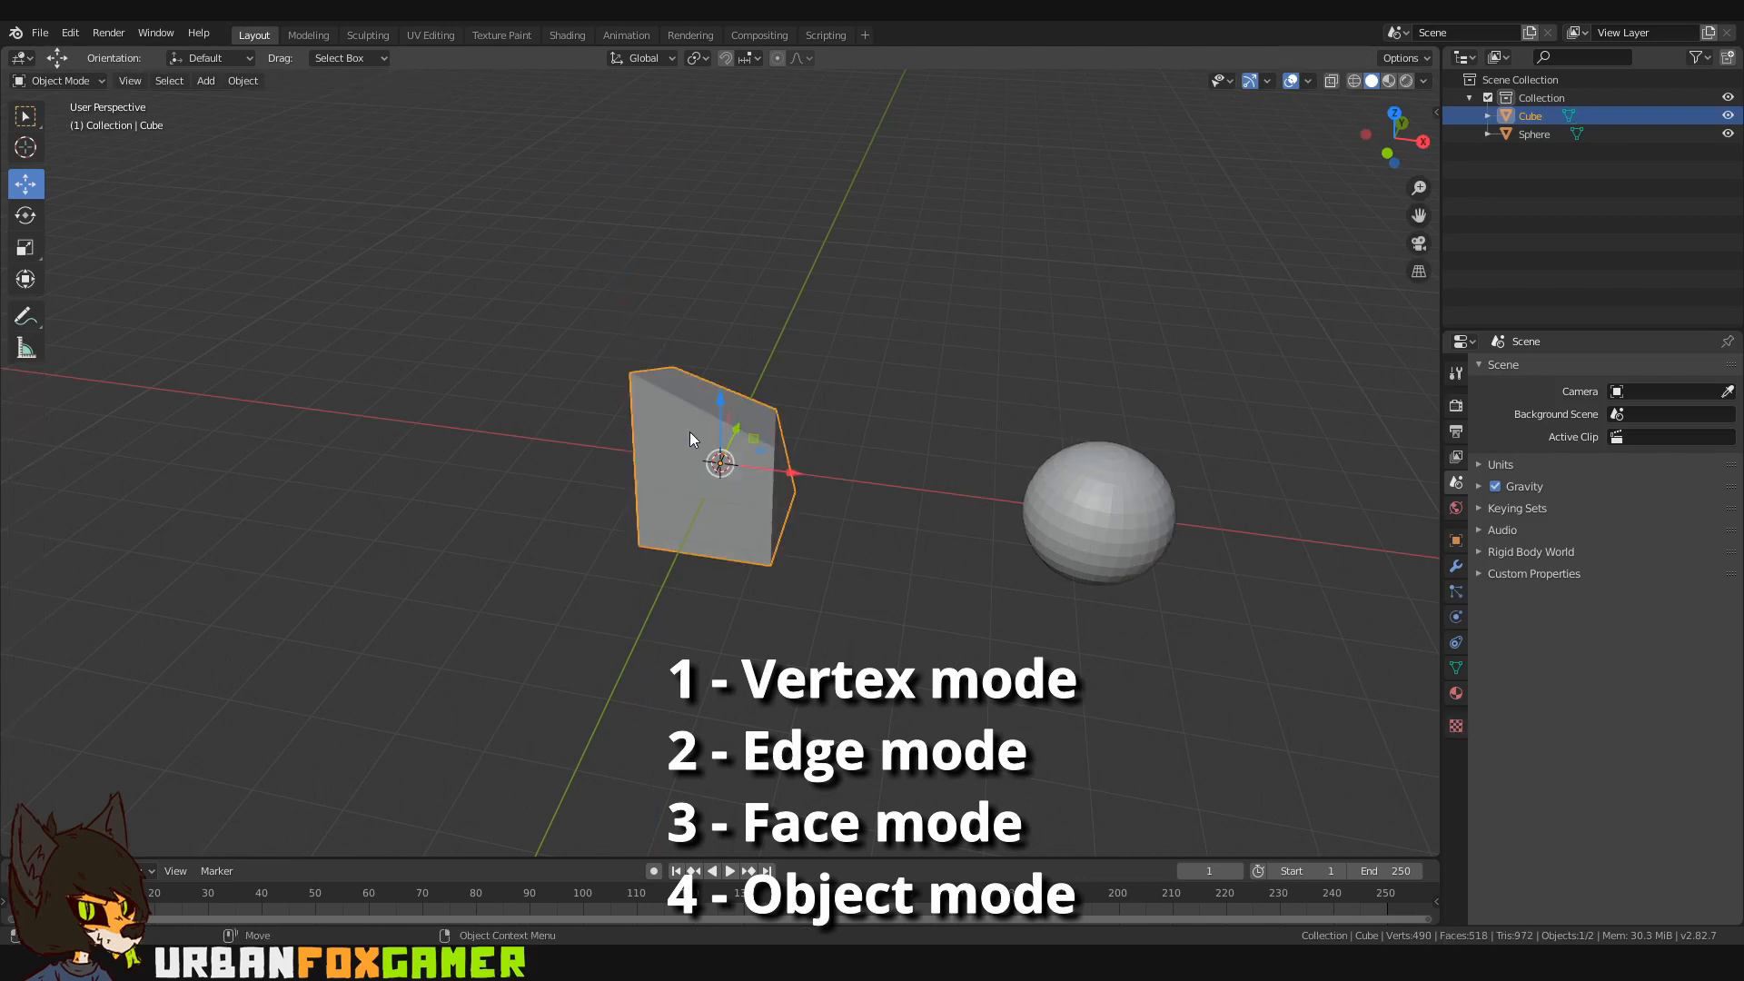
{"action": "key", "text": "Tab"}
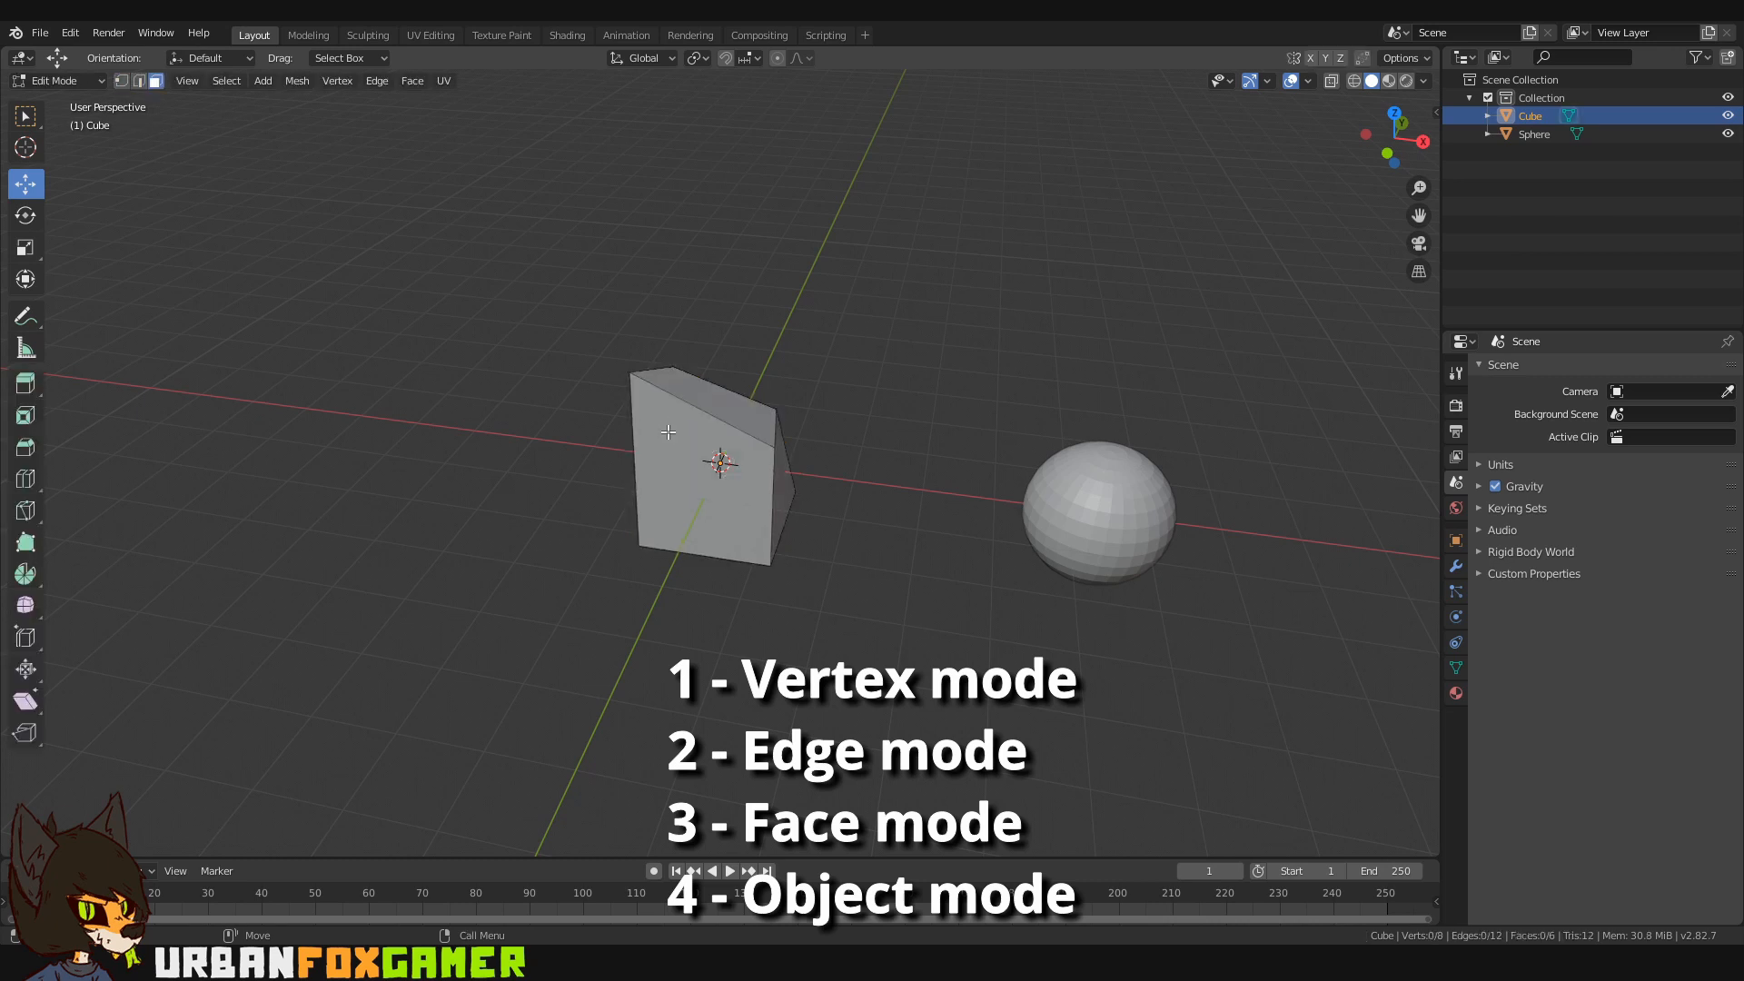
{"action": "key", "text": "3"}
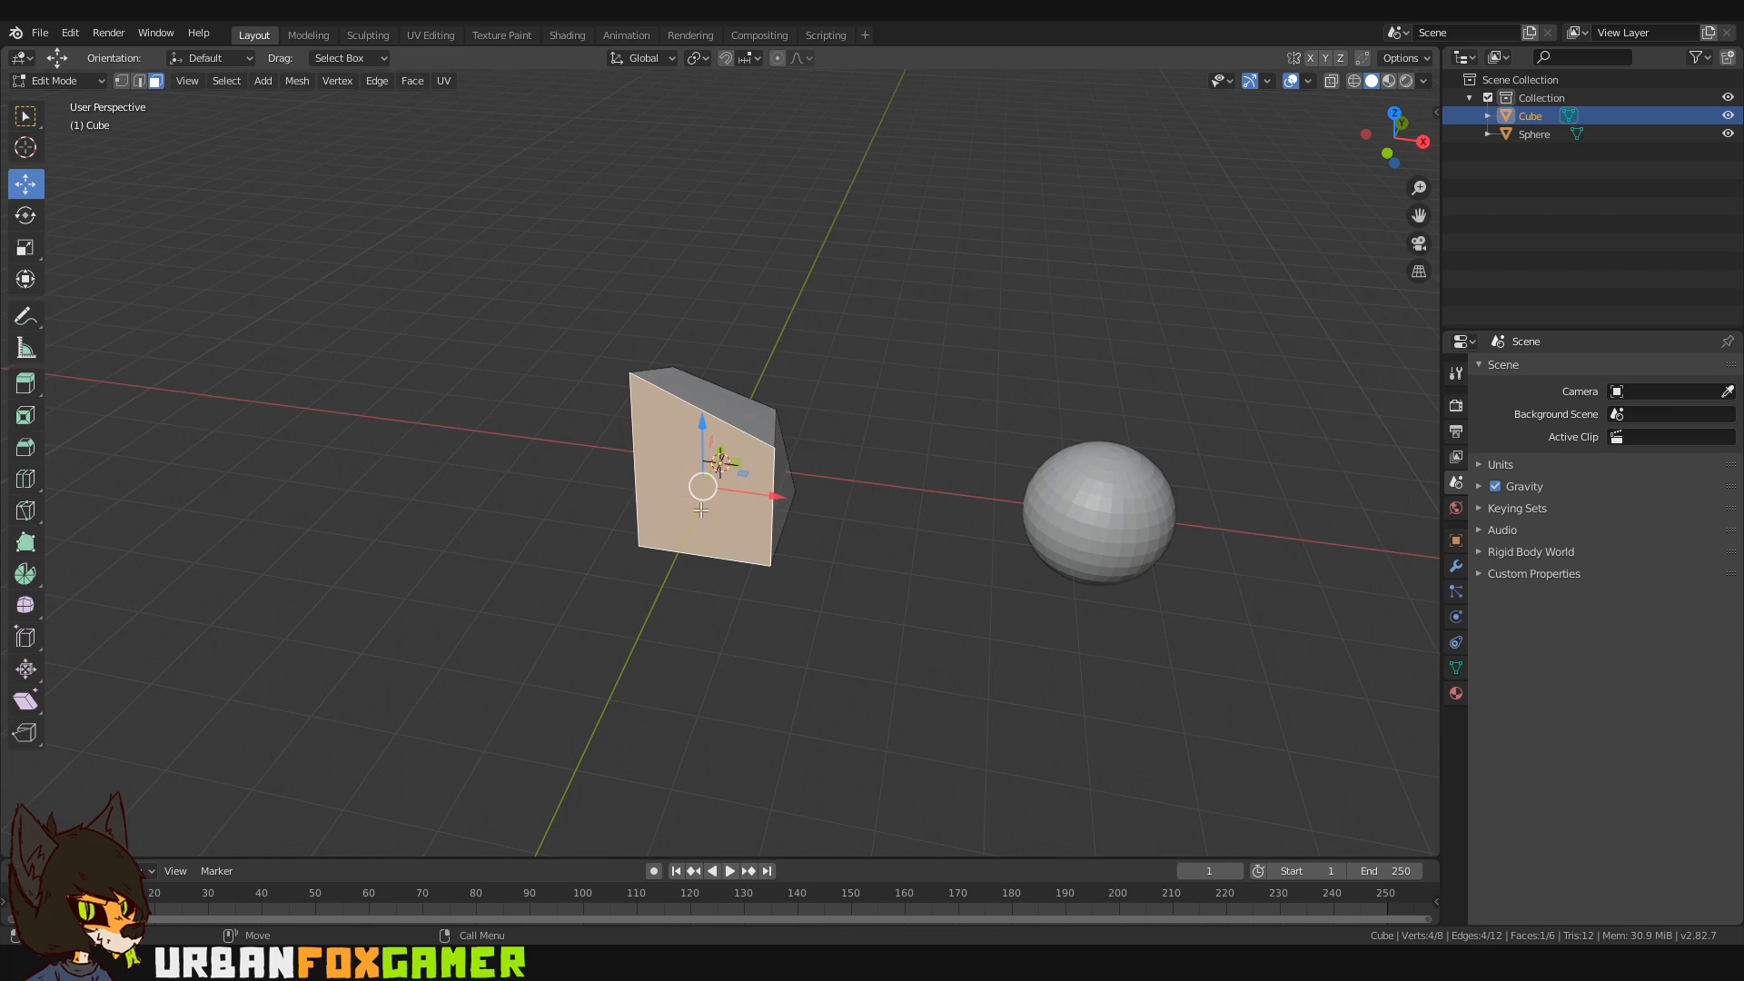
{"action": "mouse_move", "coordinate": [599, 419]}
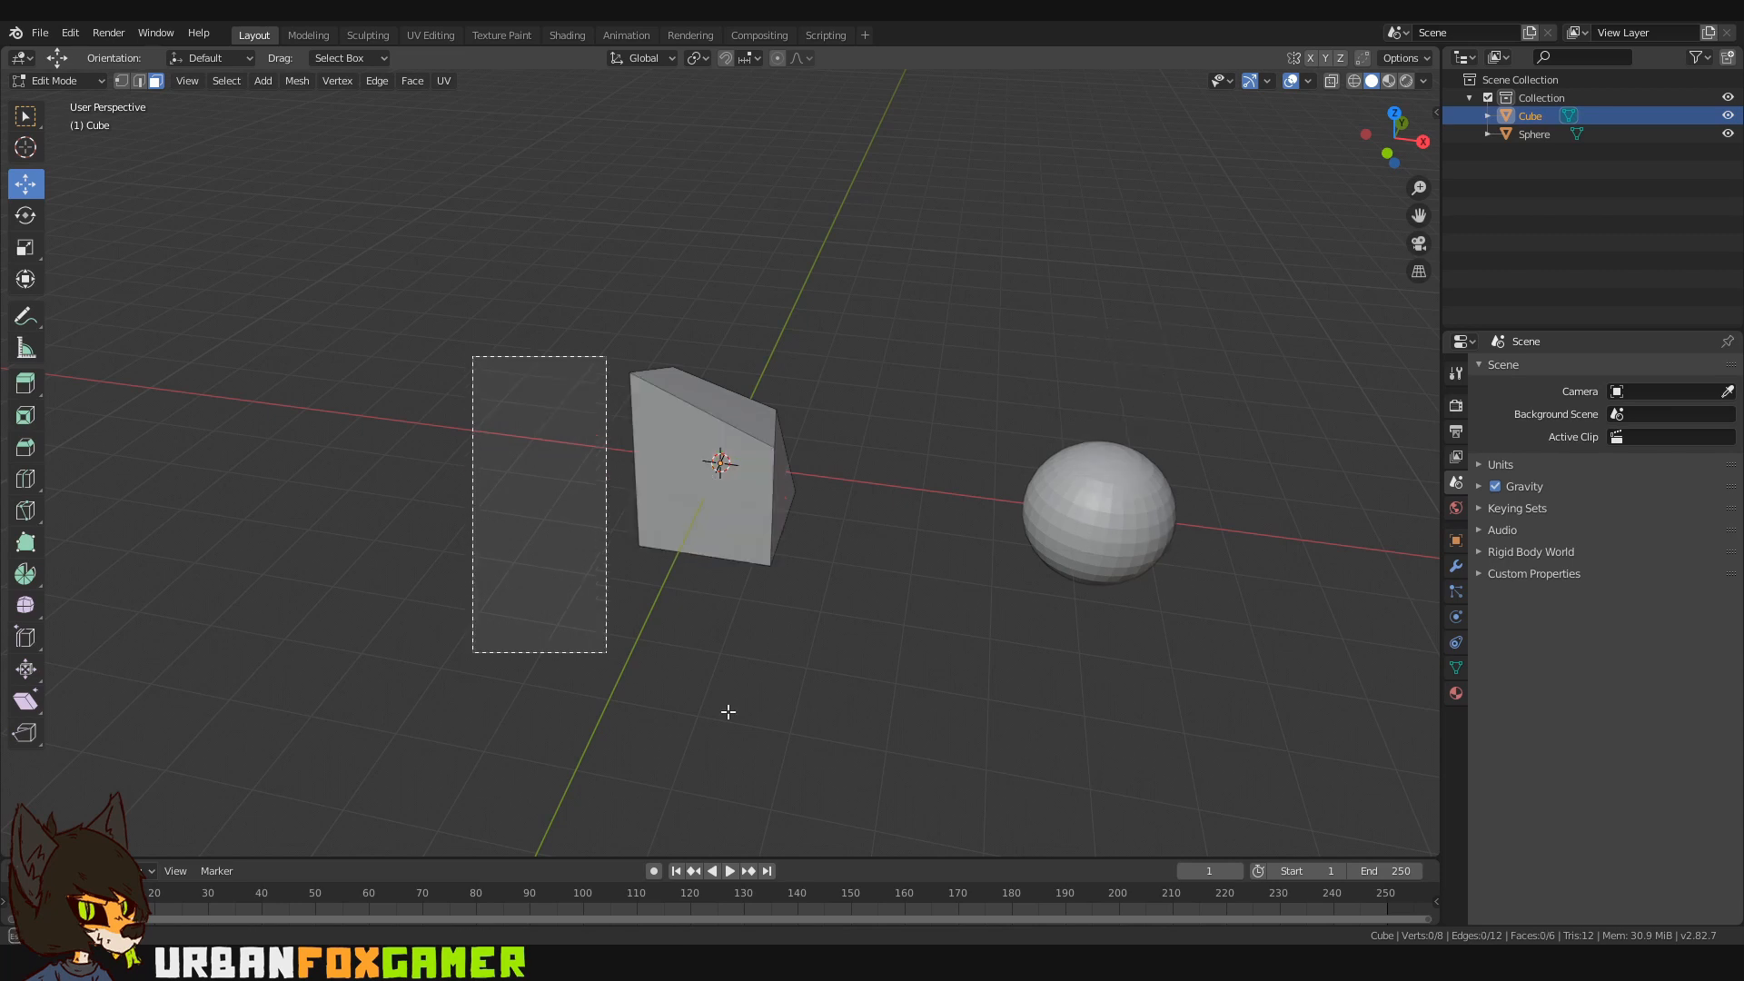
{"action": "left_click", "coordinate": [712, 461]}
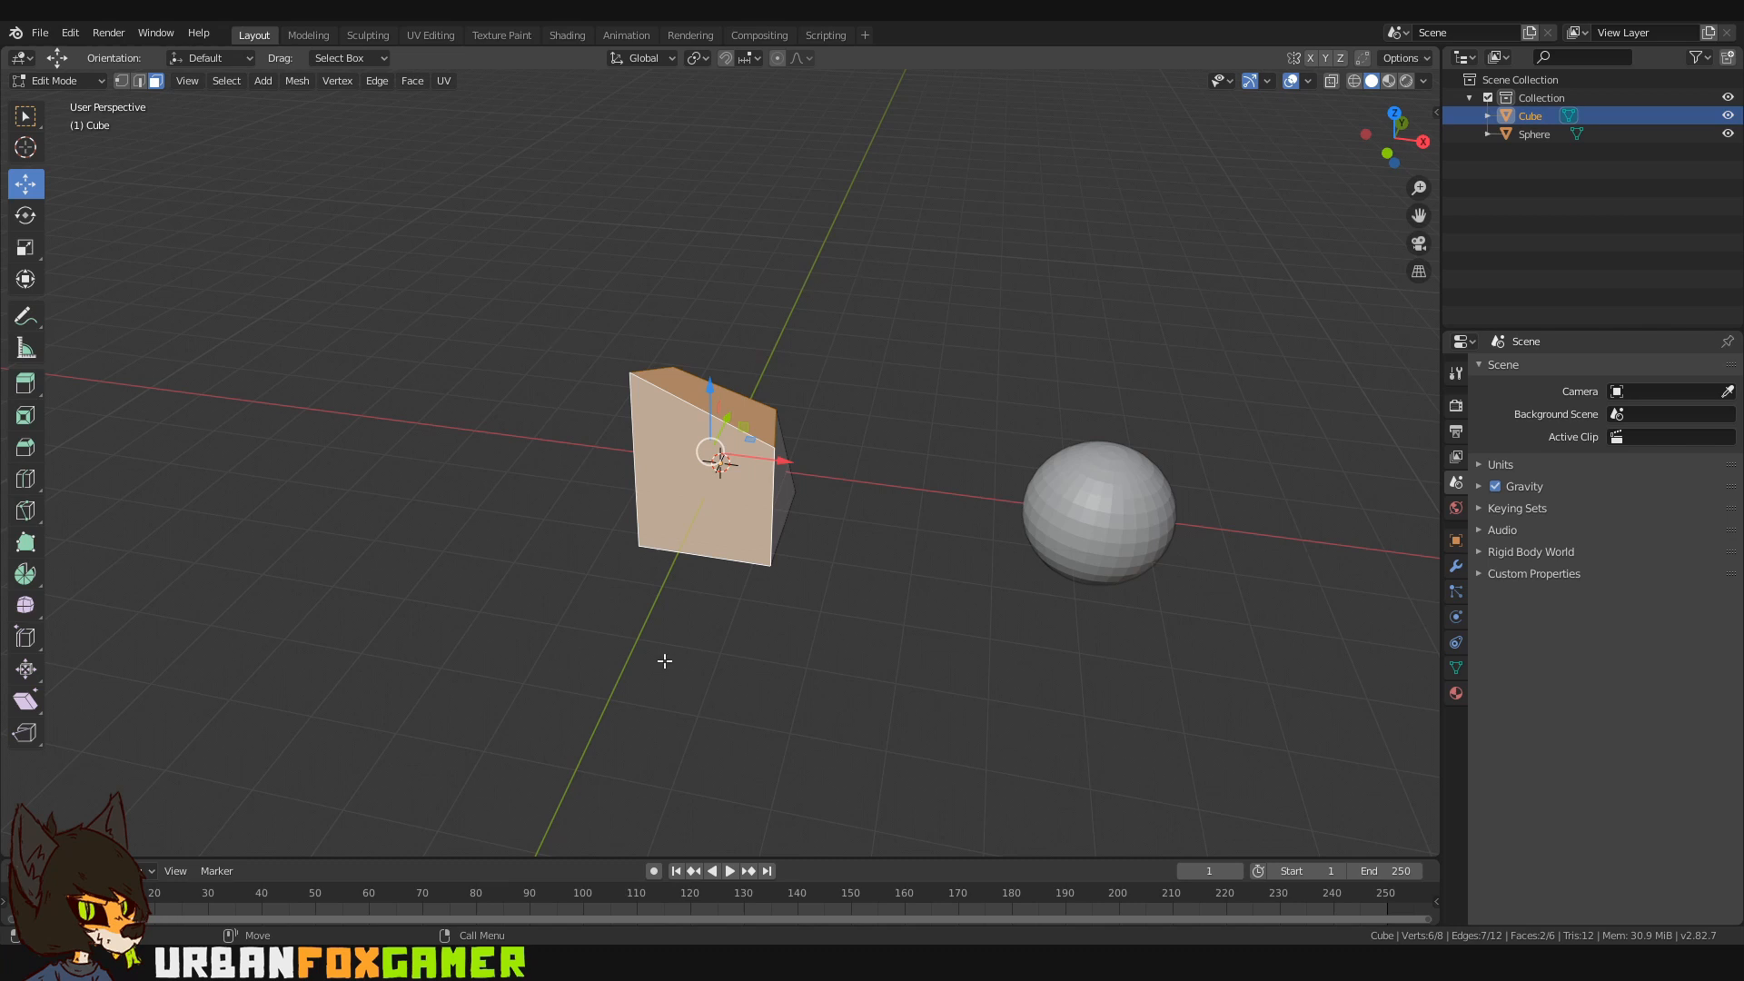
{"action": "mouse_move", "coordinate": [639, 422]}
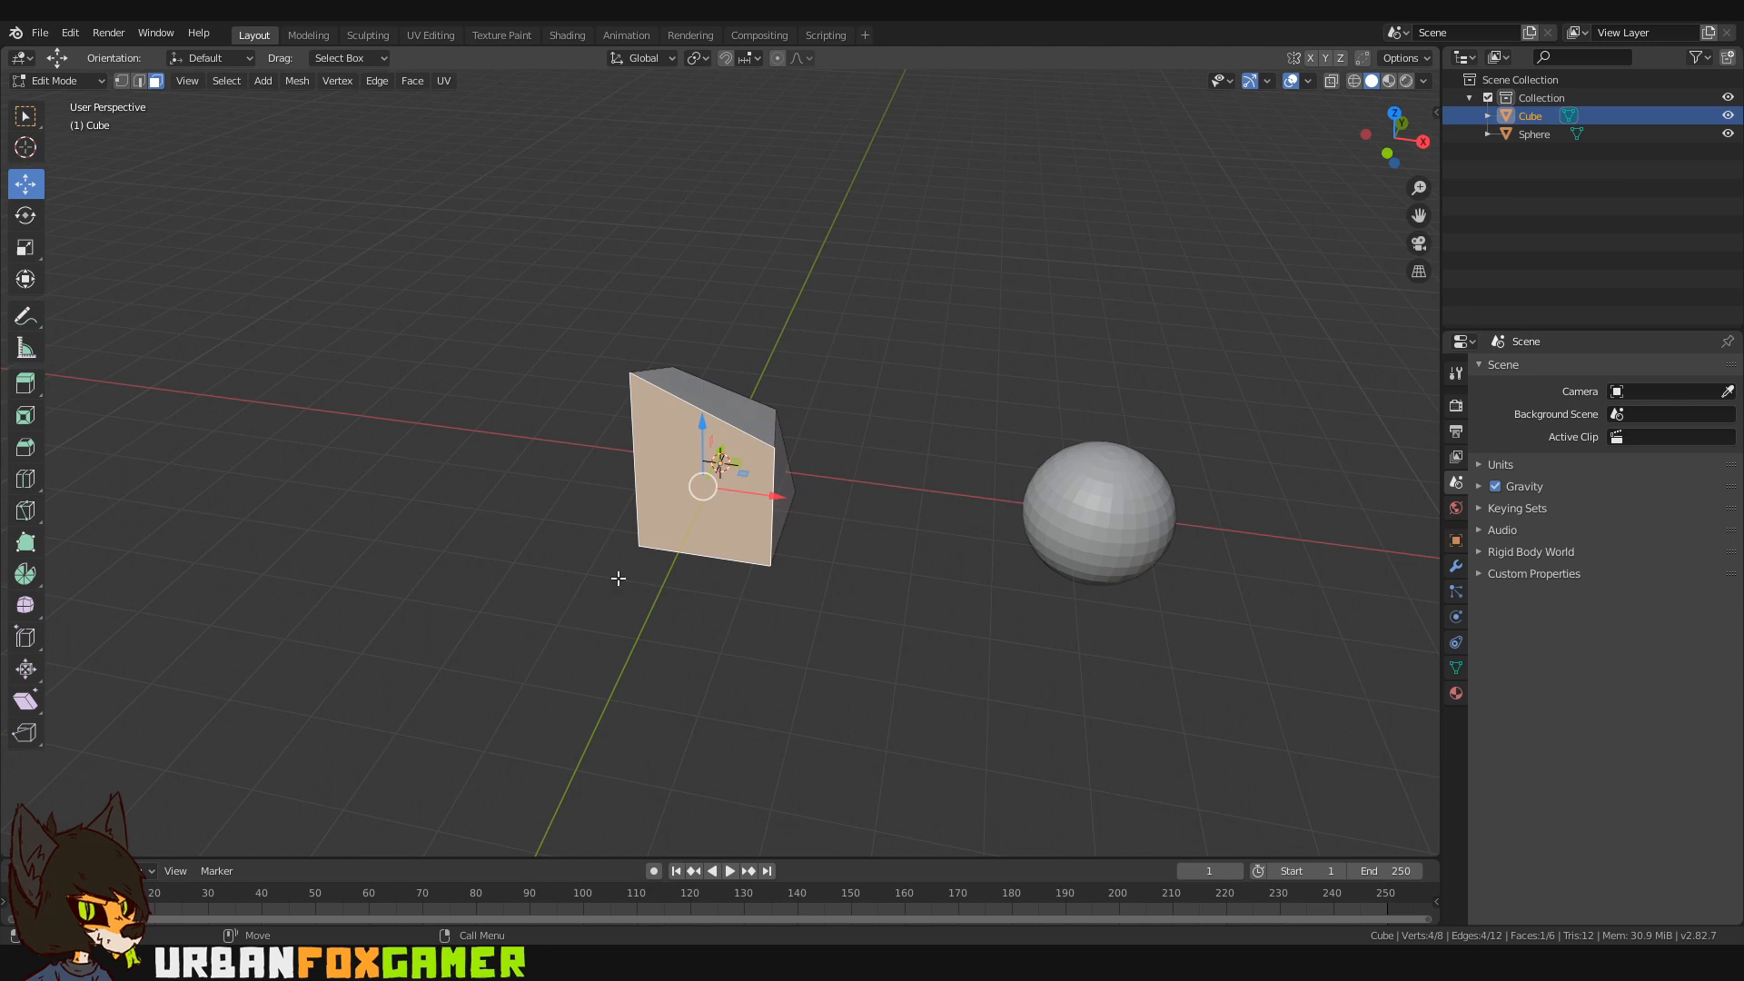
{"action": "mouse_move", "coordinate": [571, 456]}
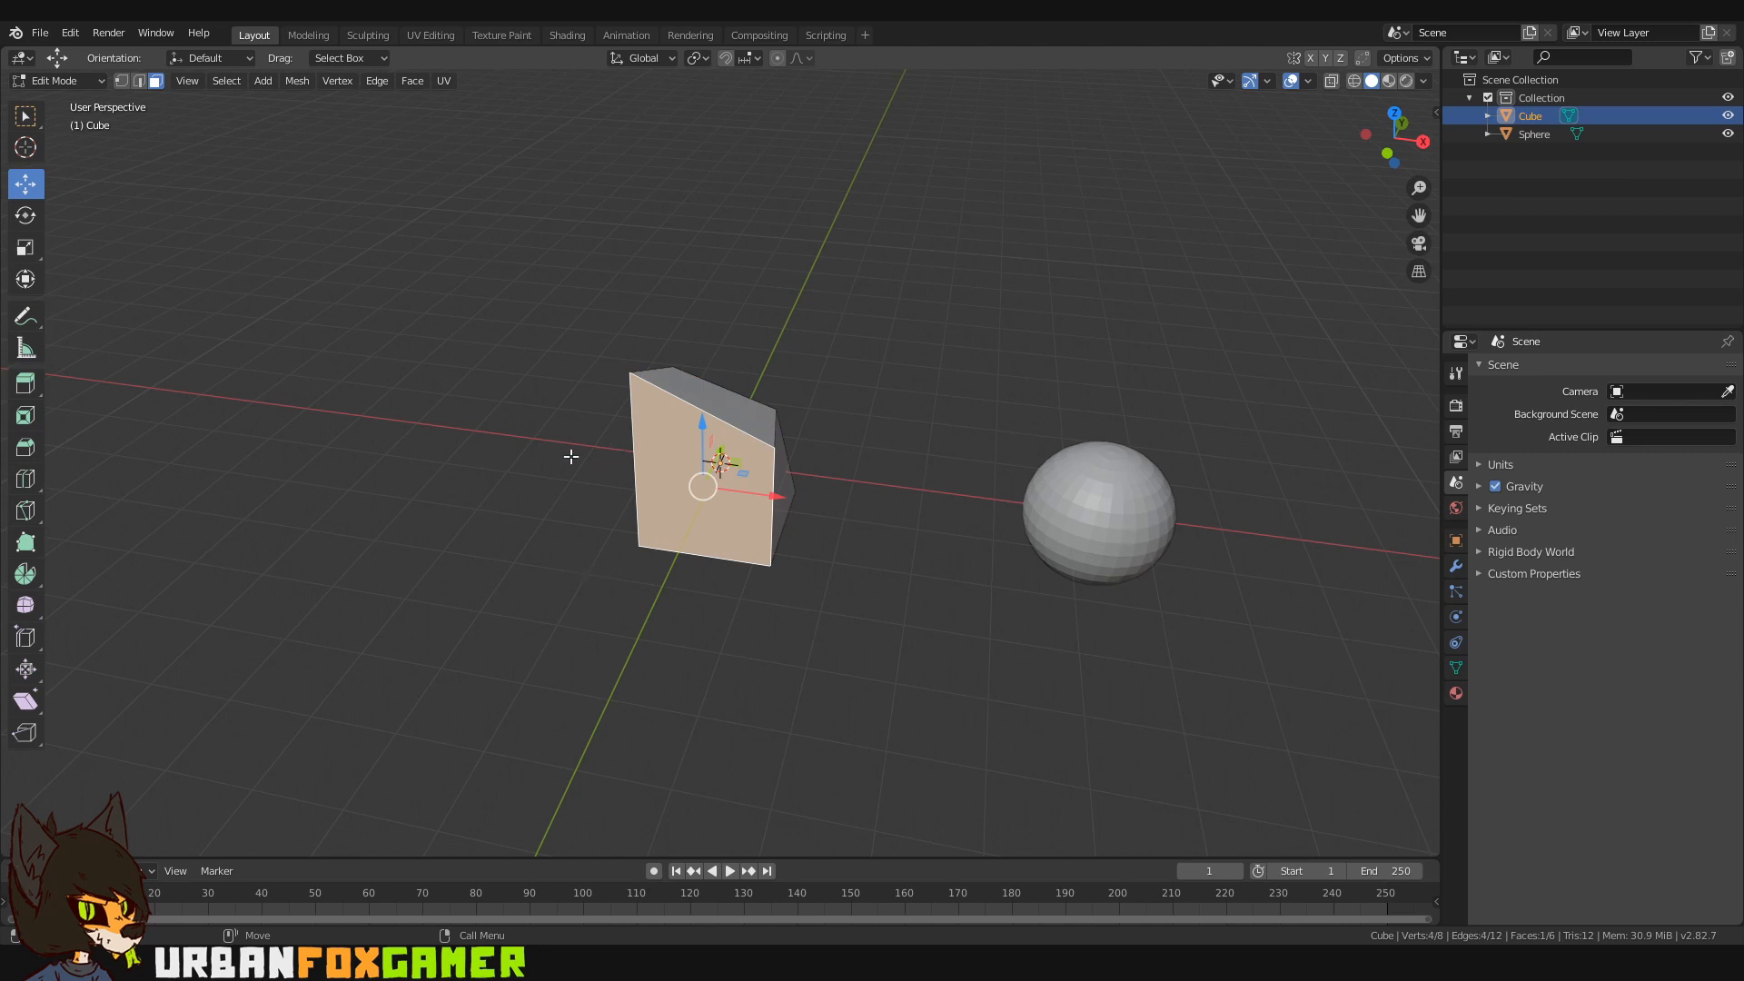
{"action": "key", "text": "Tab"}
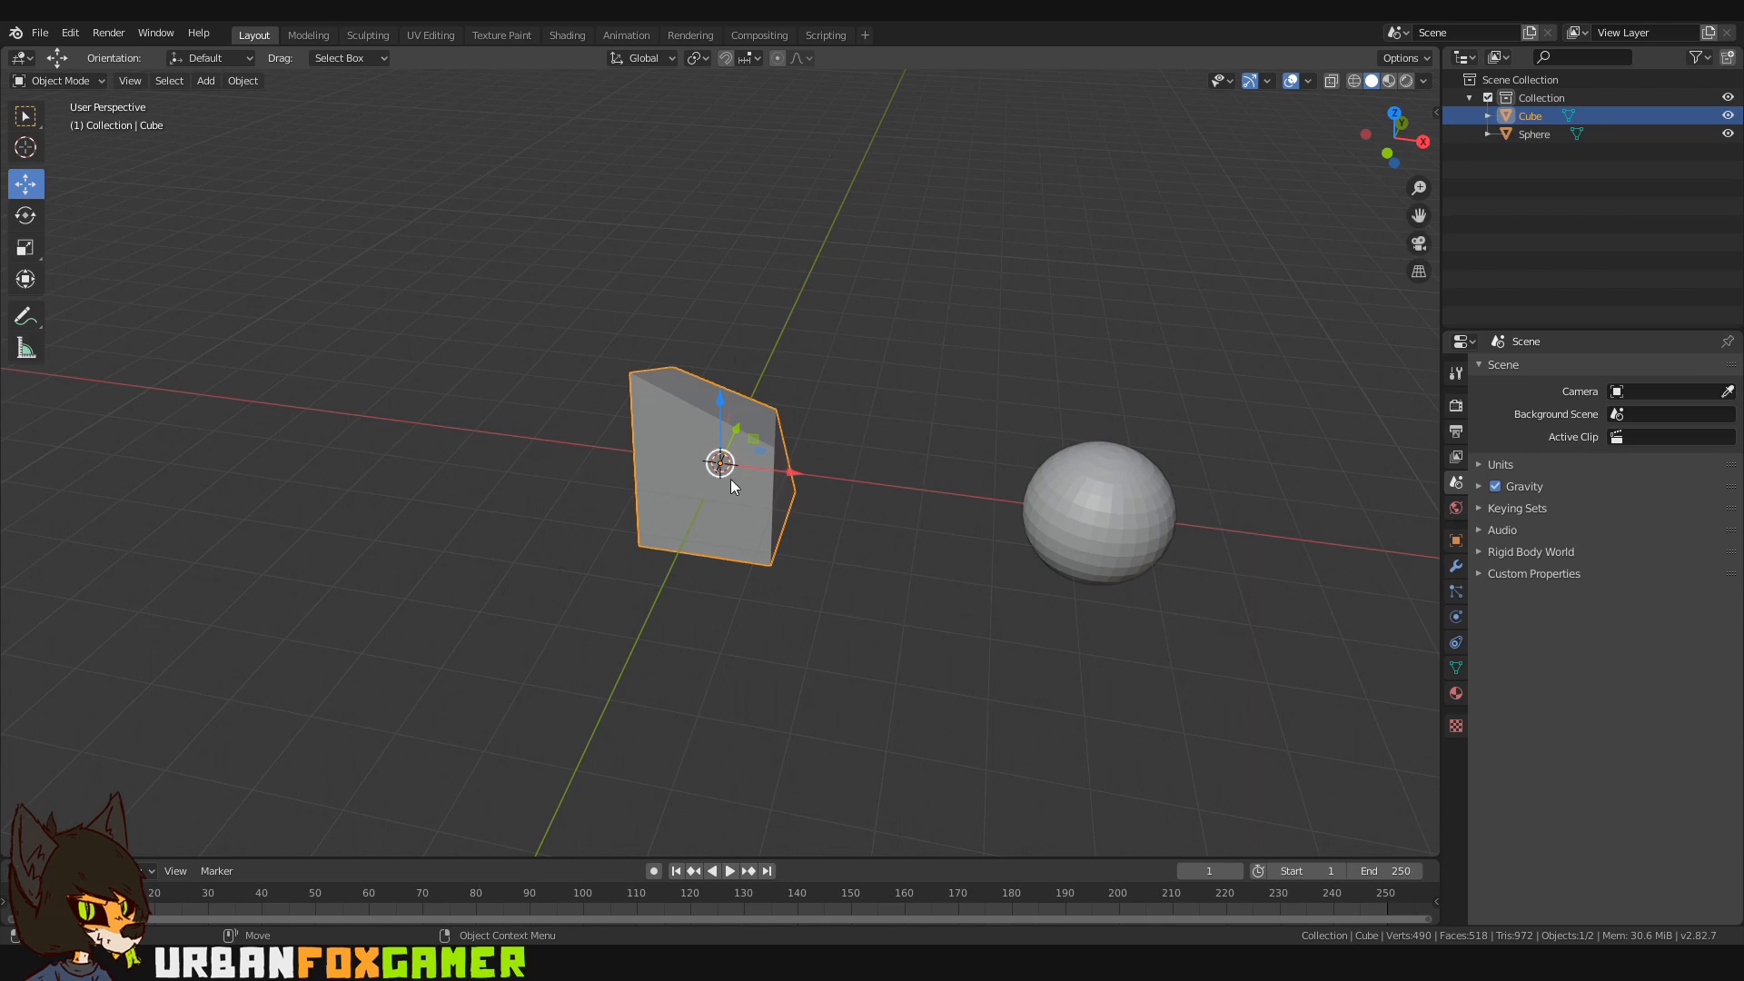
{"action": "mouse_move", "coordinate": [95, 97]}
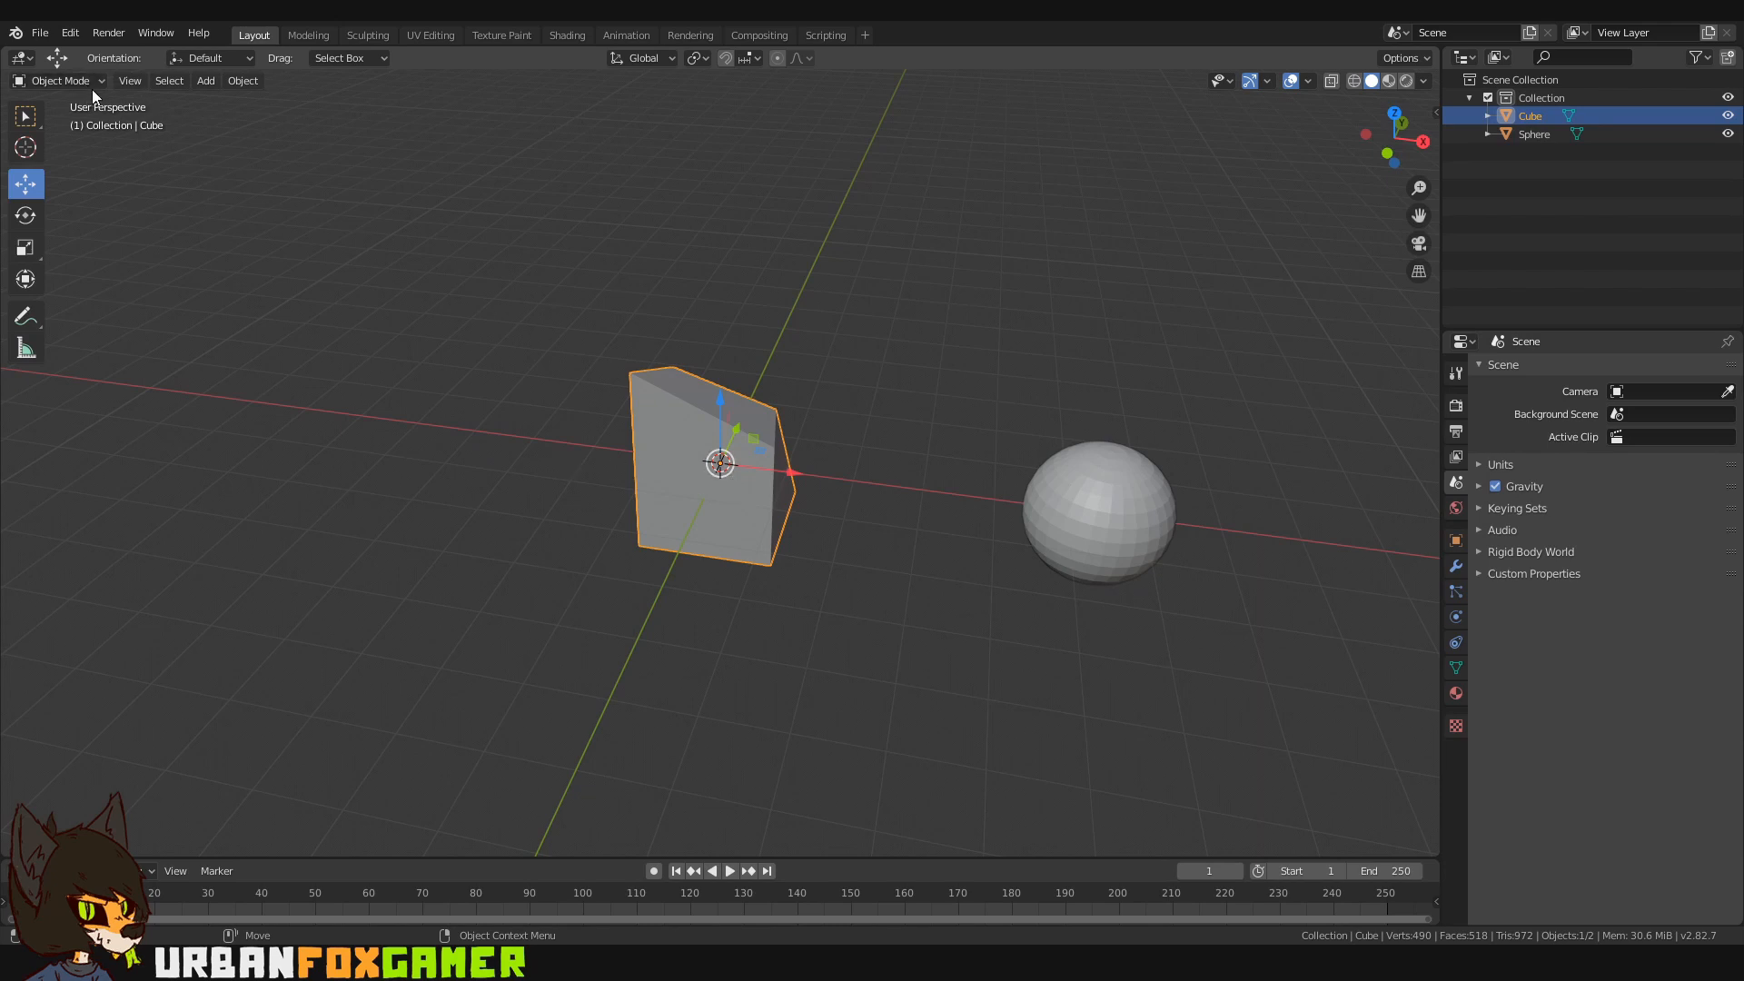
{"action": "key", "text": "Tab"}
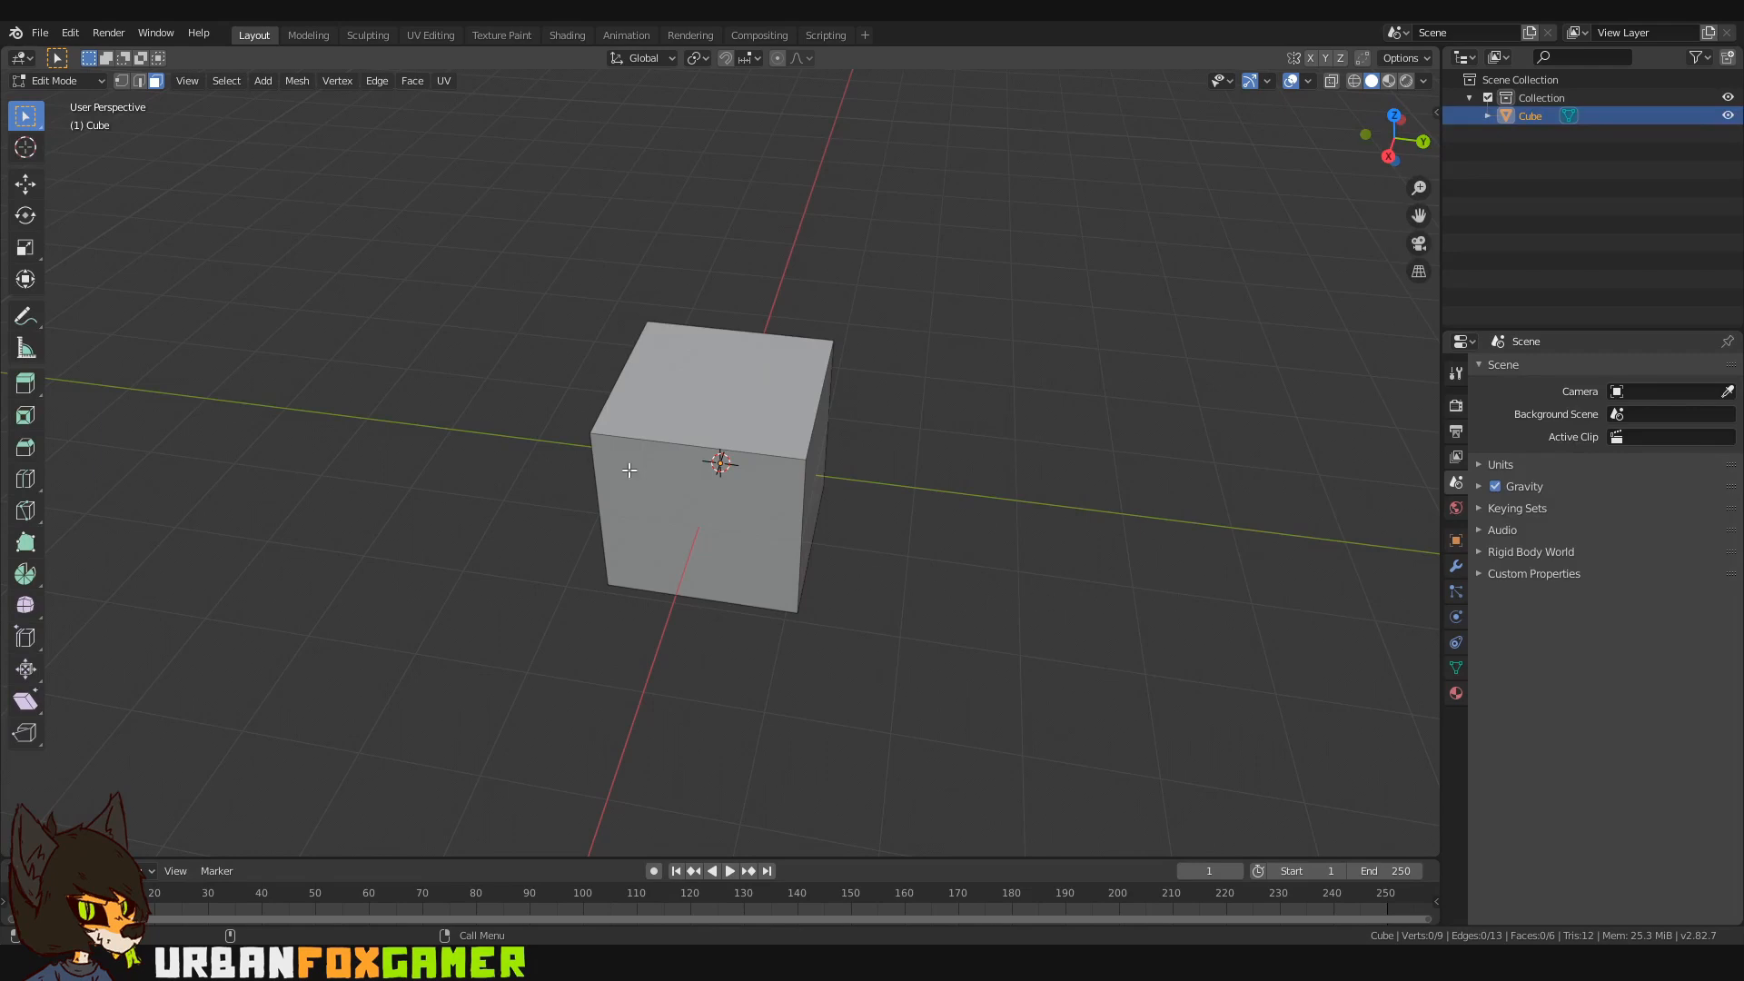
{"action": "mouse_move", "coordinate": [279, 234]}
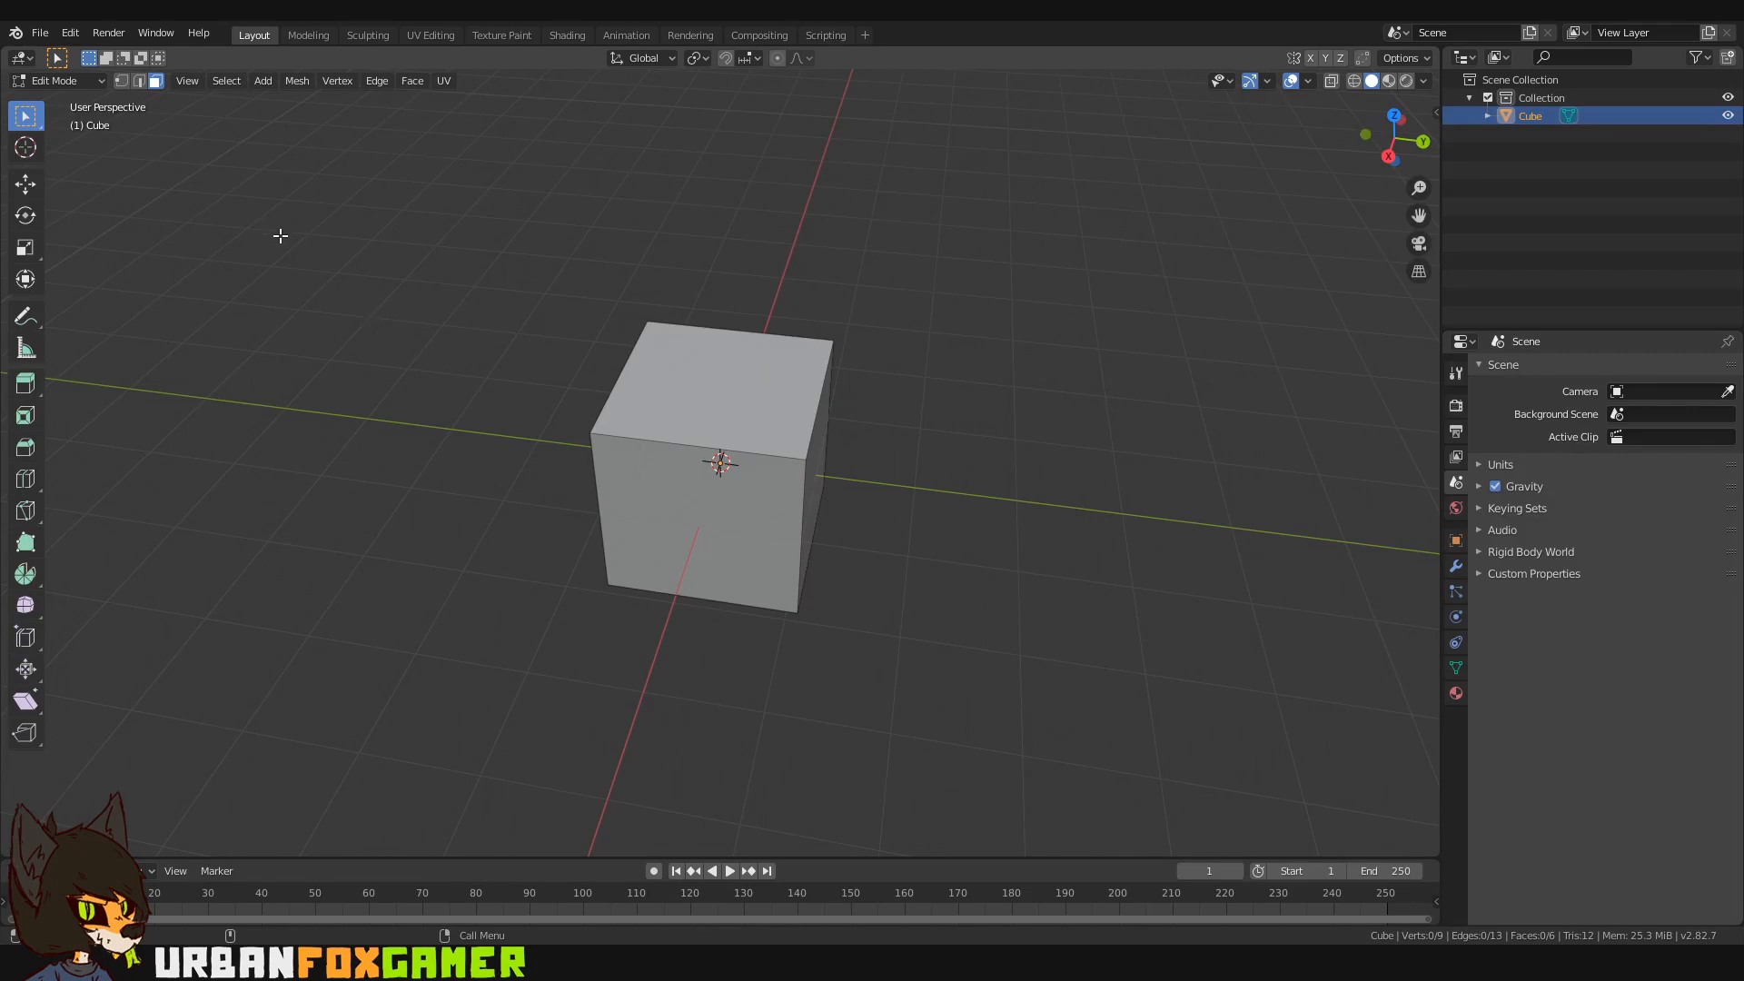
{"action": "mouse_move", "coordinate": [727, 352]}
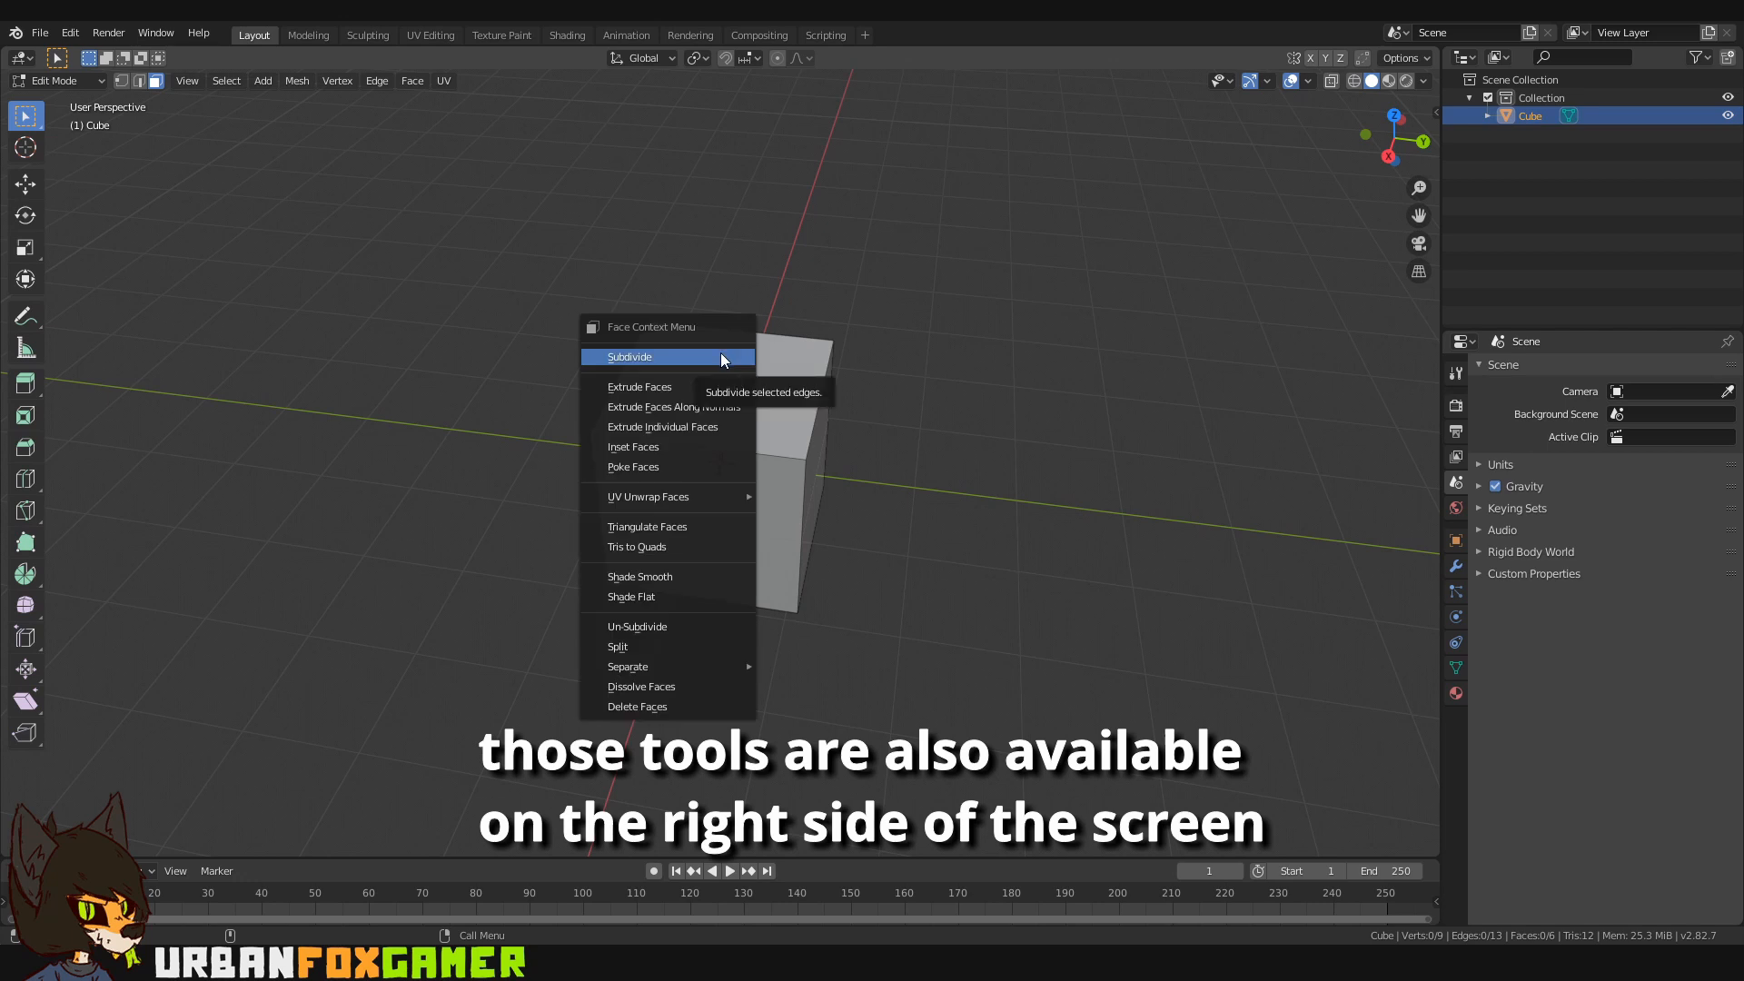
{"action": "mouse_move", "coordinate": [719, 452]}
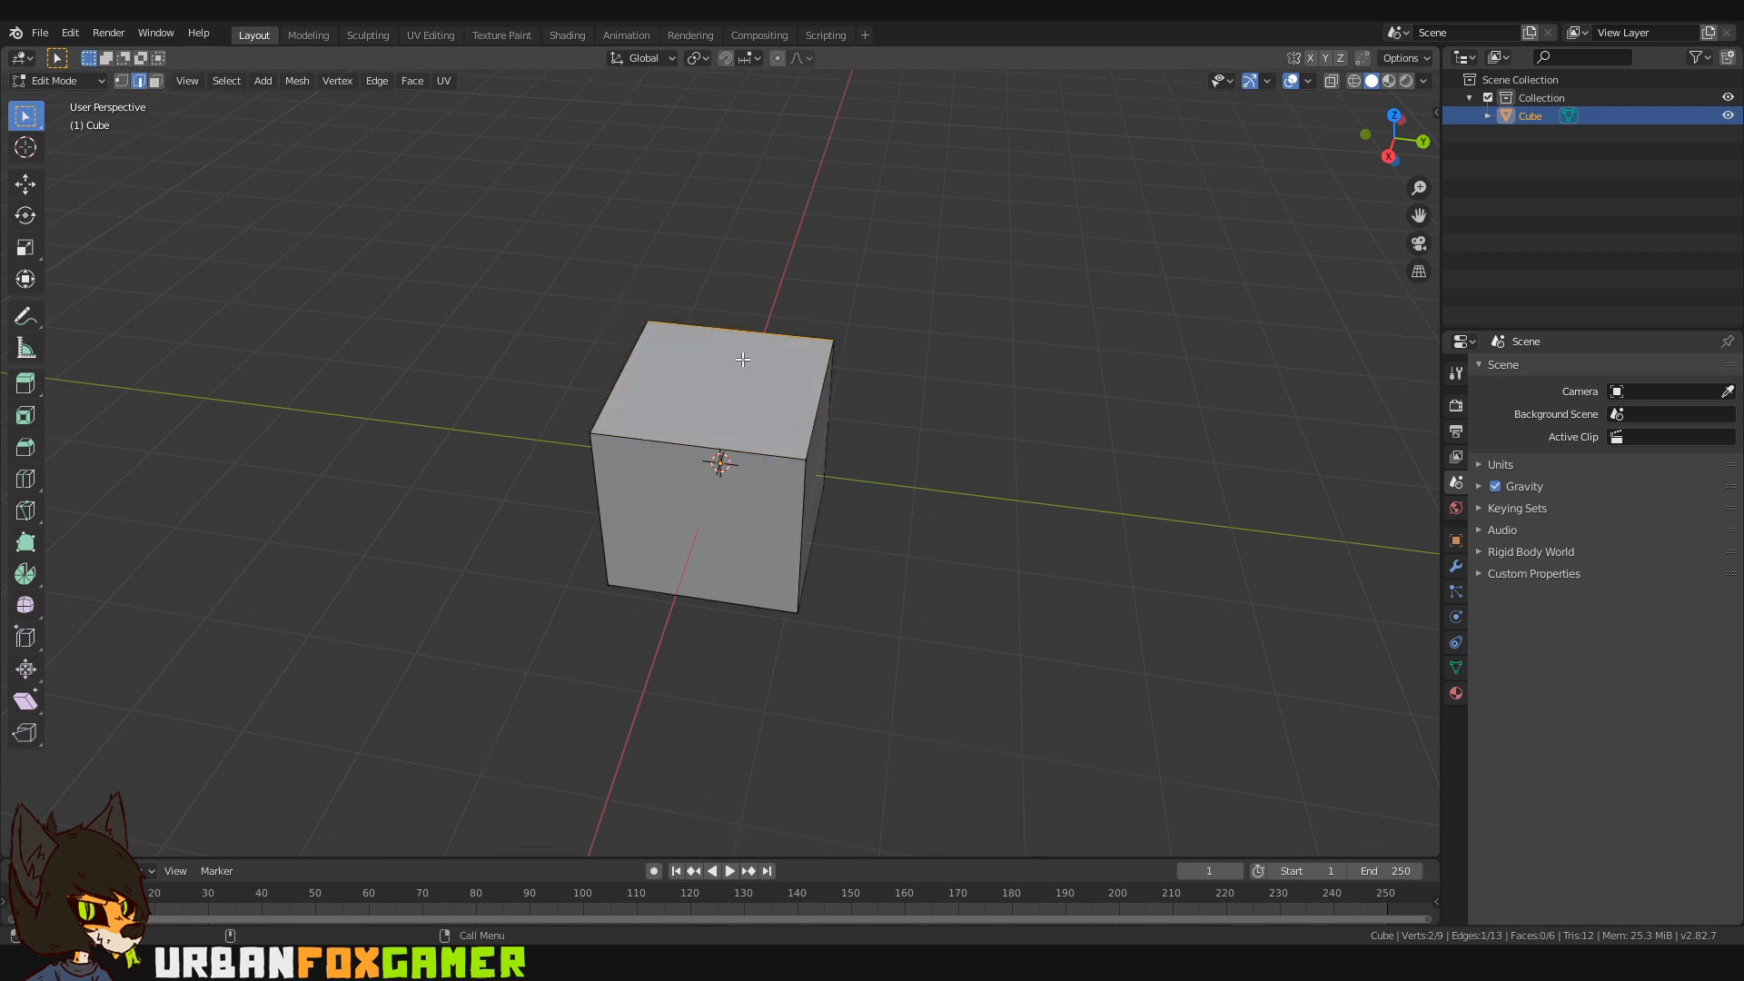
Step: Bring up the Face Context Menu for the cube's selected top face
{"action": "right_click", "coordinate": [742, 358]}
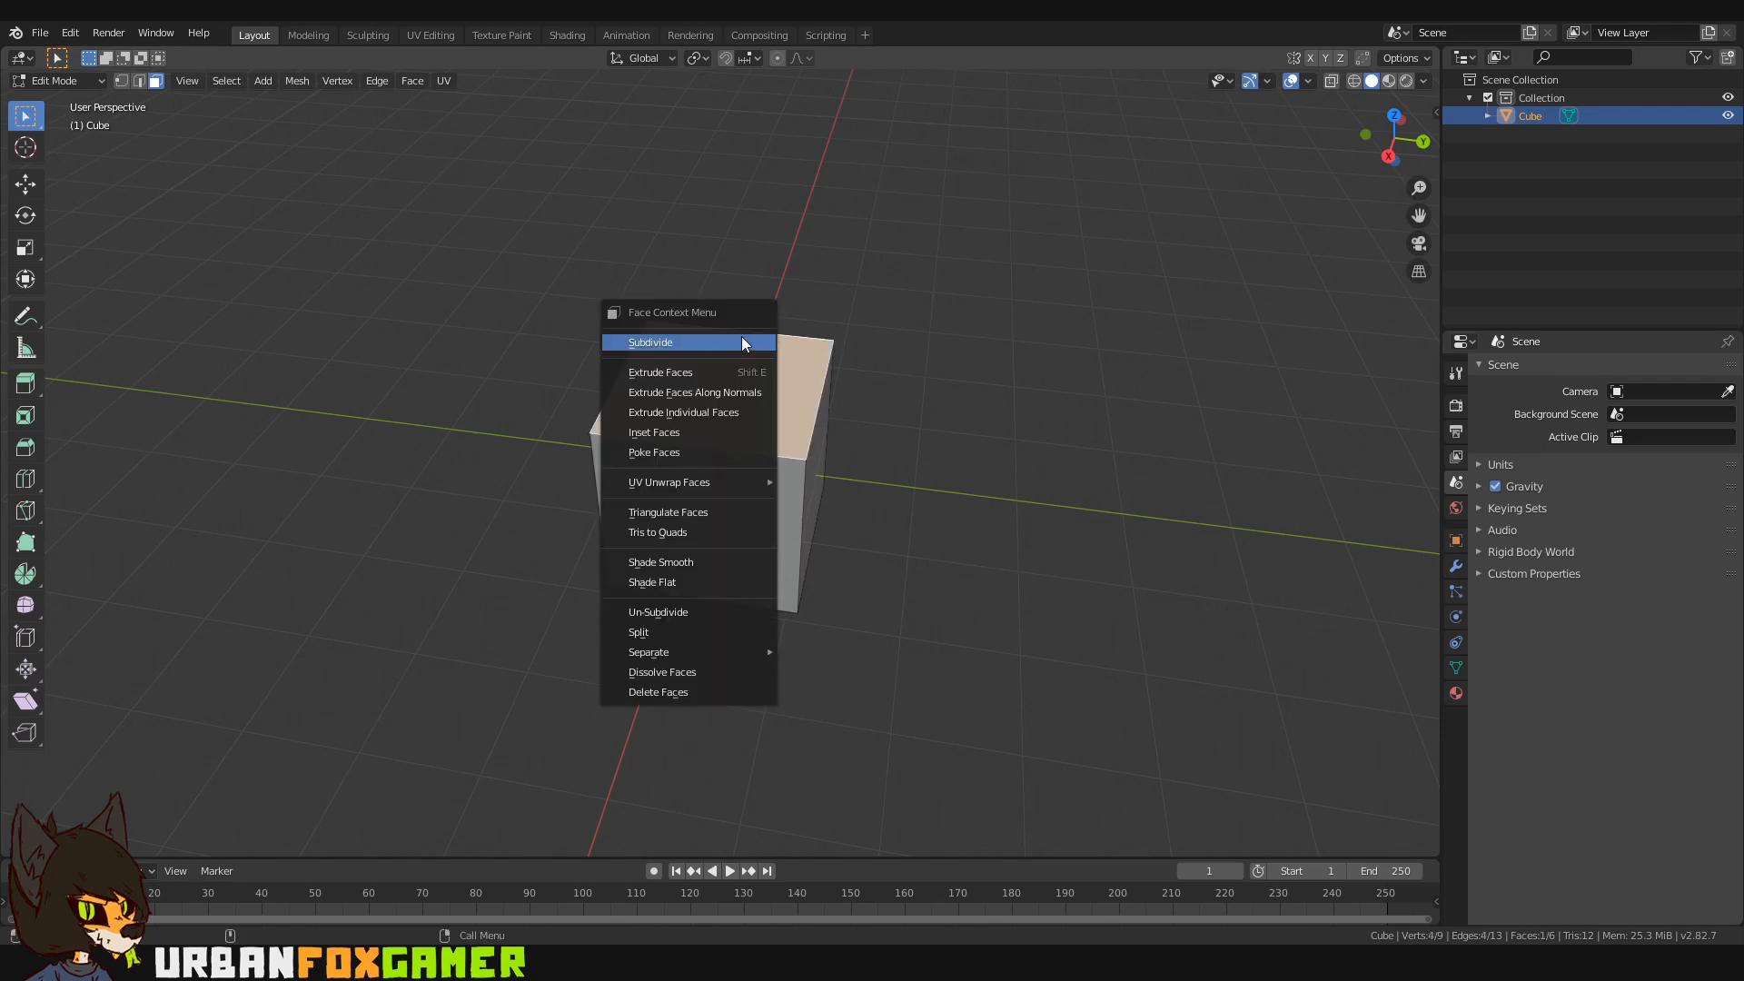